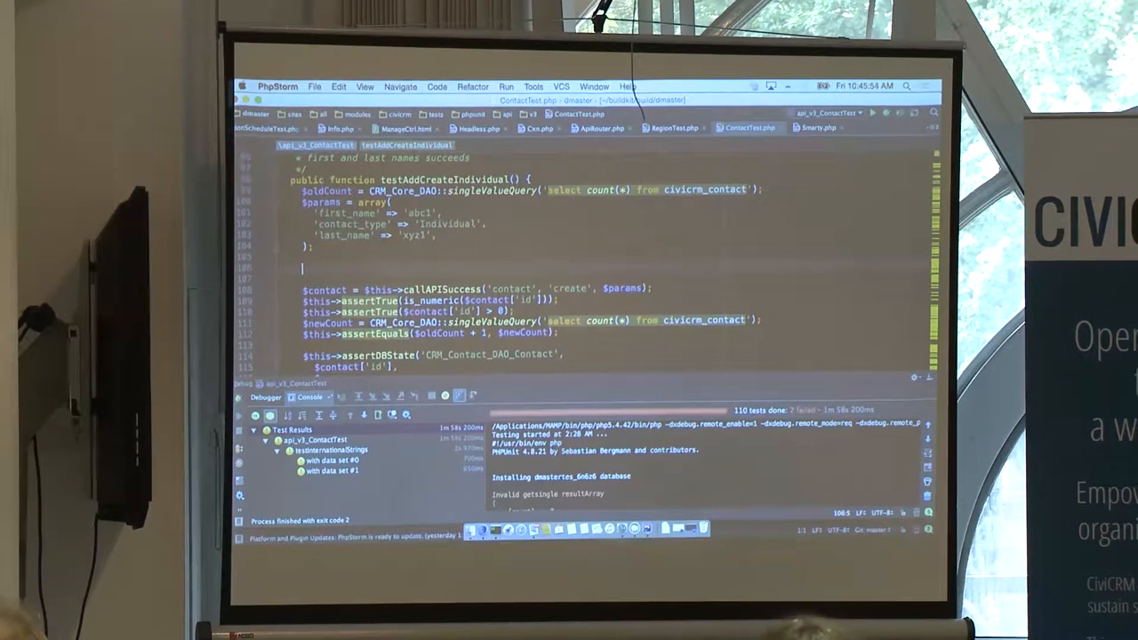
Write an 'Easy way' comment and a civicrm_api Create call merging $params with 'debug' => 1.
{"action": "type", "text": "//"}
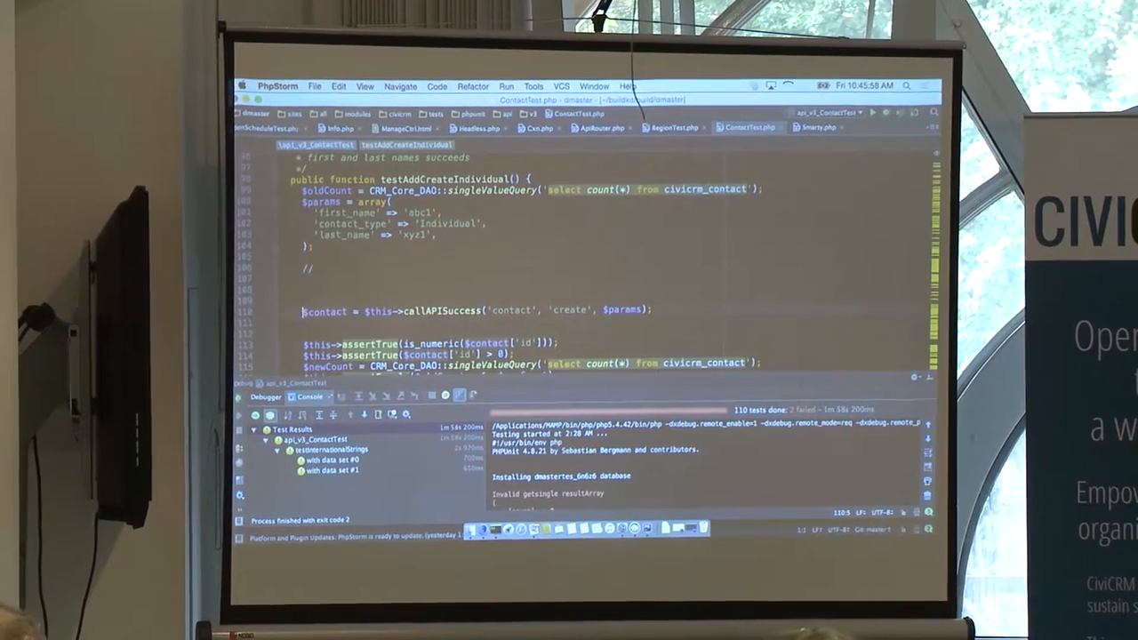
{"action": "type", "text": "// Easy Way"}
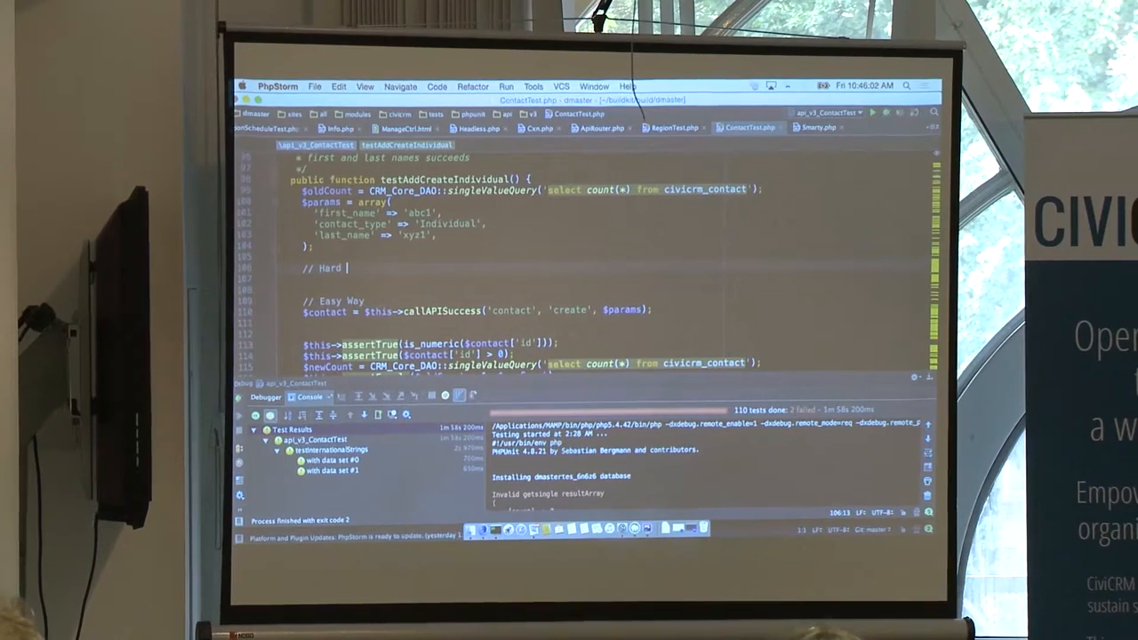
{"action": "type", "text": "$"}
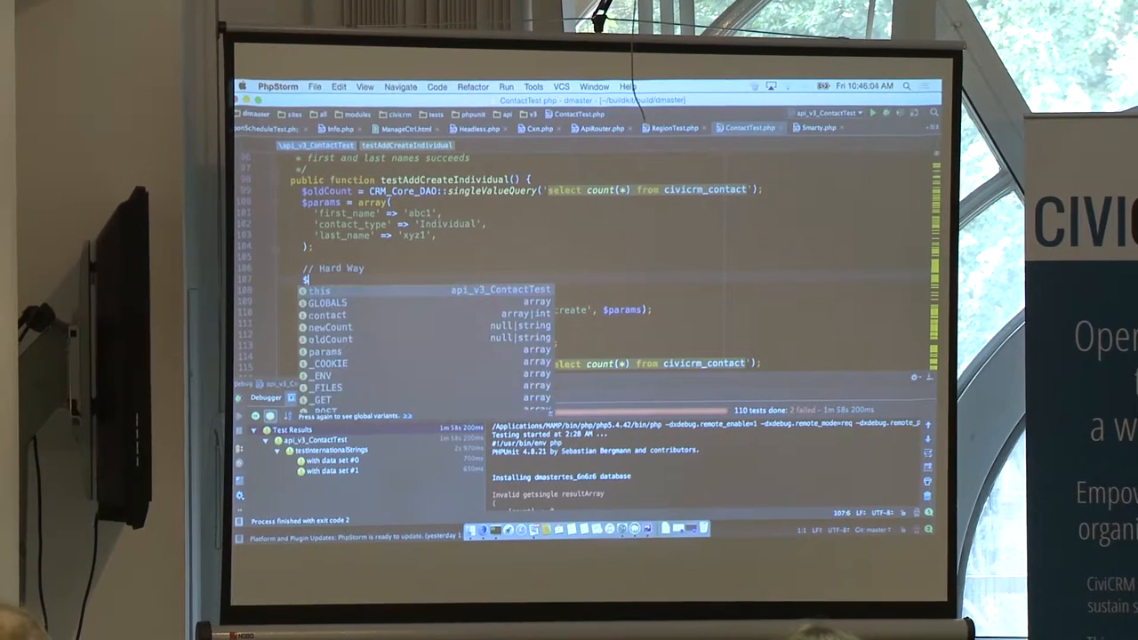
{"action": "type", "text": "civicrm_api('Contact', '');"}
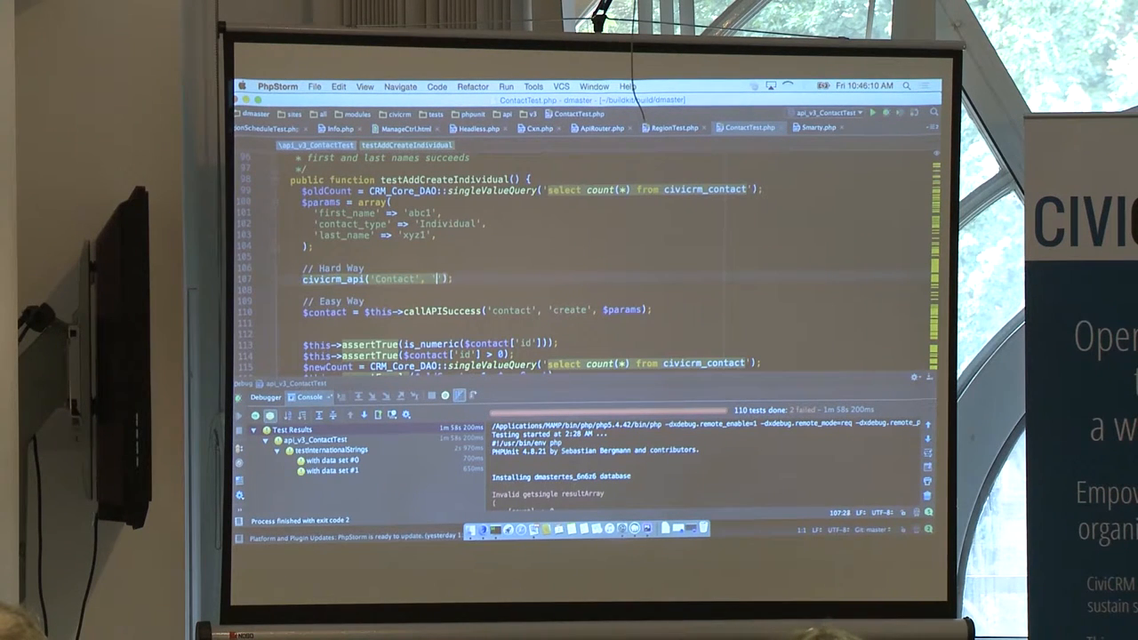
{"action": "type", "text": "Cr"}
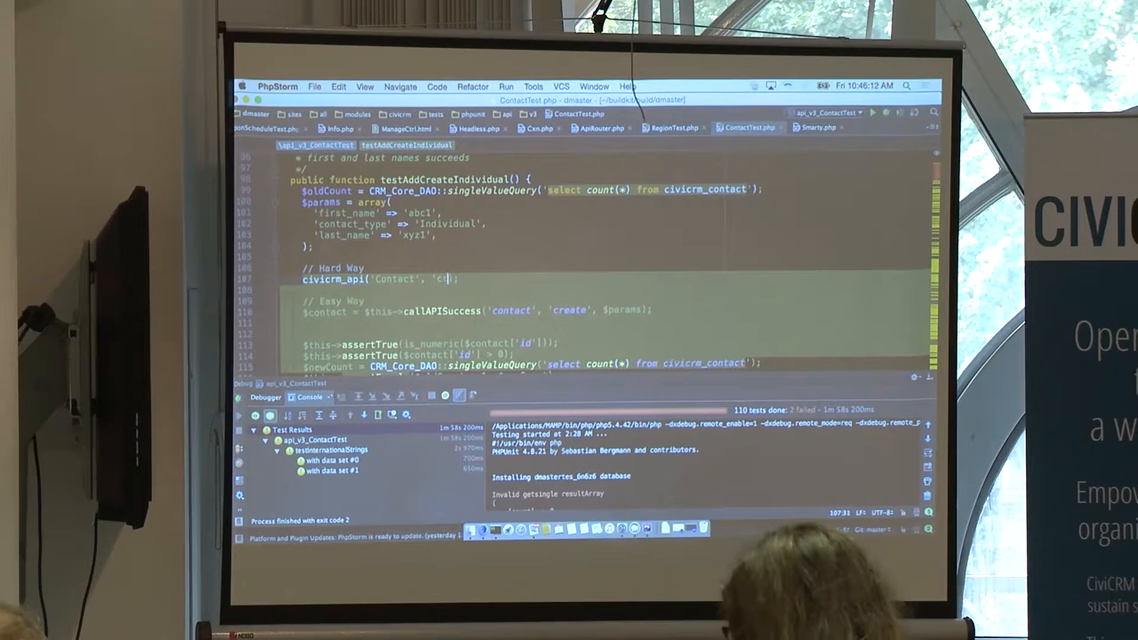
{"action": "type", "text": "reate', $params + 'de"}
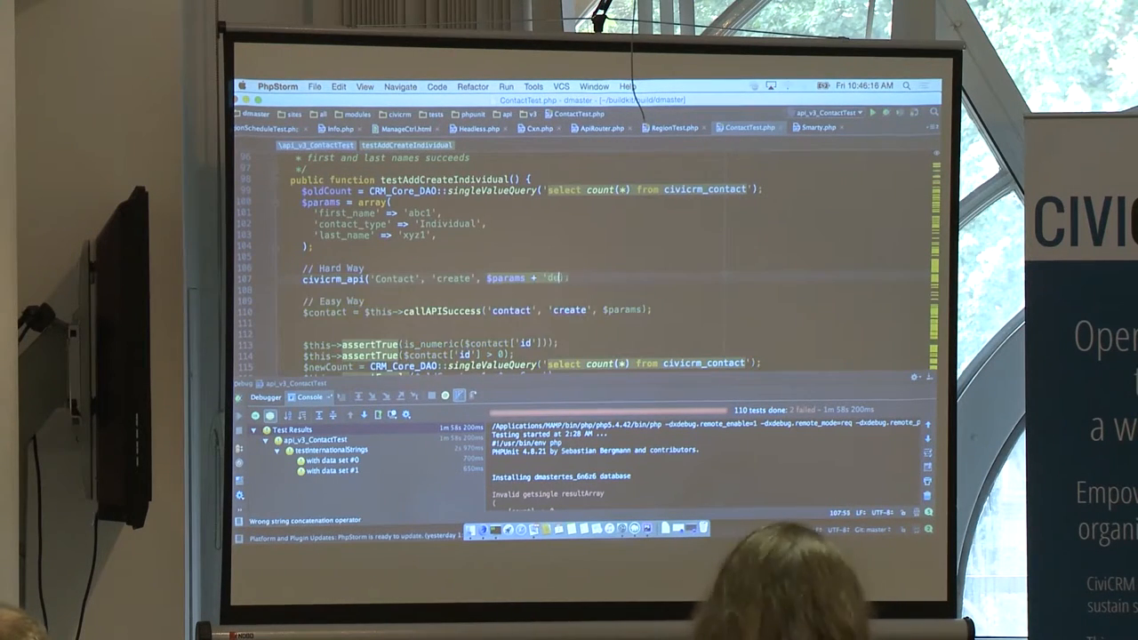
{"action": "type", "text": "array("}
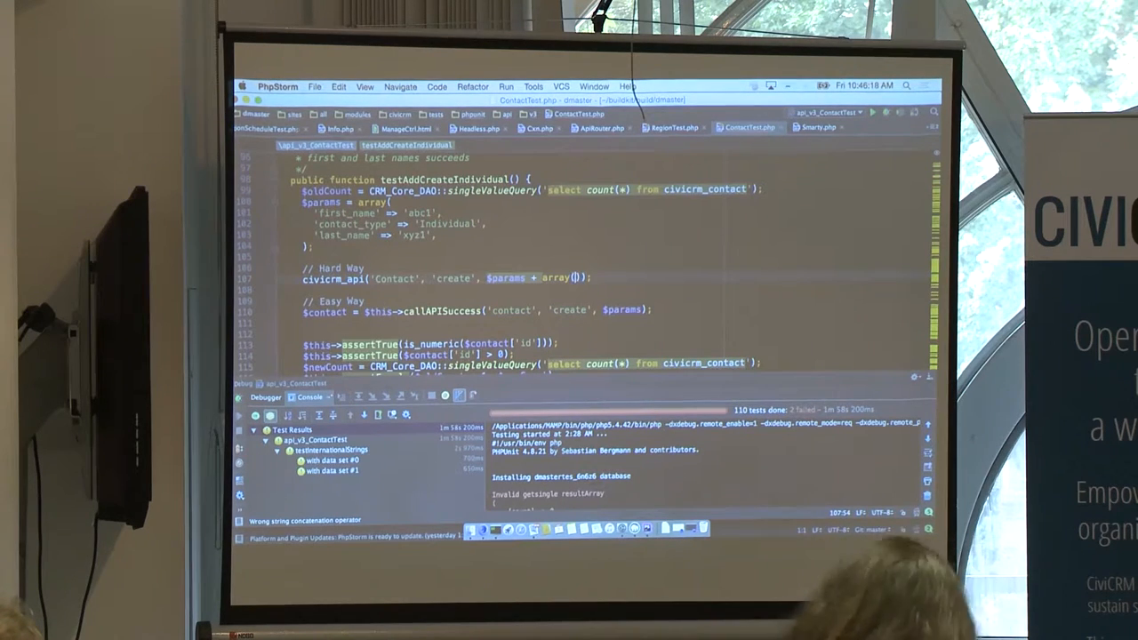
{"action": "type", "text": "'debug' => 1"}
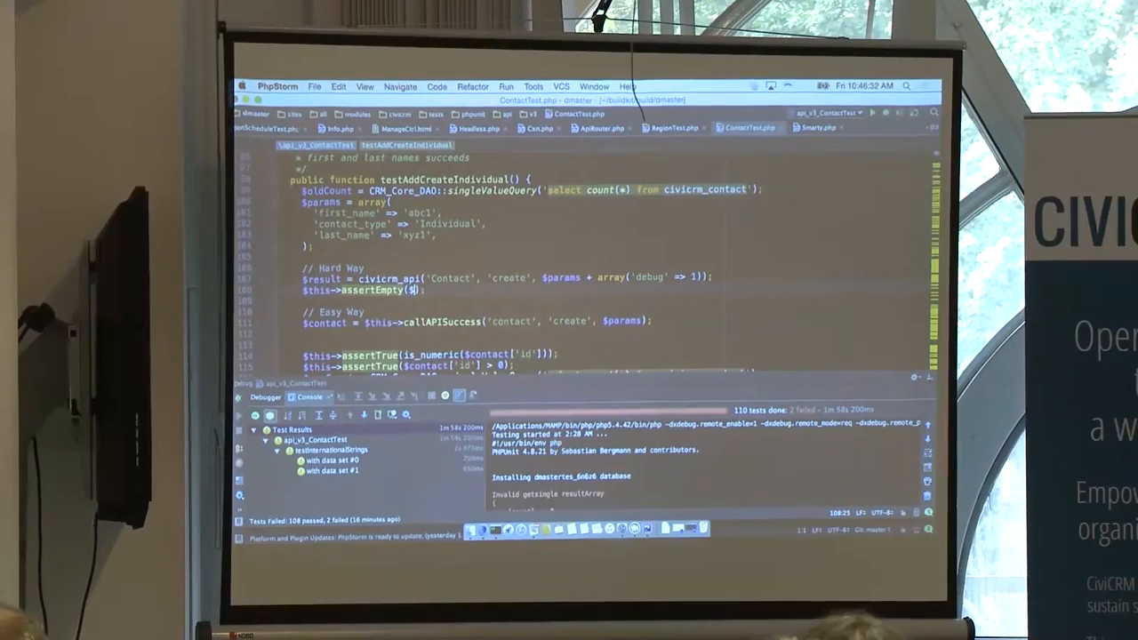
Note the result['err'] assertion, then try a $this->callAPI autocompletion.
{"action": "type", "text": "result['err']"}
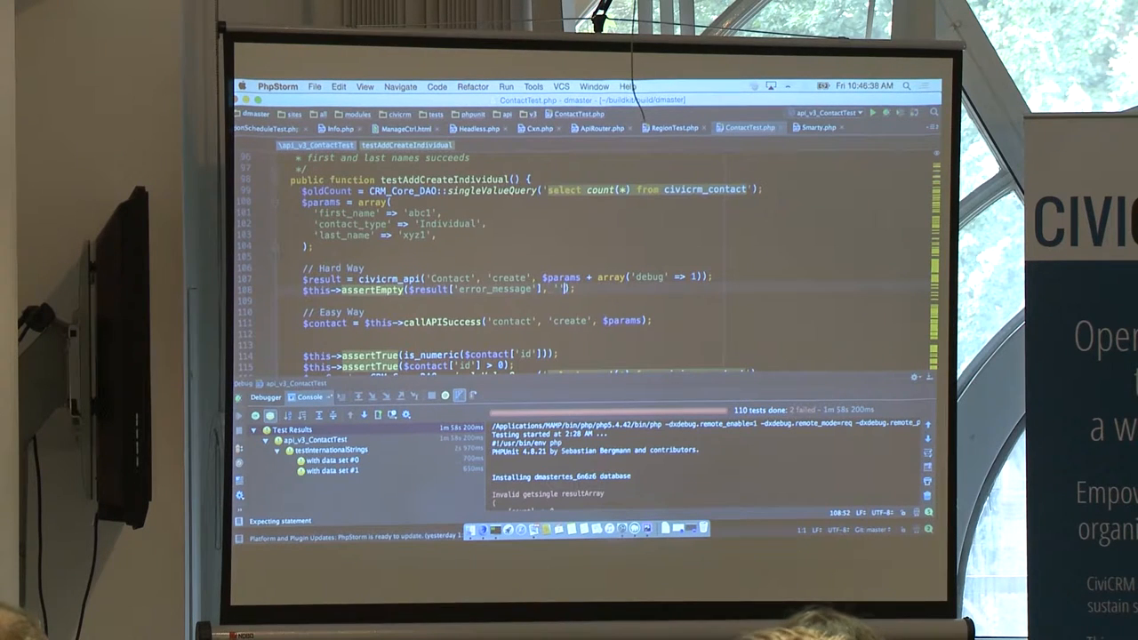
{"action": "type", "text": "Assert that"}
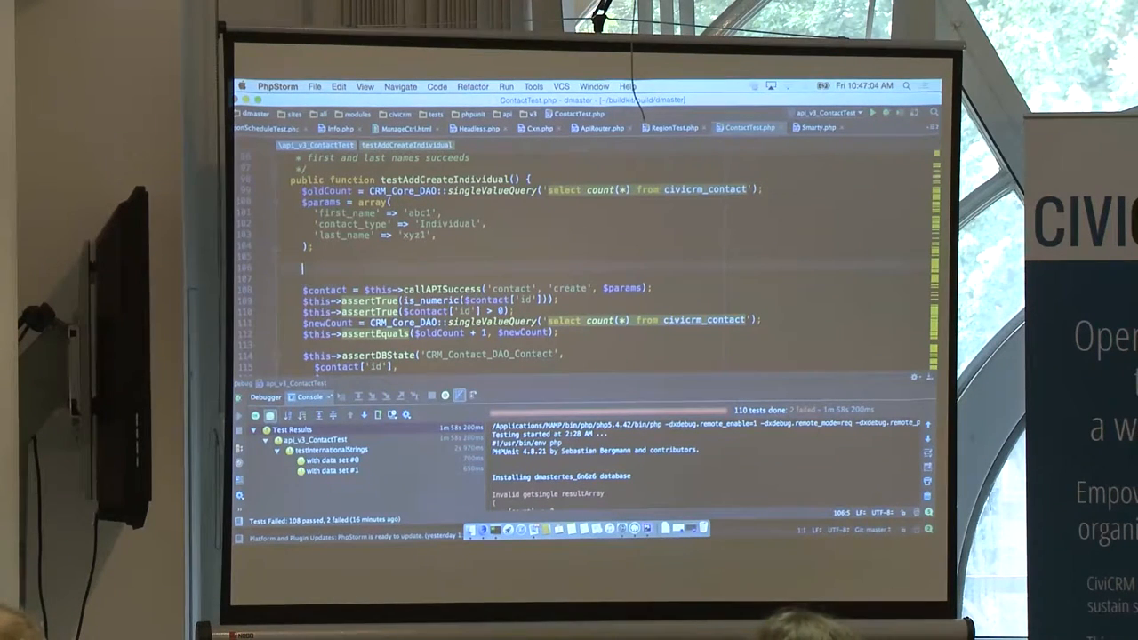
{"action": "type", "text": "$this->call"}
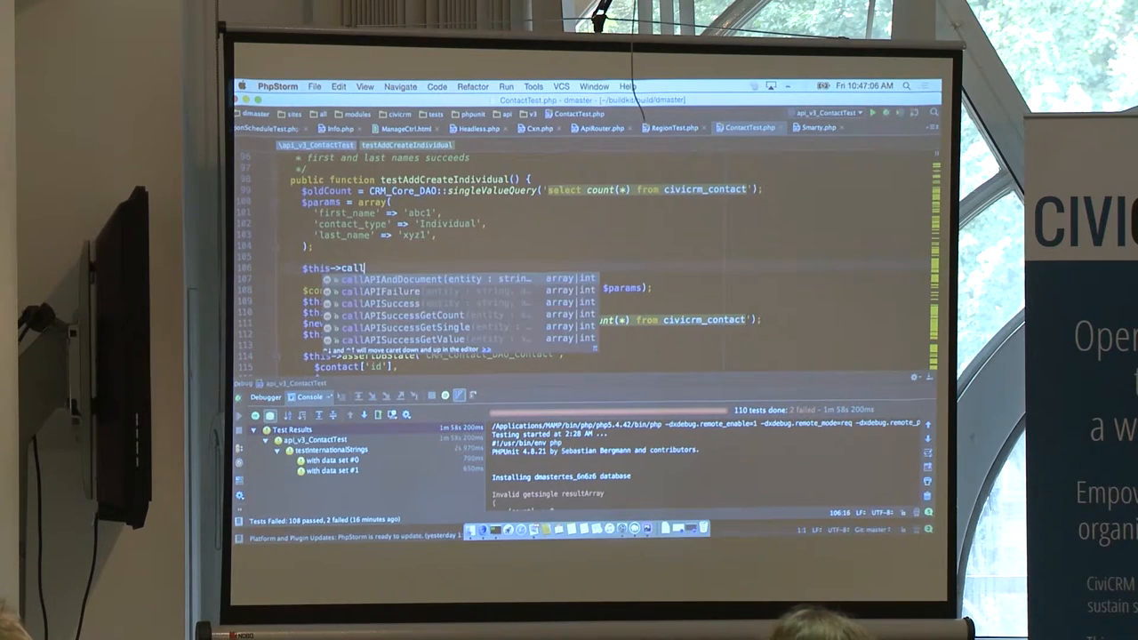
{"action": "type", "text": "API"}
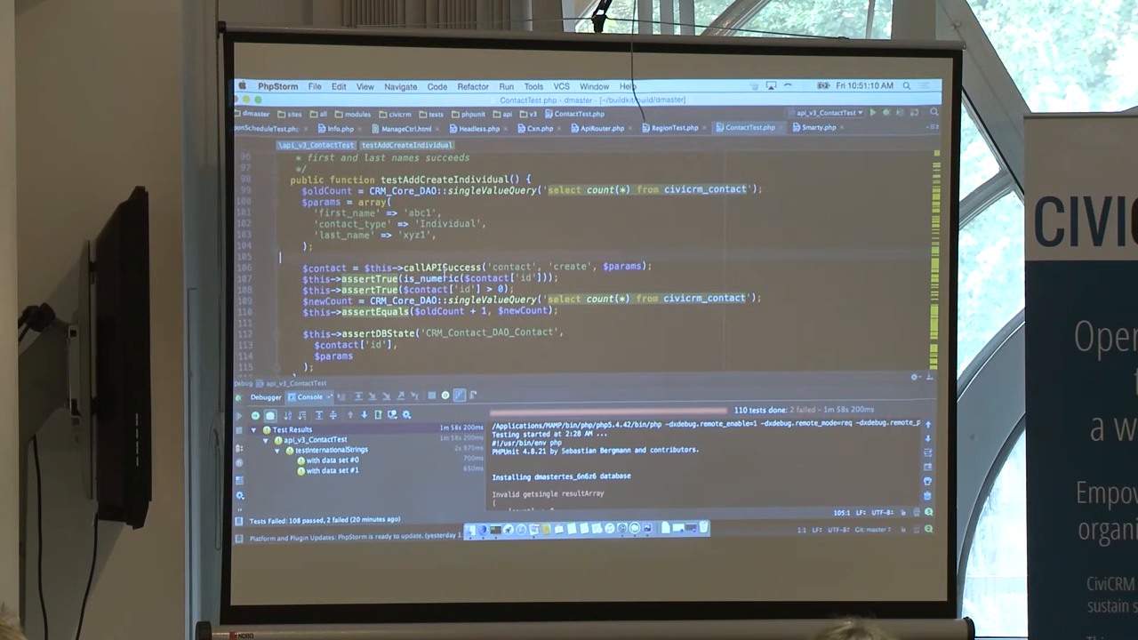
Scroll up to review the callAPISuccess line now directly after the params array.
{"action": "scroll", "scroll_direction": "up", "scroll_amount": 3}
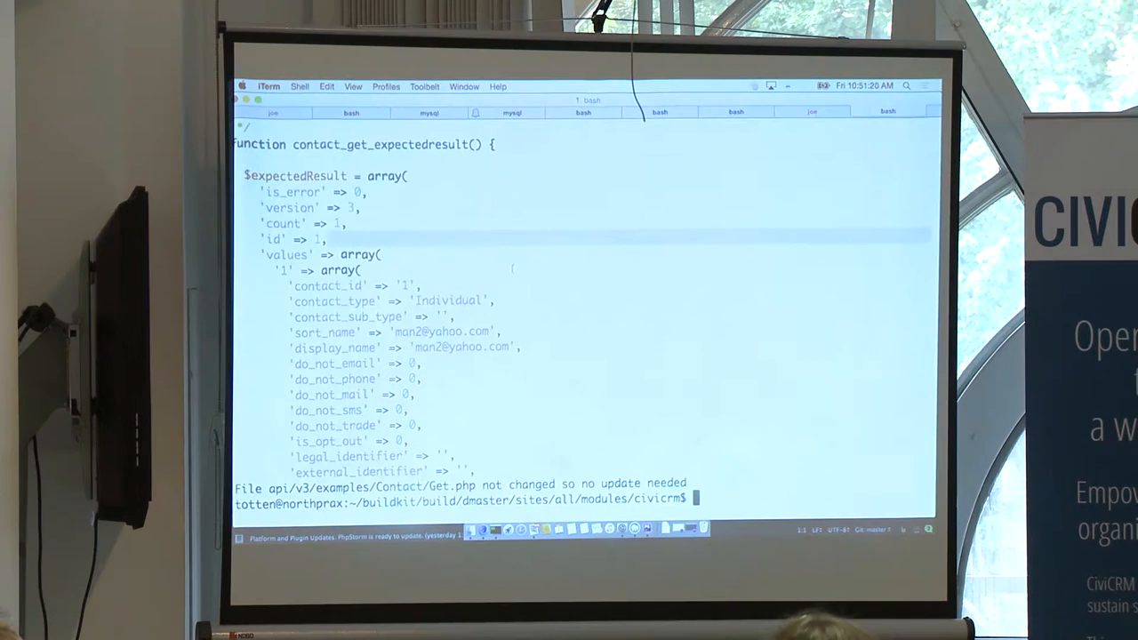
List the civicrm directory and generate the org.example.testme extension with civix.
{"action": "type", "text": "ls"}
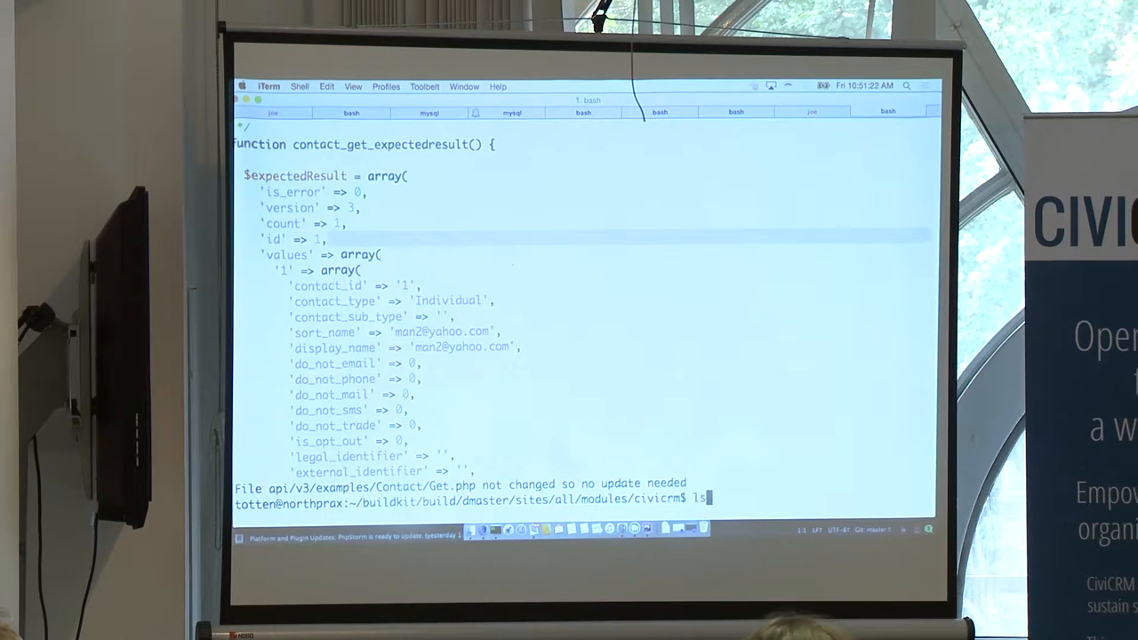
{"action": "key", "text": "Return"}
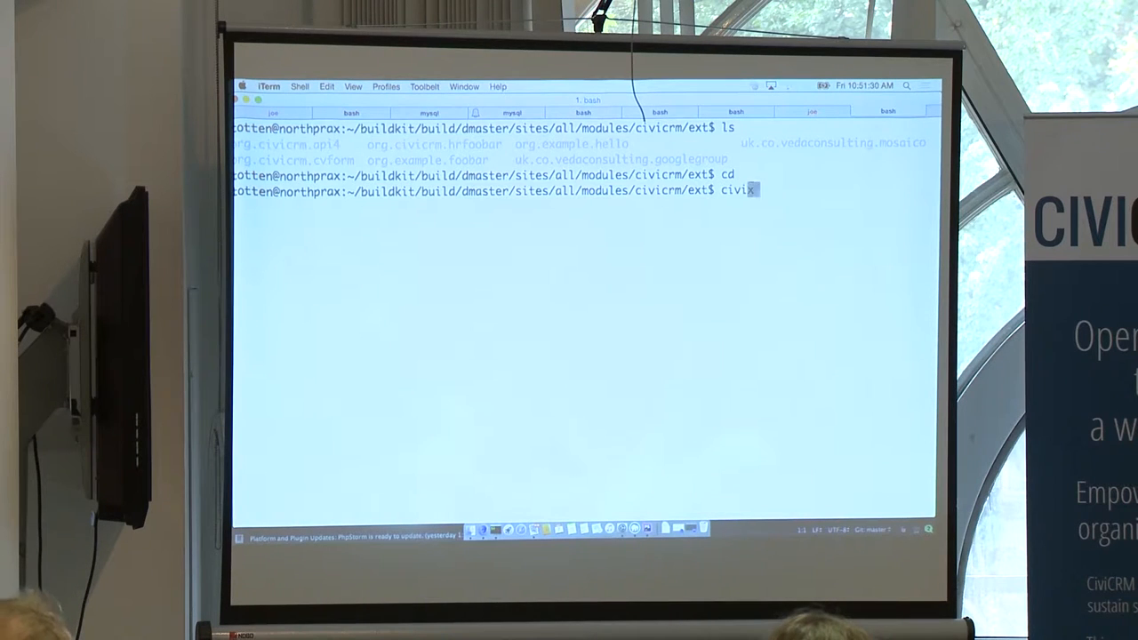
{"action": "type", "text": "generate:tes"}
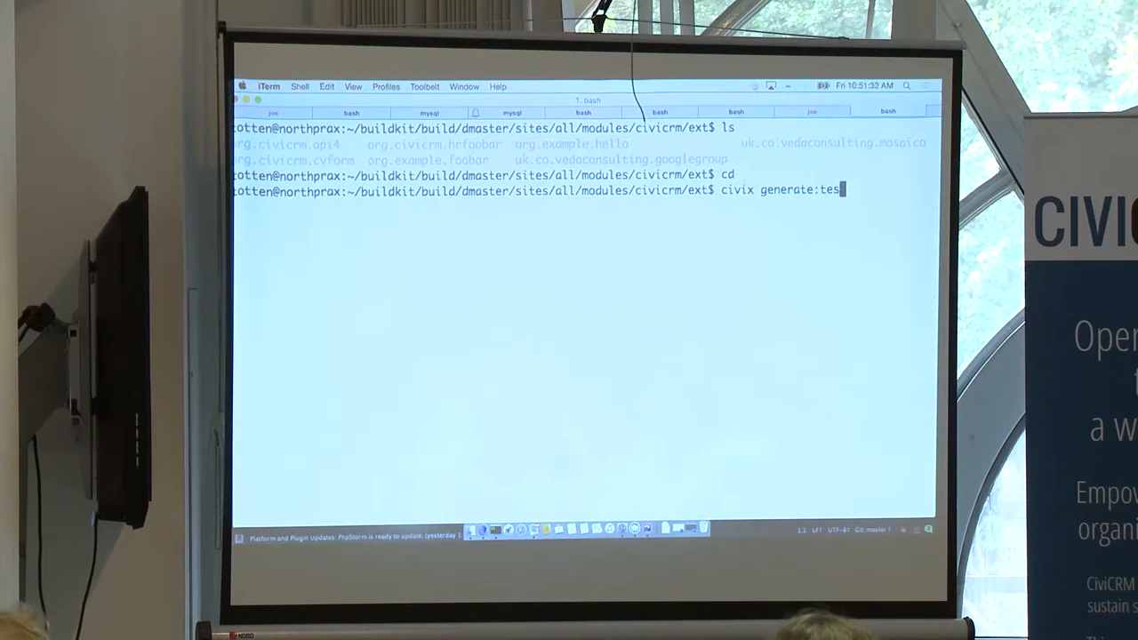
{"action": "key", "text": "BackSpace"}
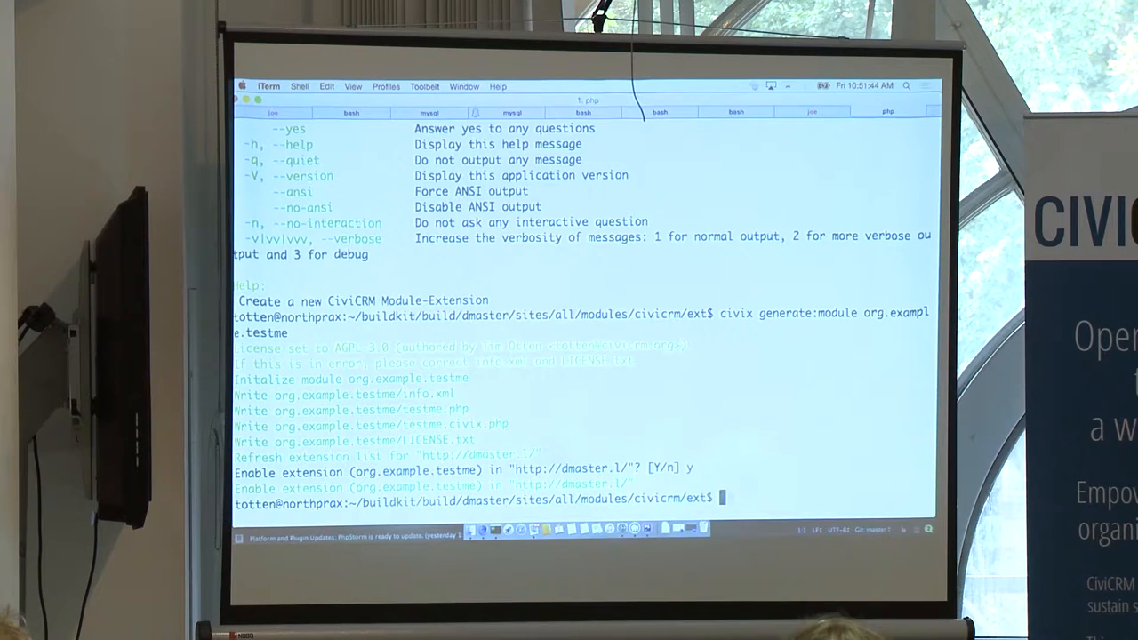
Enter the org.example.testme folder and display the civix generate:test help.
{"action": "type", "text": "cd org.example.te"}
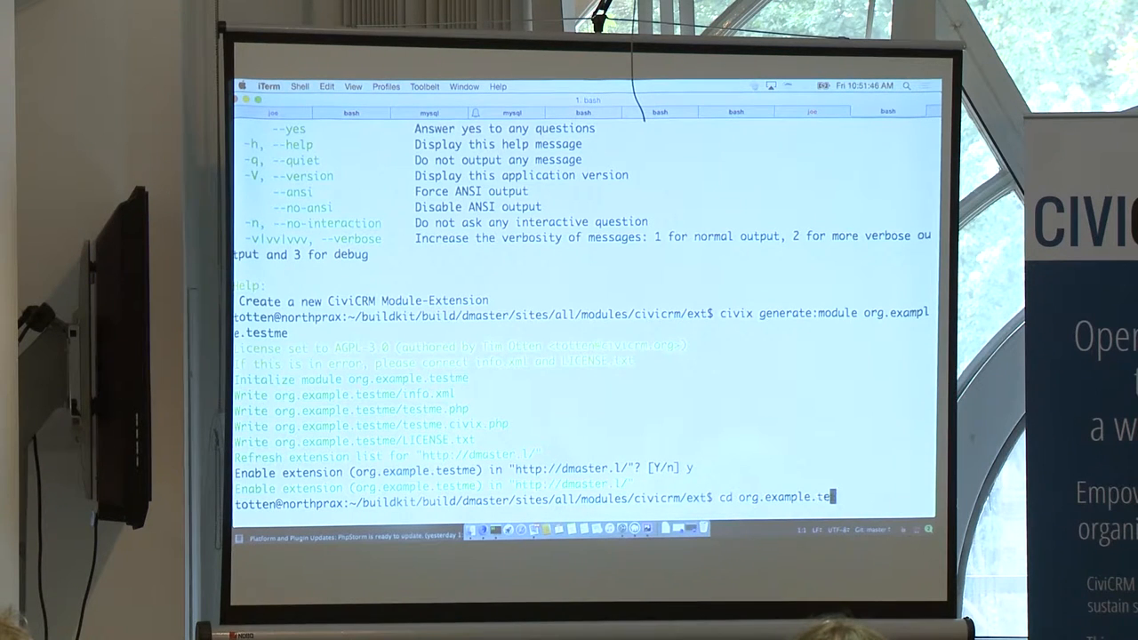
{"action": "key", "text": "Return"}
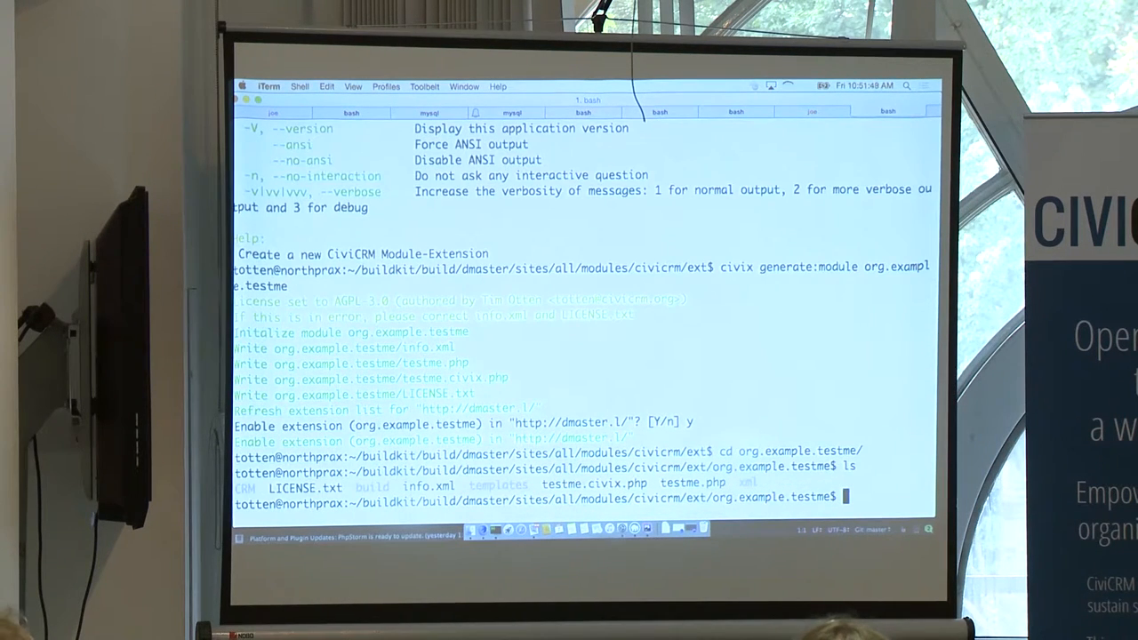
{"action": "type", "text": "civix generate:te"}
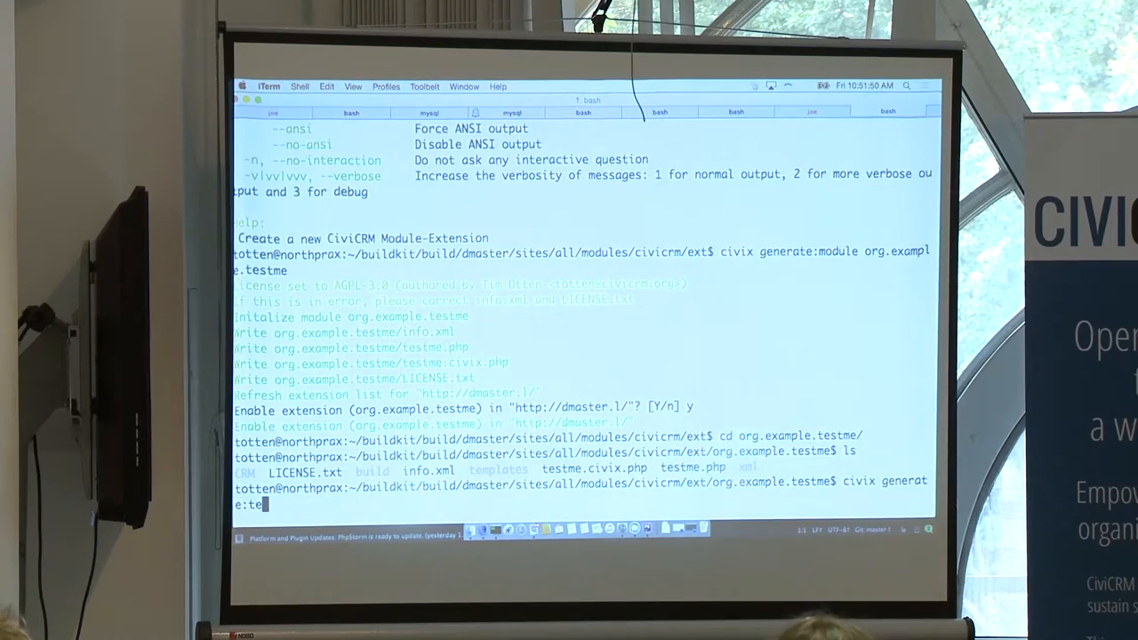
{"action": "key", "text": "Return"}
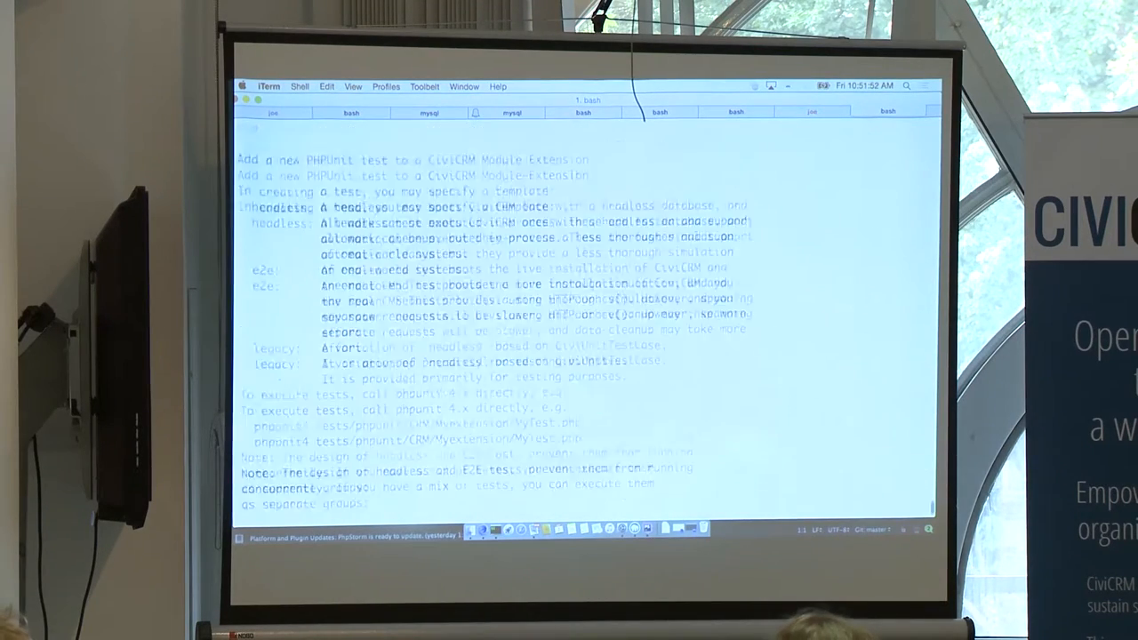
{"action": "key", "text": "Return"}
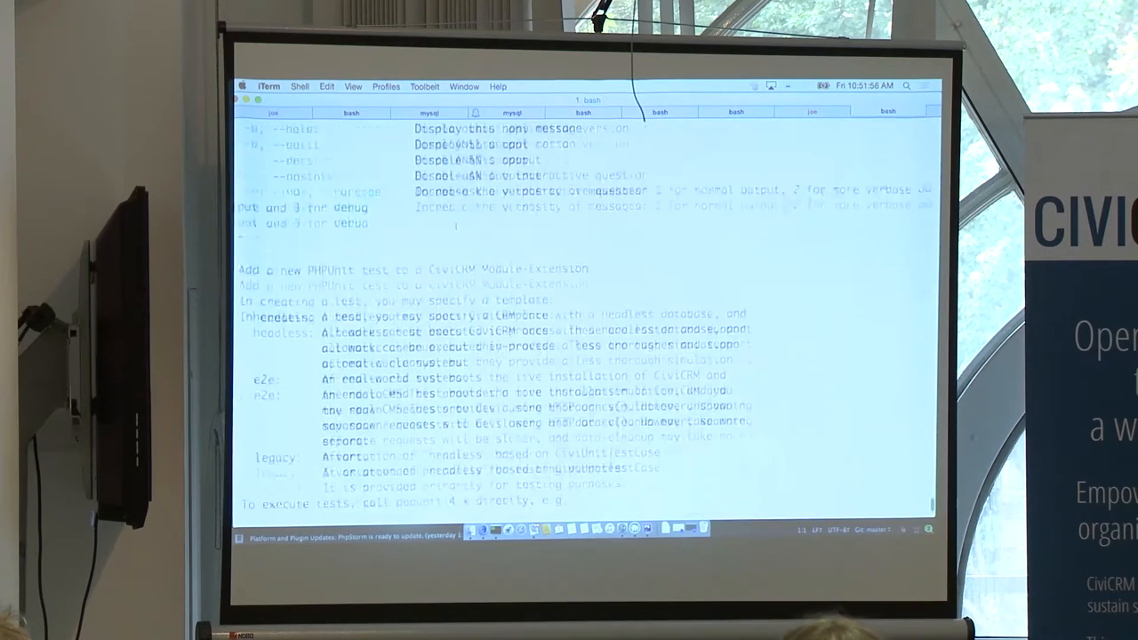
Scroll the headless, e2e and legacy template help and start typing civix generate:test.
{"action": "scroll", "scroll_direction": "down", "scroll_amount": 3}
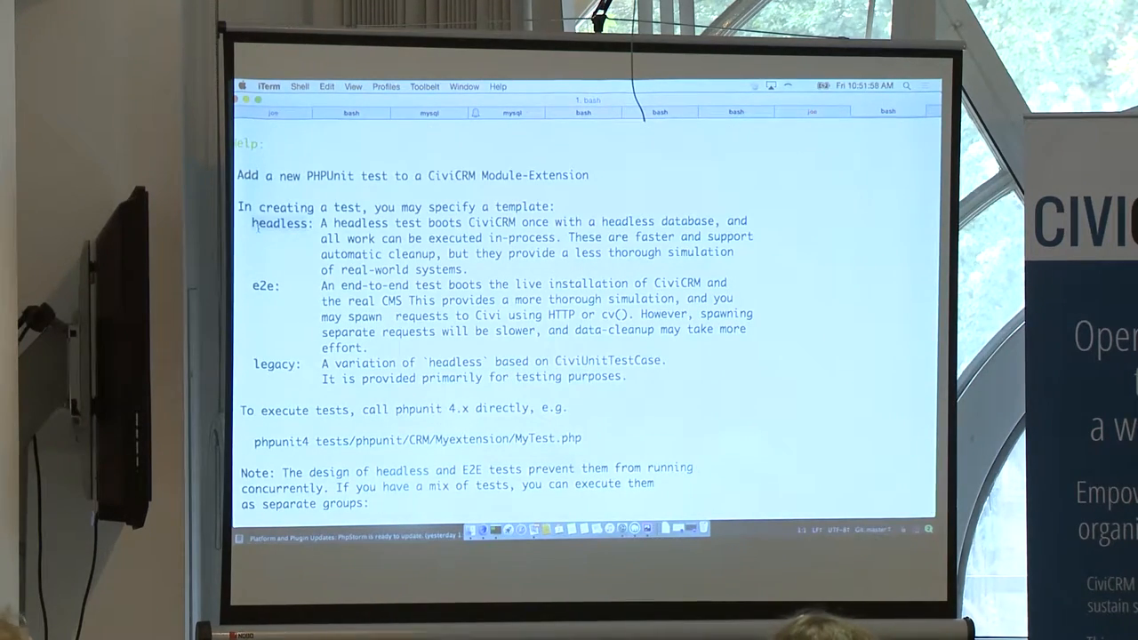
{"action": "type", "text": "civix generate:test -h"}
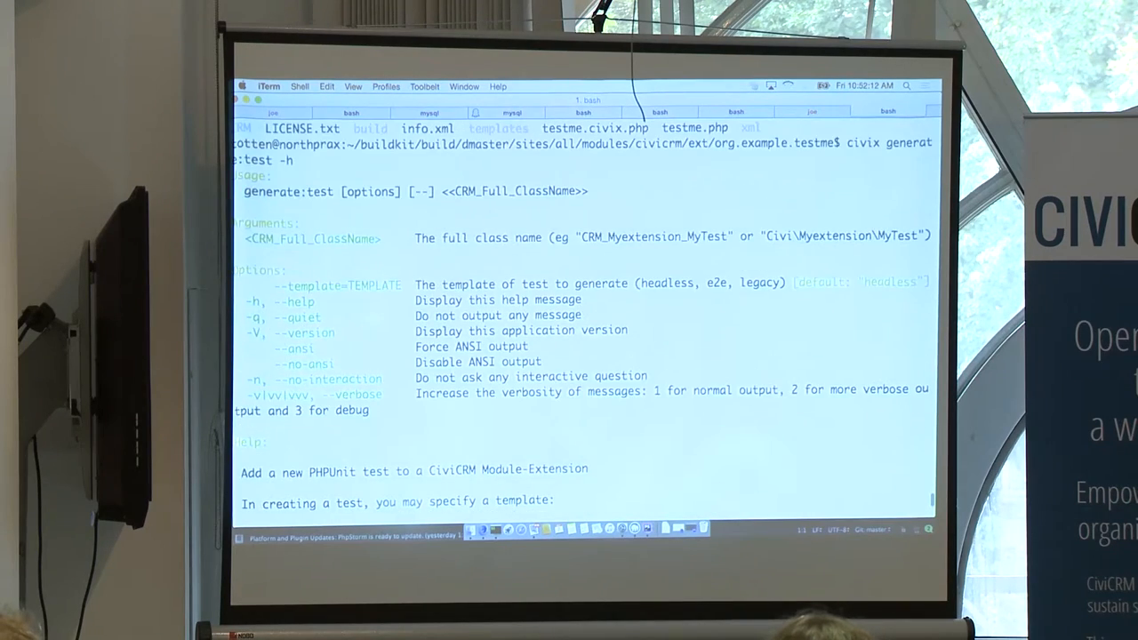
{"action": "scroll", "scroll_direction": "down", "scroll_amount": 3}
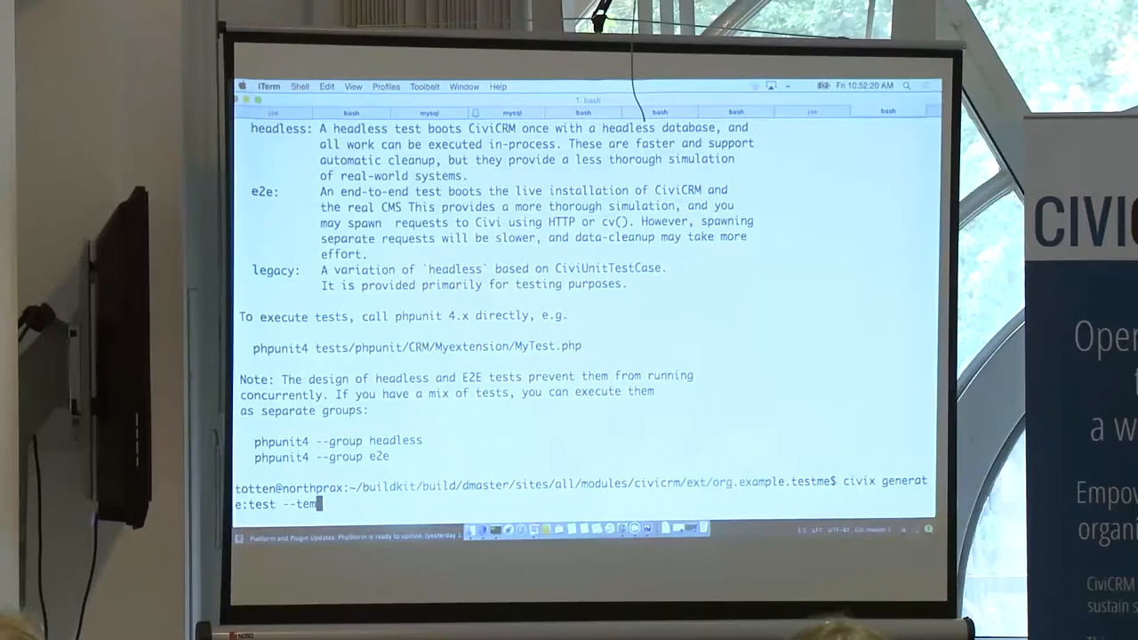
Run civix generate:test --template=headless CRM_Testme_ContactNamesTest.
{"action": "type", "text": "plate=hea"}
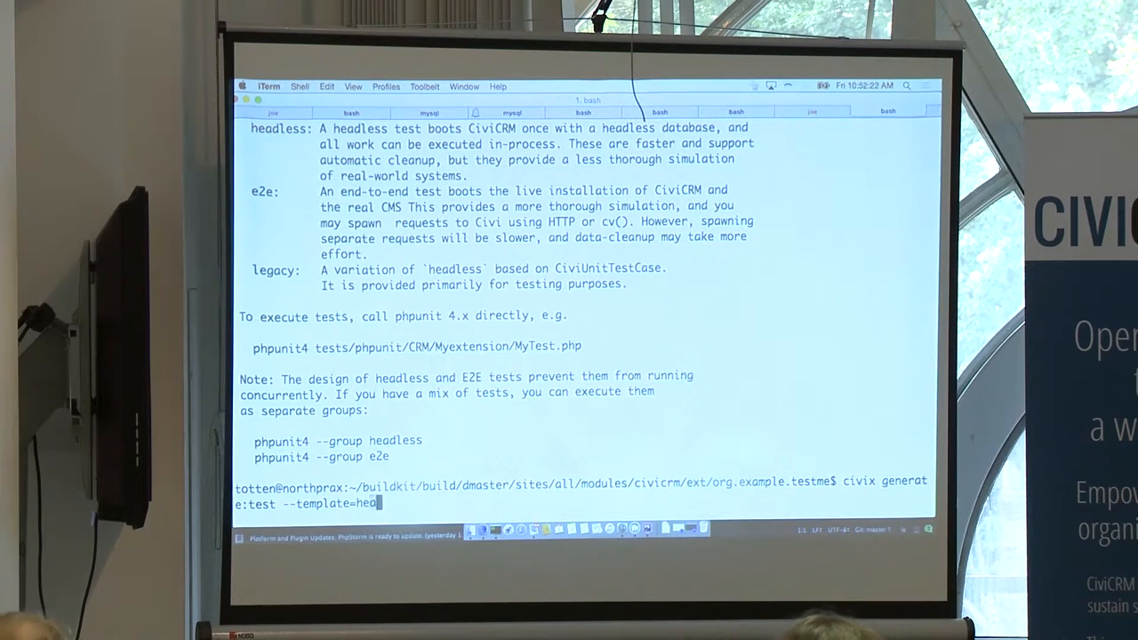
{"action": "type", "text": "dless CRM_Testme"}
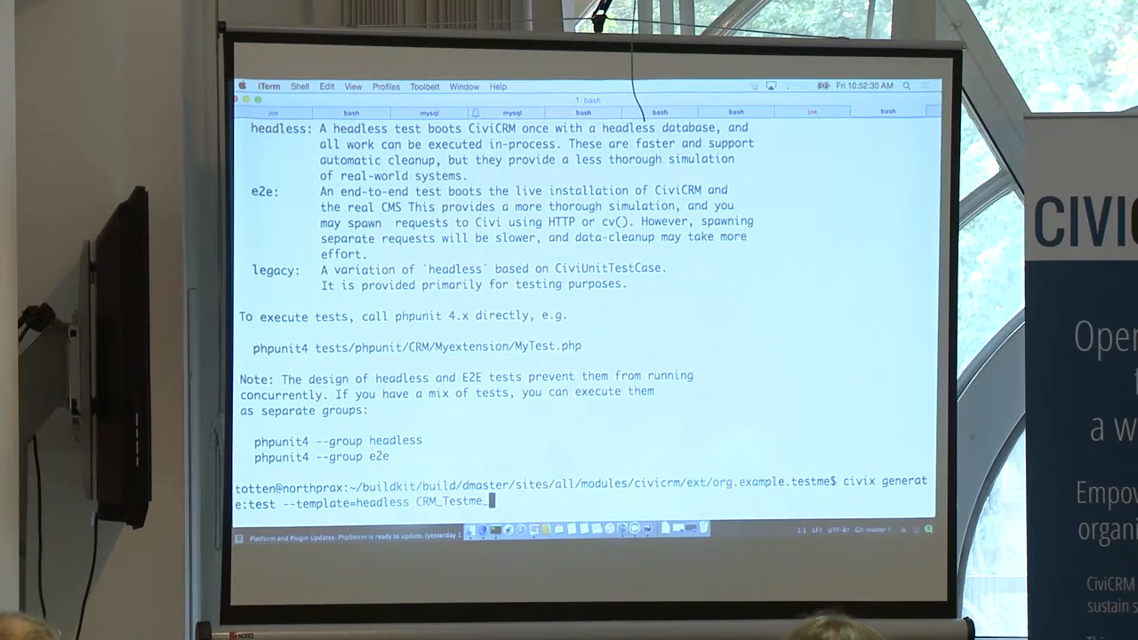
{"action": "type", "text": "_Contac"}
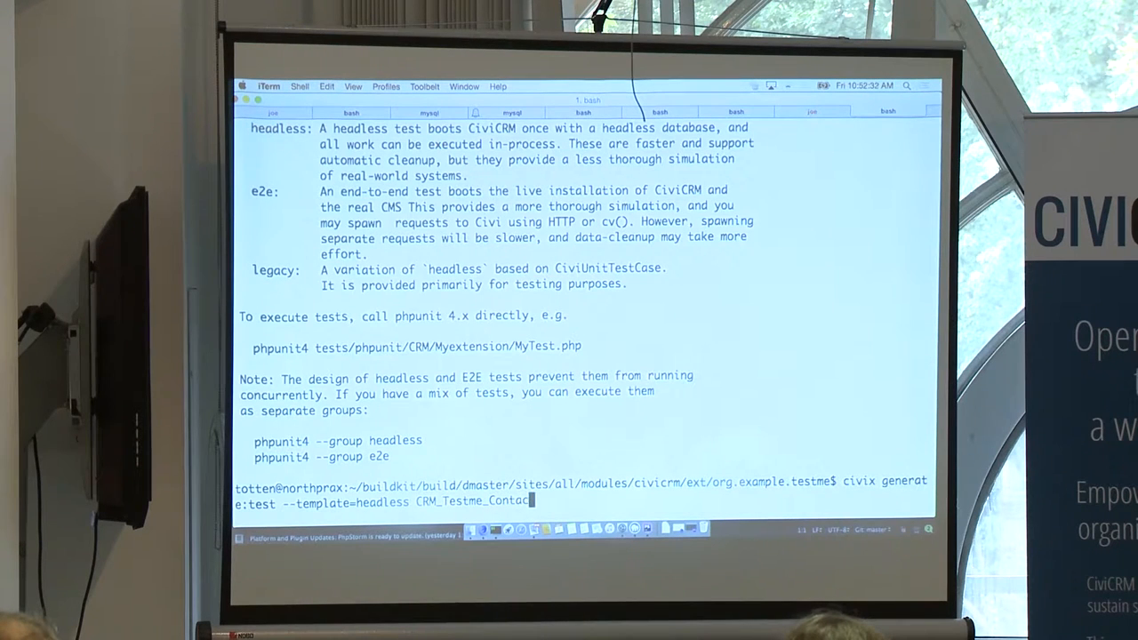
{"action": "type", "text": "NamesTest"}
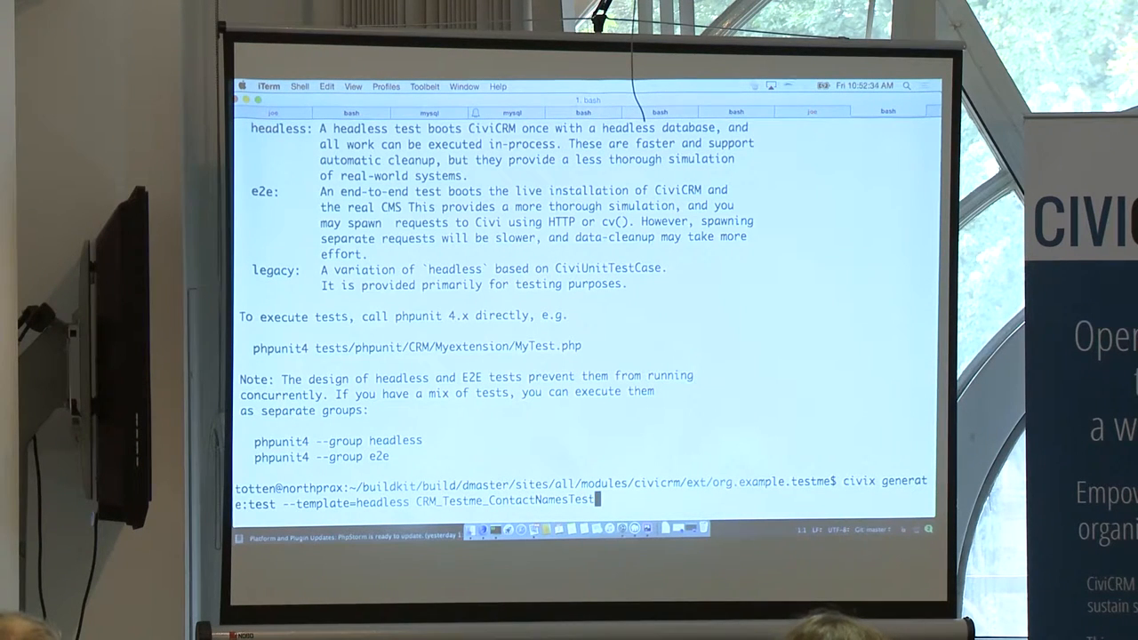
{"action": "type", "text": ".php"}
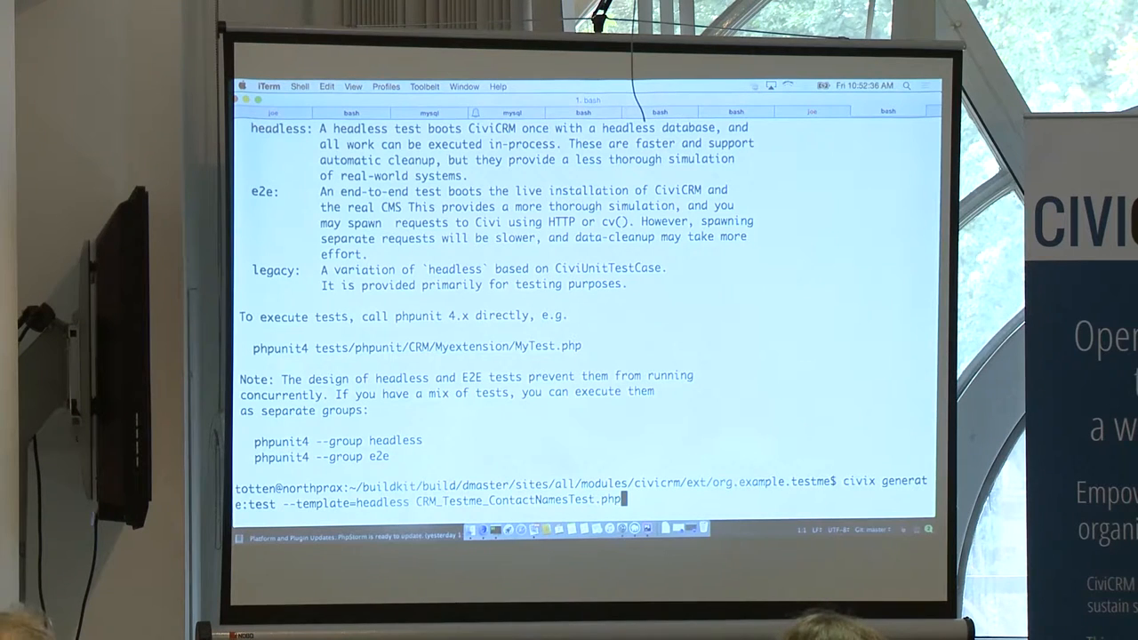
{"action": "key", "text": "BackSpace"}
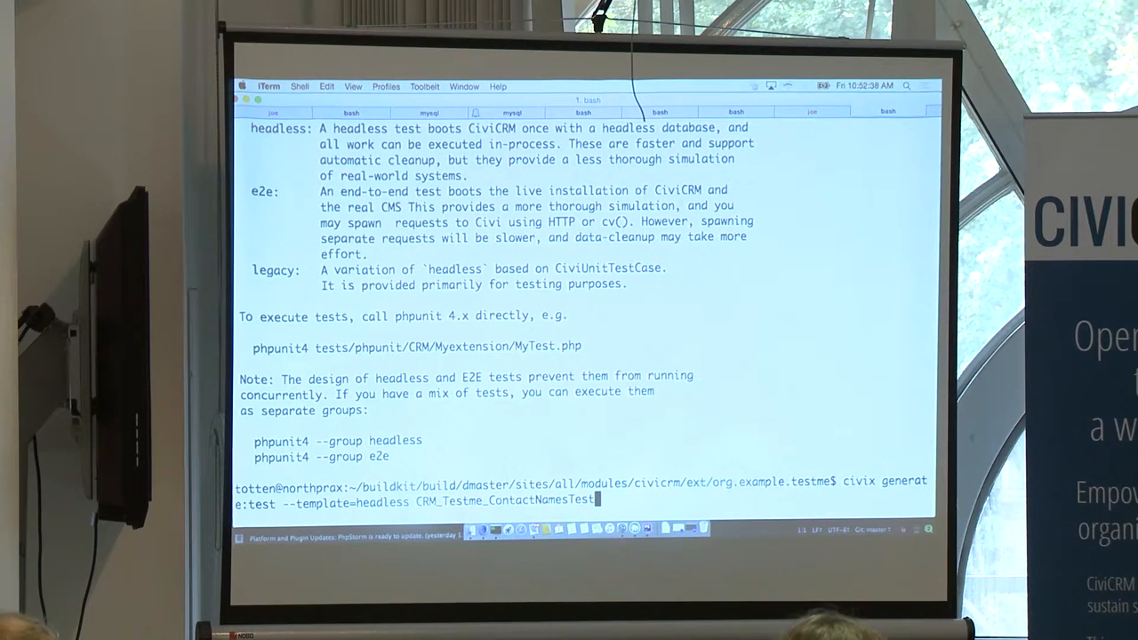
{"action": "key", "text": "Return"}
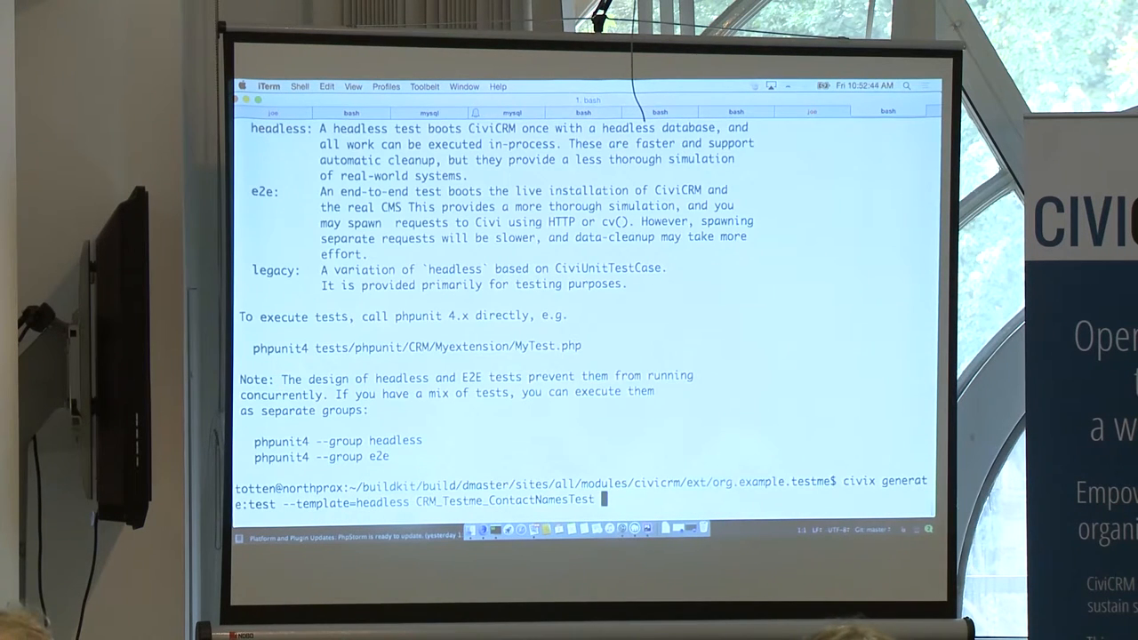
{"action": "key", "text": "Return"}
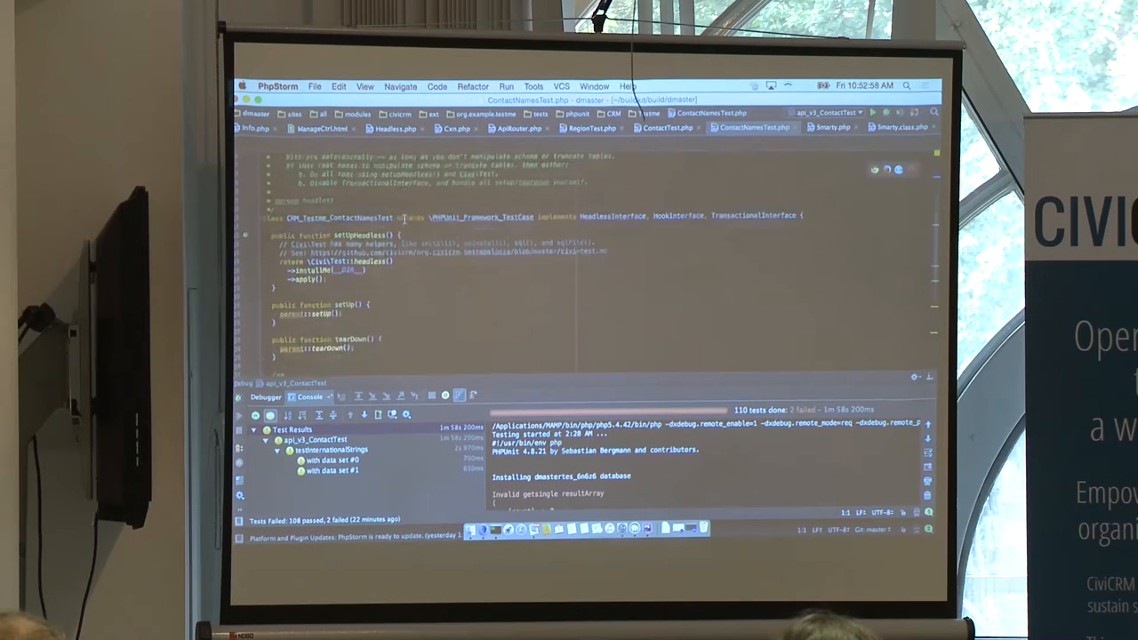
{"action": "scroll", "scroll_direction": "up", "scroll_amount": 3}
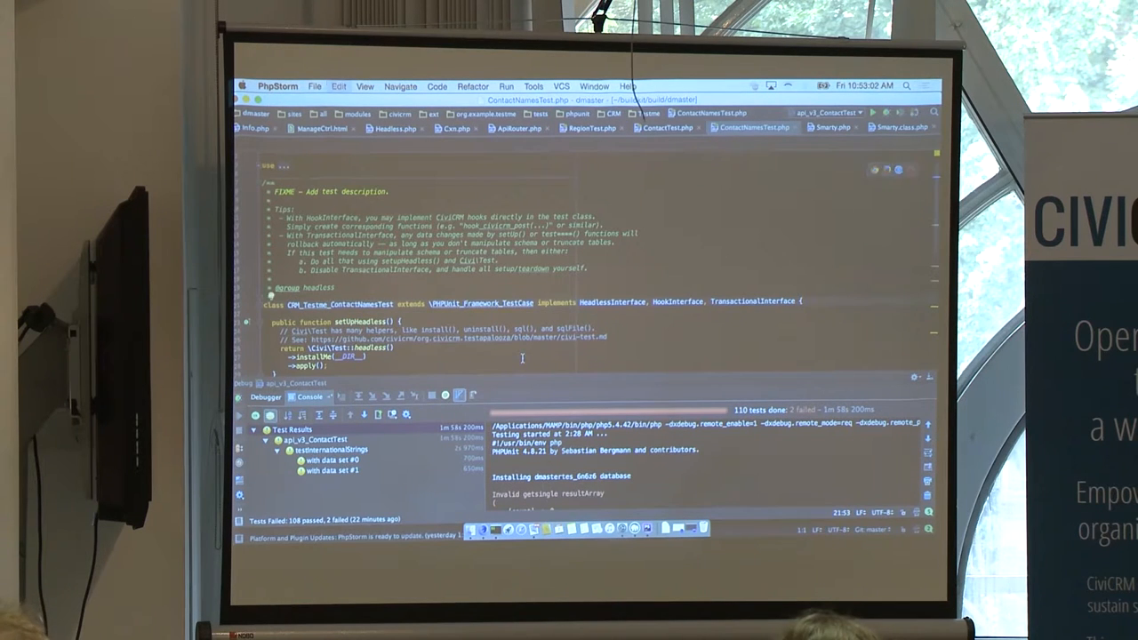
{"action": "double_click", "coordinate": [476, 302]}
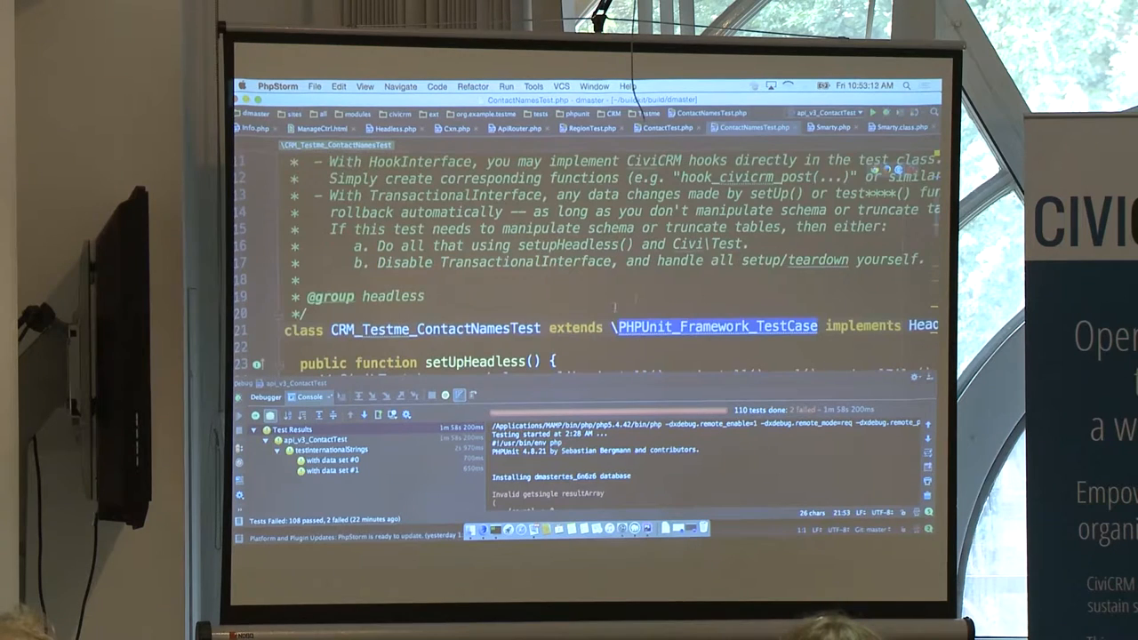
{"action": "scroll", "scroll_direction": "down", "scroll_amount": 3}
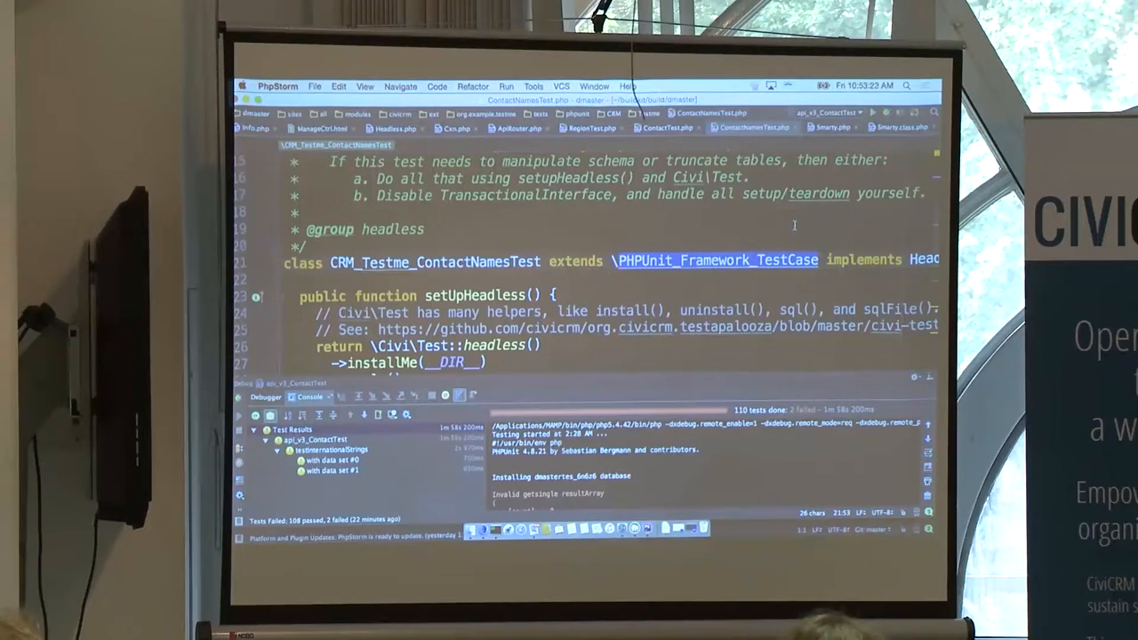
{"action": "left_click", "coordinate": [663, 127]}
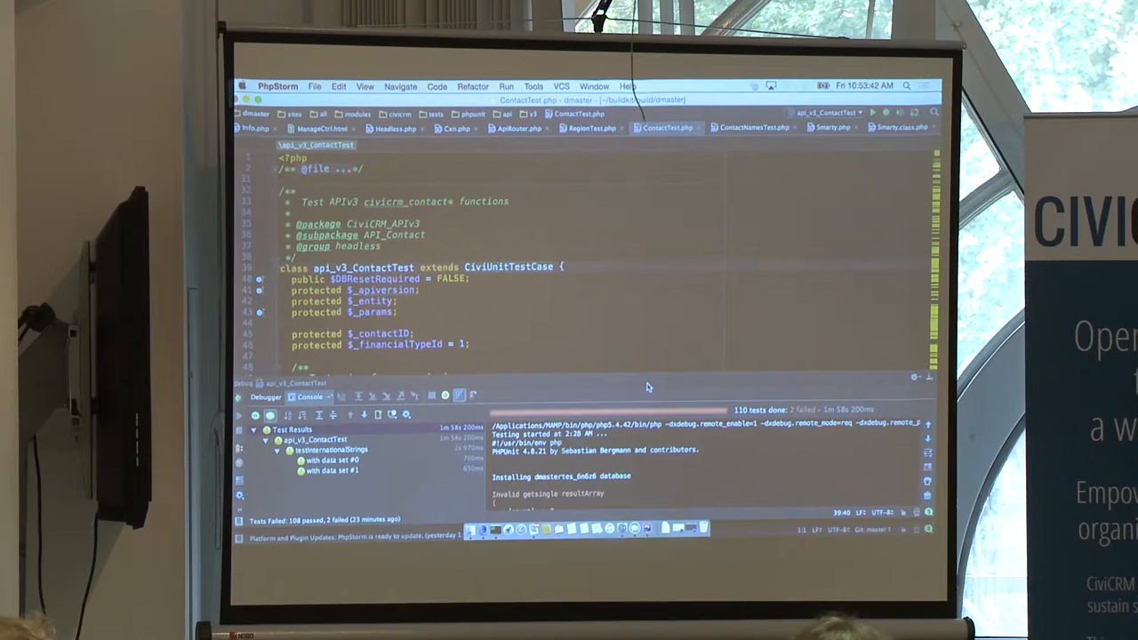
{"action": "left_click", "coordinate": [751, 127]}
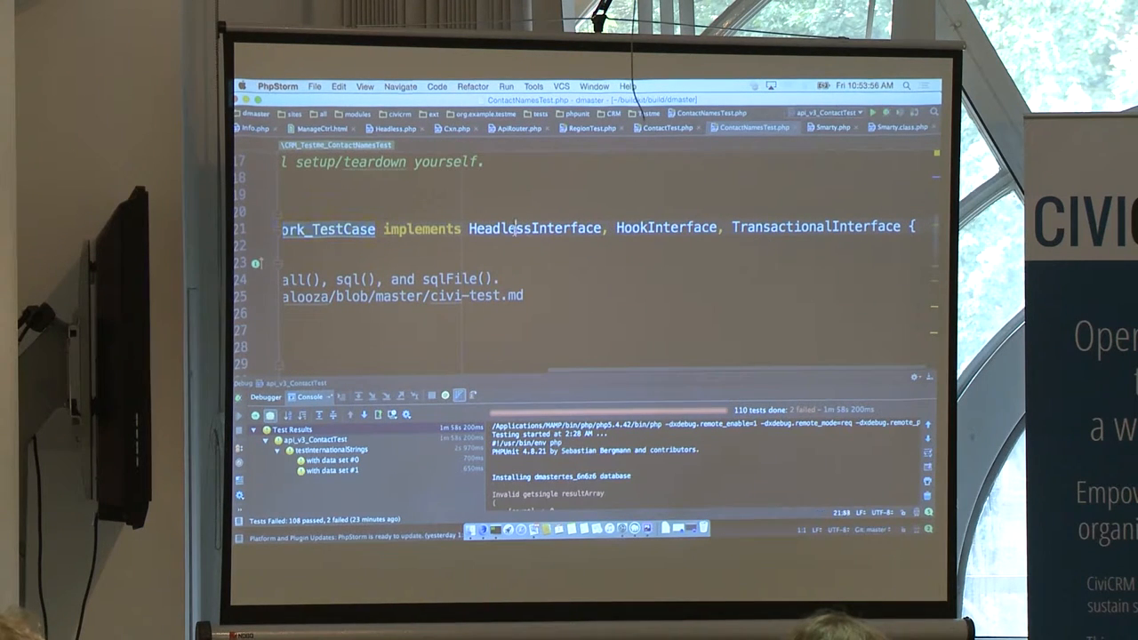
{"action": "double_click", "coordinate": [534, 227]}
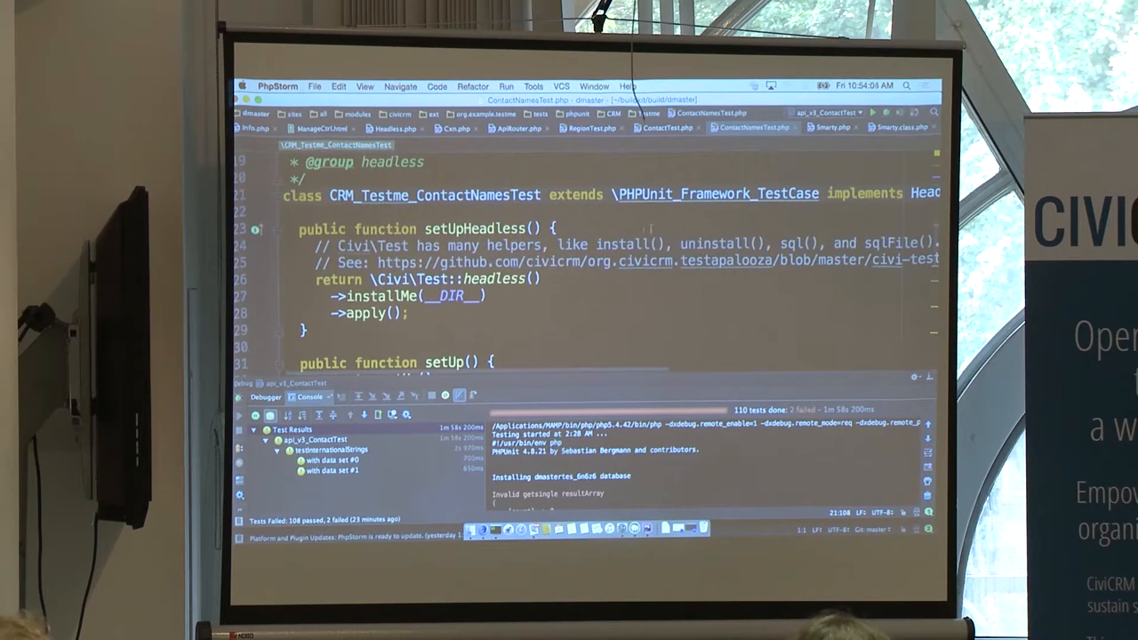
{"action": "type", "text": "f"}
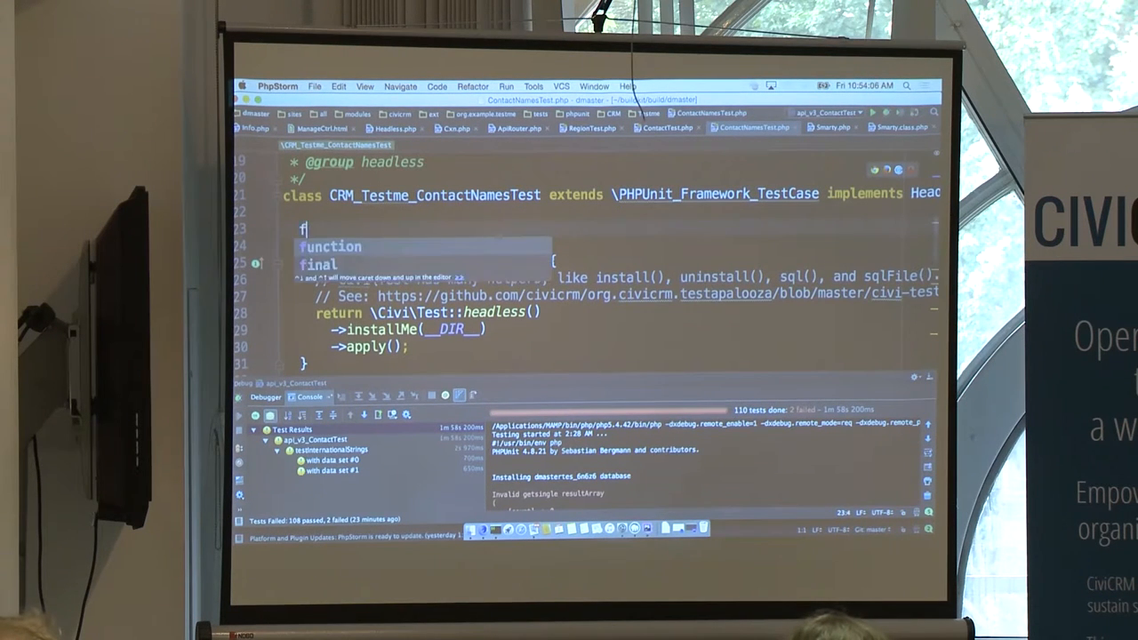
{"action": "type", "text": "public function H"}
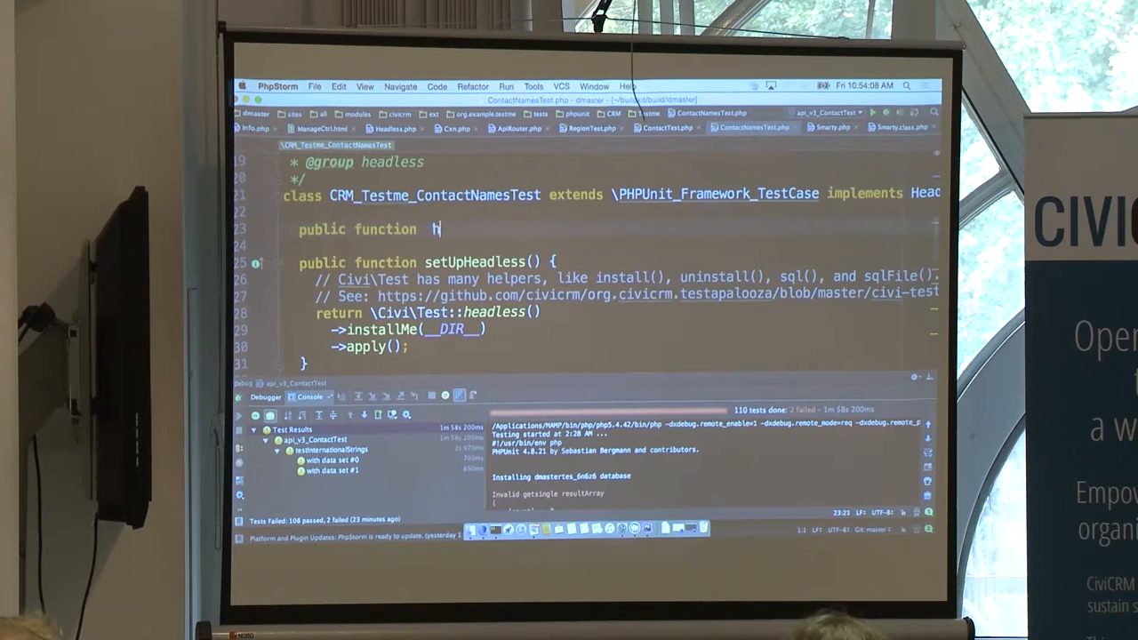
{"action": "type", "text": "hook_civicrm_post()"}
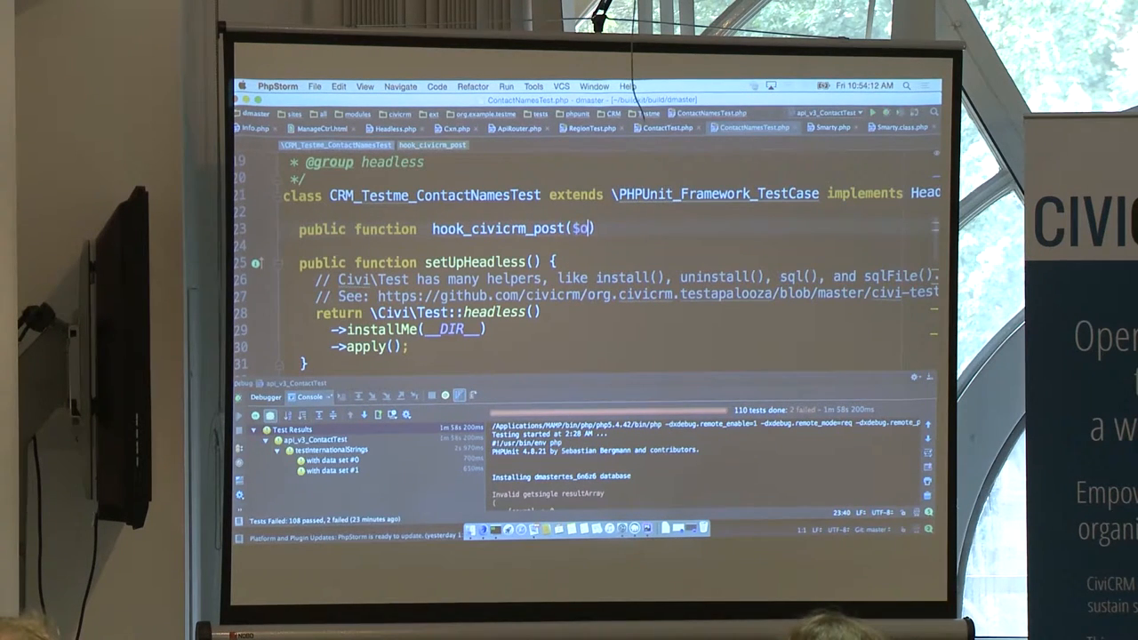
{"action": "type", "text": "name,"}
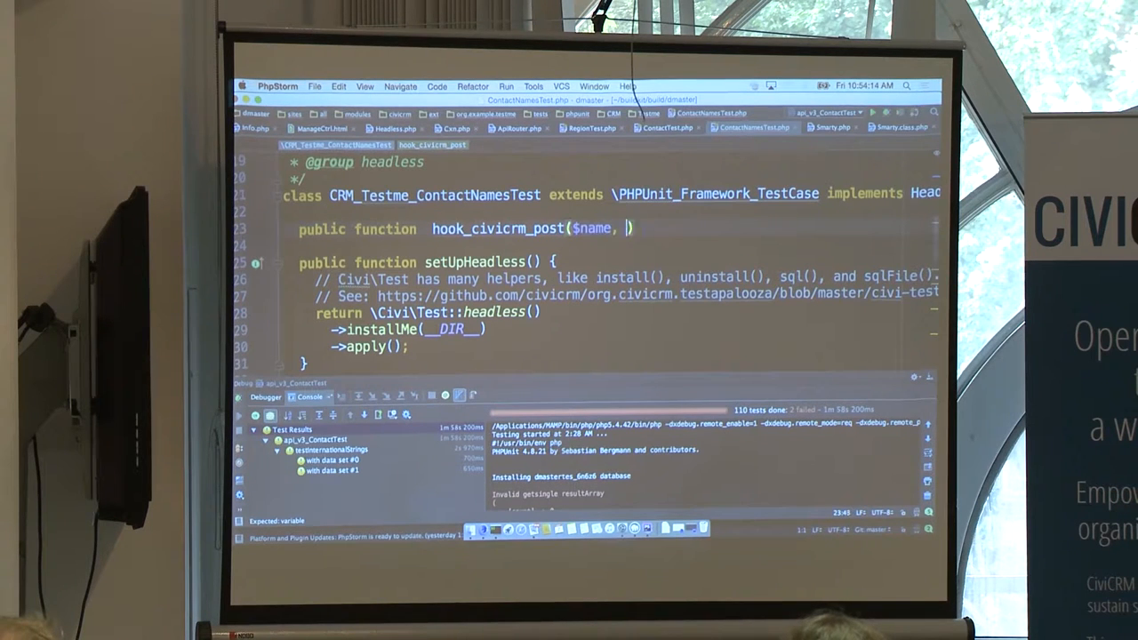
{"action": "type", "text": "$object, $id"}
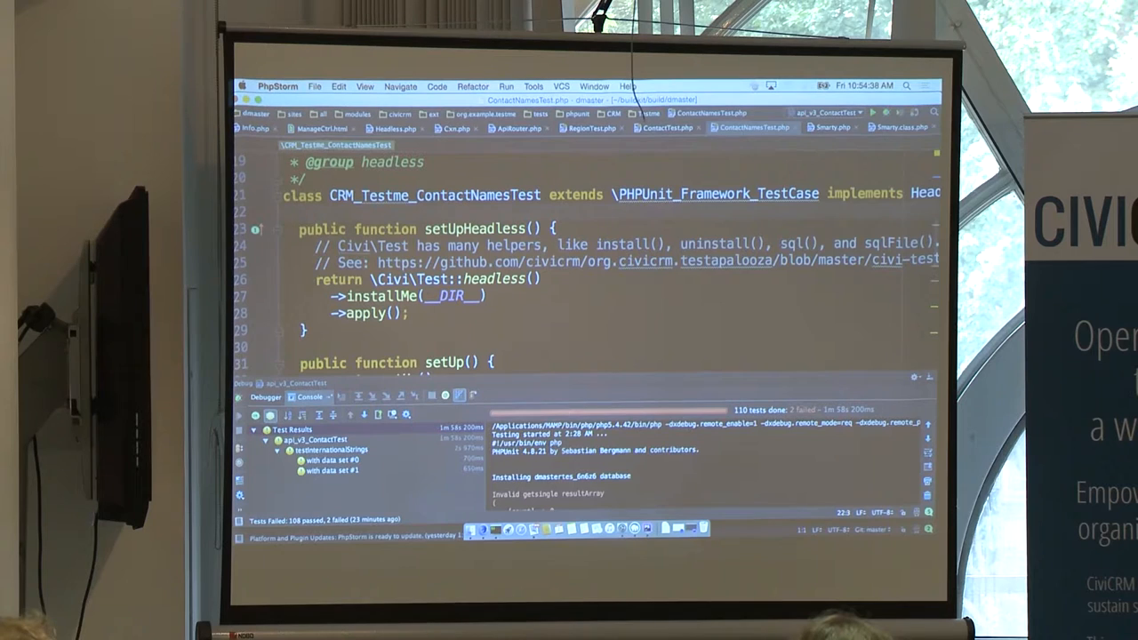
{"action": "scroll", "scroll_direction": "right", "scroll_amount": 3}
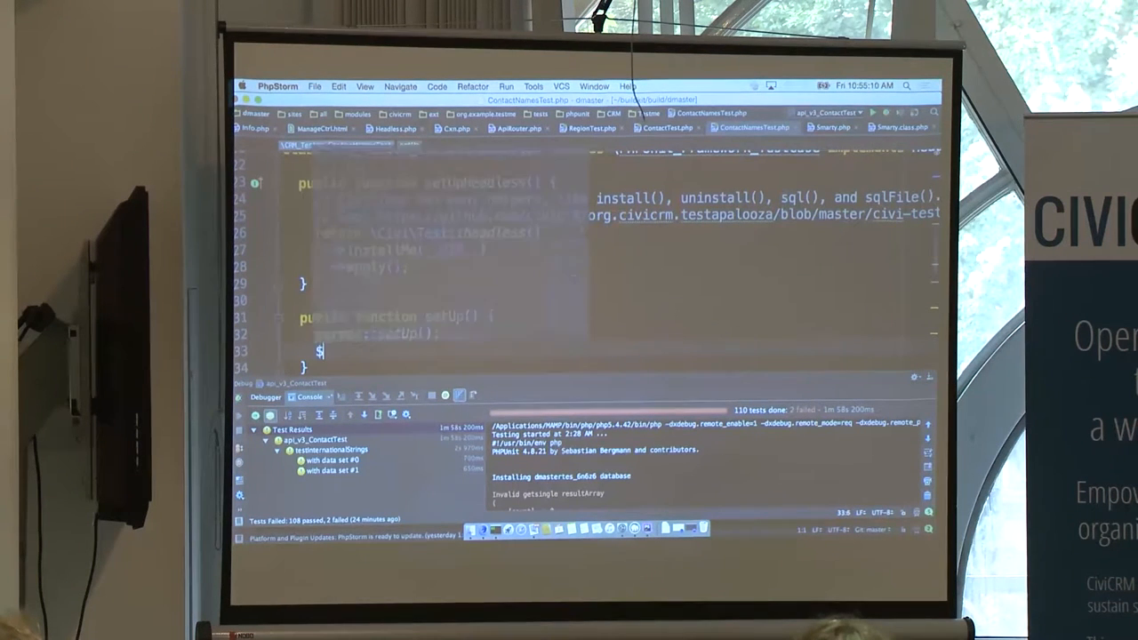
{"action": "type", "text": "$this->callA"}
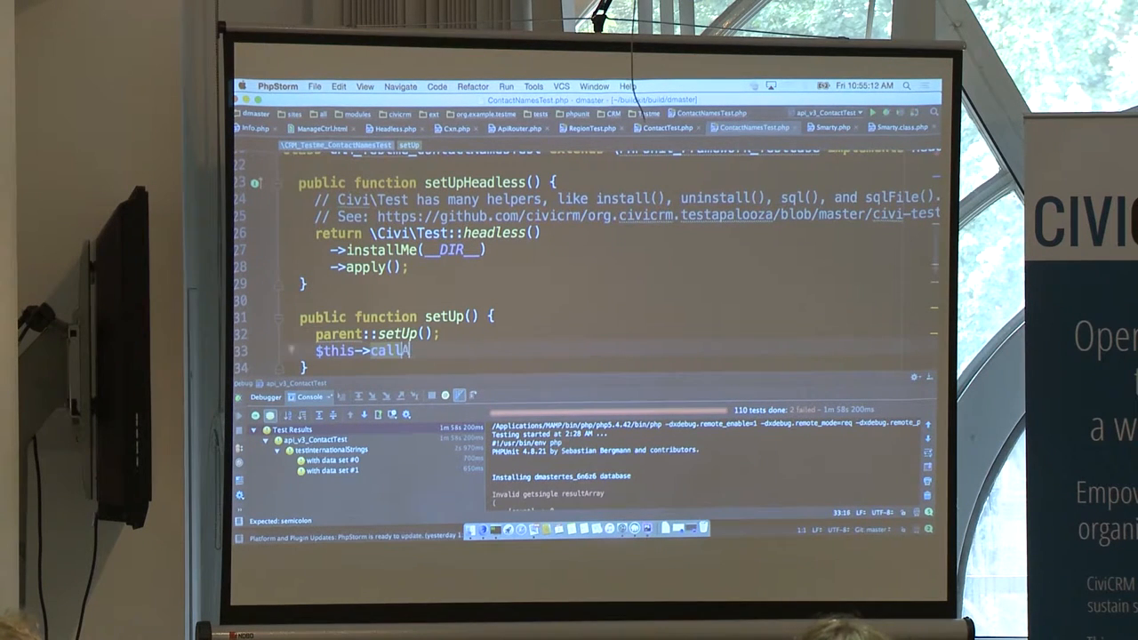
{"action": "type", "text": "PISuc"}
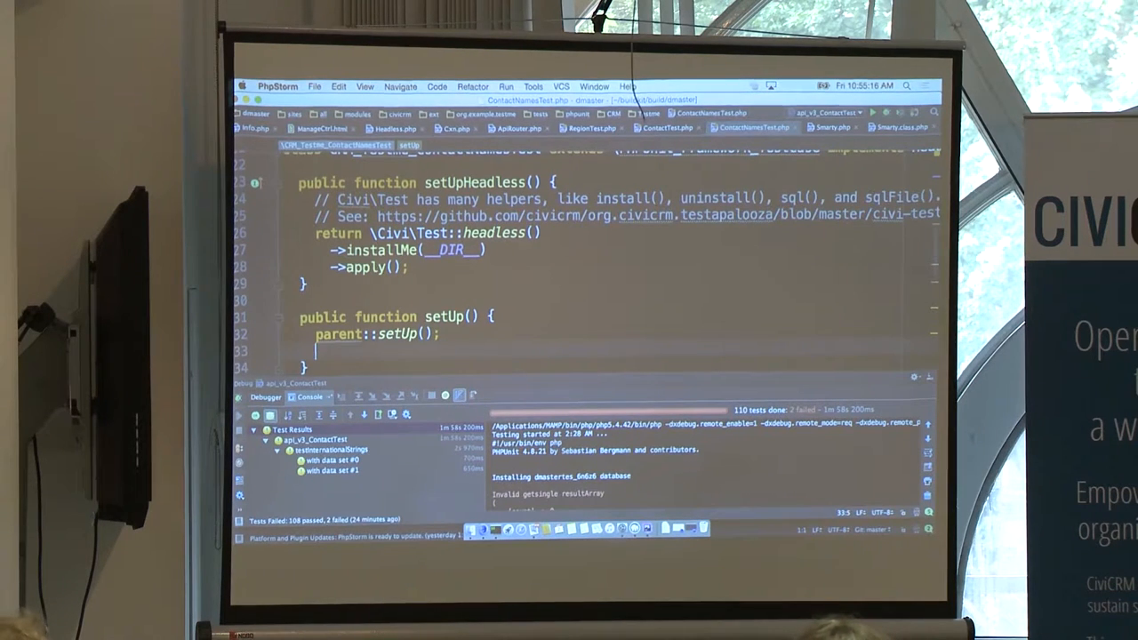
{"action": "scroll", "scroll_direction": "up", "scroll_amount": 3}
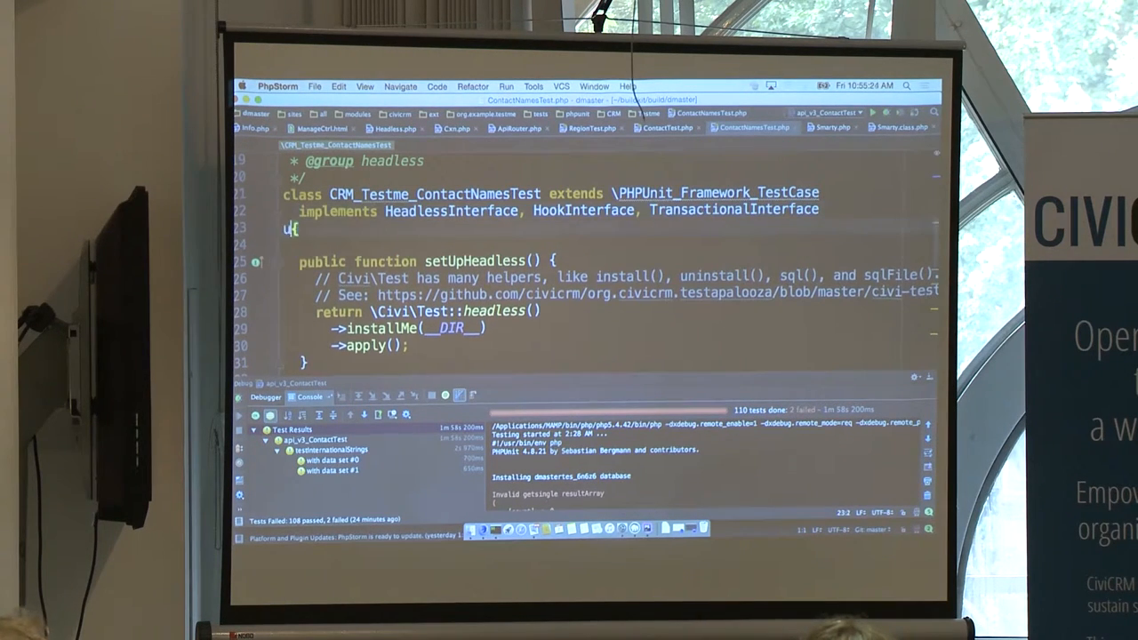
{"action": "type", "text": "se C"}
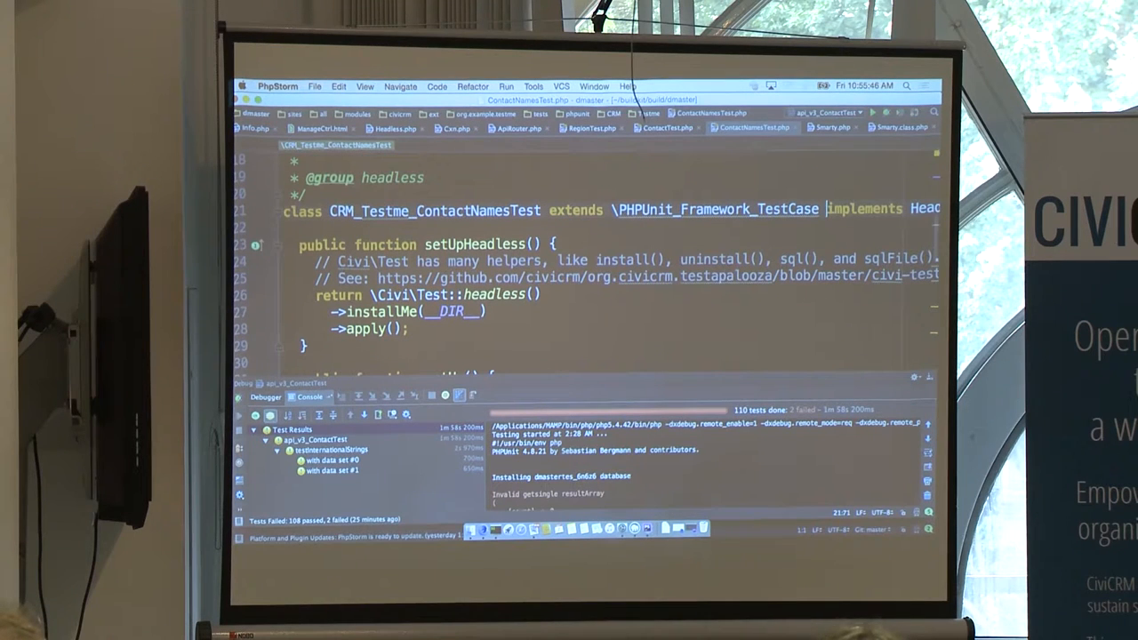
Inspect setUpHeadless and installMe(__DIR__), then switch to a cleared iTerm prompt.
{"action": "scroll", "scroll_direction": "down", "scroll_amount": 3}
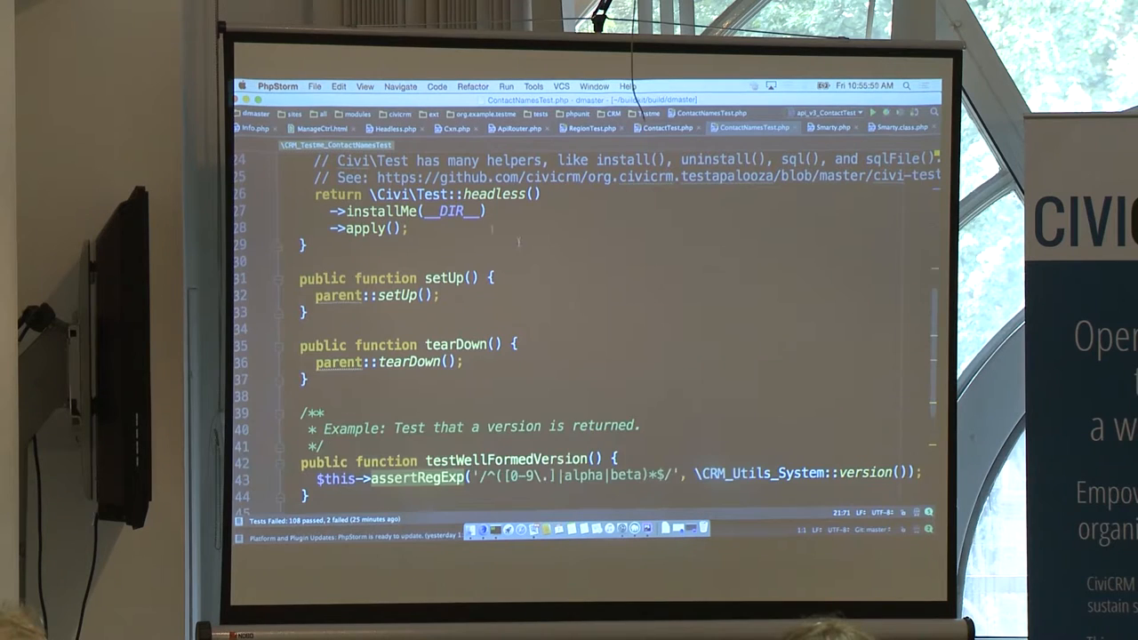
{"action": "scroll", "scroll_direction": "up", "scroll_amount": 3}
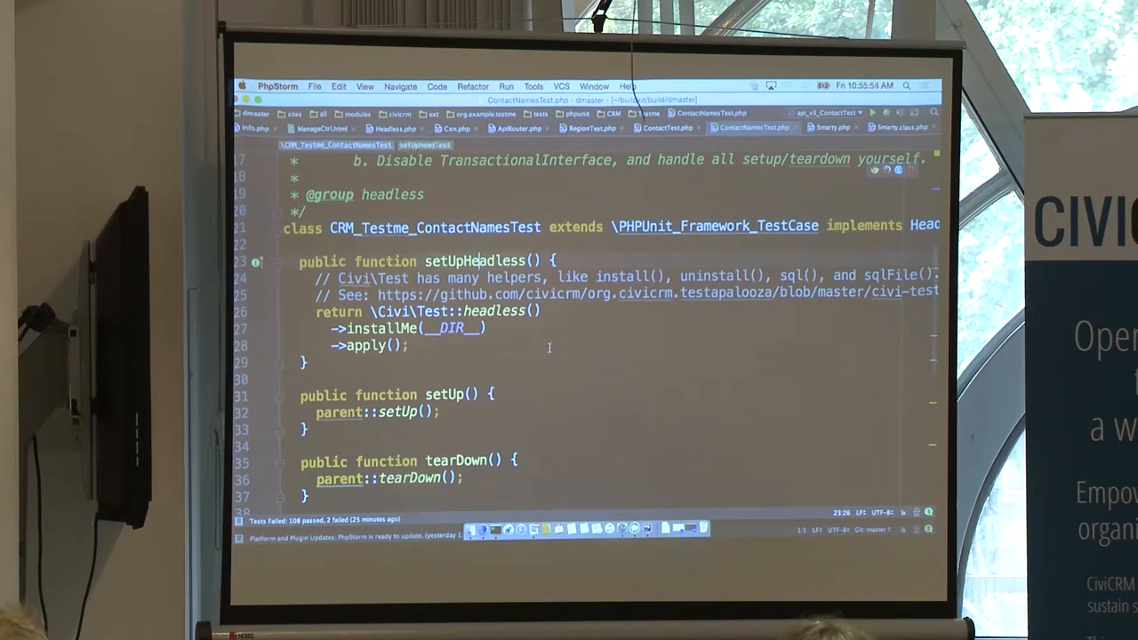
{"action": "double_click", "coordinate": [473, 260]}
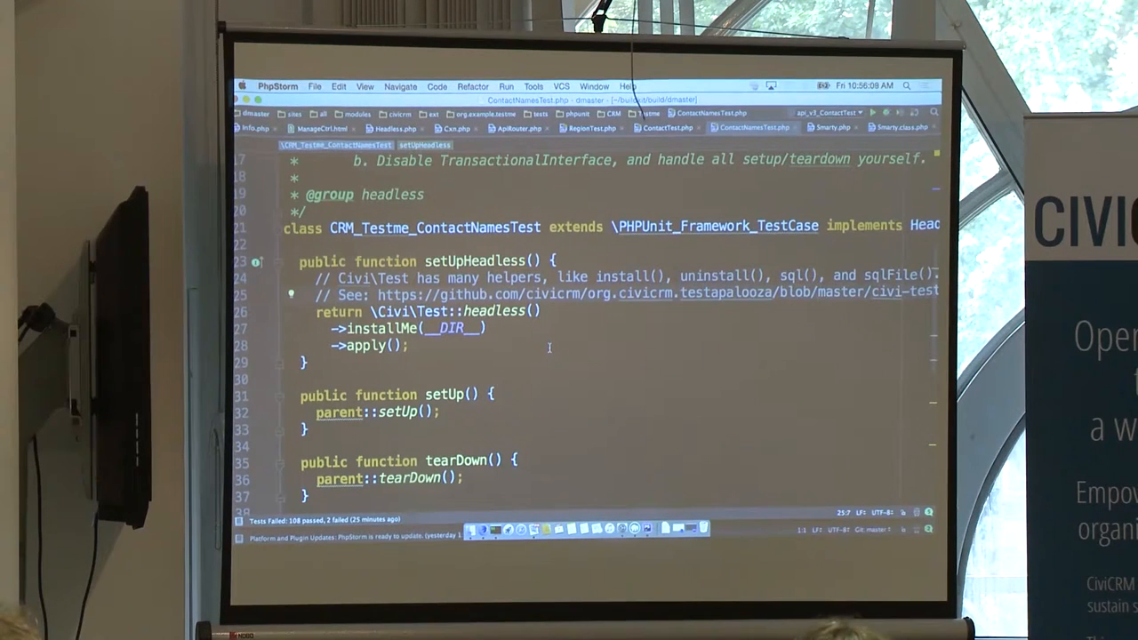
{"action": "key", "text": "Return"}
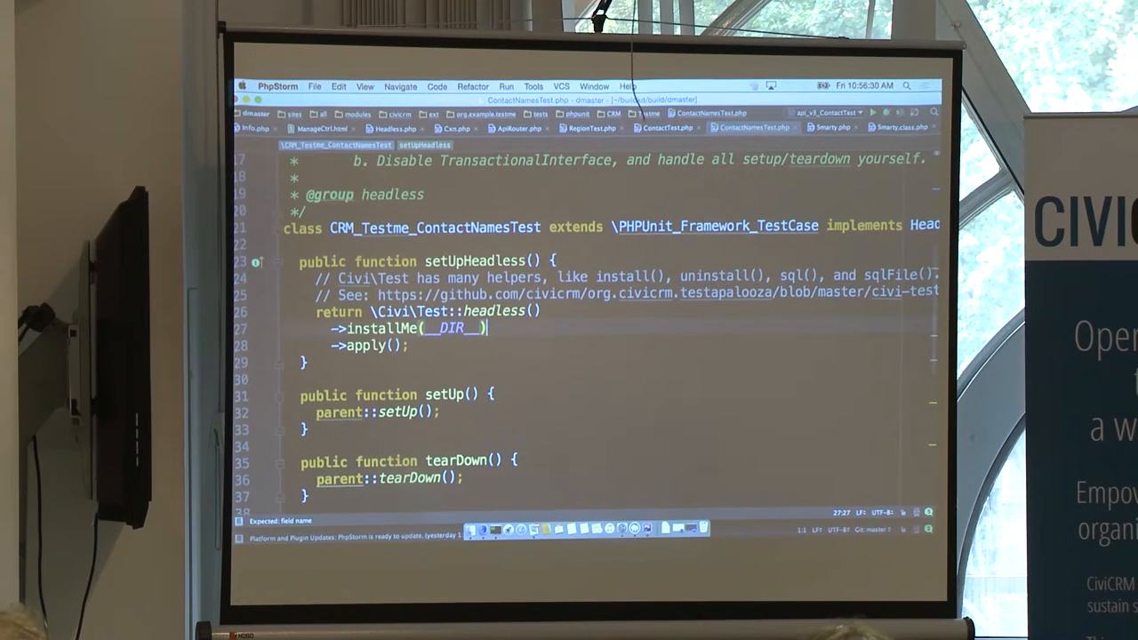
{"action": "scroll", "scroll_direction": "down", "scroll_amount": 3}
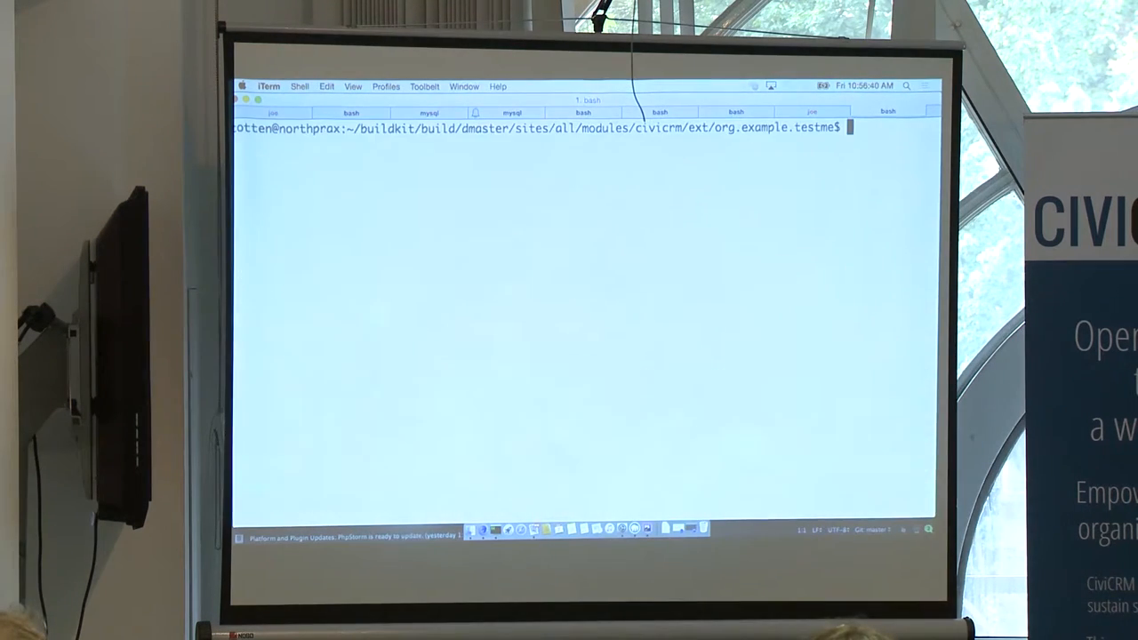
Run cv api contact.create with contact_type=Individual and first_name=Alice.
{"action": "type", "text": "cv"}
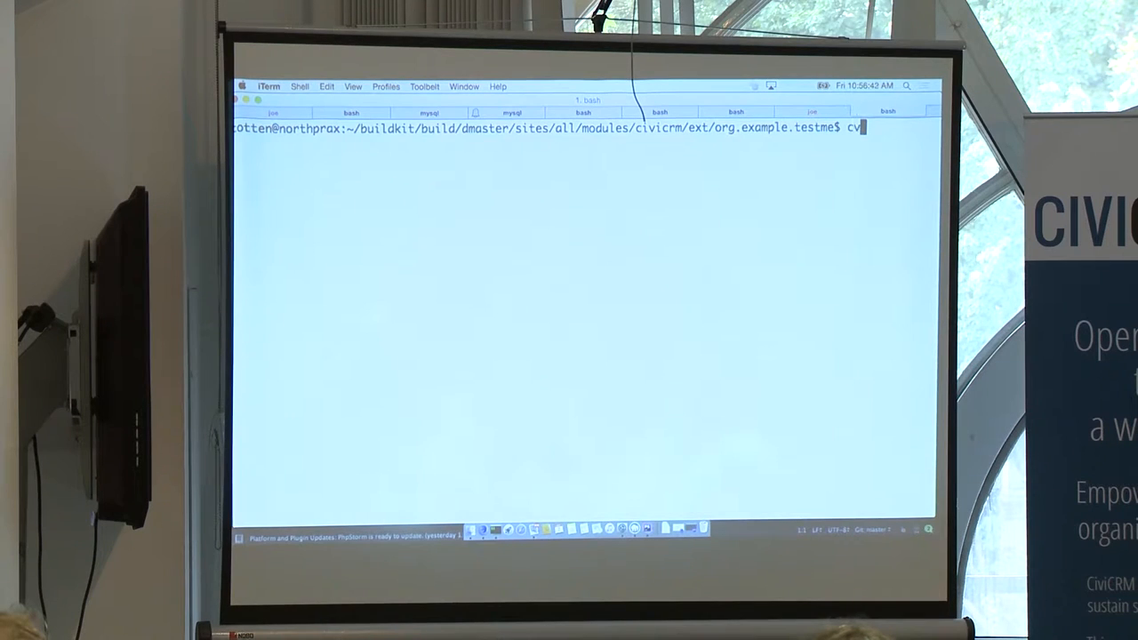
{"action": "type", "text": "api contac"}
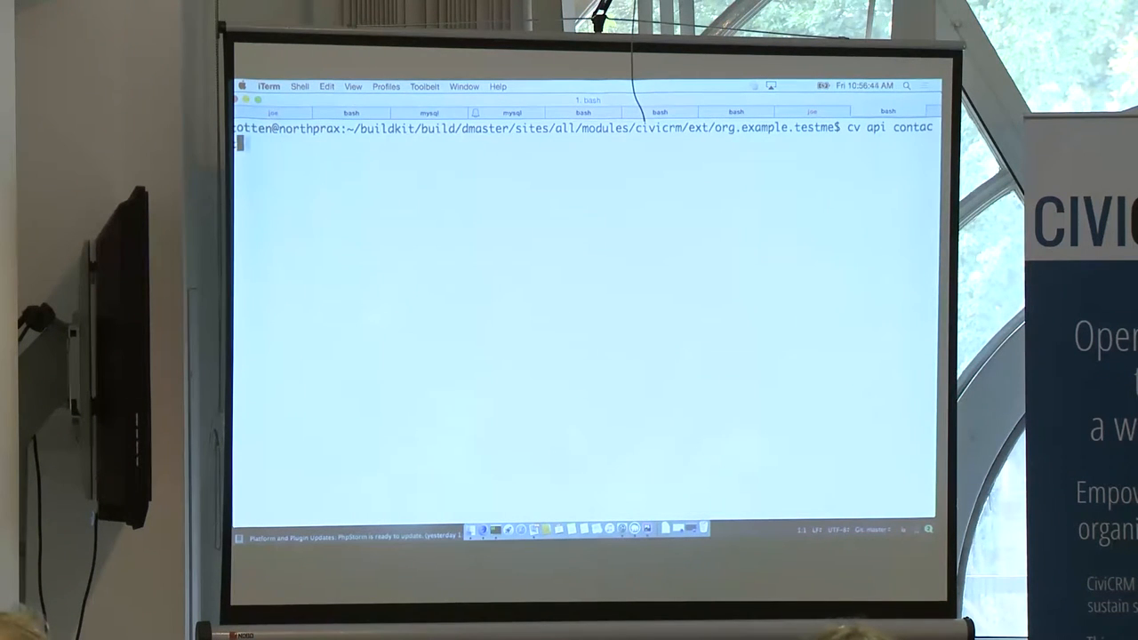
{"action": "type", "text": ".create"}
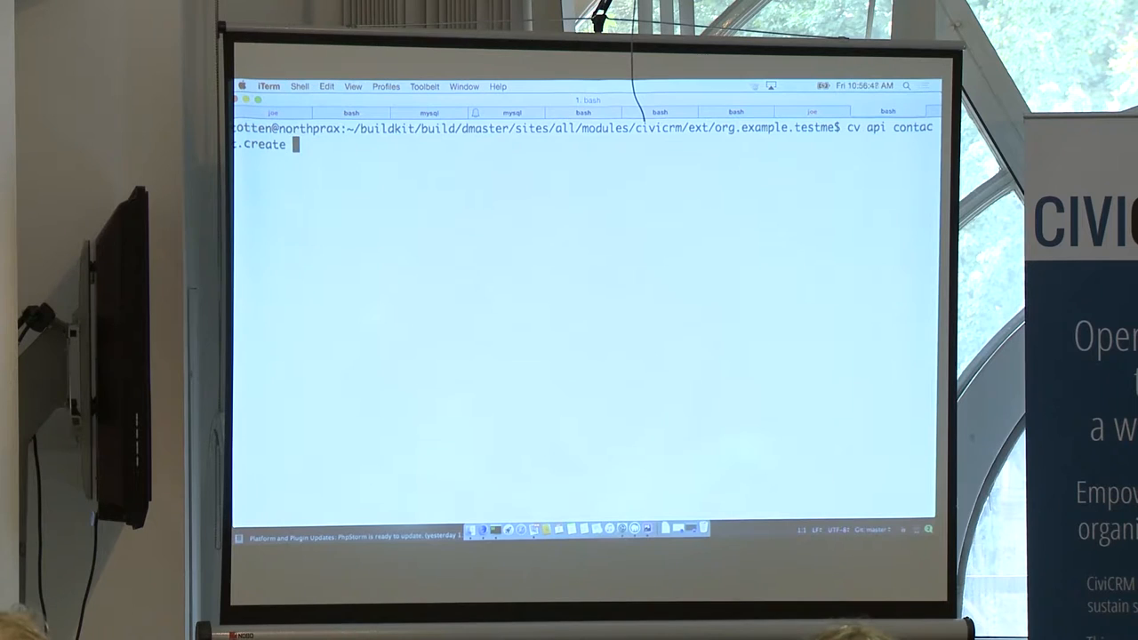
{"action": "type", "text": "contact_type="}
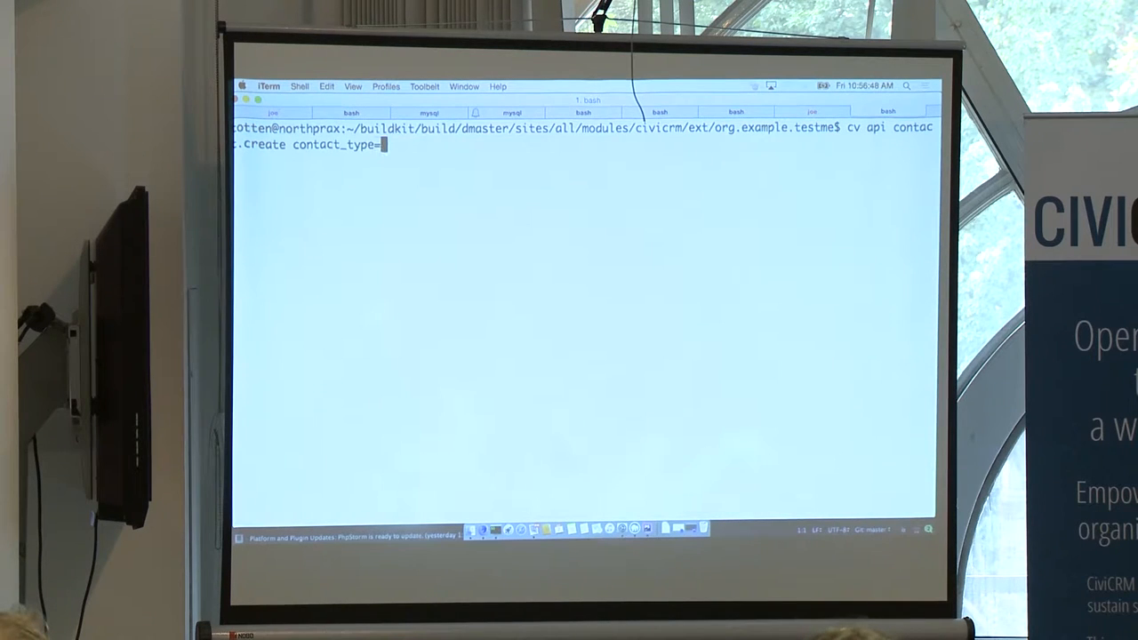
{"action": "type", "text": "Individual first_"}
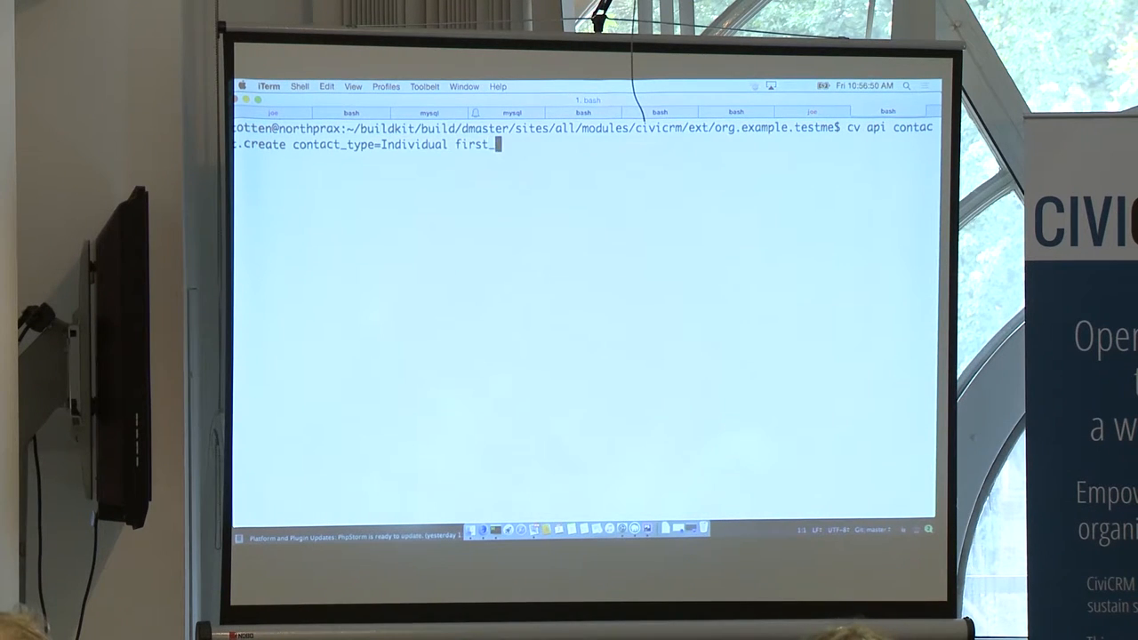
{"action": "type", "text": "name=Ailce"}
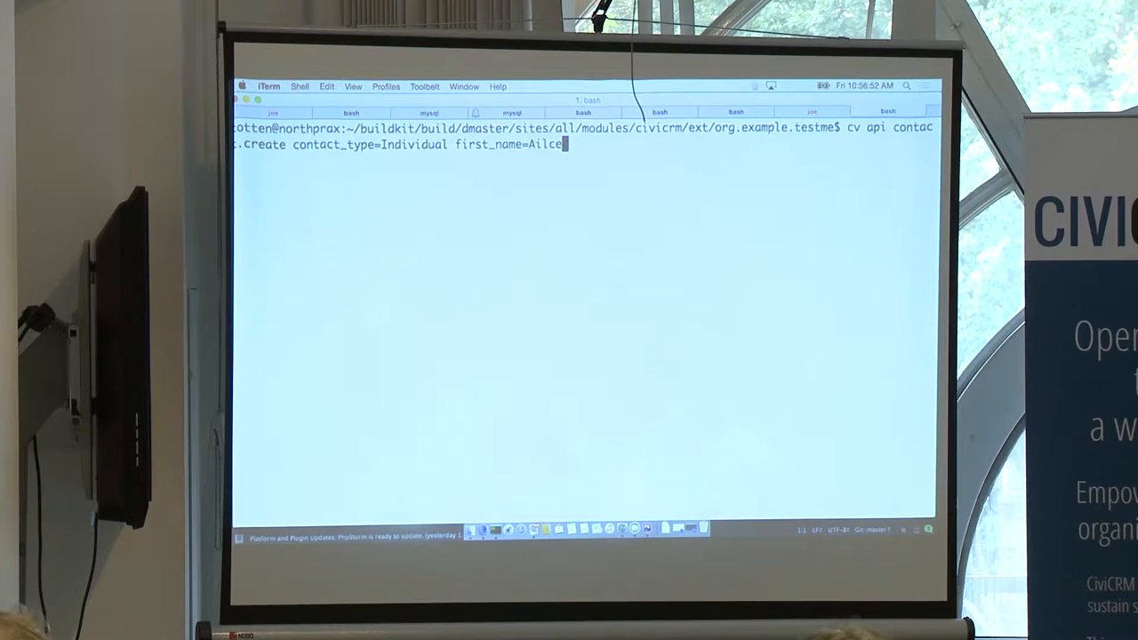
{"action": "type", "text": "Alice"}
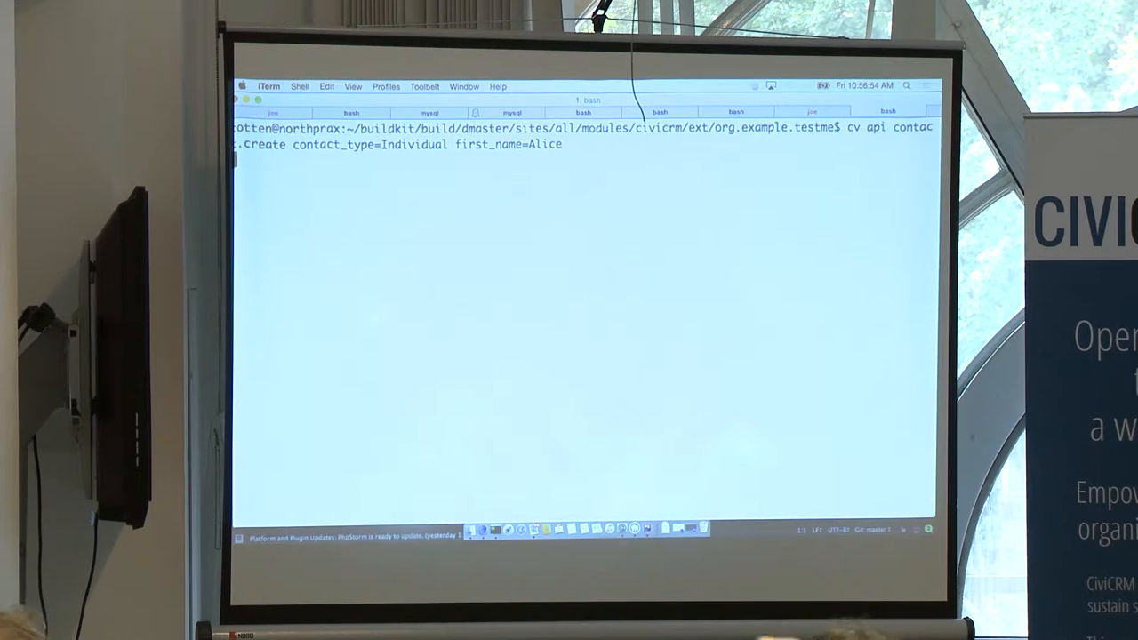
{"action": "key", "text": "Return"}
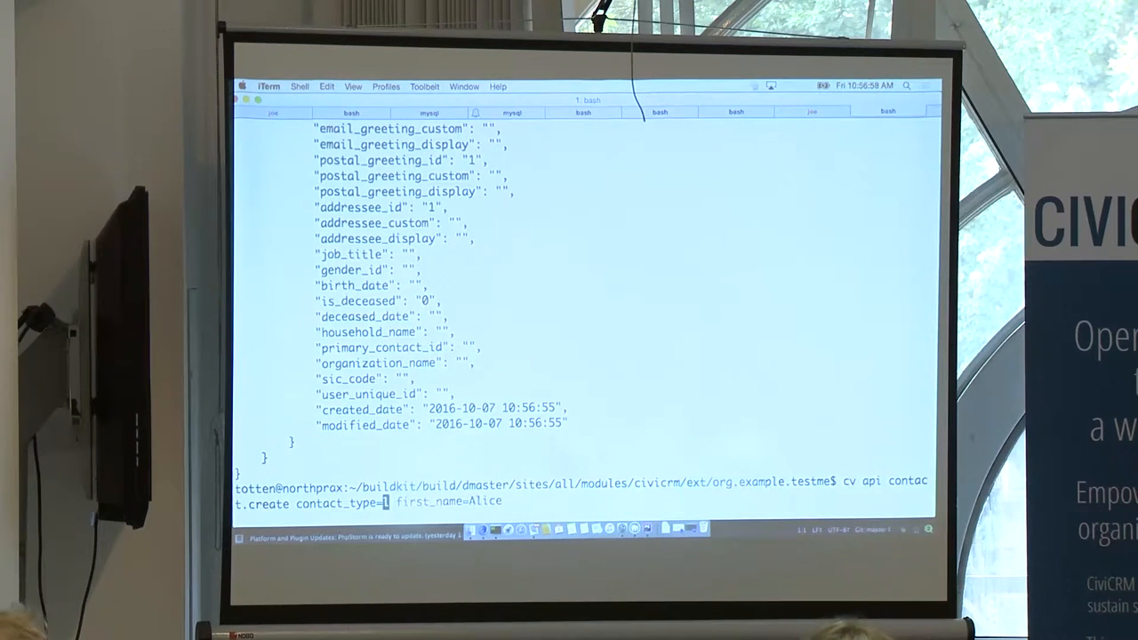
Rerun the contact.create command with contact_type changed to Organization.
{"action": "type", "text": "Org"}
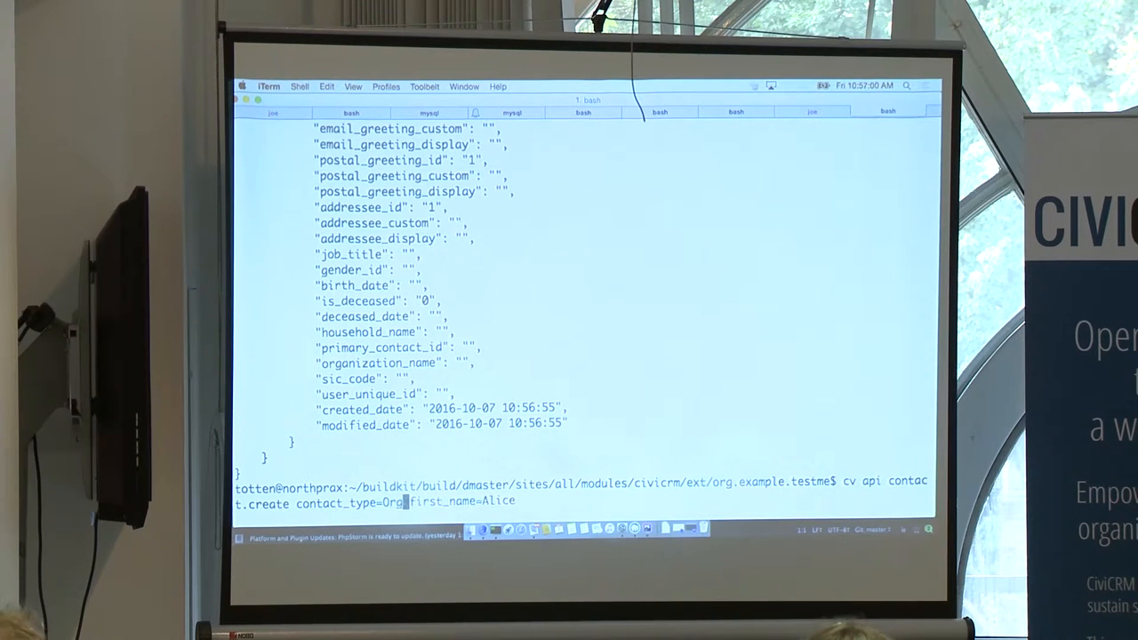
{"action": "type", "text": "anization"}
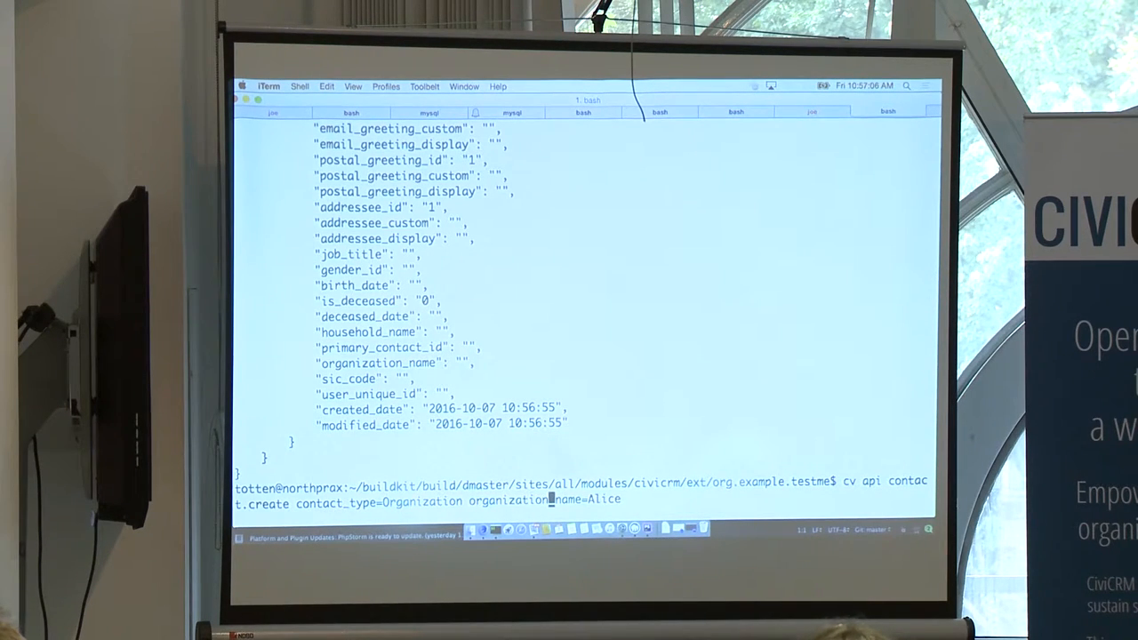
{"action": "key", "text": "Return"}
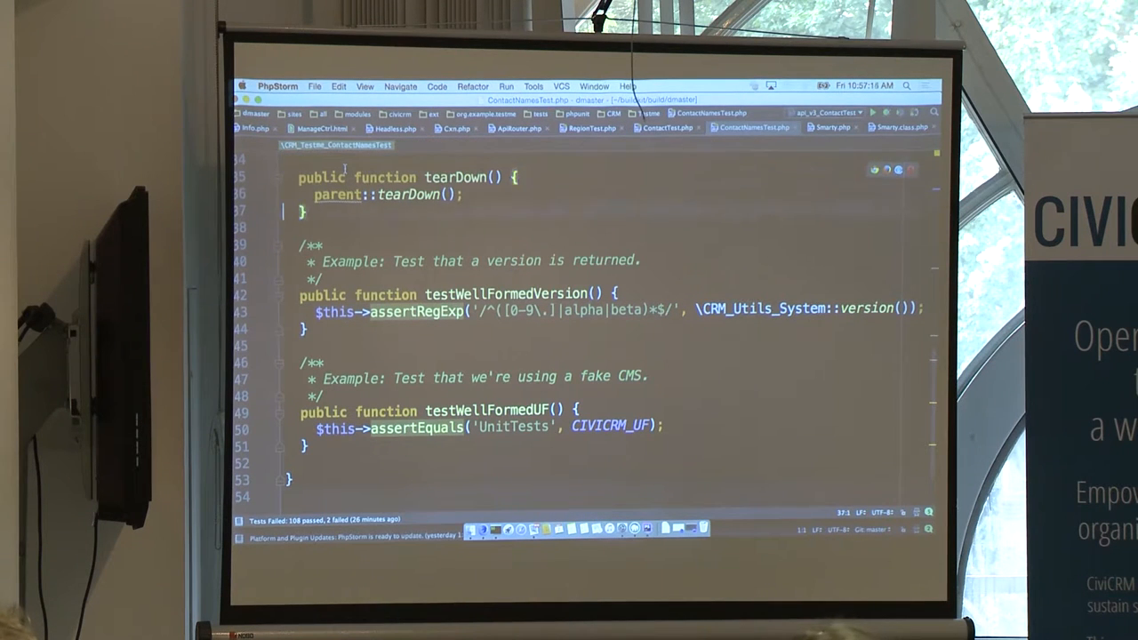
Comment the contact types with first_name, last_name, middle_name, organization_name and household_name.
{"action": "type", "text": "//"}
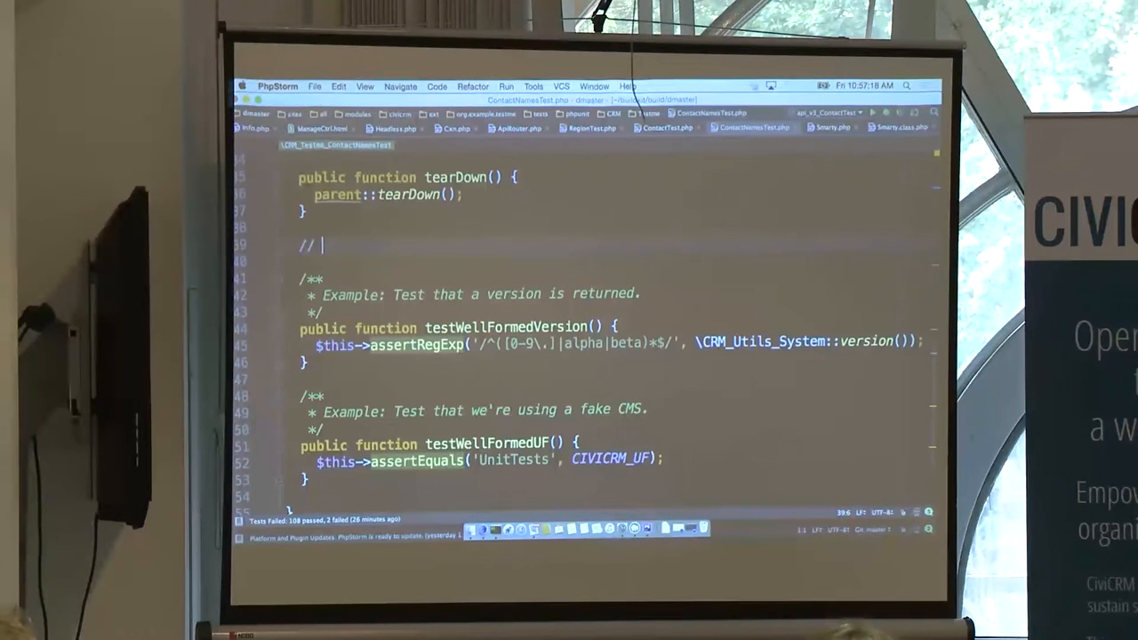
{"action": "type", "text": "contact_type:"}
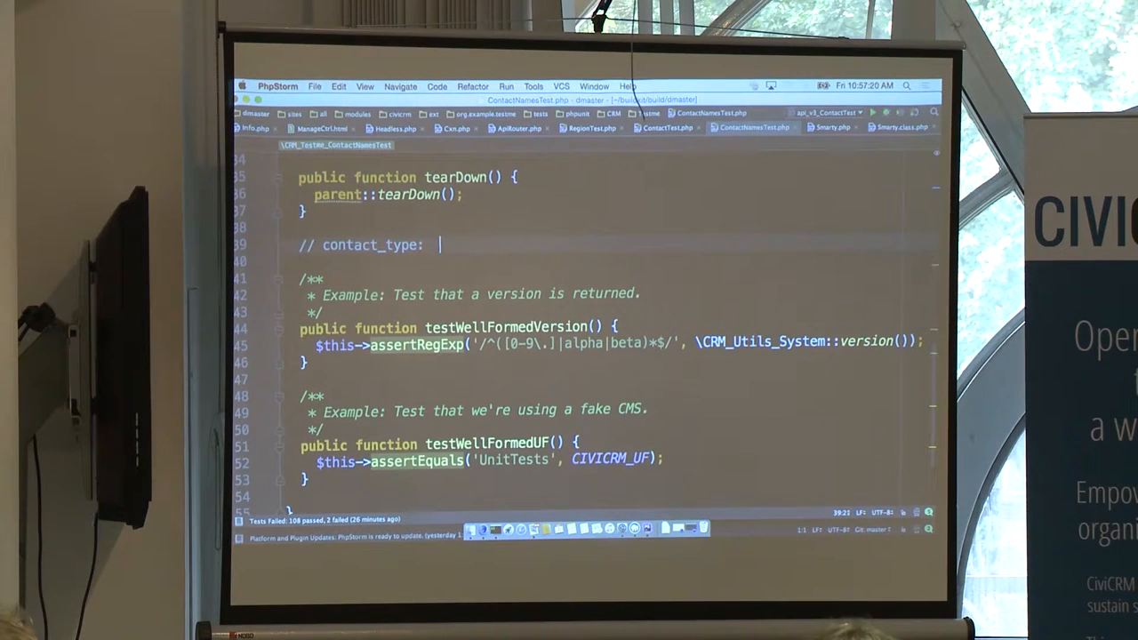
{"action": "type", "text": "Individul"}
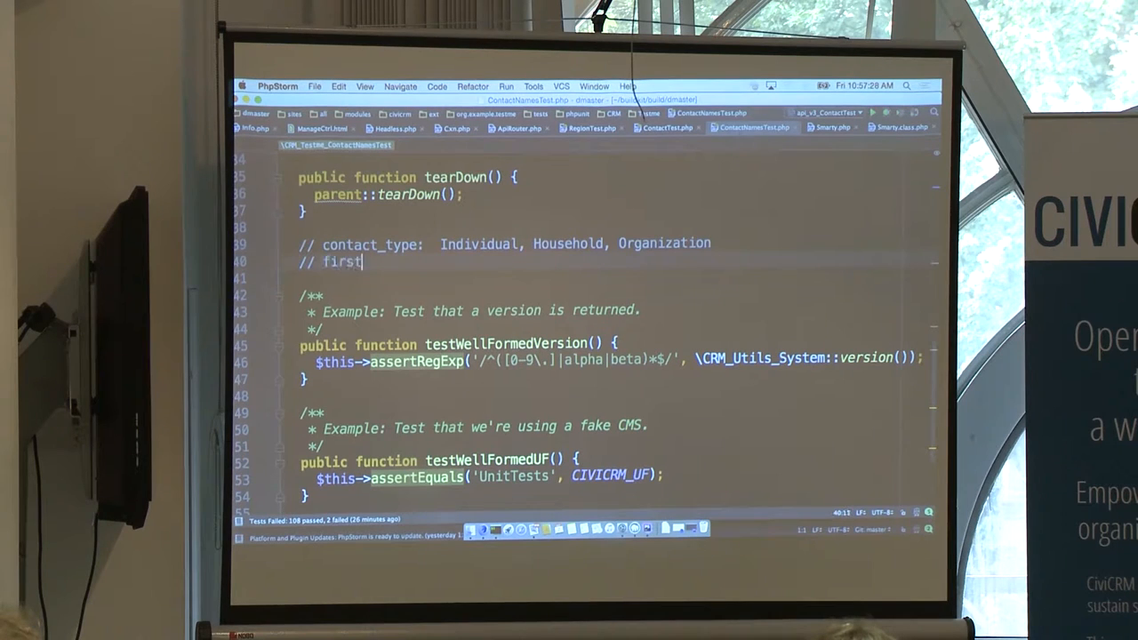
{"action": "type", "text": "_name, last_nam"}
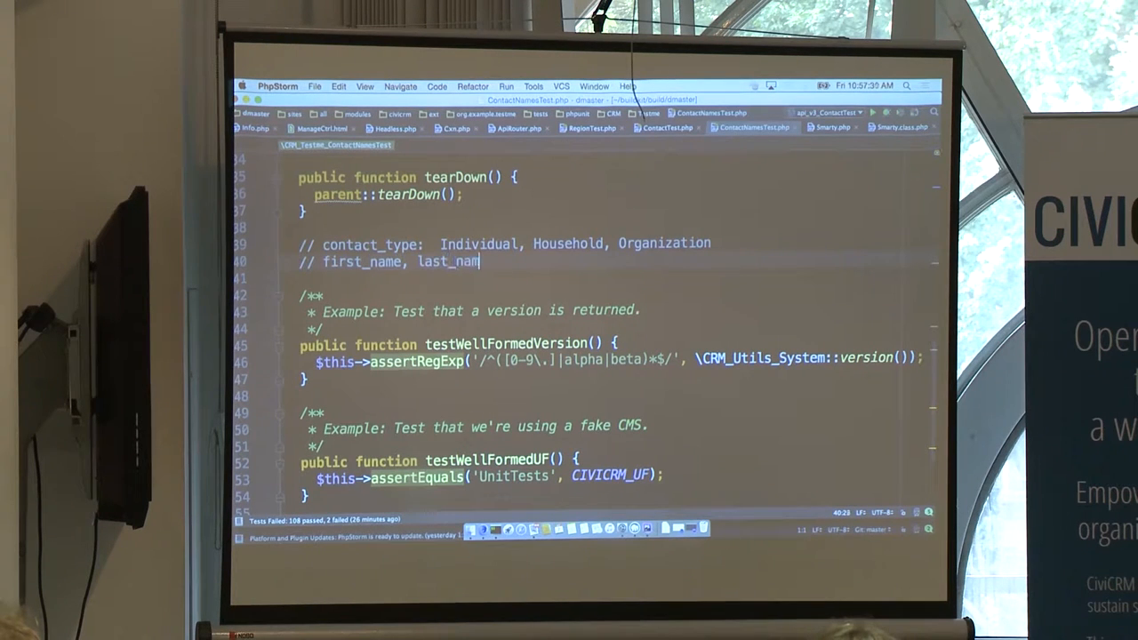
{"action": "type", "text": ", middle_name"}
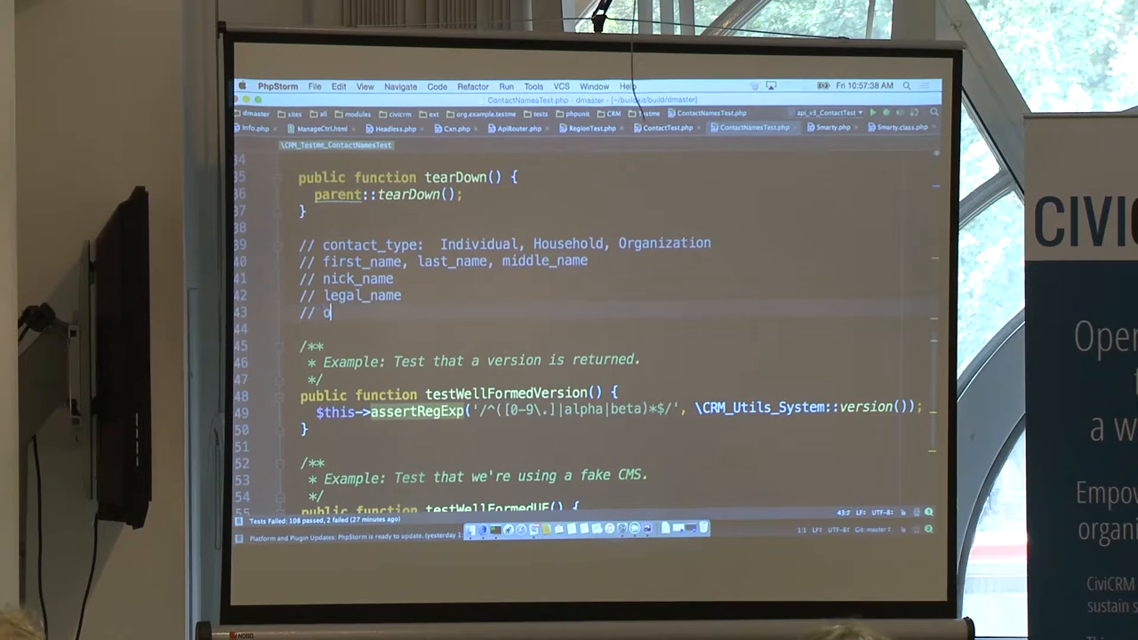
{"action": "type", "text": "rganization_name"}
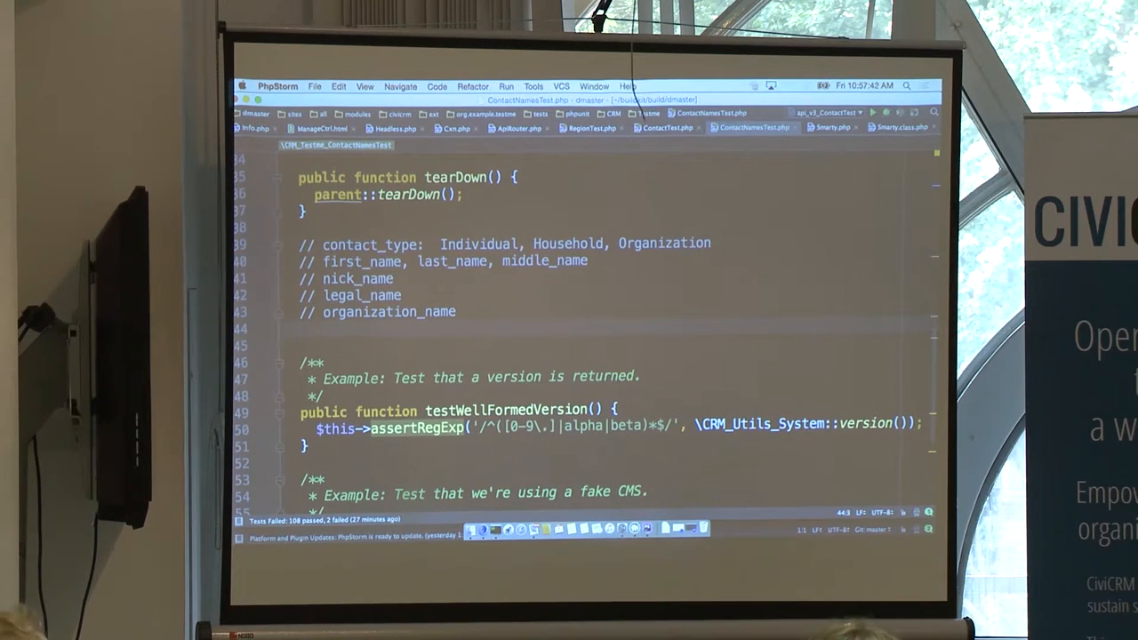
{"action": "type", "text": "// household"}
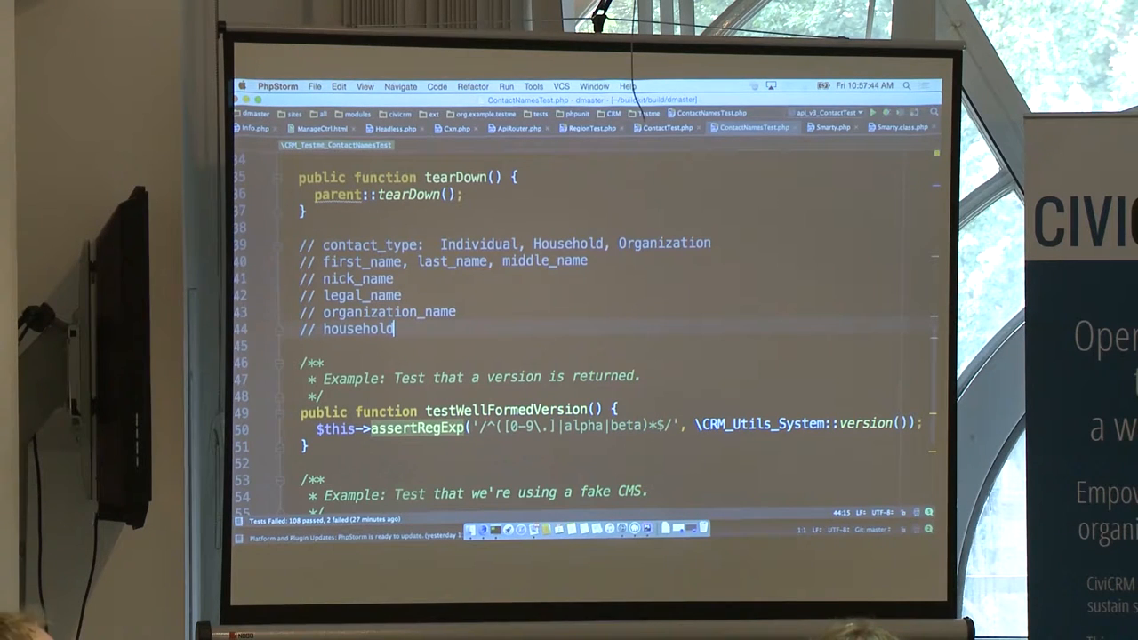
{"action": "type", "text": "_name"}
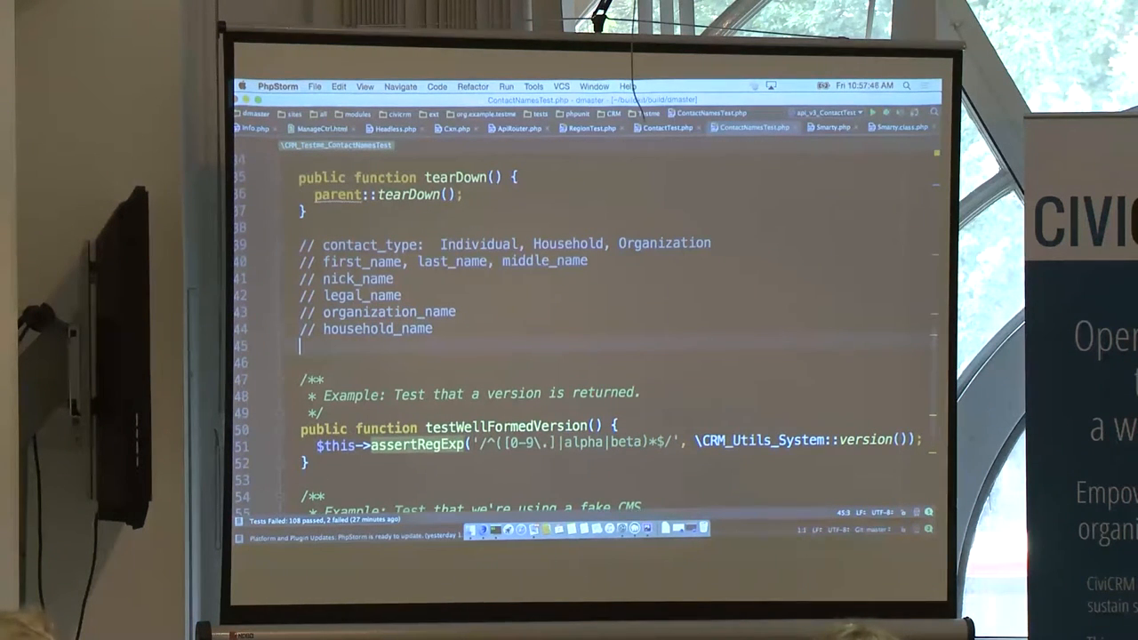
Add comment lines for prefix, suffix, display_name and sort_name.
{"action": "type", "text": "//"}
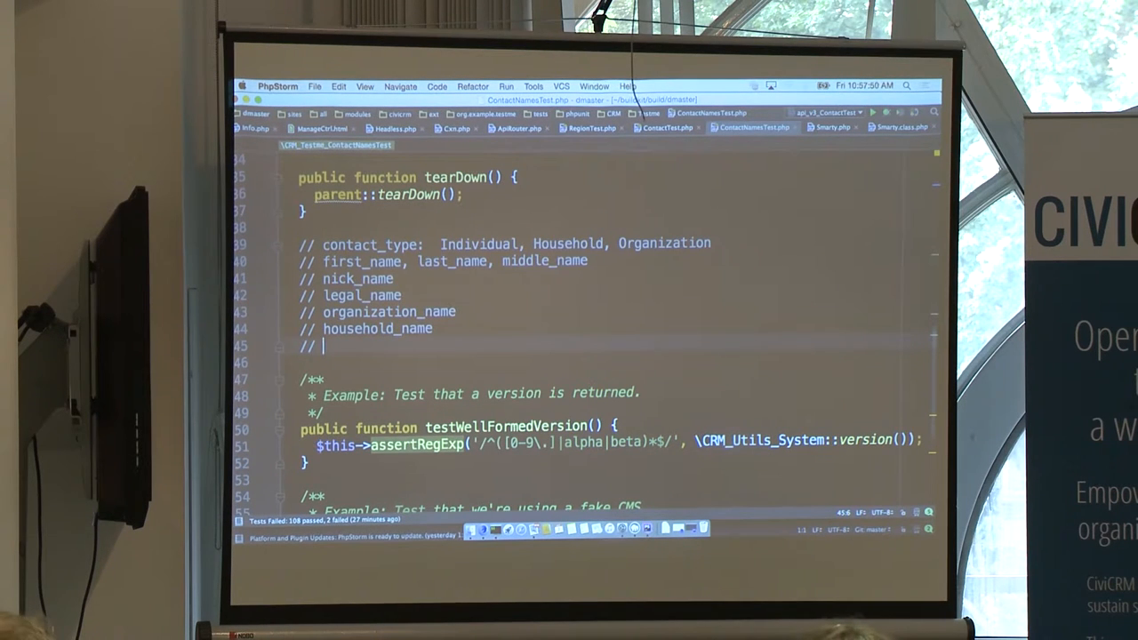
{"action": "type", "text": "prefix"}
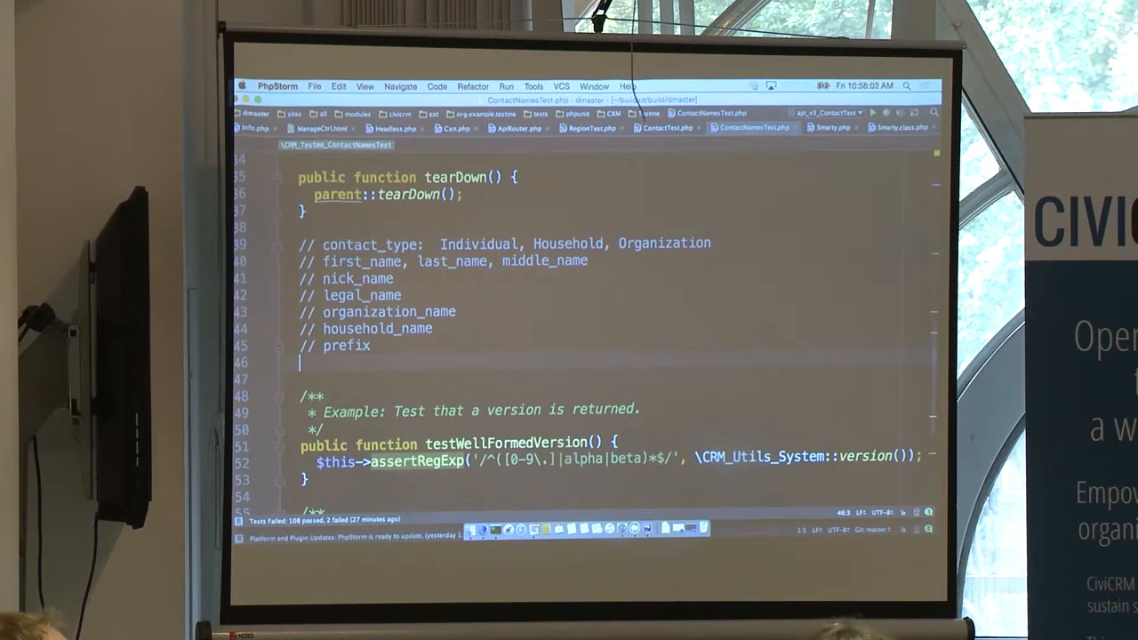
{"action": "type", "text": "//"}
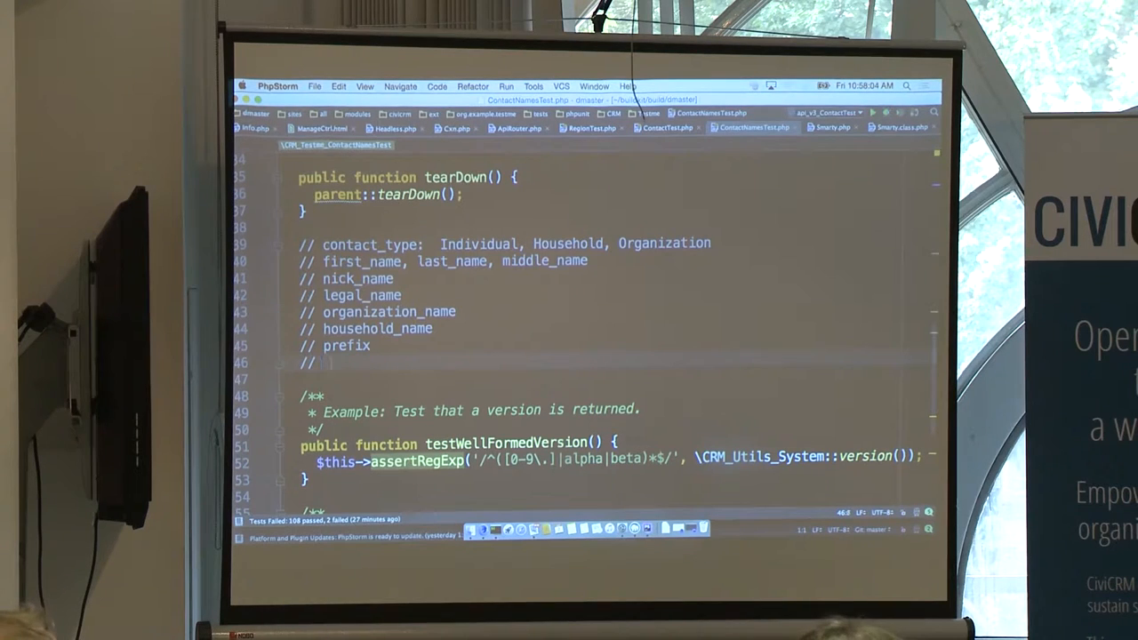
{"action": "type", "text": "display"}
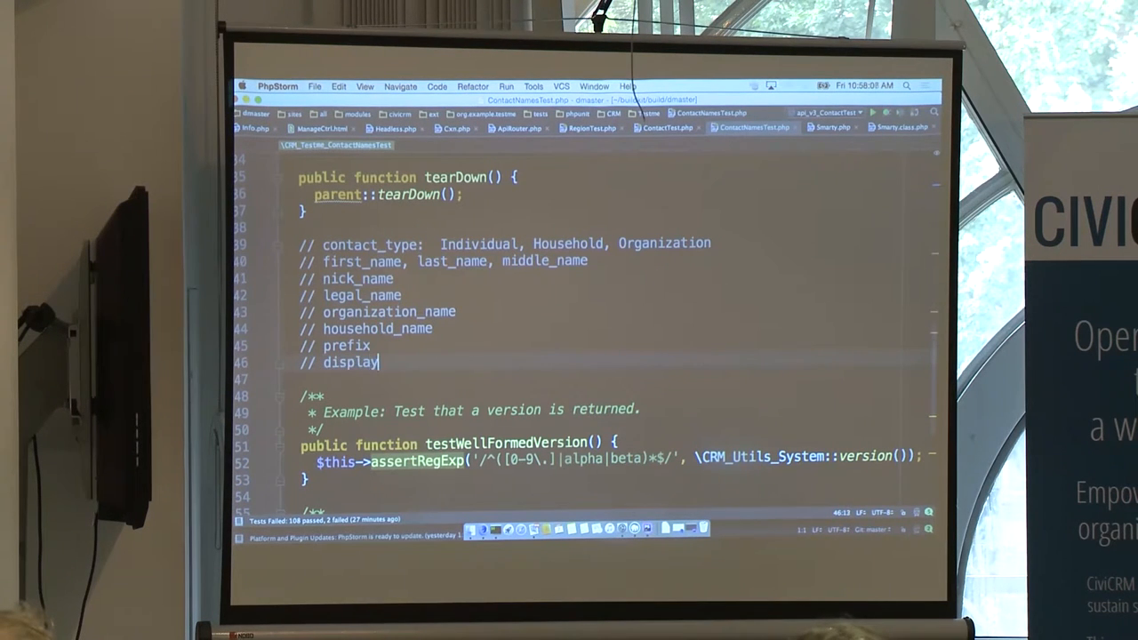
{"action": "type", "text": "_name, sort_name"}
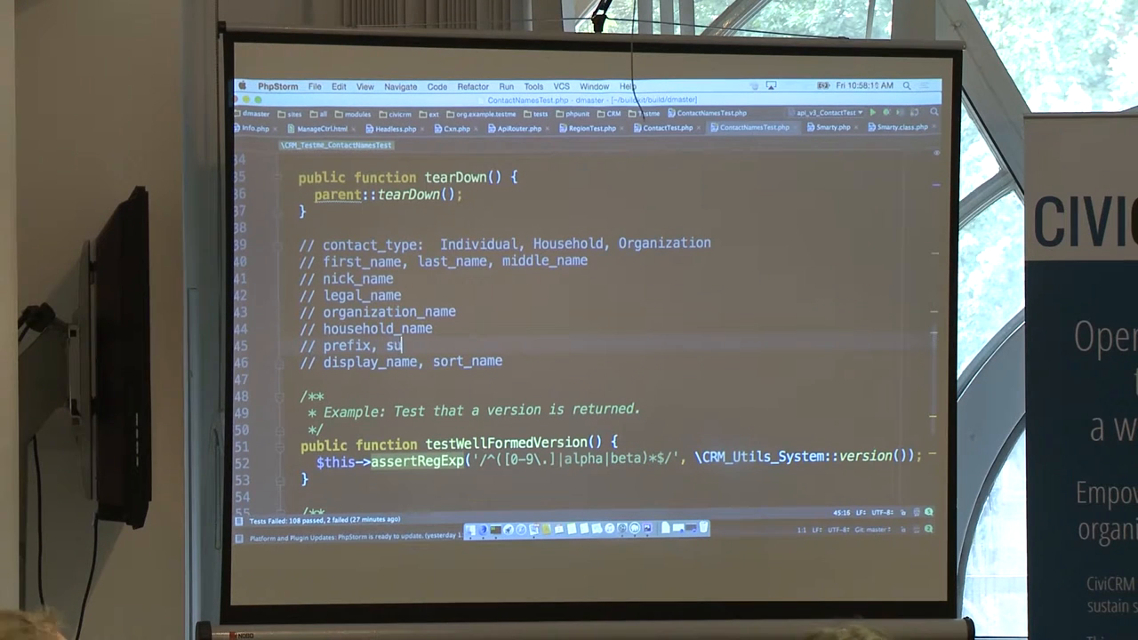
{"action": "type", "text": "ffix"}
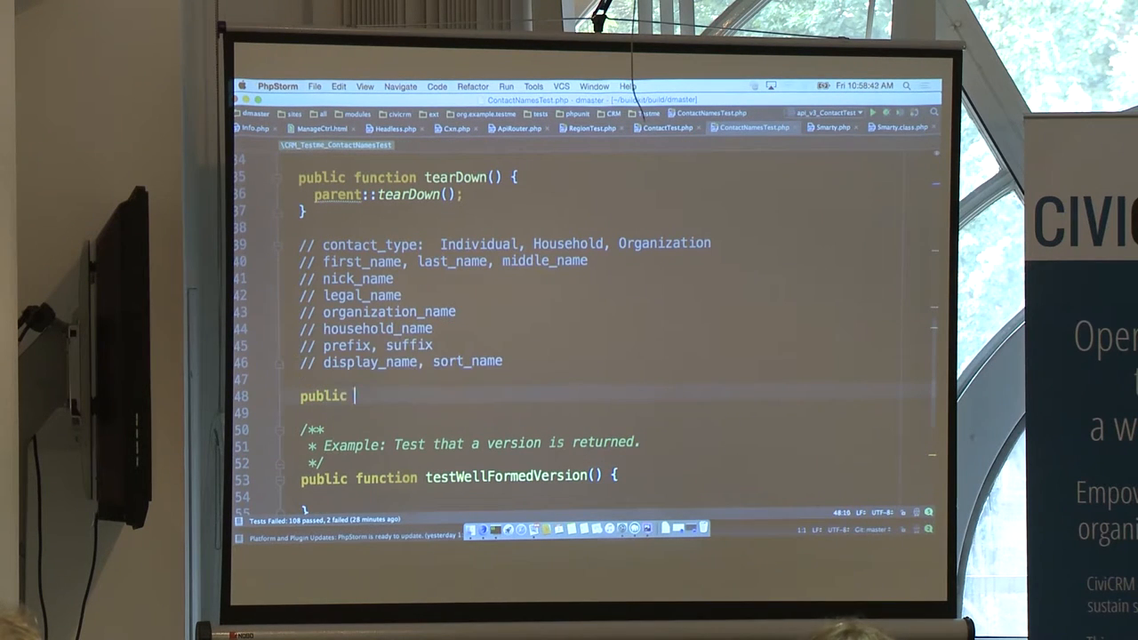
Define callAPISuccess($entity, $action, $params) calling civicrm_api and asserting is_error is empty.
{"action": "type", "text": "function callAPIS"}
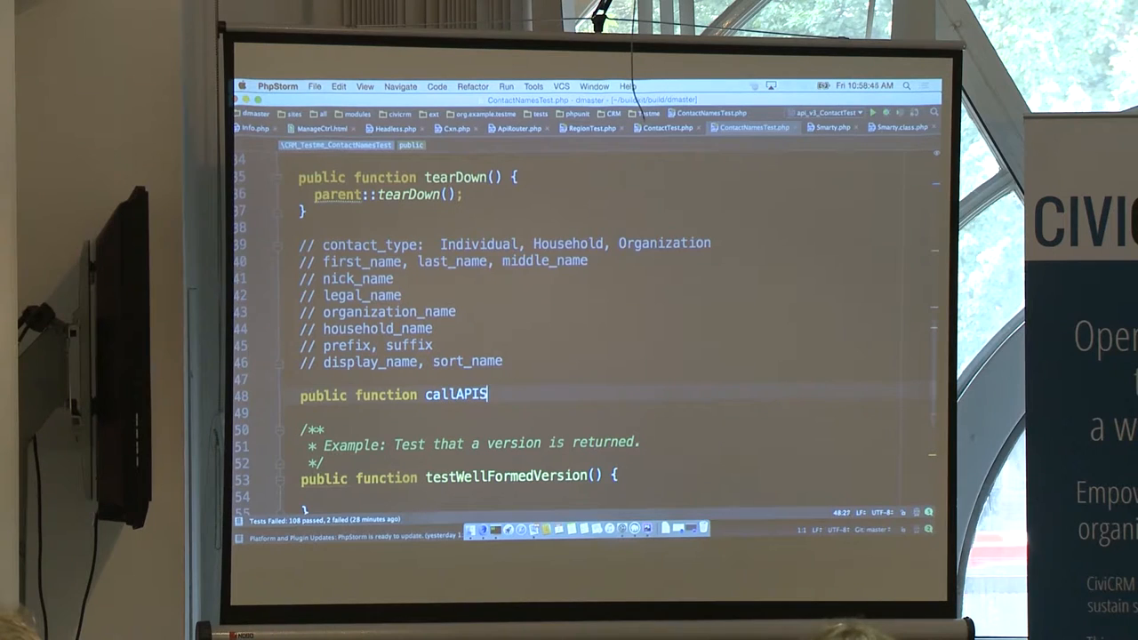
{"action": "type", "text": "Success($entity, $)"}
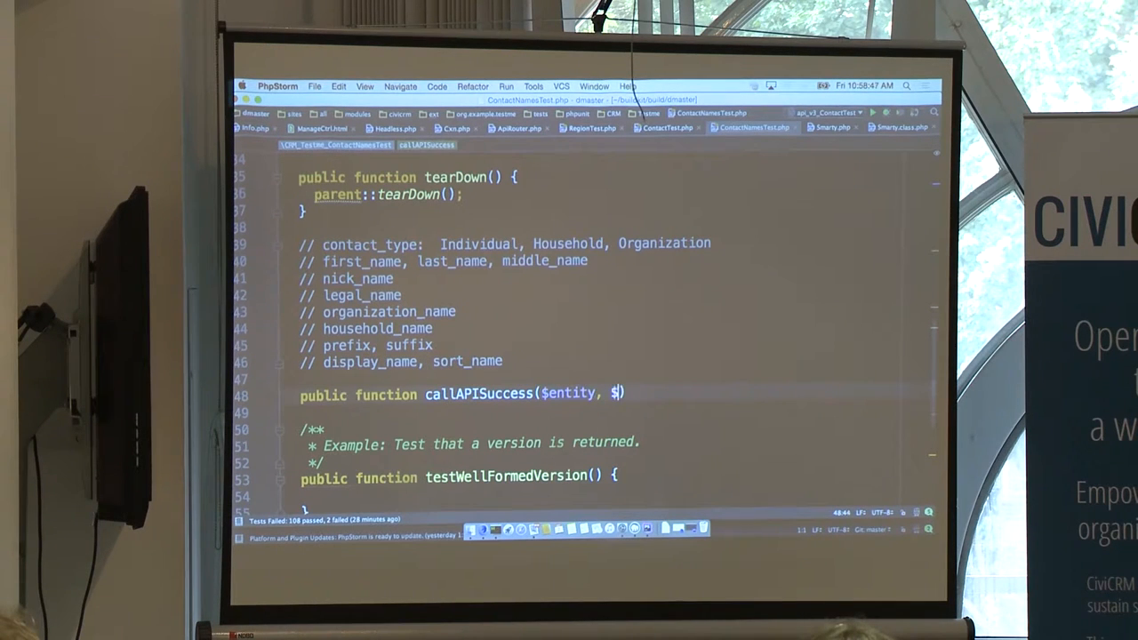
{"action": "type", "text": "action, $params"}
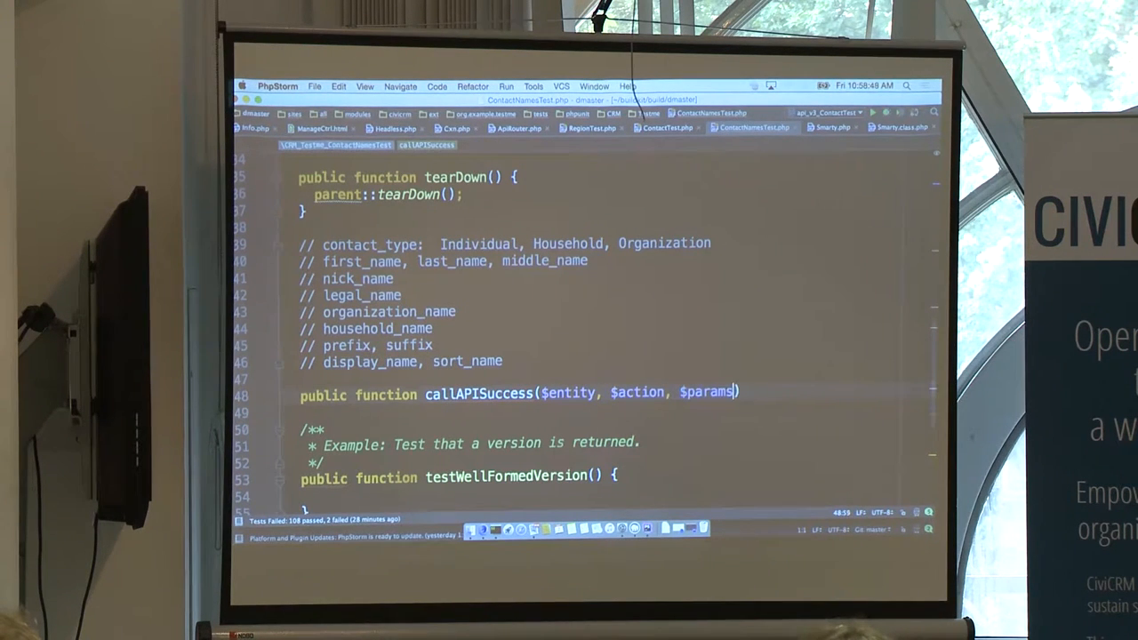
{"action": "type", "text": "{"}
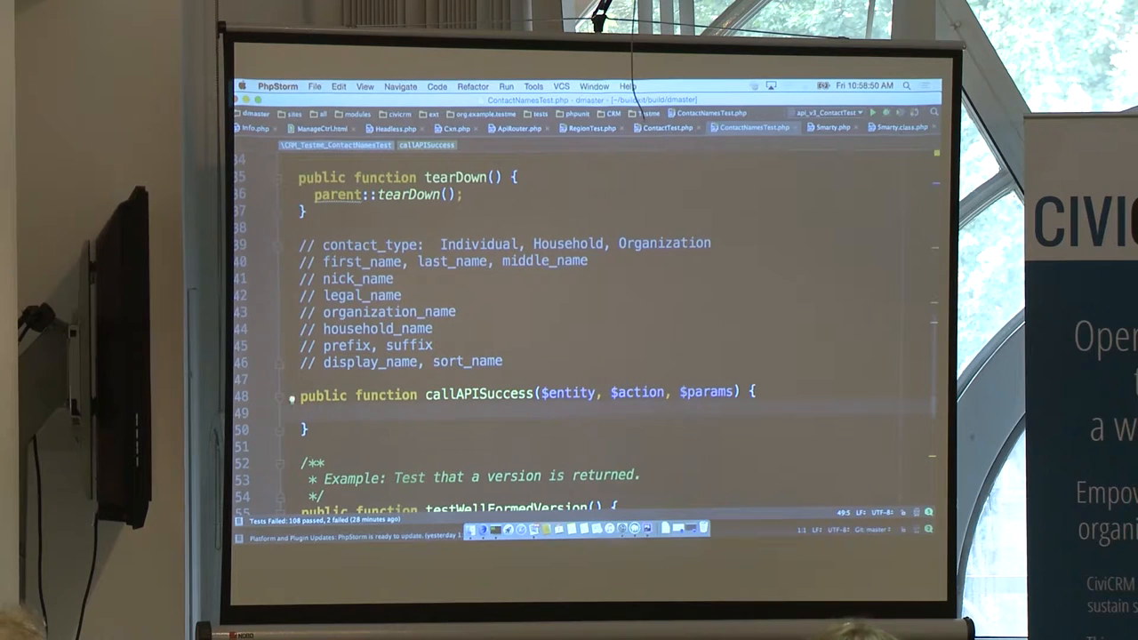
{"action": "type", "text": "$data = civicr"}
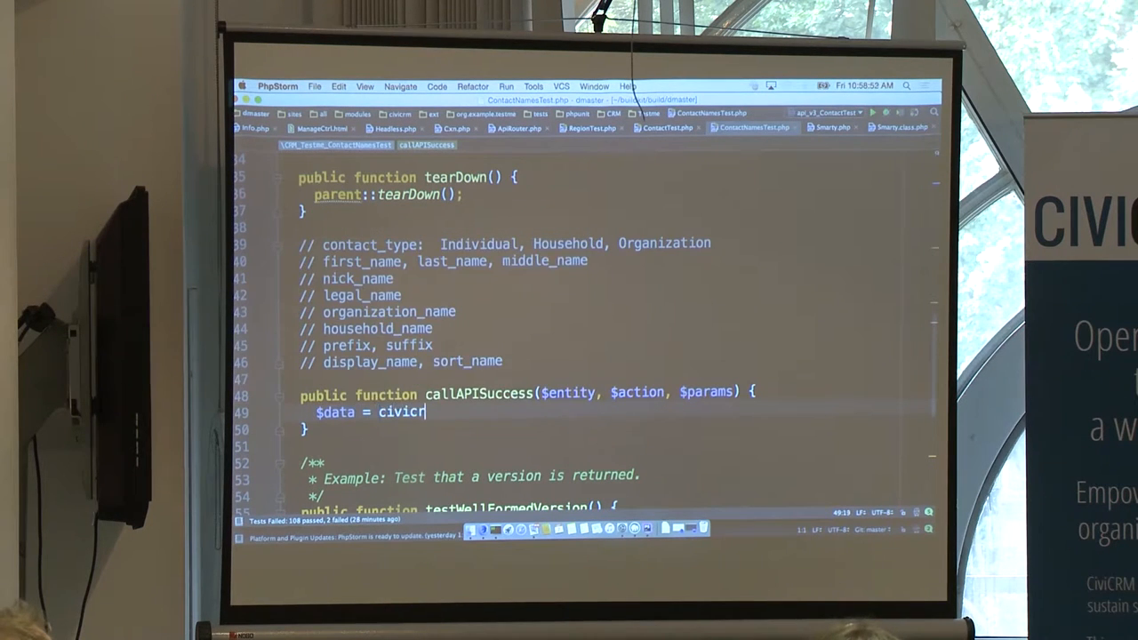
{"action": "type", "text": "_api();"}
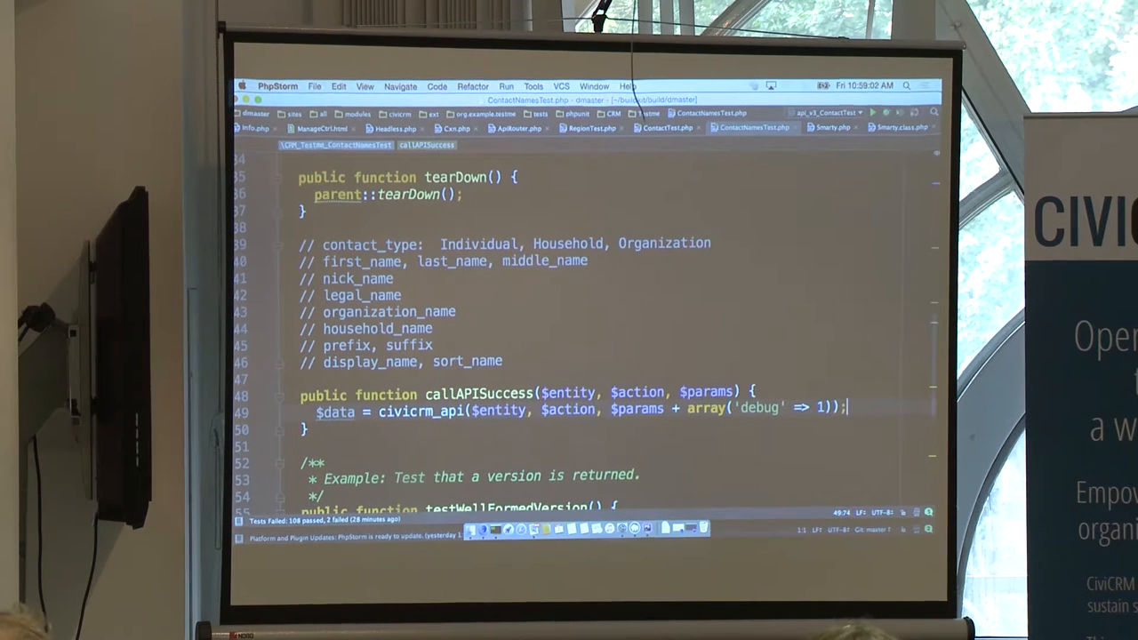
{"action": "type", "text": "$this->assertEmpty($data['i"}
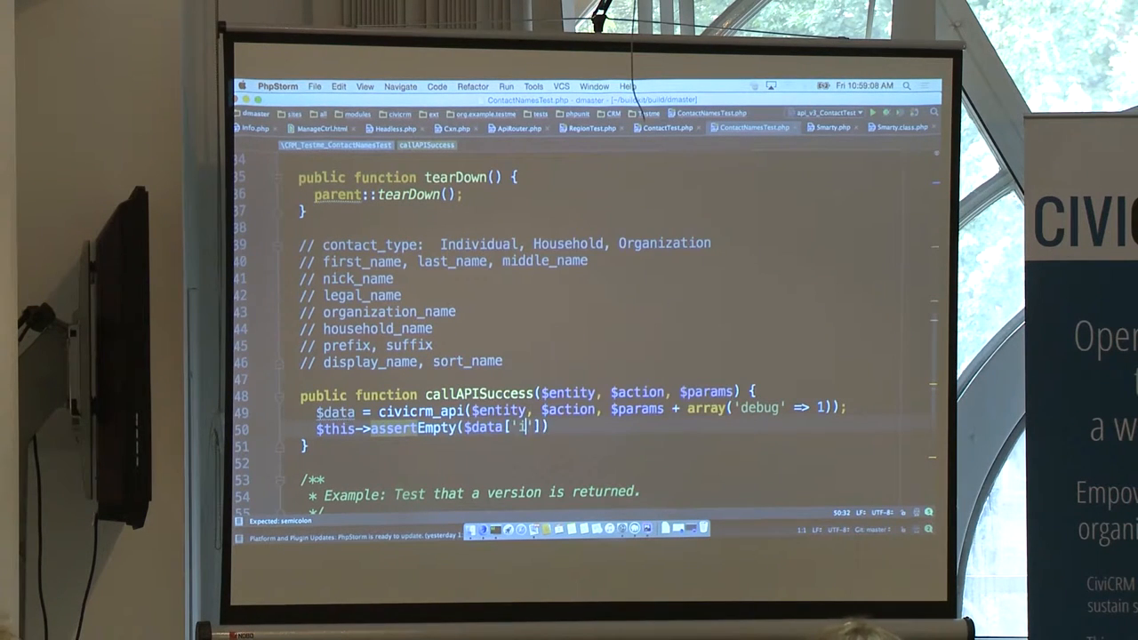
{"action": "type", "text": "is_error']);"}
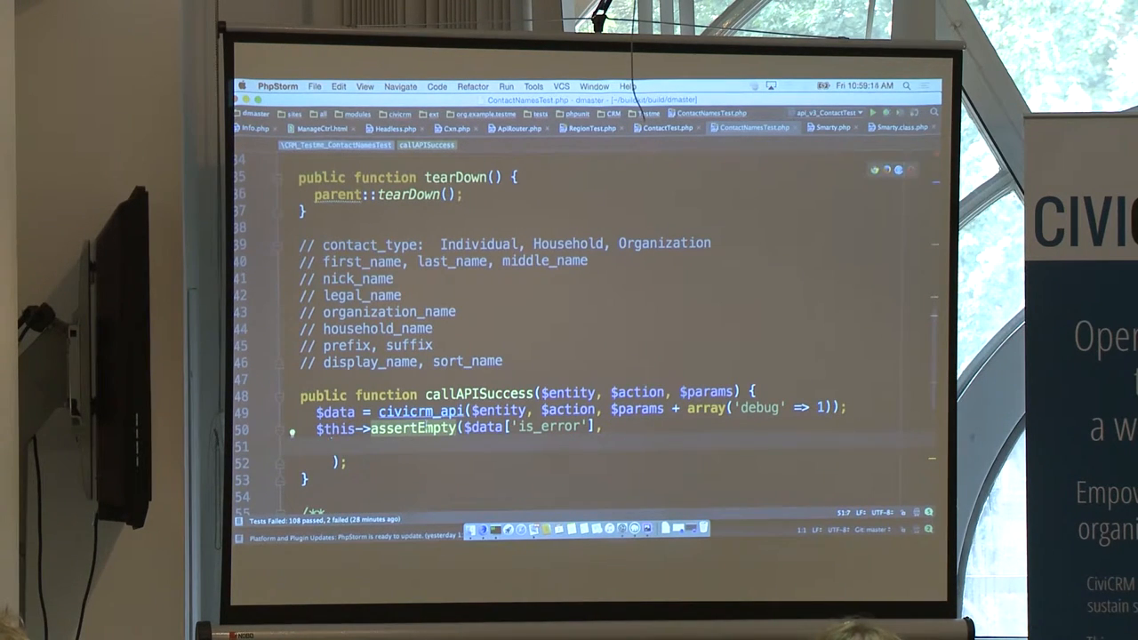
{"action": "scroll", "scroll_direction": "down", "scroll_amount": 3}
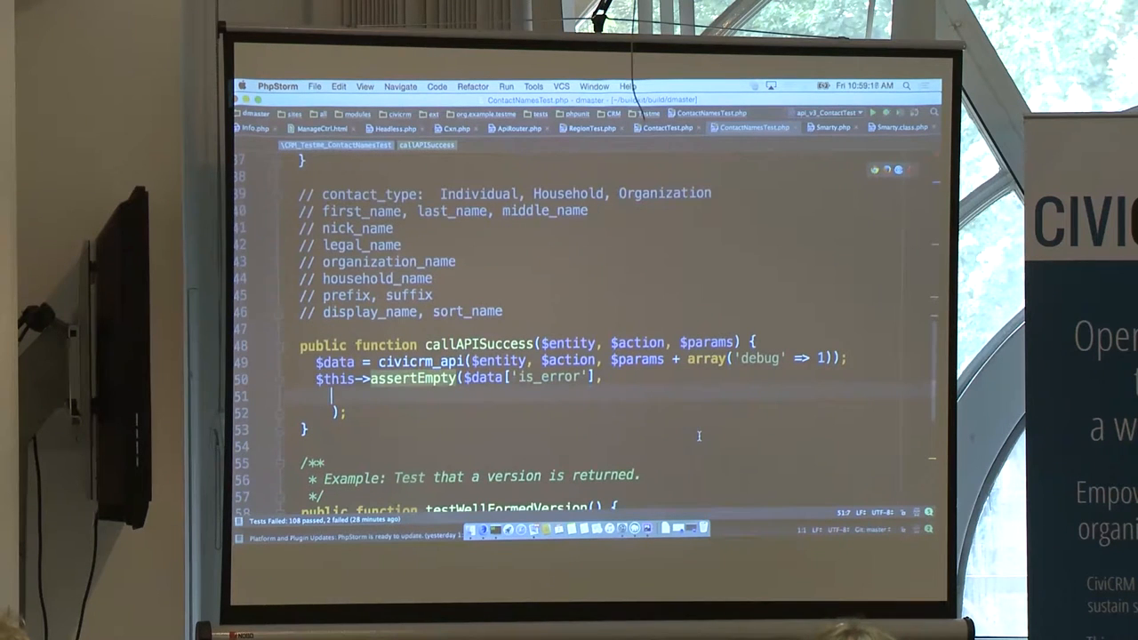
Add a "Failed to call $entity.$action" failure message including the trace.
{"action": "type", "text": "\"Failed to\""}
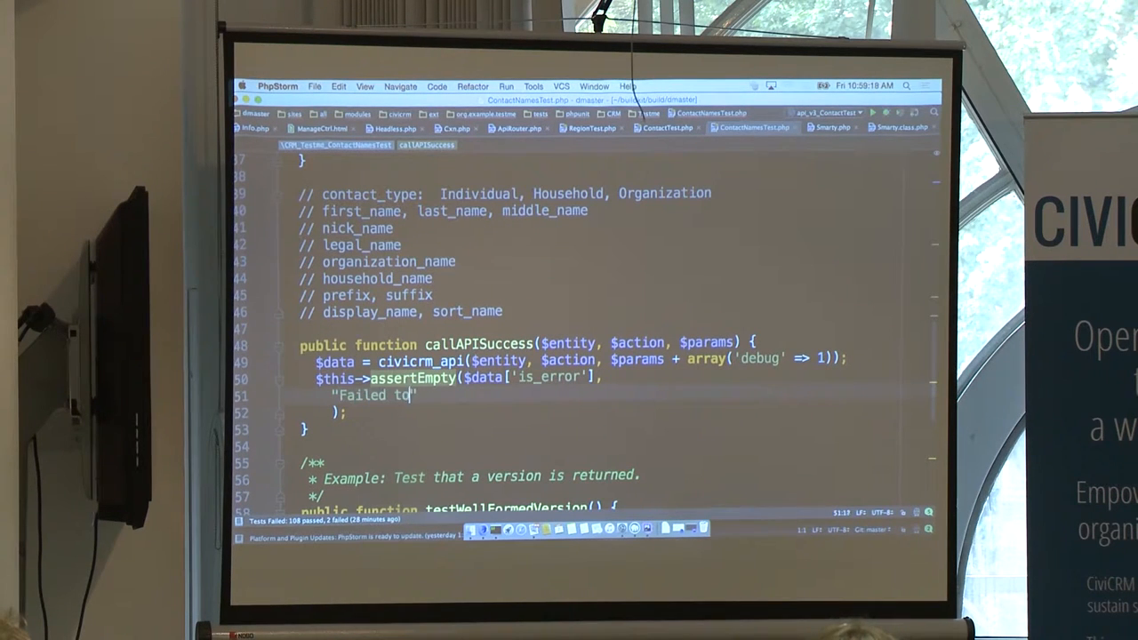
{"action": "type", "text": "call $entity.$action"}
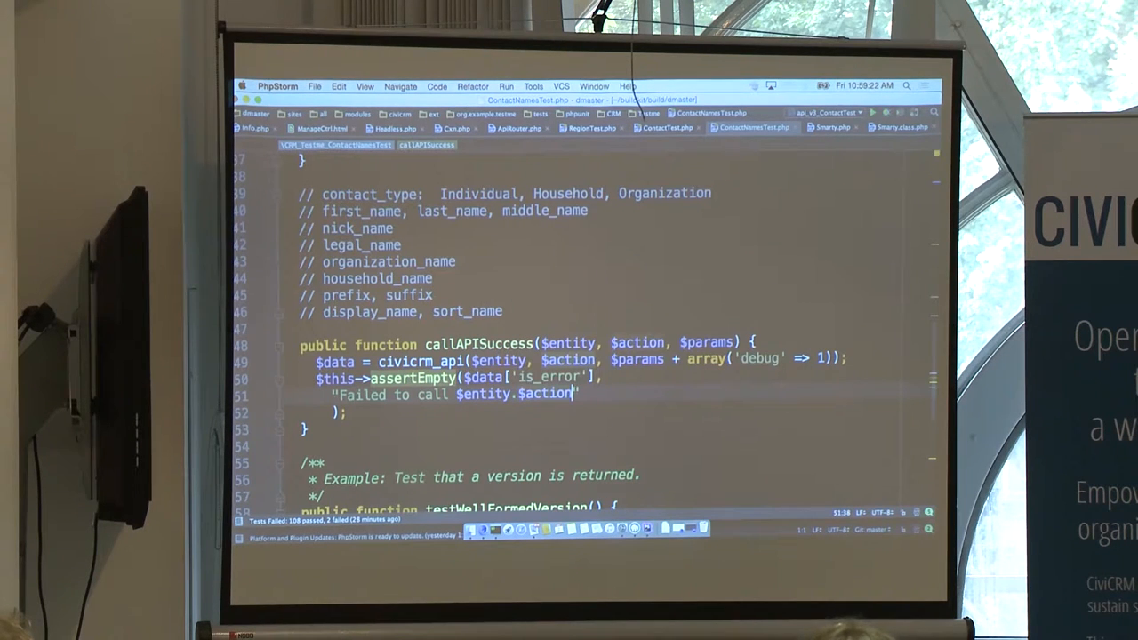
{"action": "type", "text": ": \" . $data['error_message"}
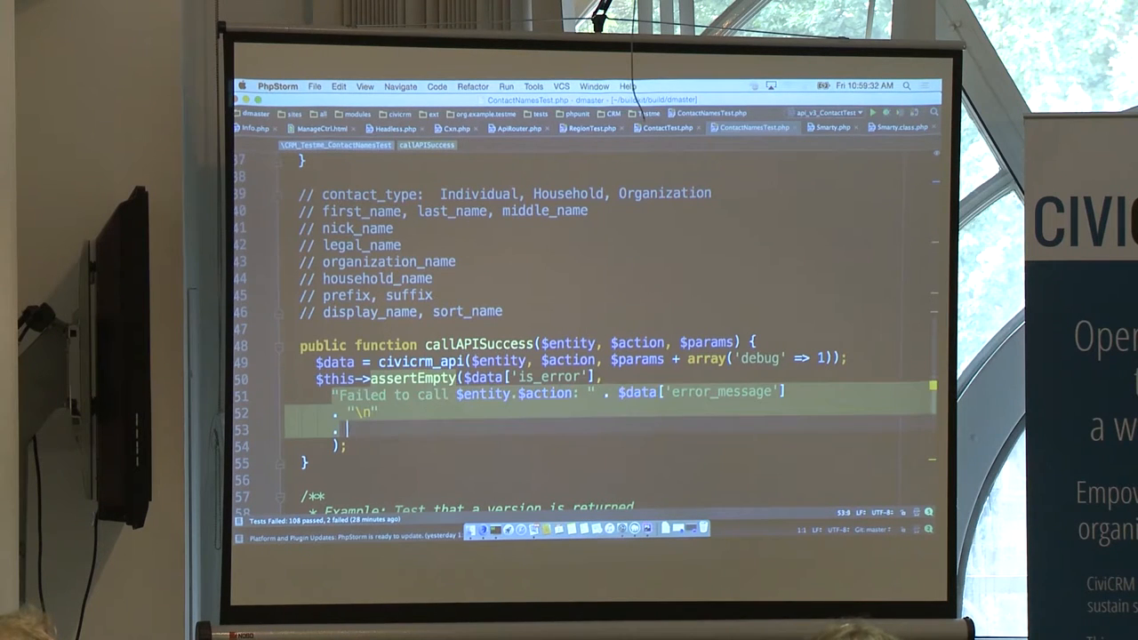
{"action": "type", "text": "$data['tra'"}
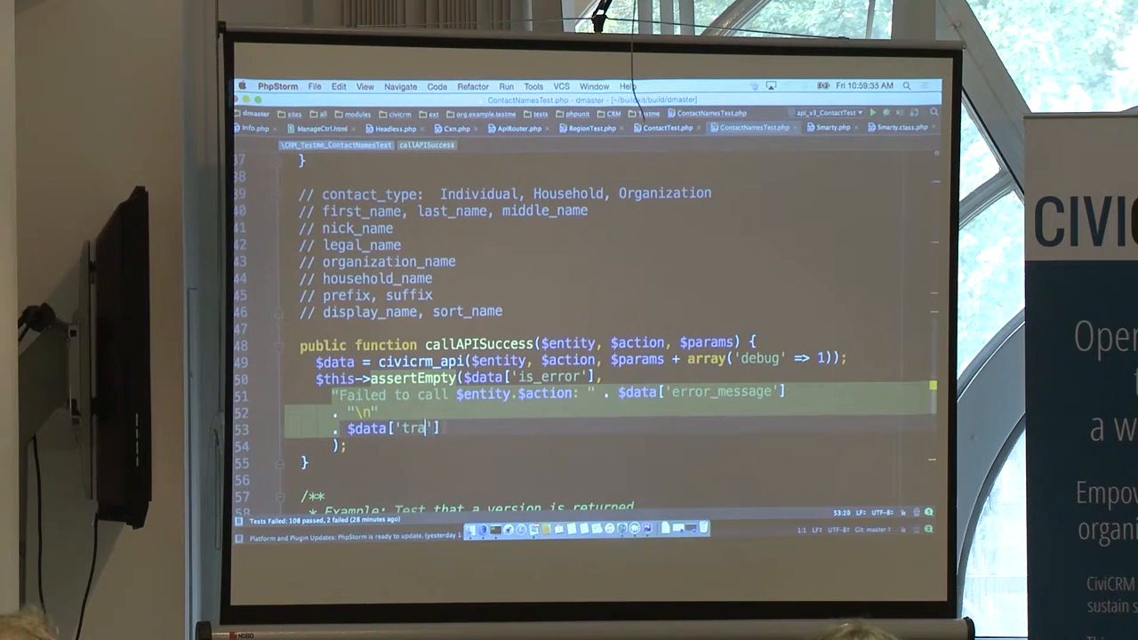
{"action": "type", "text": "ce"}
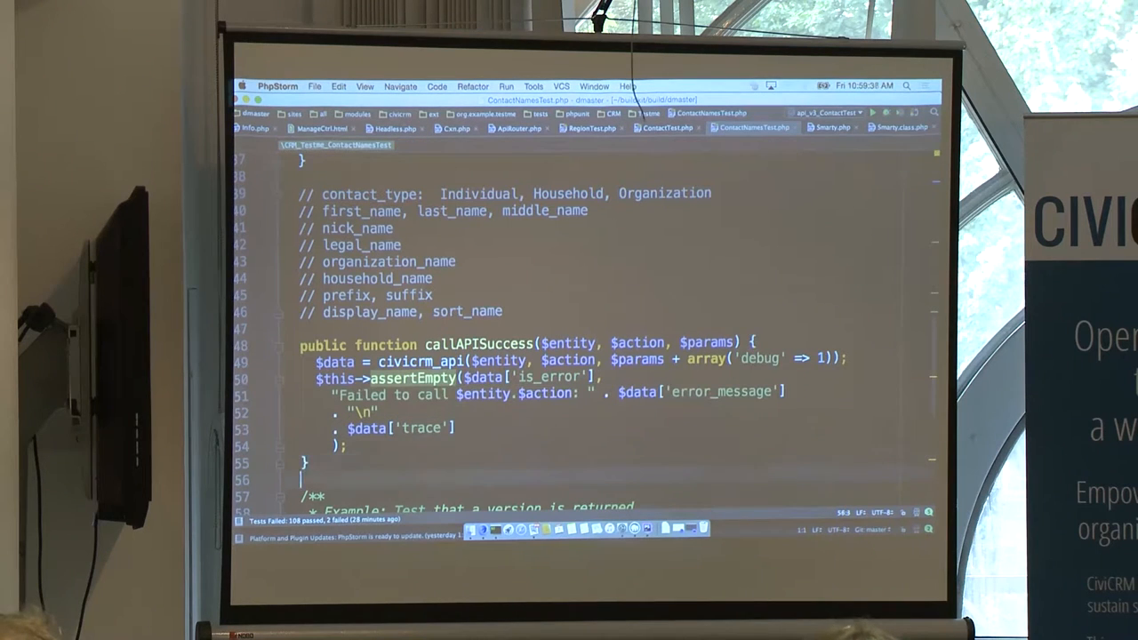
{"action": "scroll", "scroll_direction": "down", "scroll_amount": 3}
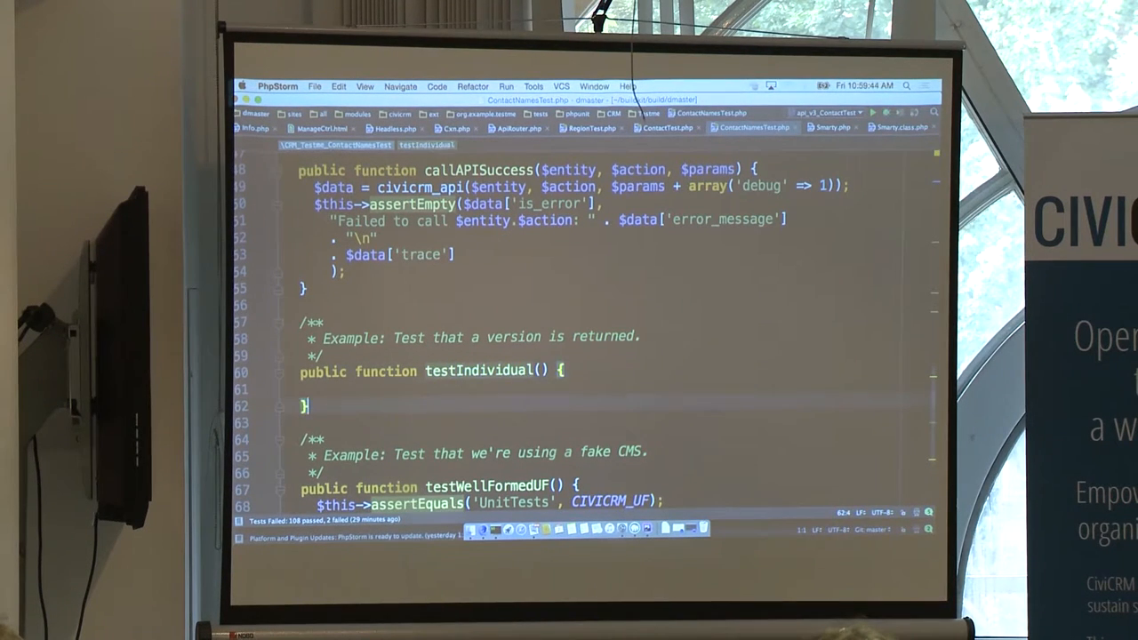
Return $data from the helper and begin $result = callAPISuccess('Contact', 'create', array()).
{"action": "type", "text": "r"}
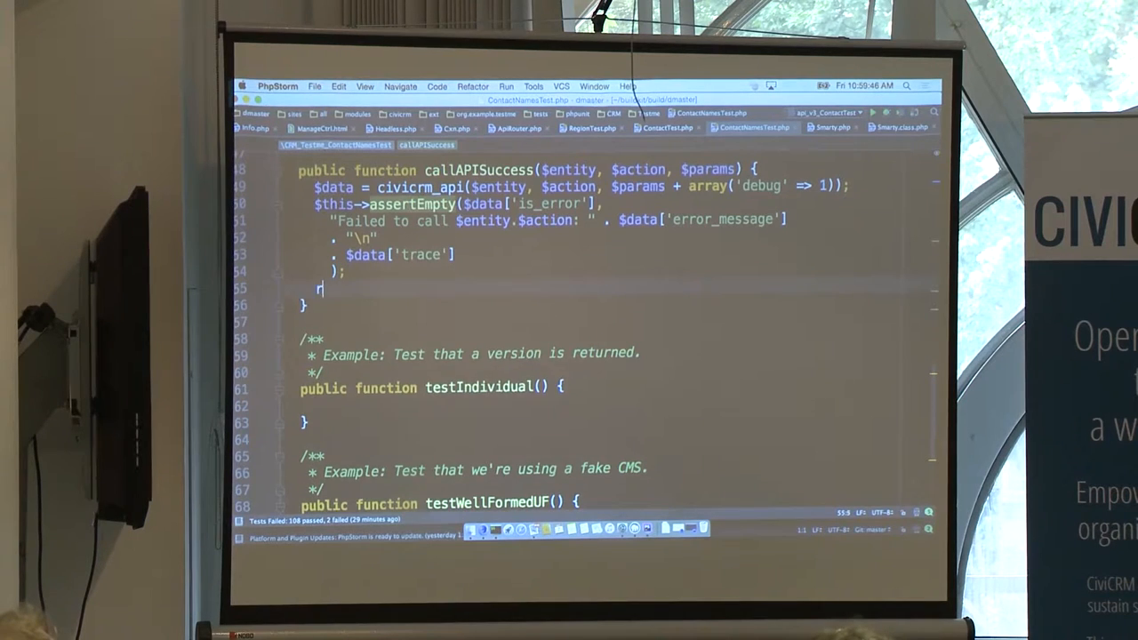
{"action": "type", "text": "eturn $data;"}
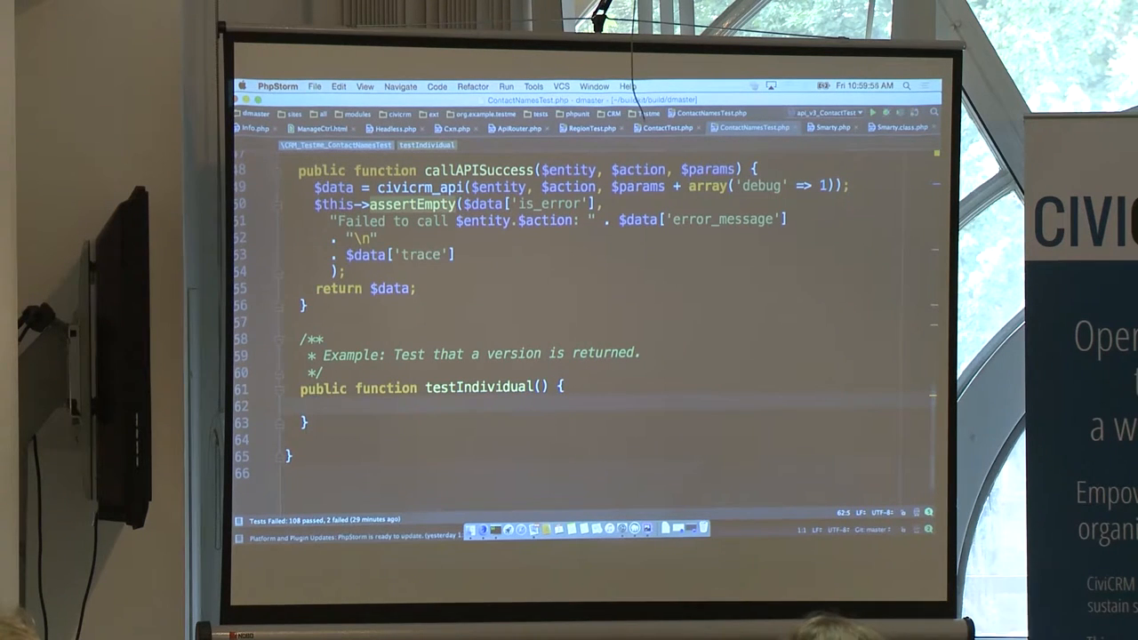
{"action": "type", "text": "$"}
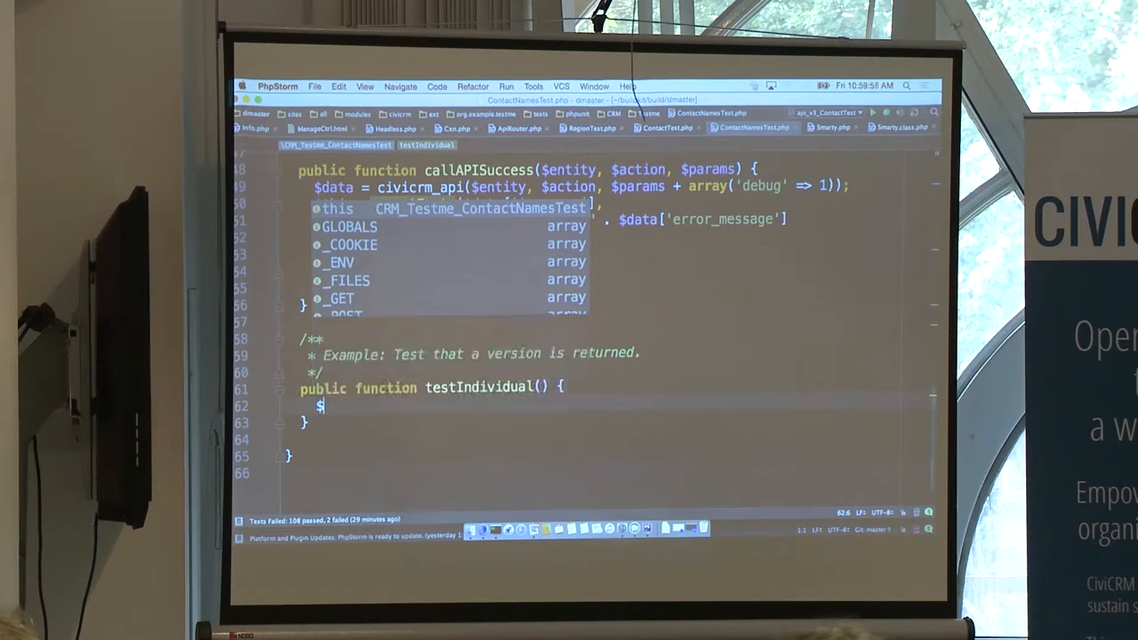
{"action": "type", "text": "$result = $this->callAPISuccess('"}
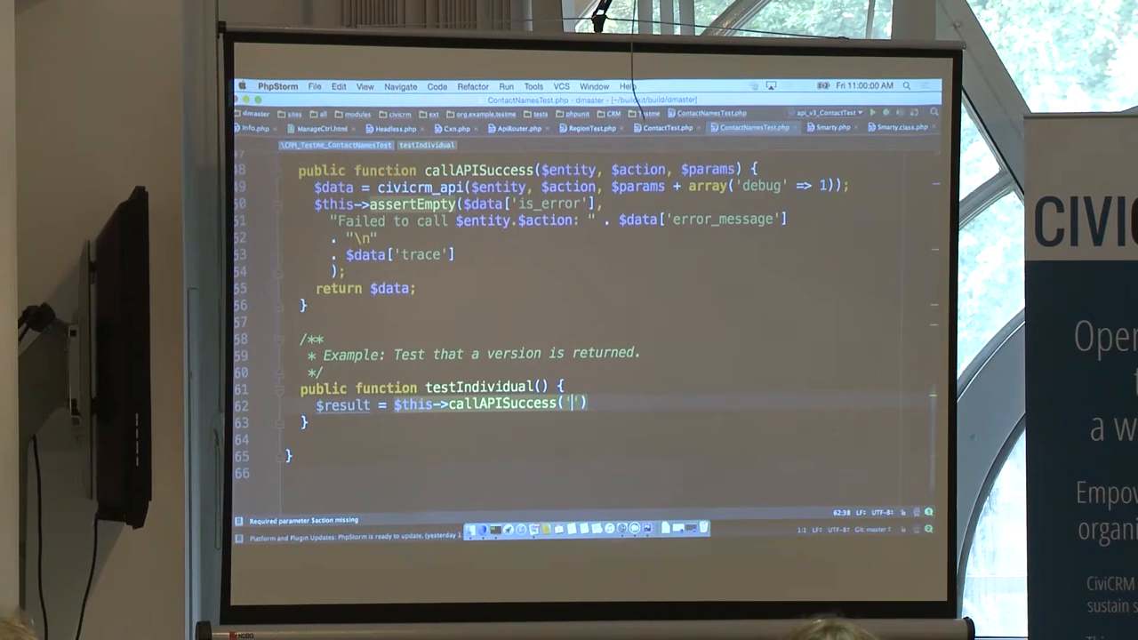
{"action": "type", "text": "'Contact', 'create',"}
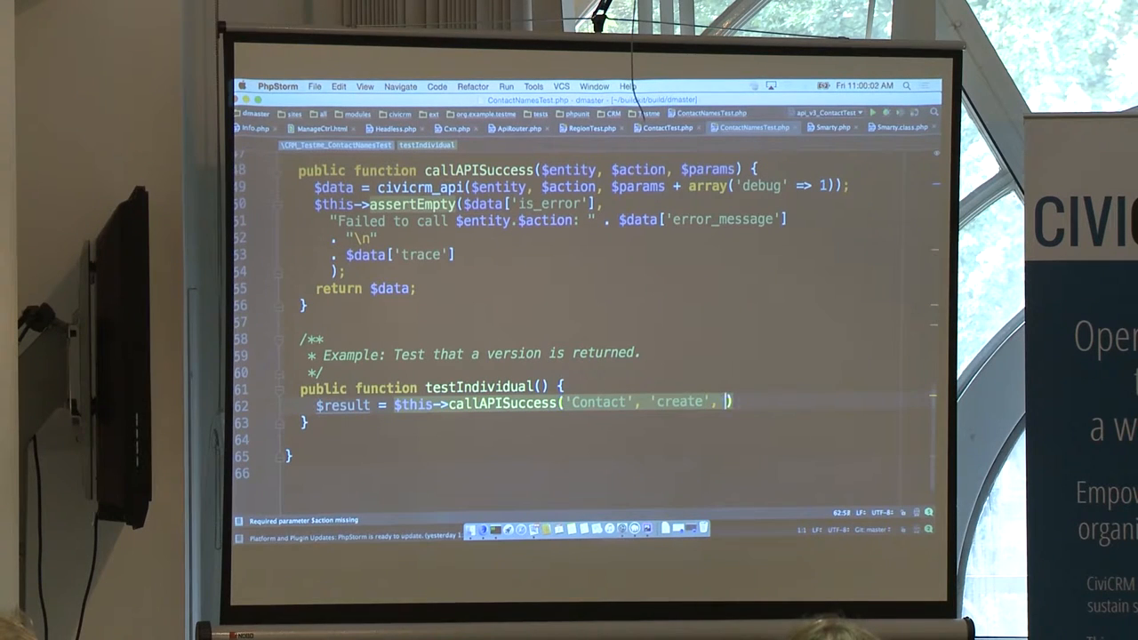
{"action": "type", "text": "array())"}
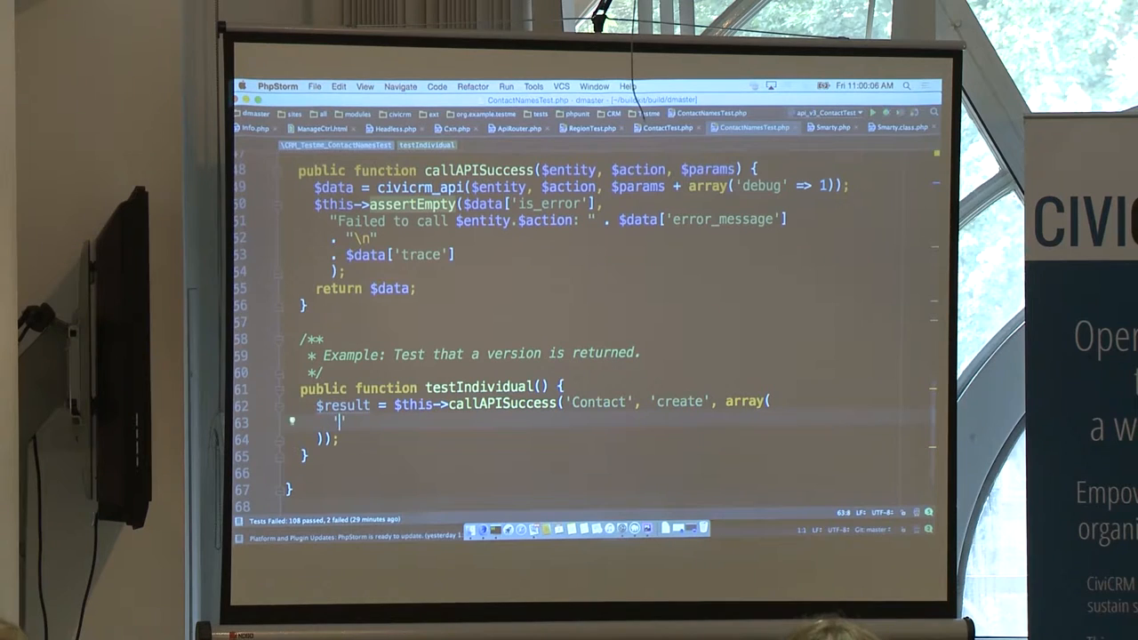
Pass first_name 'Alice', last_name 'Alison' and contact_type 'Individual' to the create call.
{"action": "type", "text": "'first_name' ="}
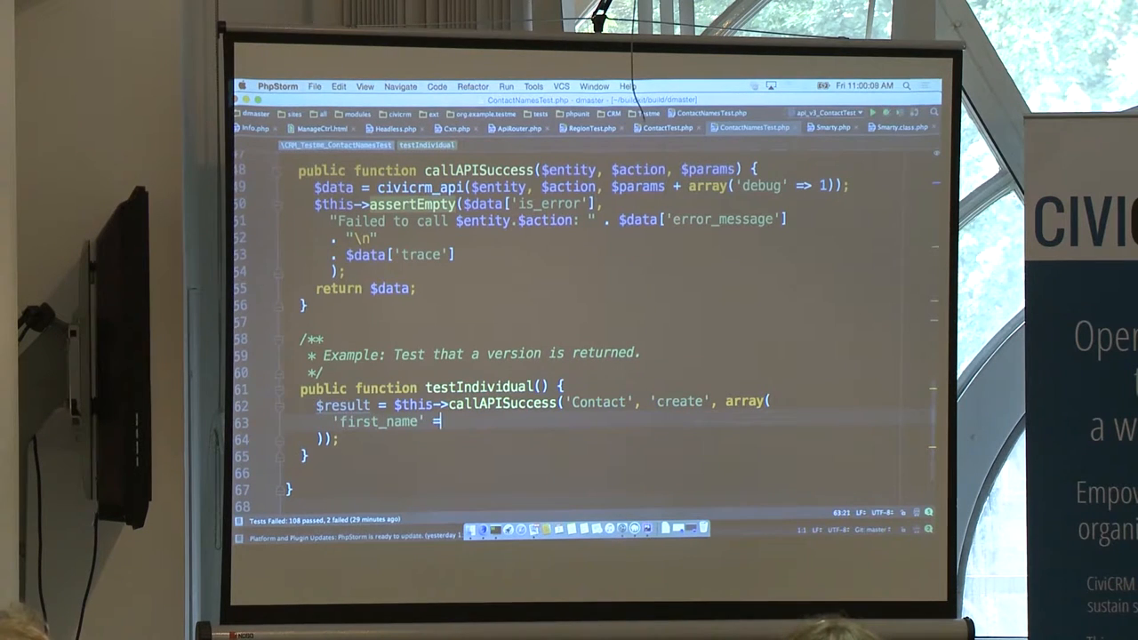
{"action": "type", "text": "> 'Alice',"}
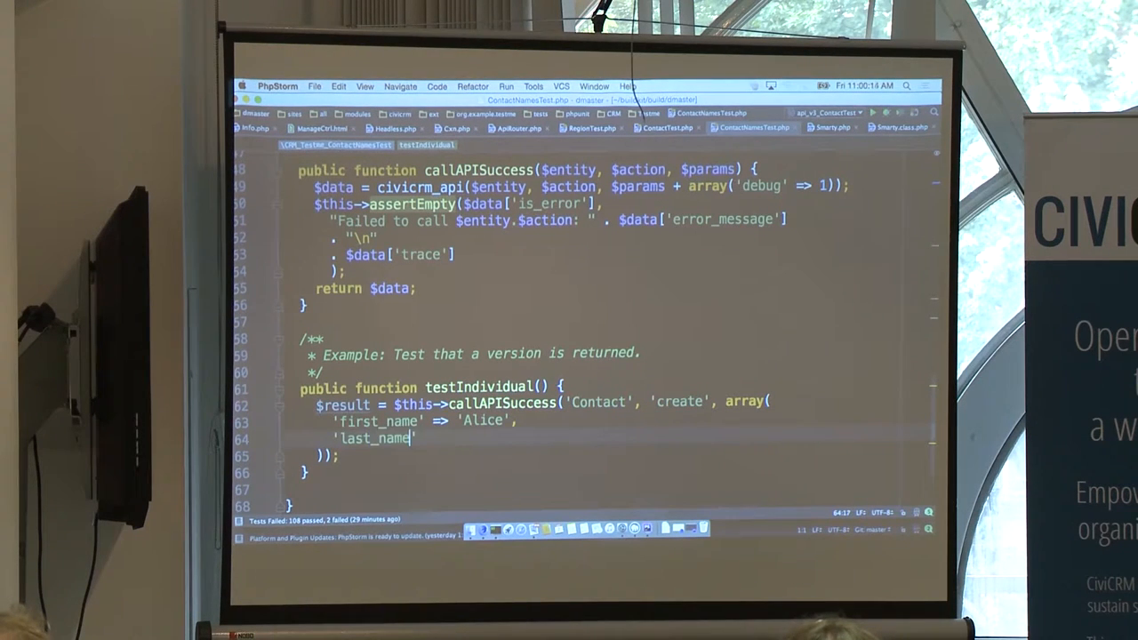
{"action": "type", "text": "=> 'Ali"}
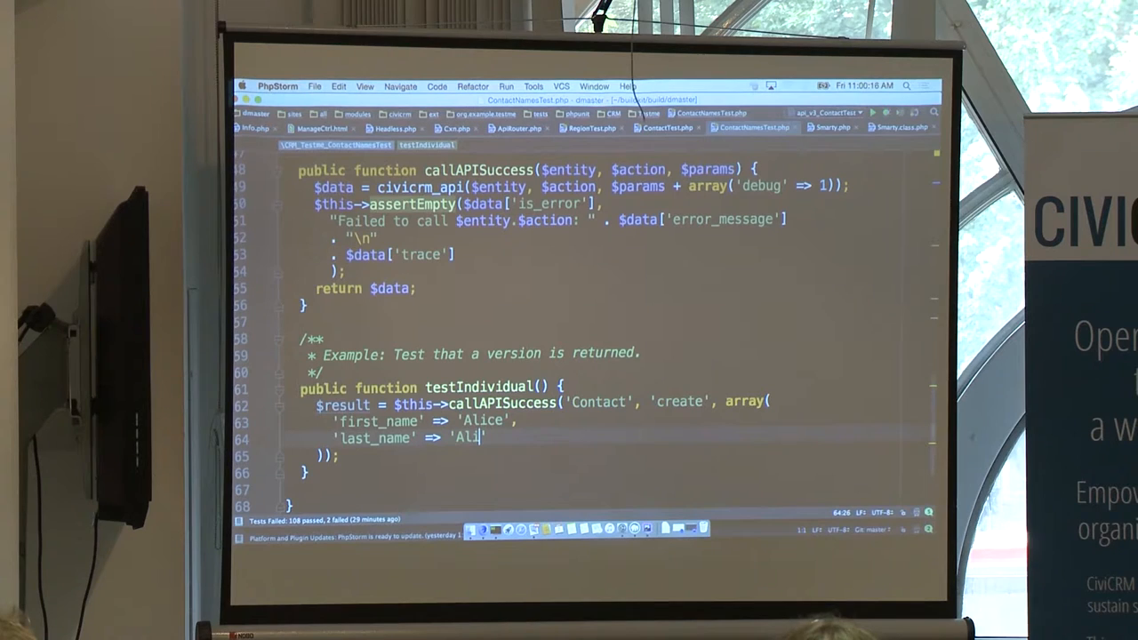
{"action": "type", "text": "son'm"}
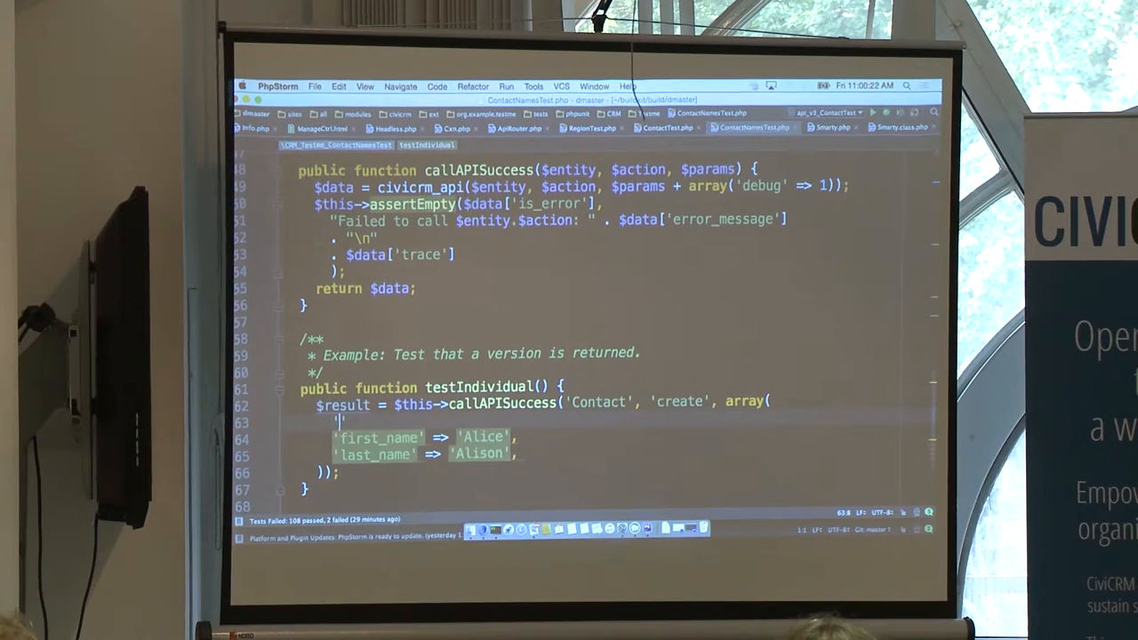
{"action": "type", "text": "'contact_type'"}
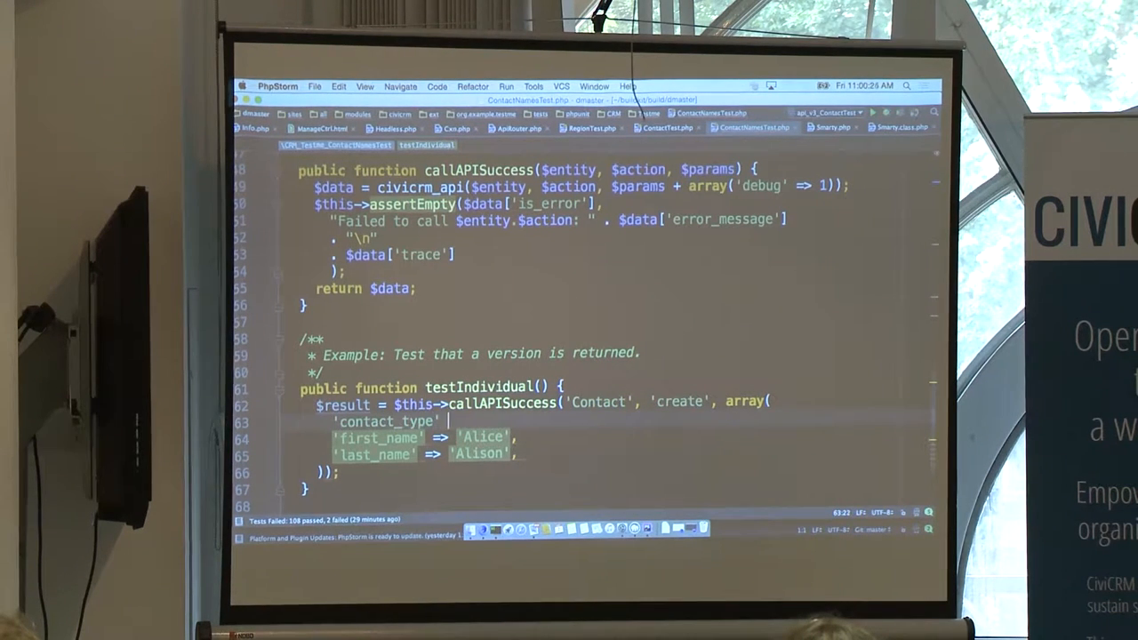
{"action": "type", "text": "=> 'Individual'"}
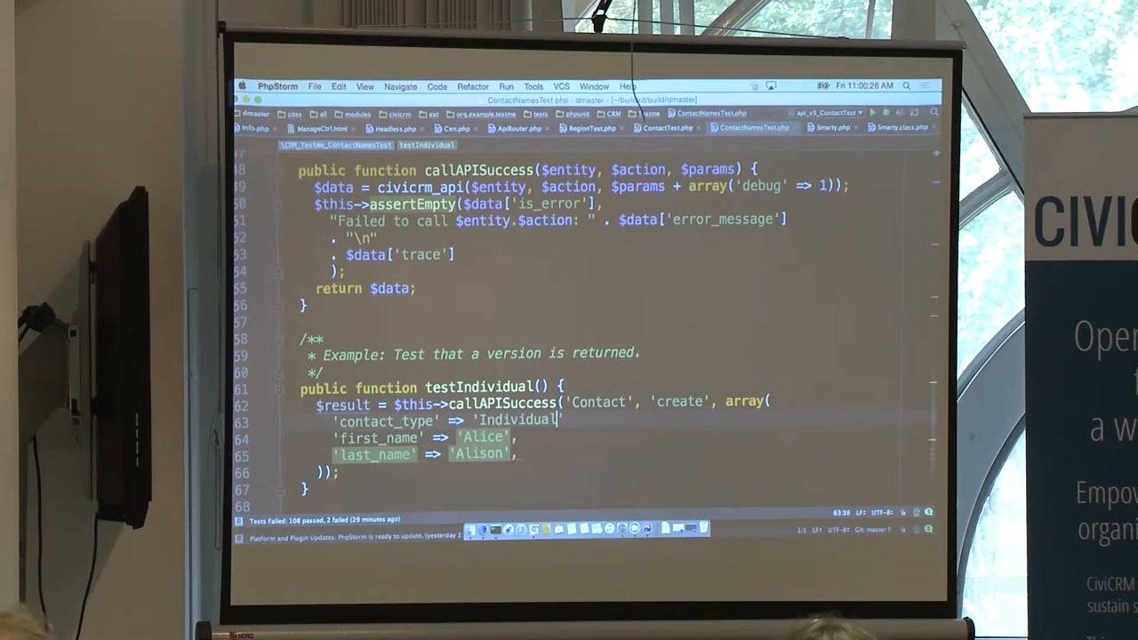
Assert that display_name equals 'Alice Alison'.
{"action": "type", "text": "$this->assert"}
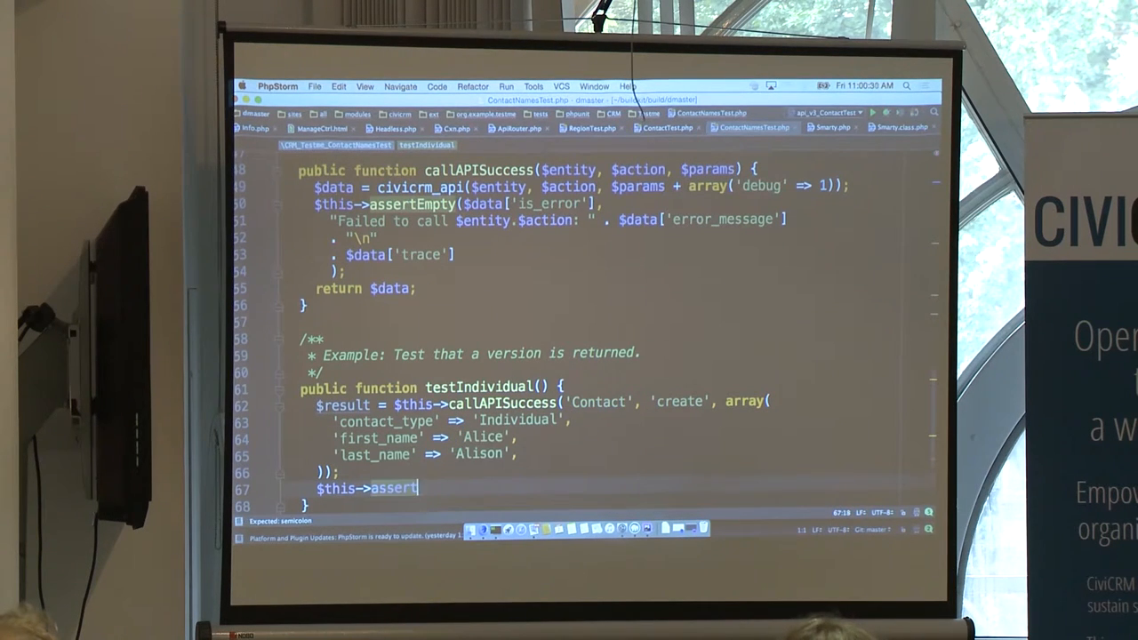
{"action": "type", "text": "Equals();"}
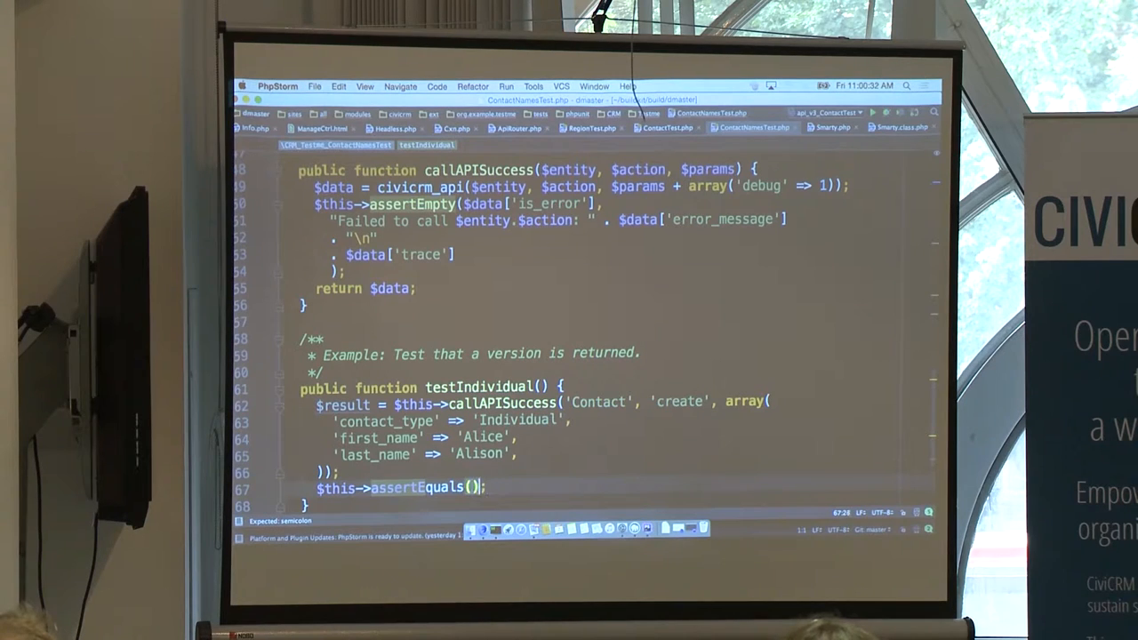
{"action": "type", "text": "'display_name',"}
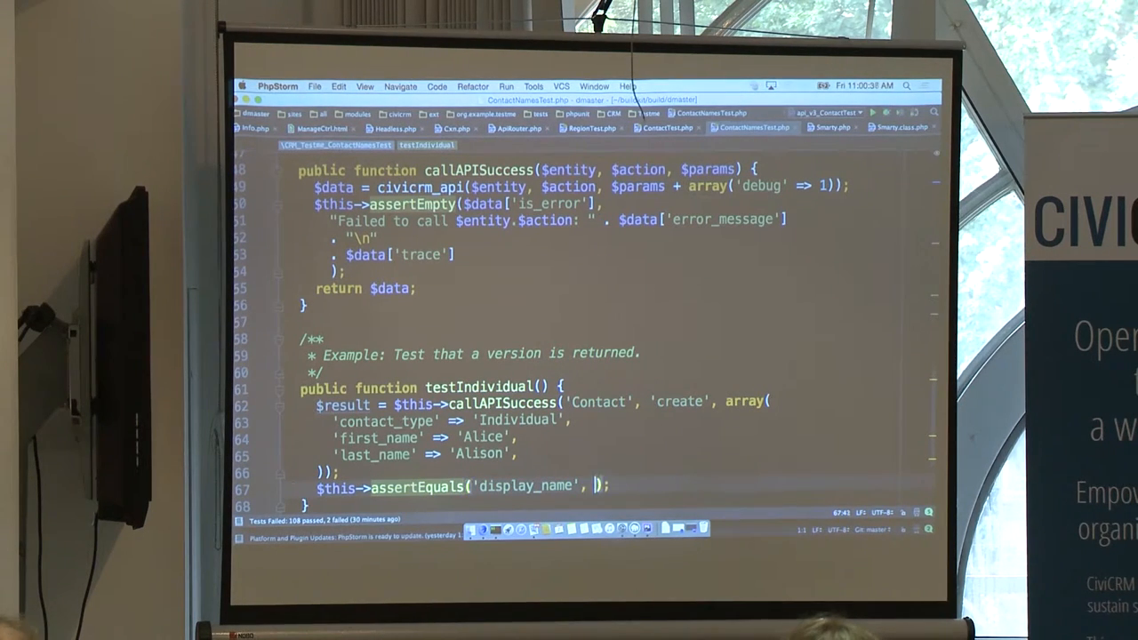
{"action": "type", "text": "'"}
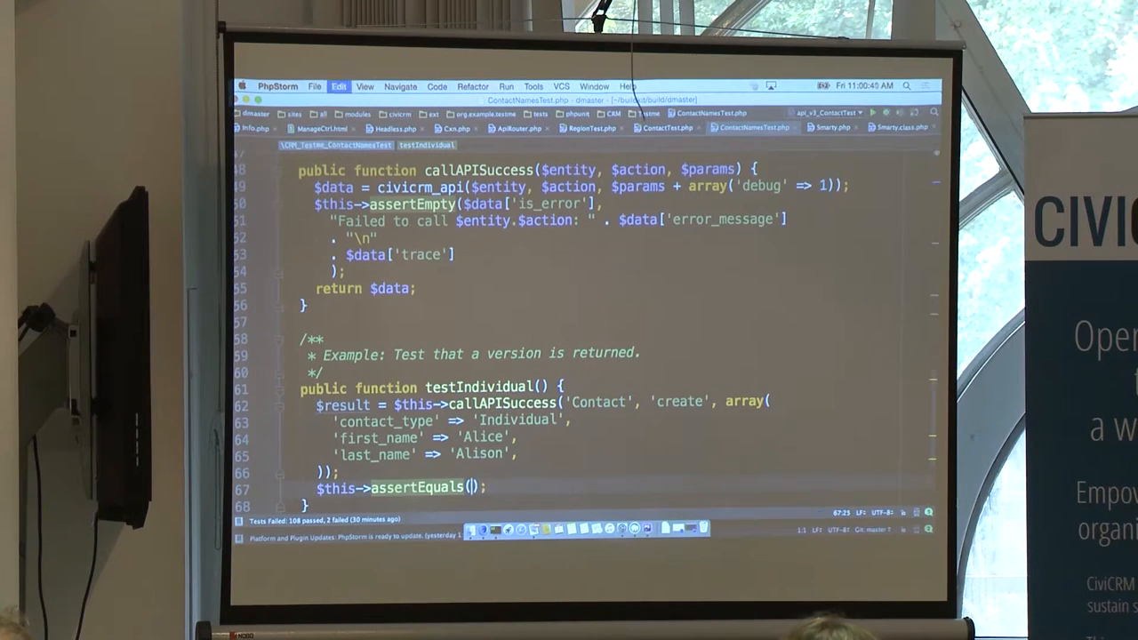
{"action": "type", "text": "'Alice'"}
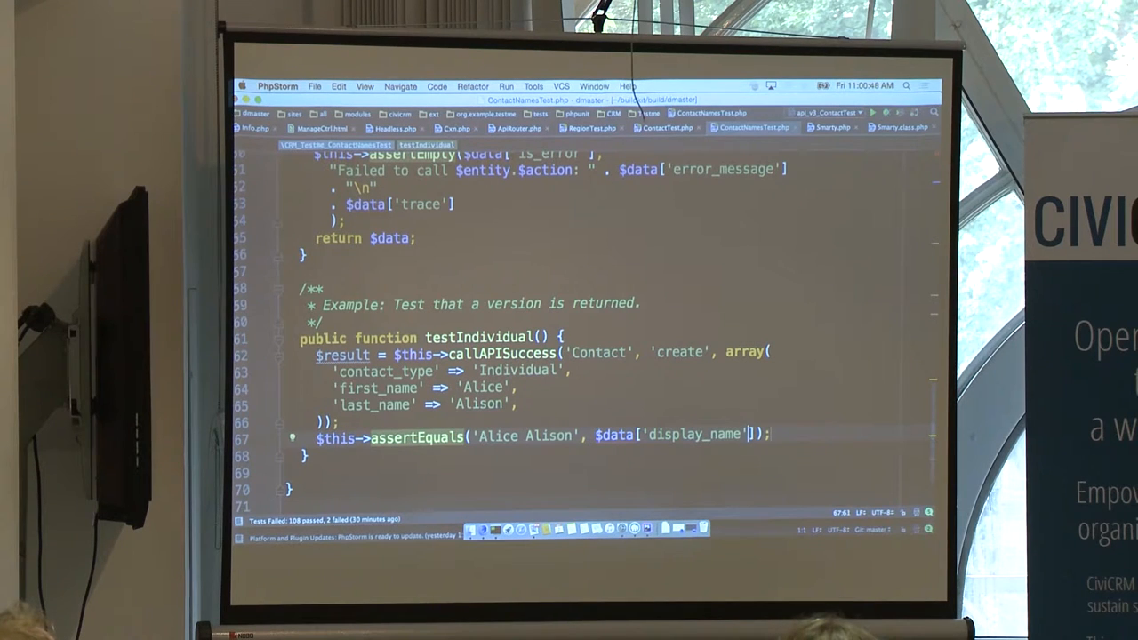
Assert display name 'Alice Alison' from $result and rename the helper's $data to $result.
{"action": "type", "text": "$resul"}
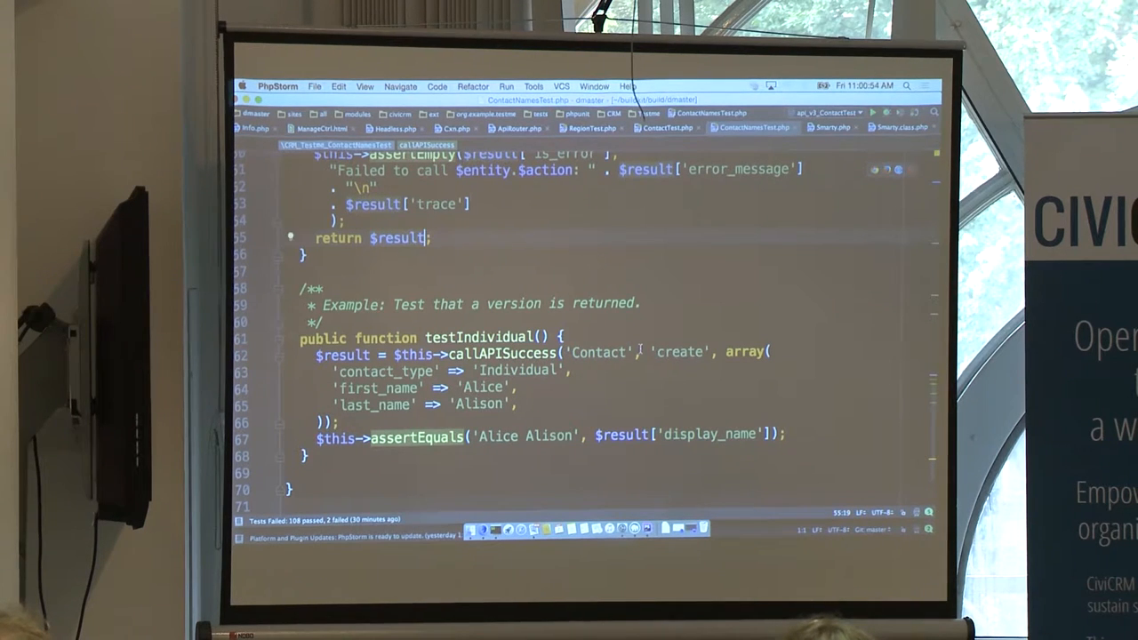
{"action": "scroll", "scroll_direction": "up", "scroll_amount": 3}
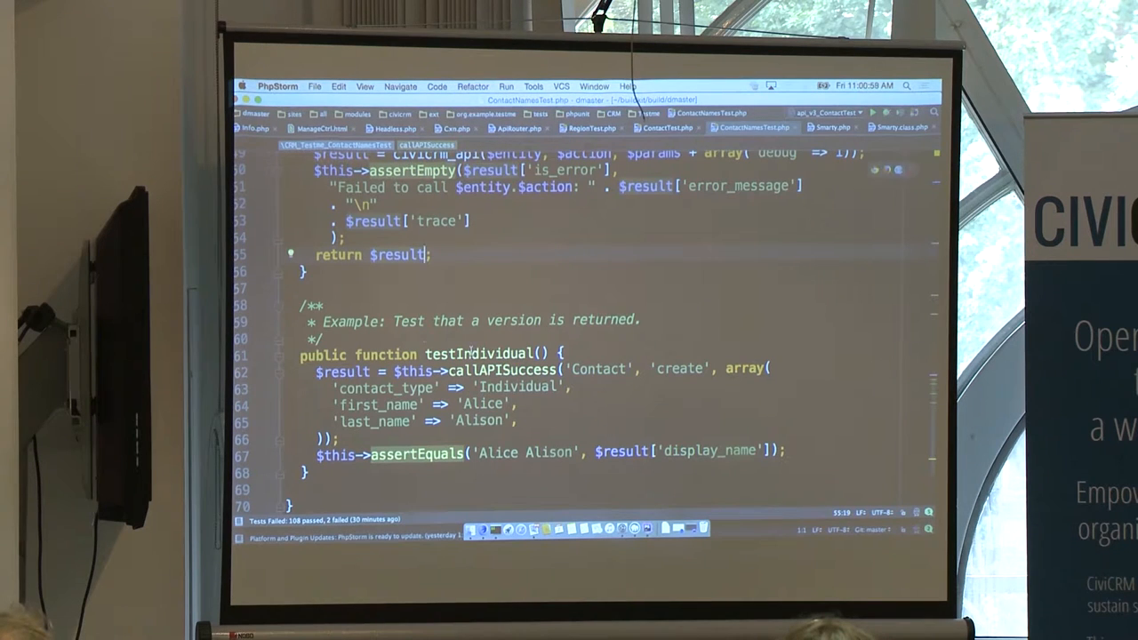
Start a debug run of CRM_Testme_ContactNamesTest from the editor's context menu.
{"action": "right_click", "coordinate": [471, 354]}
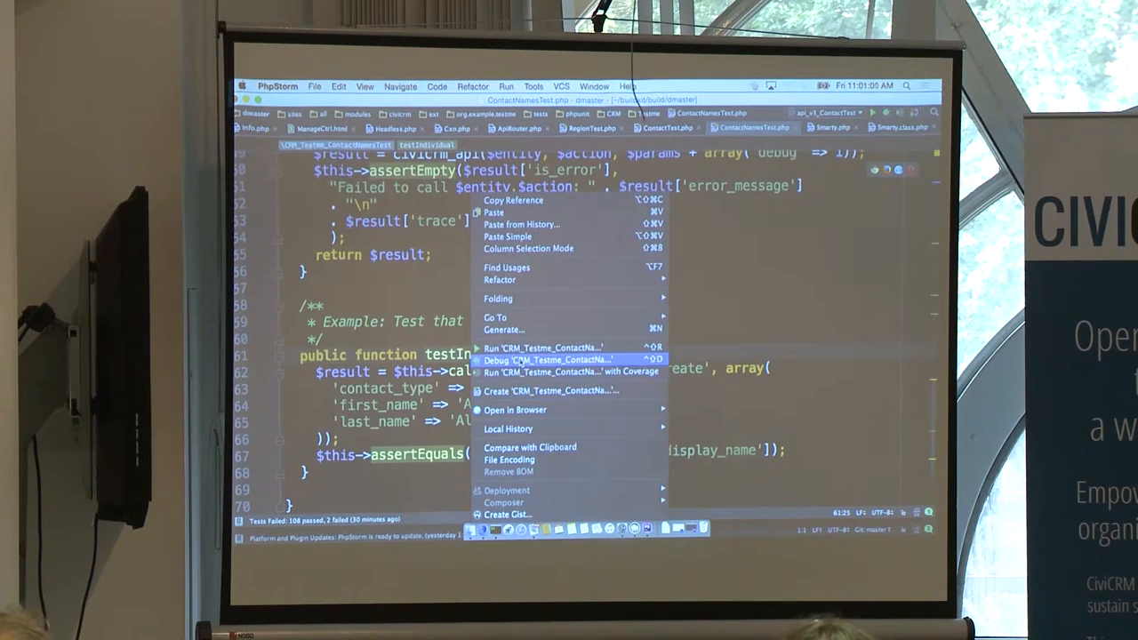
{"action": "left_click", "coordinate": [534, 359]}
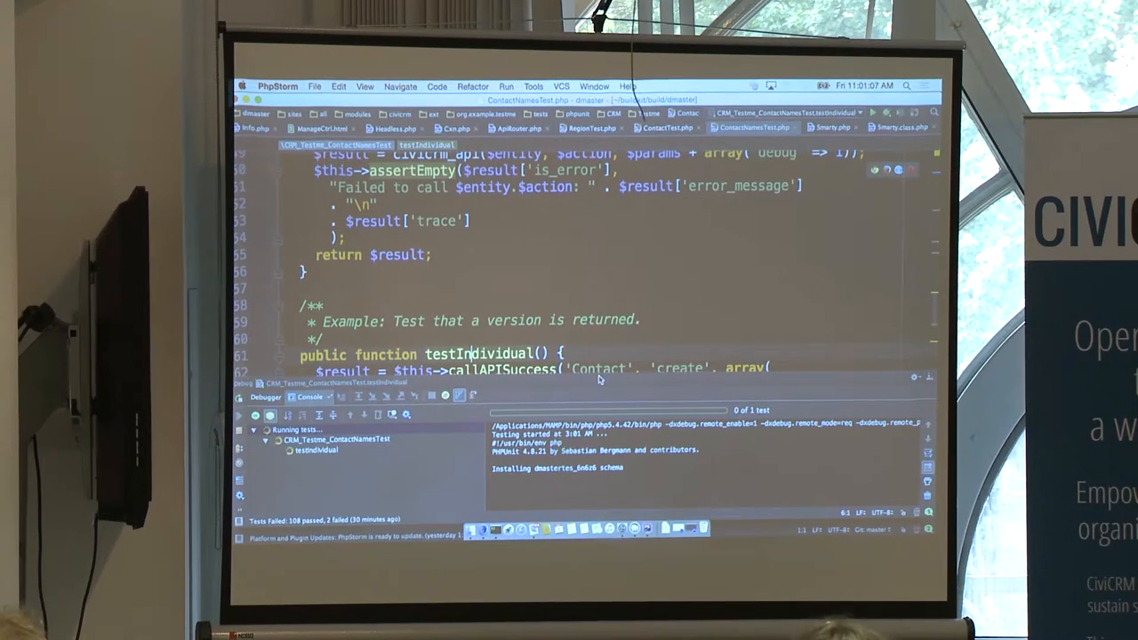
{"action": "mouse_move", "coordinate": [618, 240]}
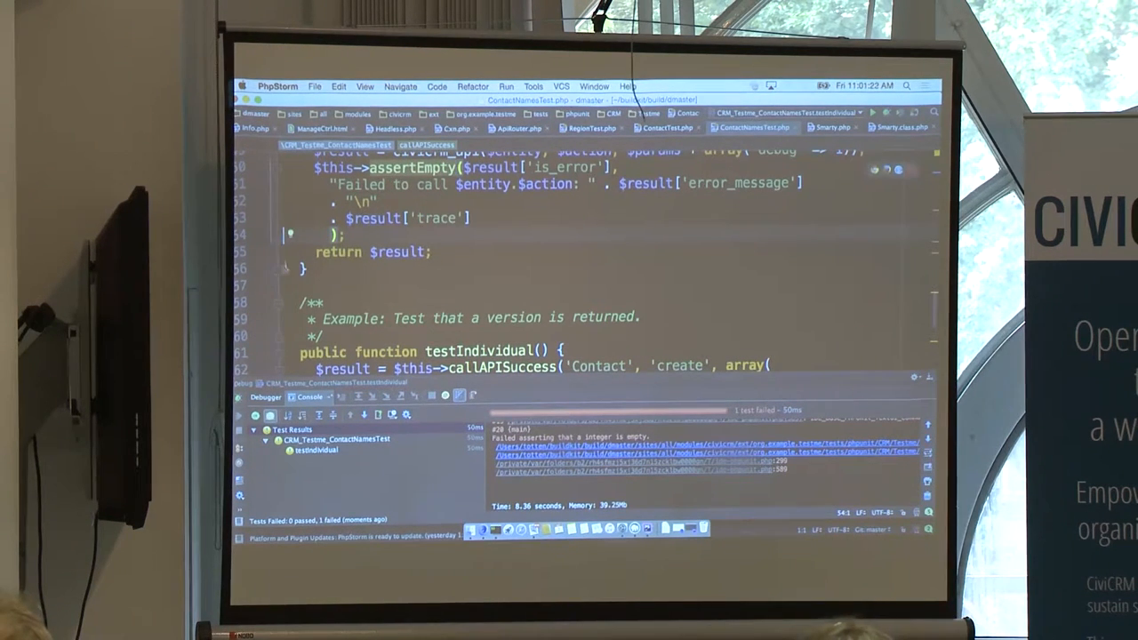
{"action": "mouse_move", "coordinate": [271, 253]}
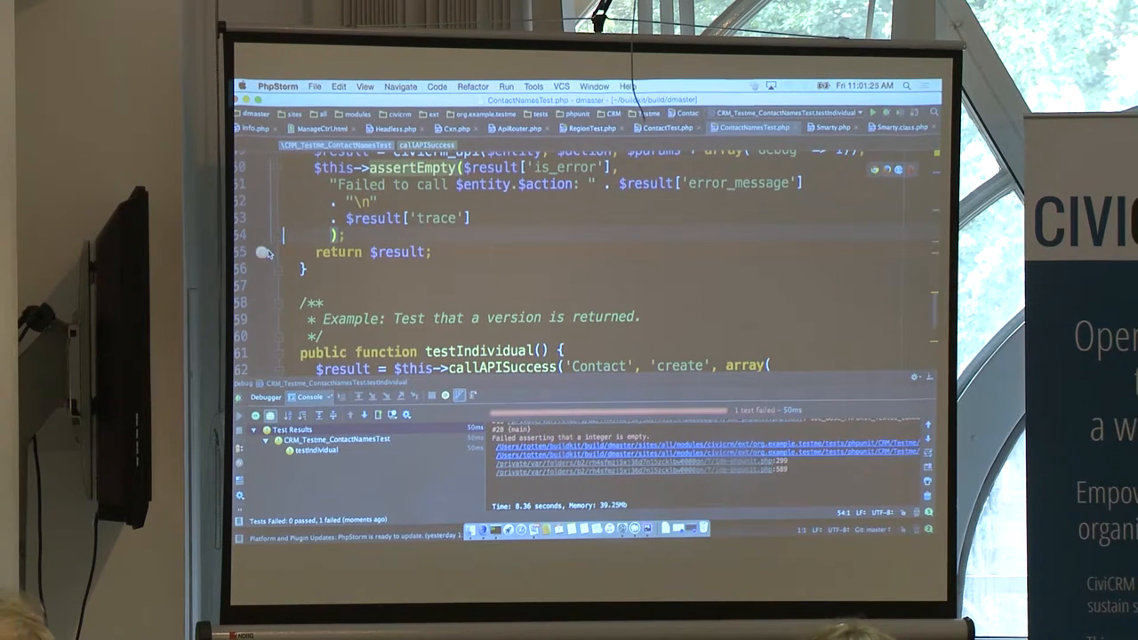
Expand $result in the Variables pane to read the missing 'version' key error.
{"action": "scroll", "scroll_direction": "up", "scroll_amount": 3}
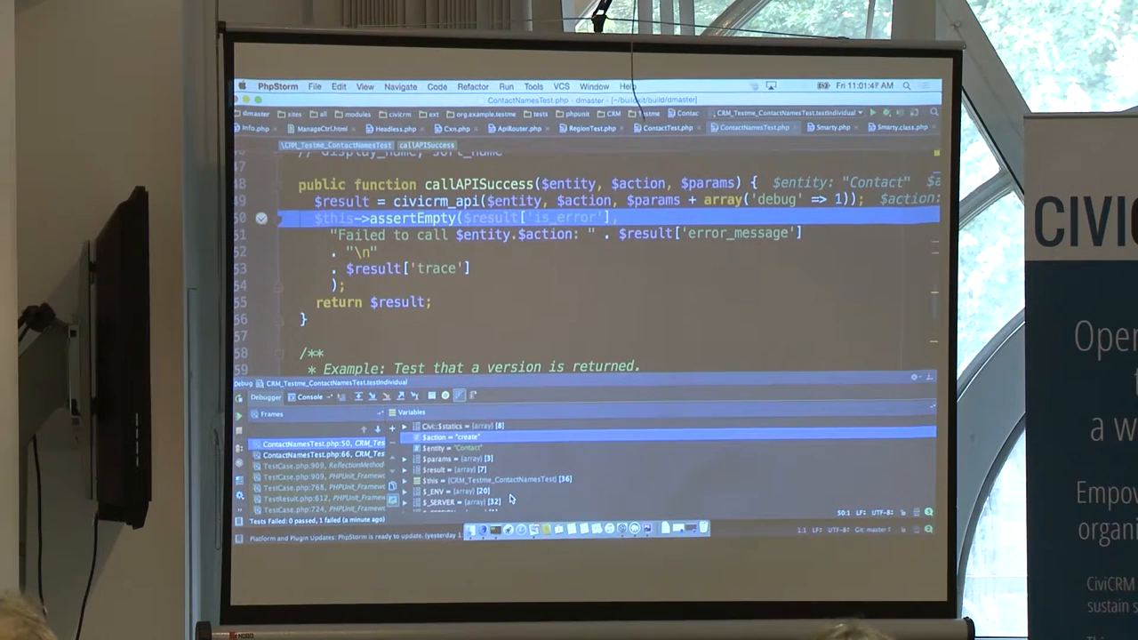
{"action": "left_click", "coordinate": [404, 458]}
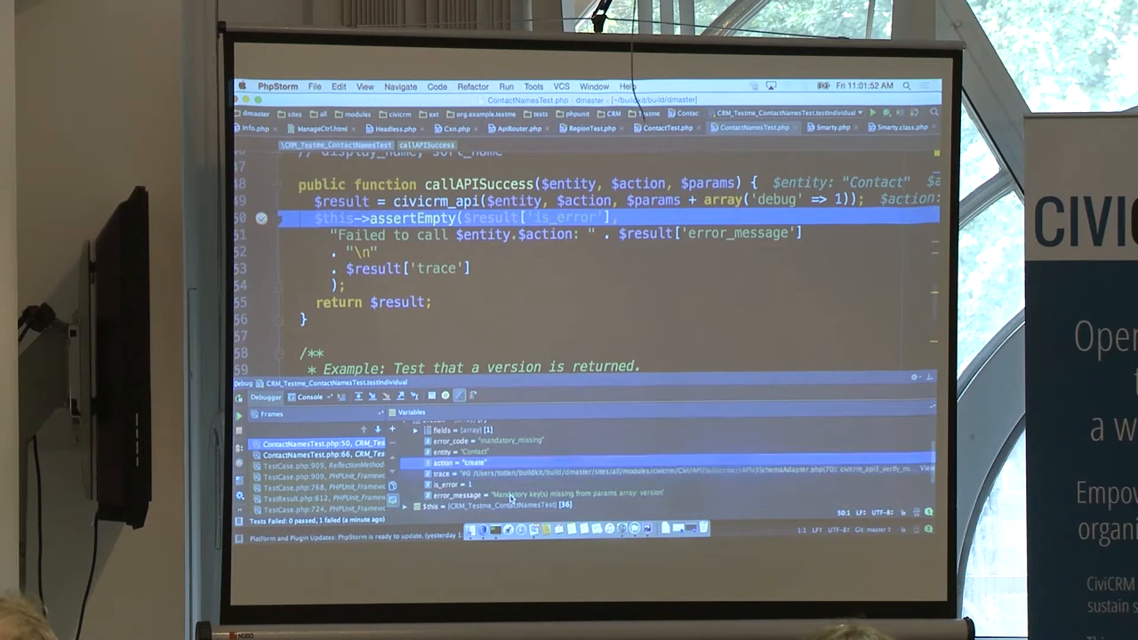
{"action": "left_click", "coordinate": [479, 440]}
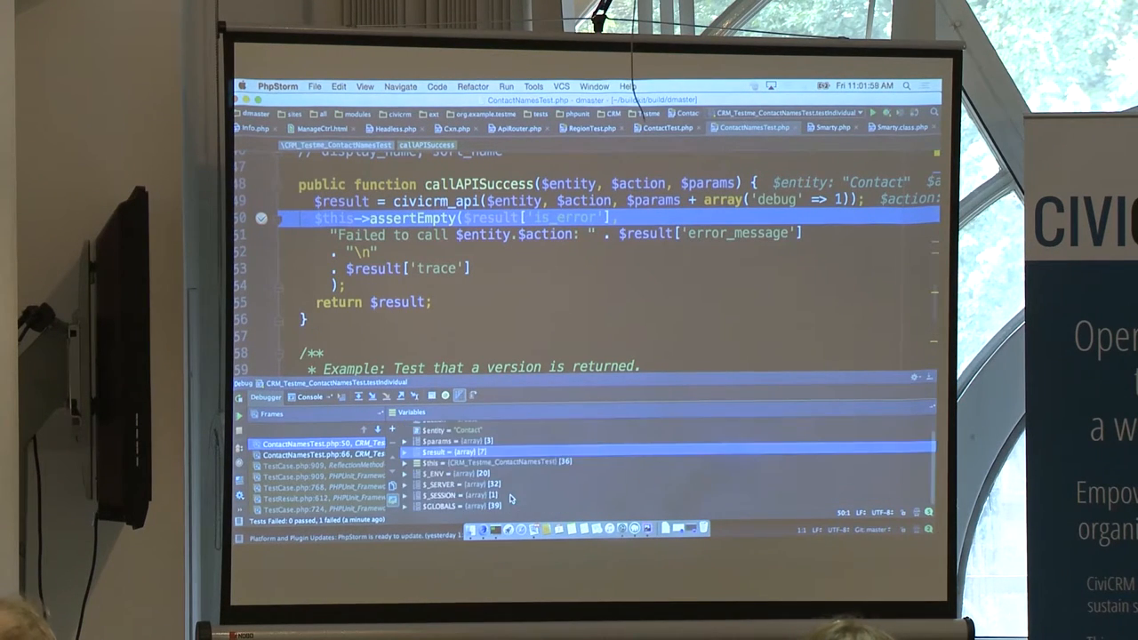
{"action": "left_click", "coordinate": [406, 451]}
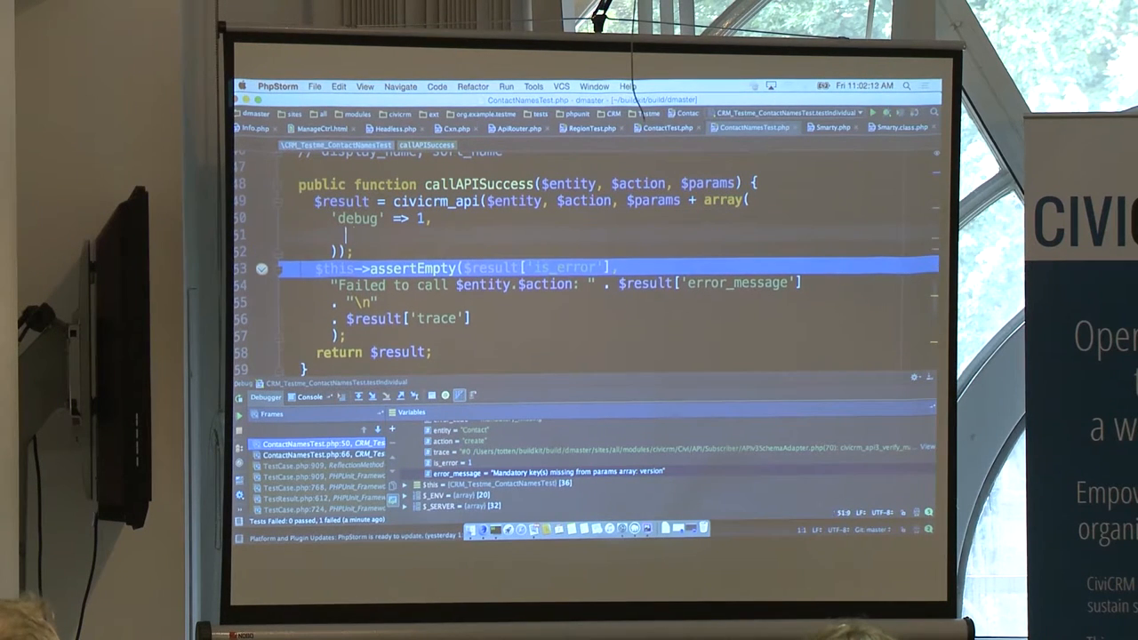
Add 'version' => 3 to the civicrm_api params alongside 'debug' => 1.
{"action": "type", "text": "'version' => 3,"}
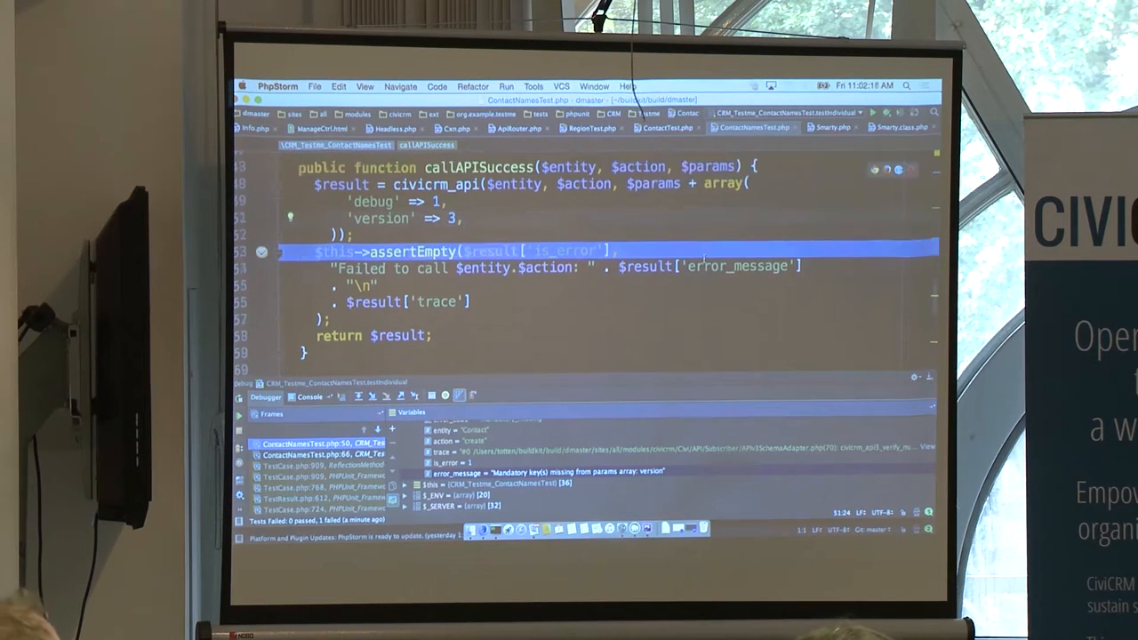
{"action": "scroll", "scroll_direction": "down", "scroll_amount": 3}
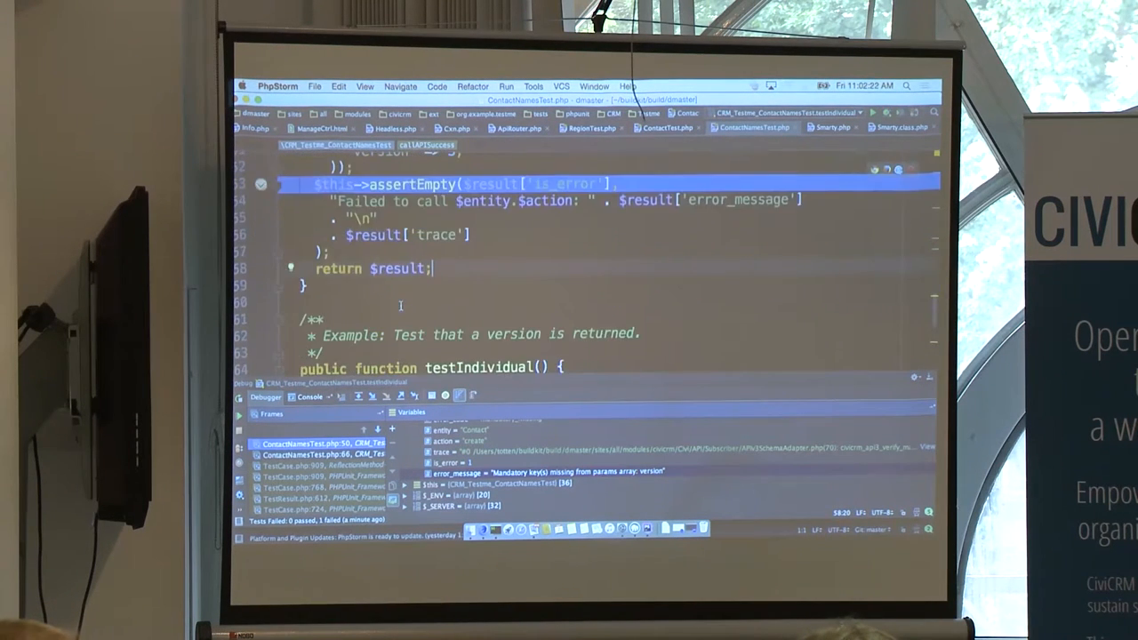
{"action": "scroll", "scroll_direction": "up", "scroll_amount": 3}
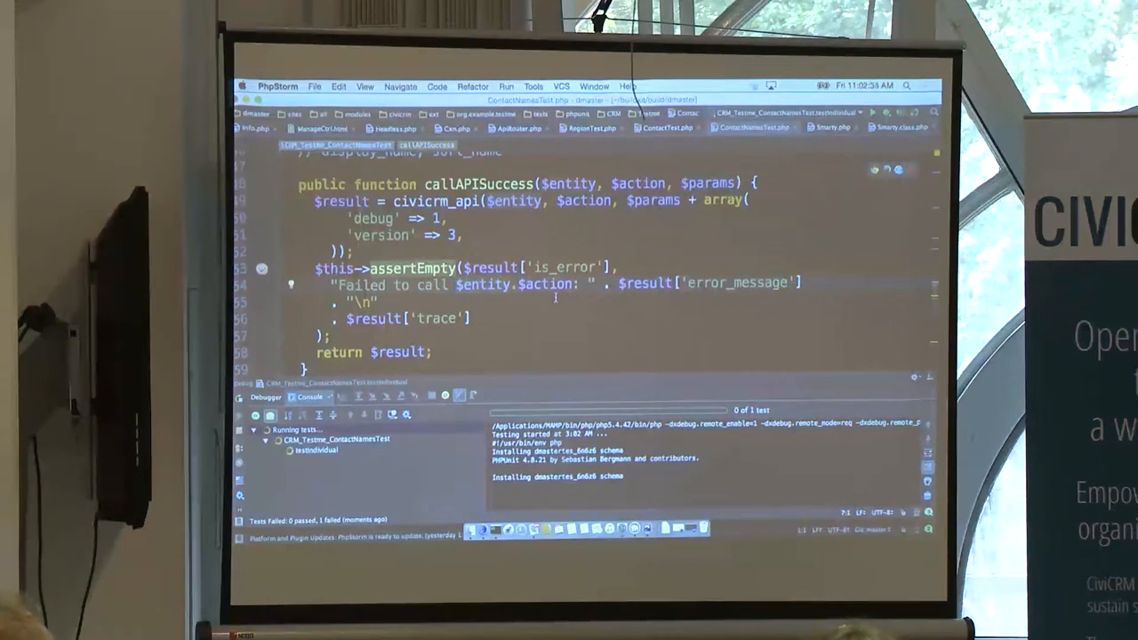
{"action": "mouse_move", "coordinate": [252, 478]}
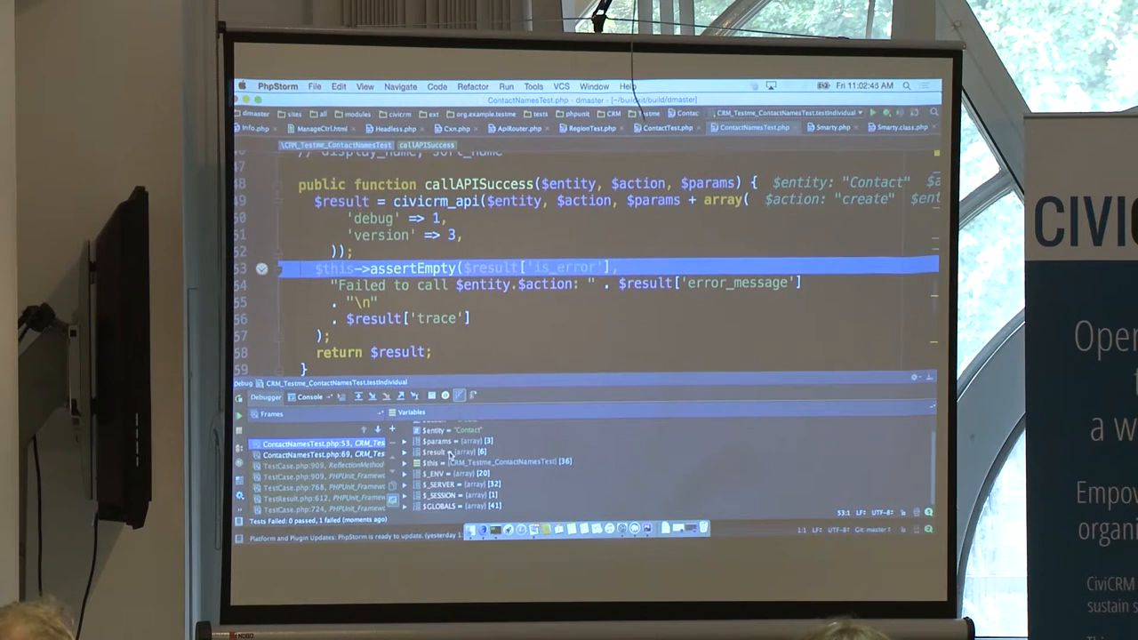
Inspect the returned contact id in $result, then resume so the test finishes failing.
{"action": "left_click", "coordinate": [410, 452]}
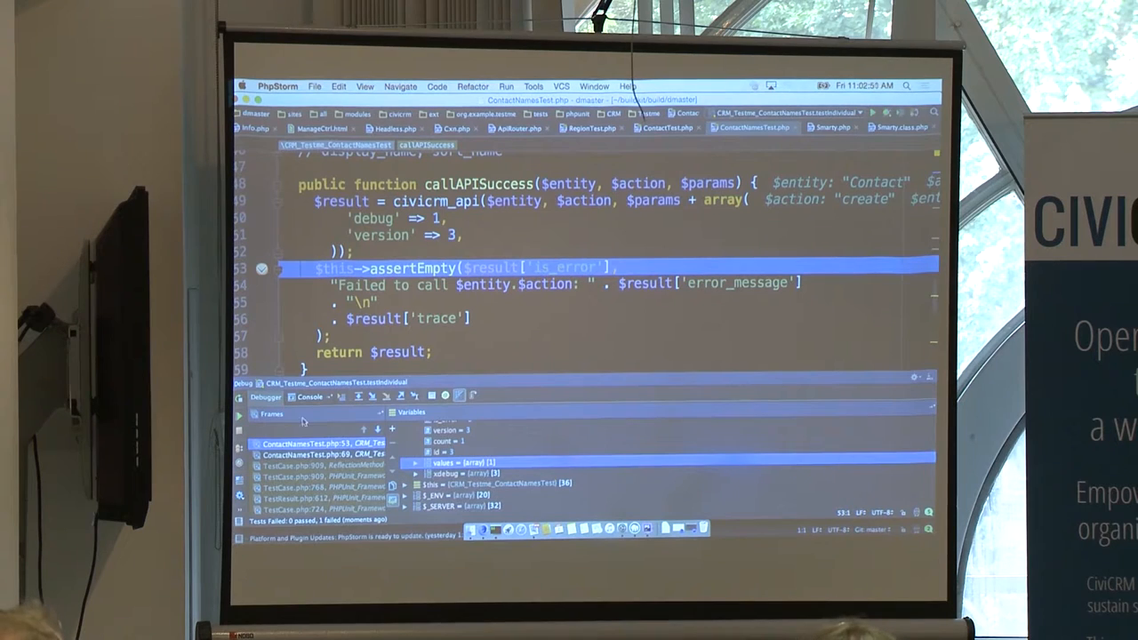
{"action": "left_click", "coordinate": [416, 426]}
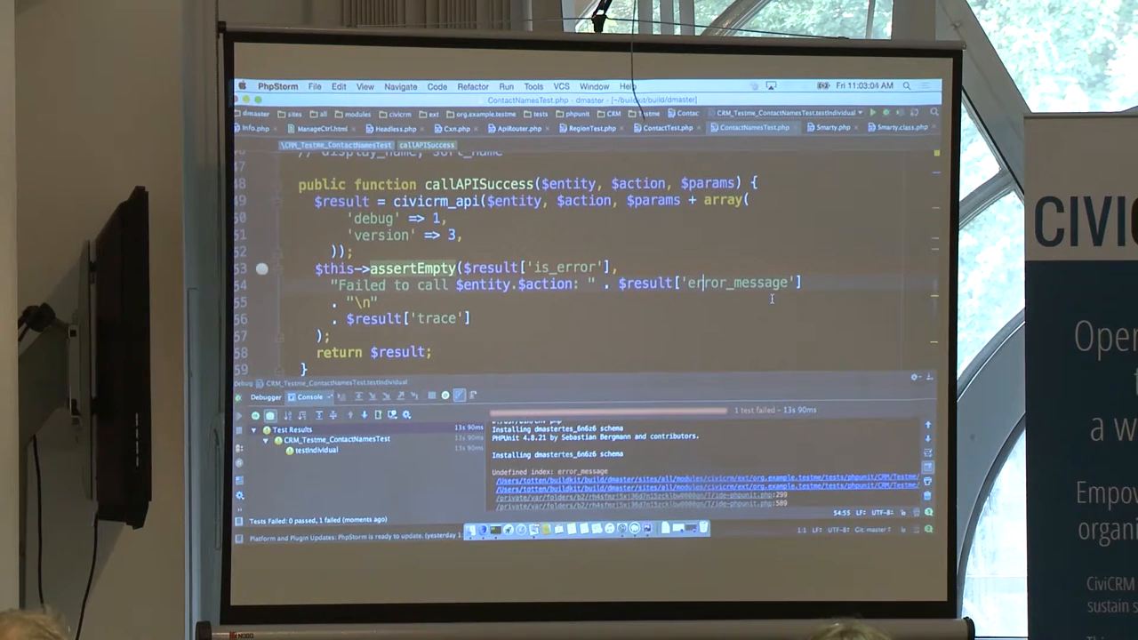
Add a scratch assertEmpty($data, $message) line to callAPISuccess.
{"action": "double_click", "coordinate": [735, 283]}
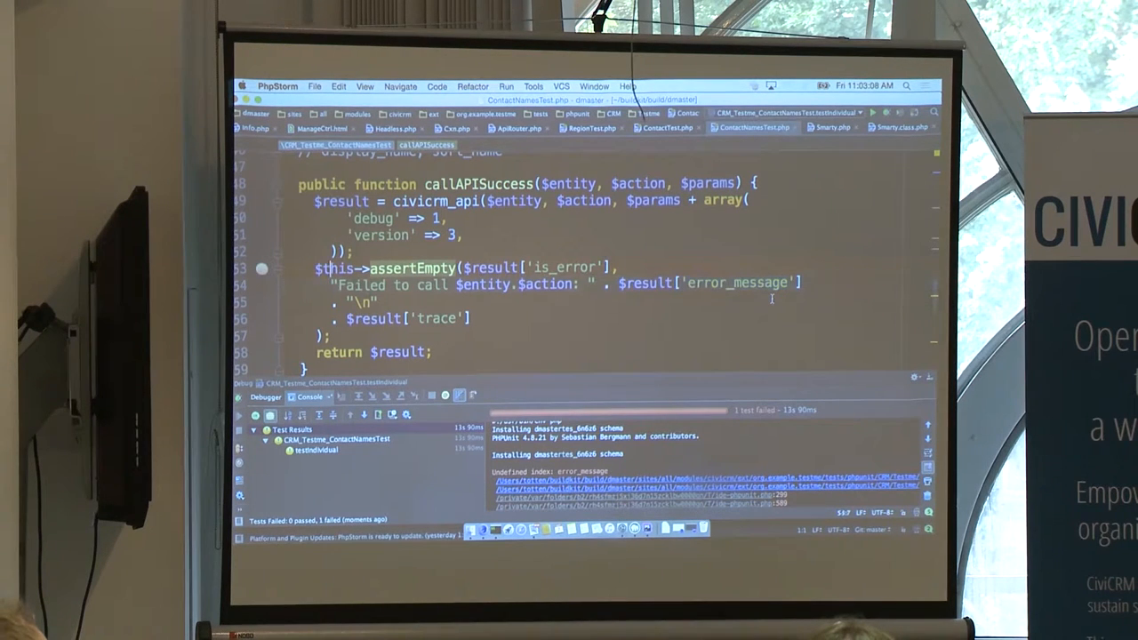
{"action": "type", "text": "a"}
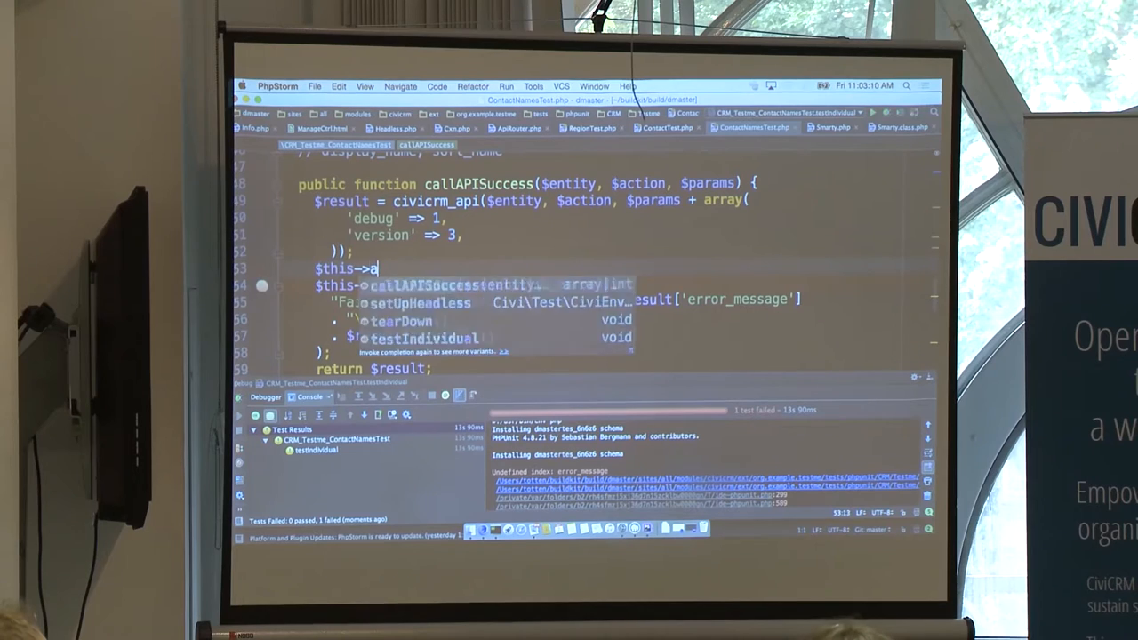
{"action": "type", "text": "assertEmpty("}
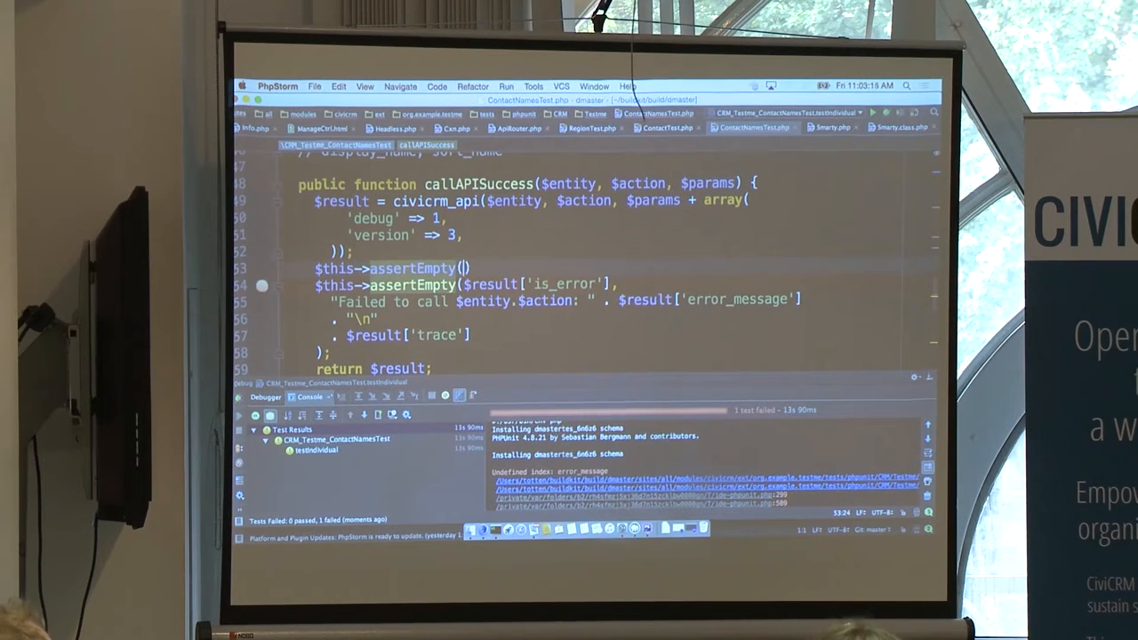
{"action": "type", "text": "$data,"}
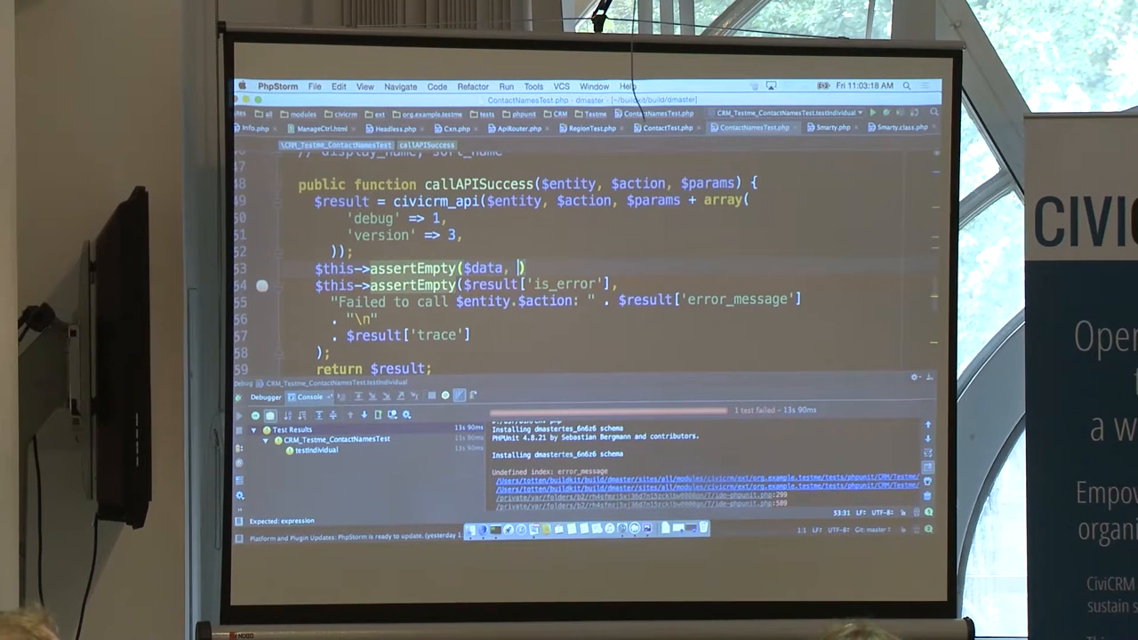
{"action": "type", "text": "$message"}
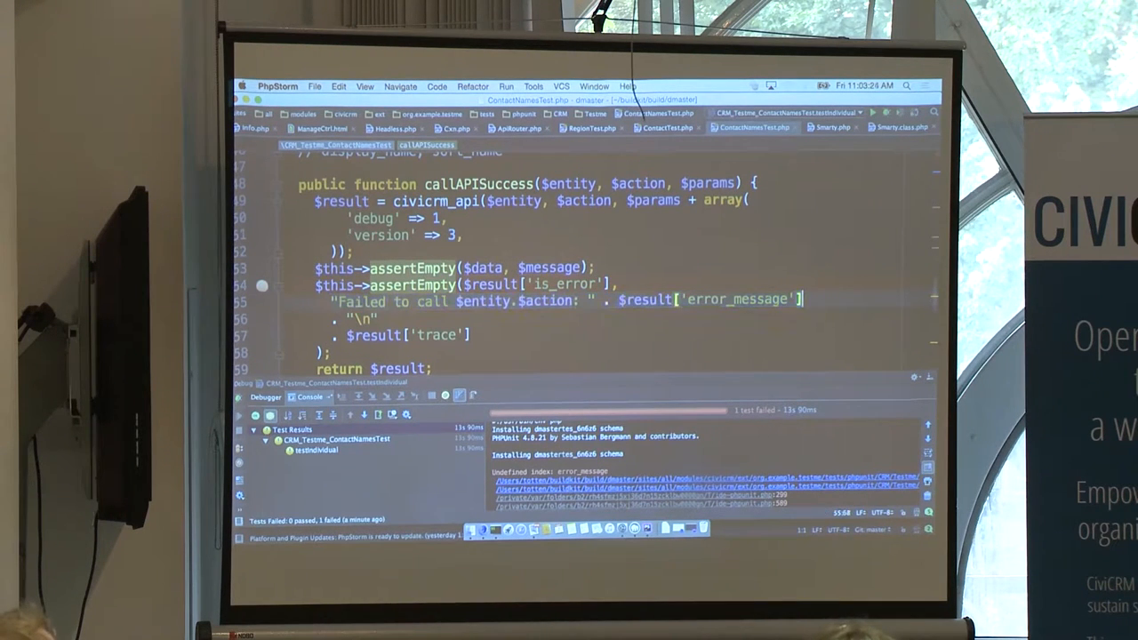
Replace $result['error_message'] with CRM_Utils_Array::value('error_message', $data).
{"action": "double_click", "coordinate": [735, 299]}
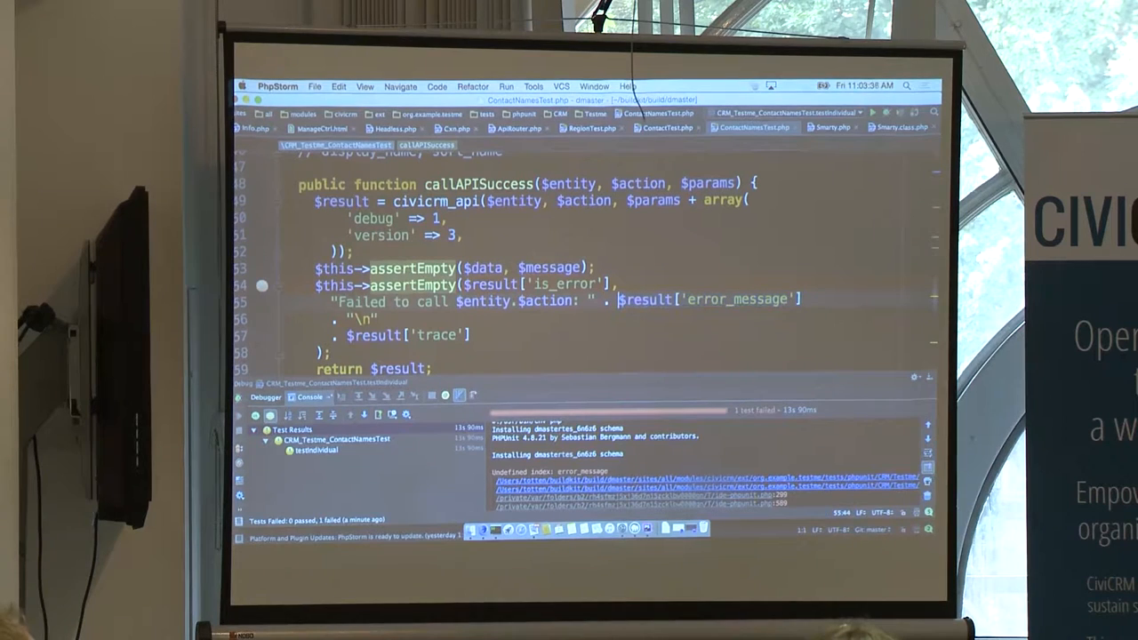
{"action": "type", "text": "isset"}
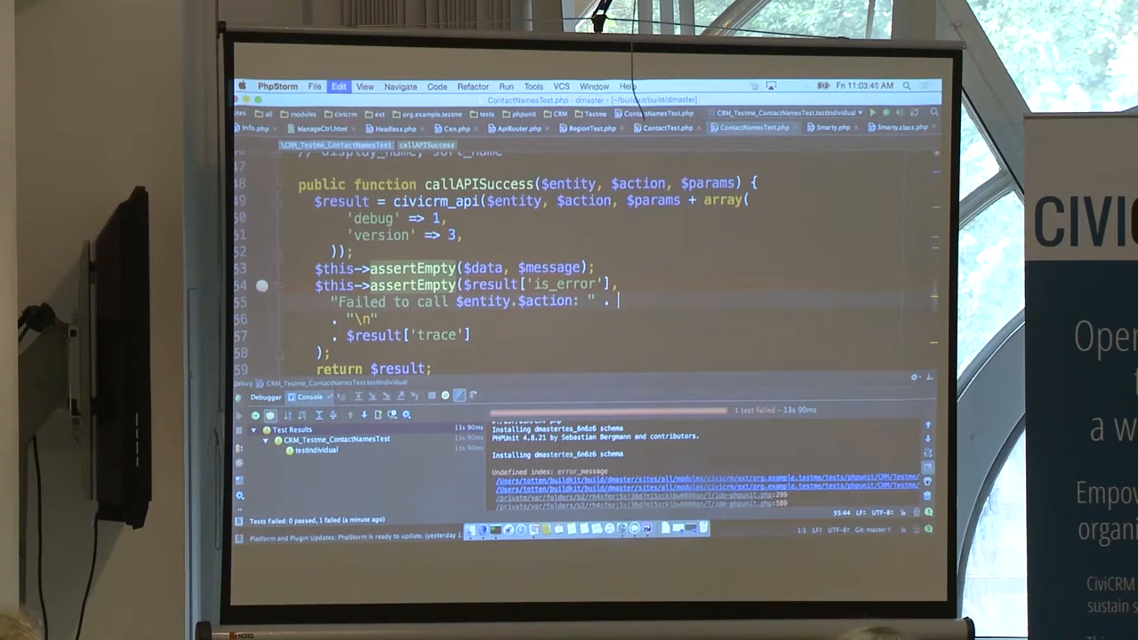
{"action": "type", "text": "CRM_Utils_Array::value('error_message"}
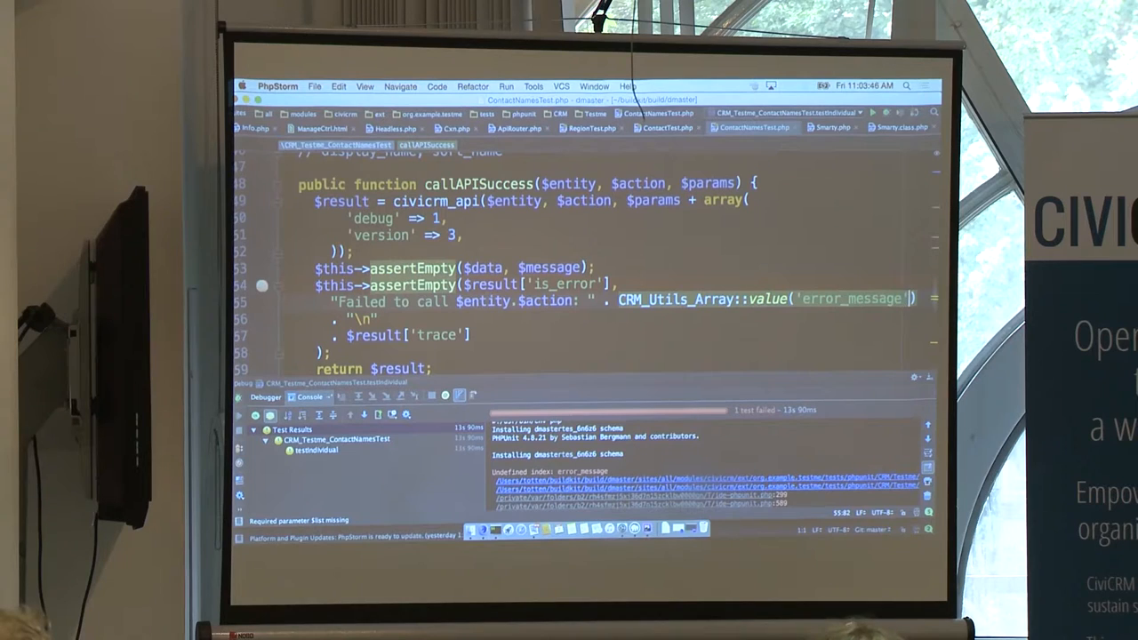
{"action": "type", "text": ", $data"}
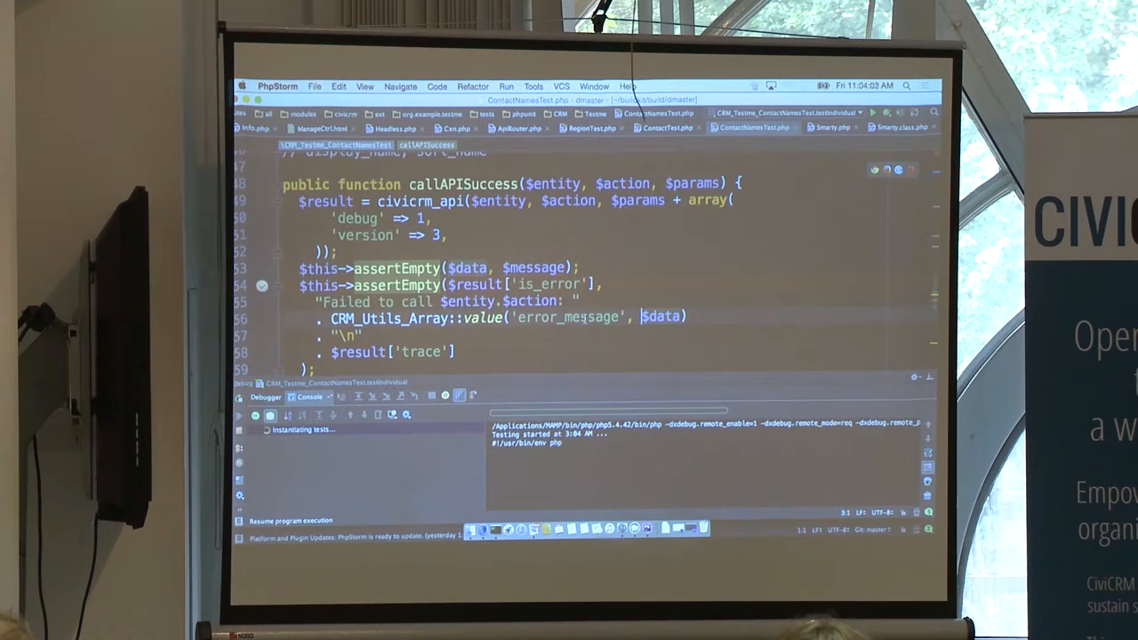
Remove the assertEmpty line, use $result, rerun and inspect the 'Undefined index: trace' failure.
{"action": "scroll", "scroll_direction": "down", "scroll_amount": 3}
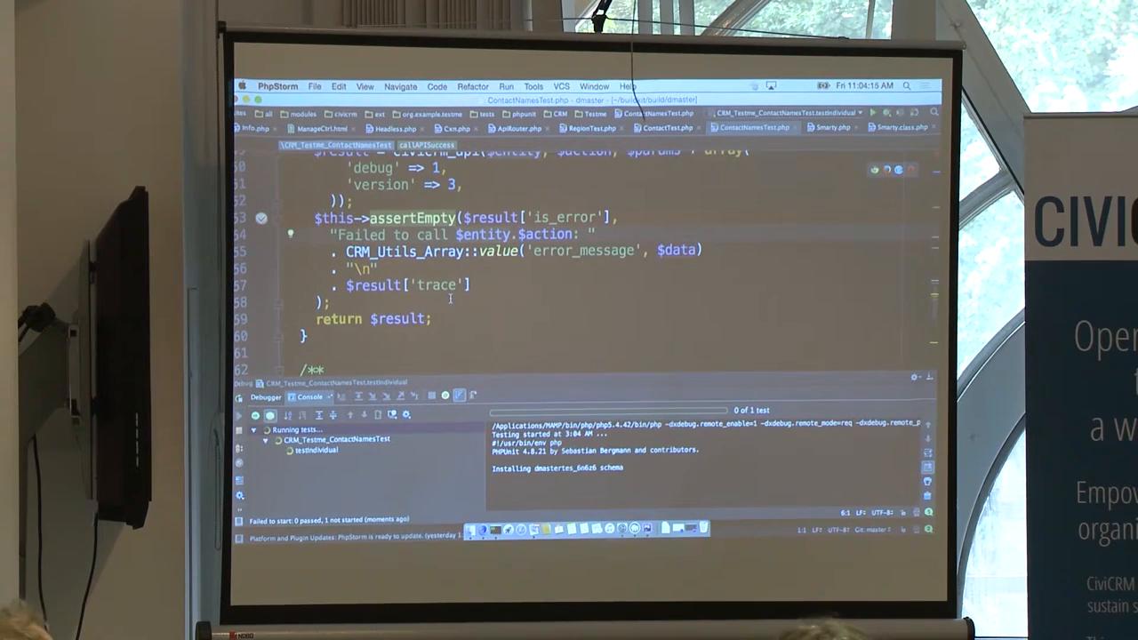
{"action": "left_click", "coordinate": [675, 250]}
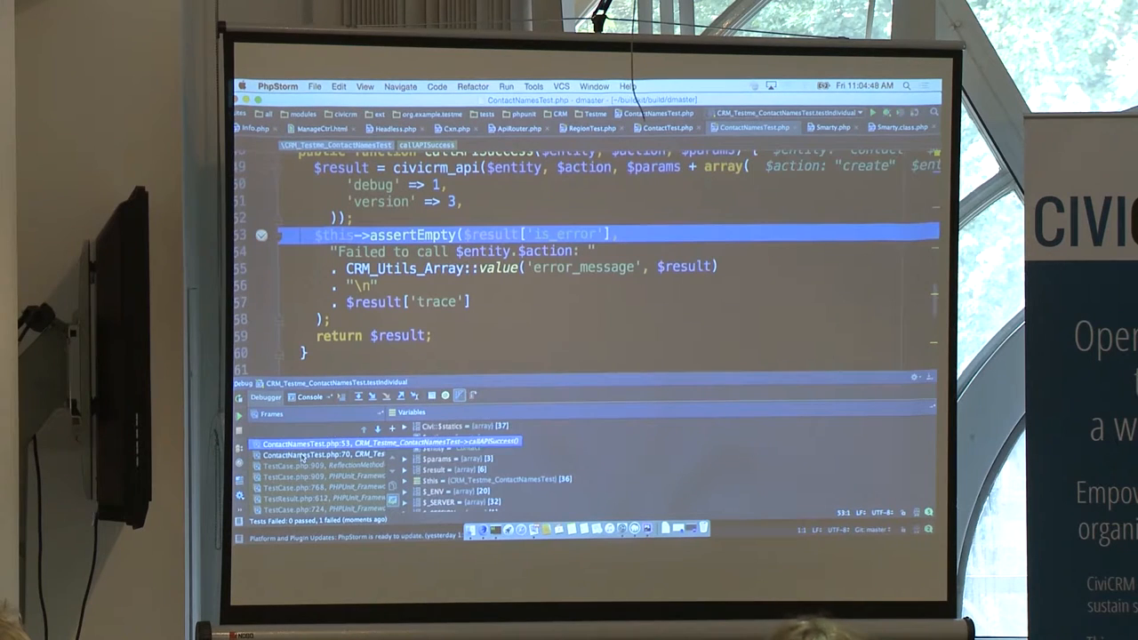
{"action": "left_click", "coordinate": [412, 463]}
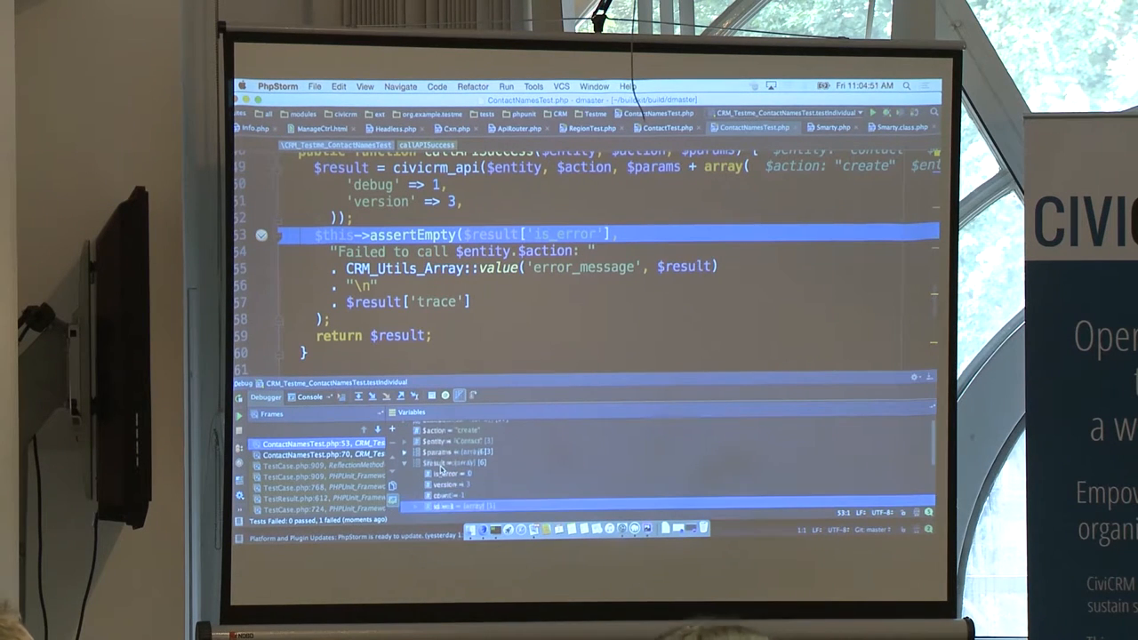
{"action": "scroll", "scroll_direction": "down", "scroll_amount": 3}
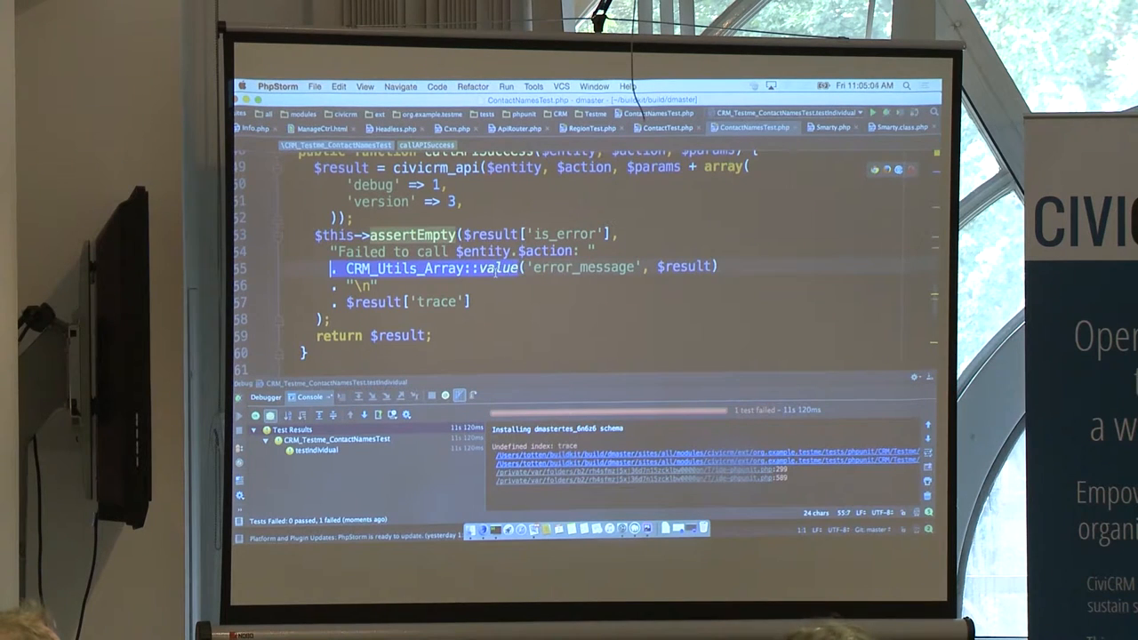
Read trace via CRM_Utils_Array::value('trace', $result) and rerun the test.
{"action": "type", "text": "CRM_Utils_Array::value"}
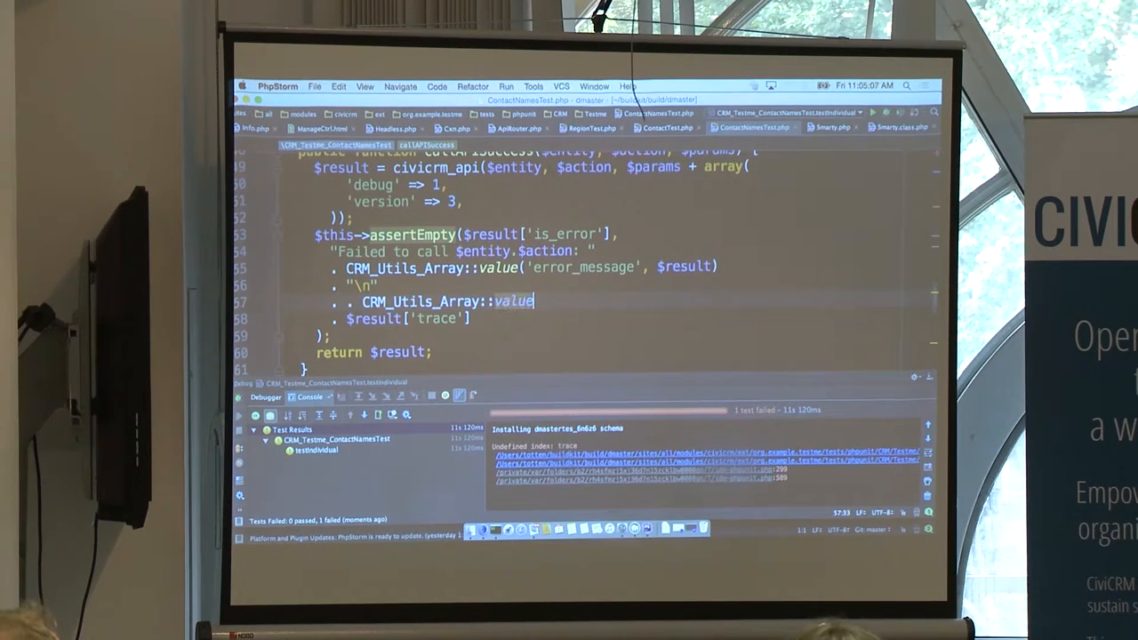
{"action": "type", "text": "('trace', $)"}
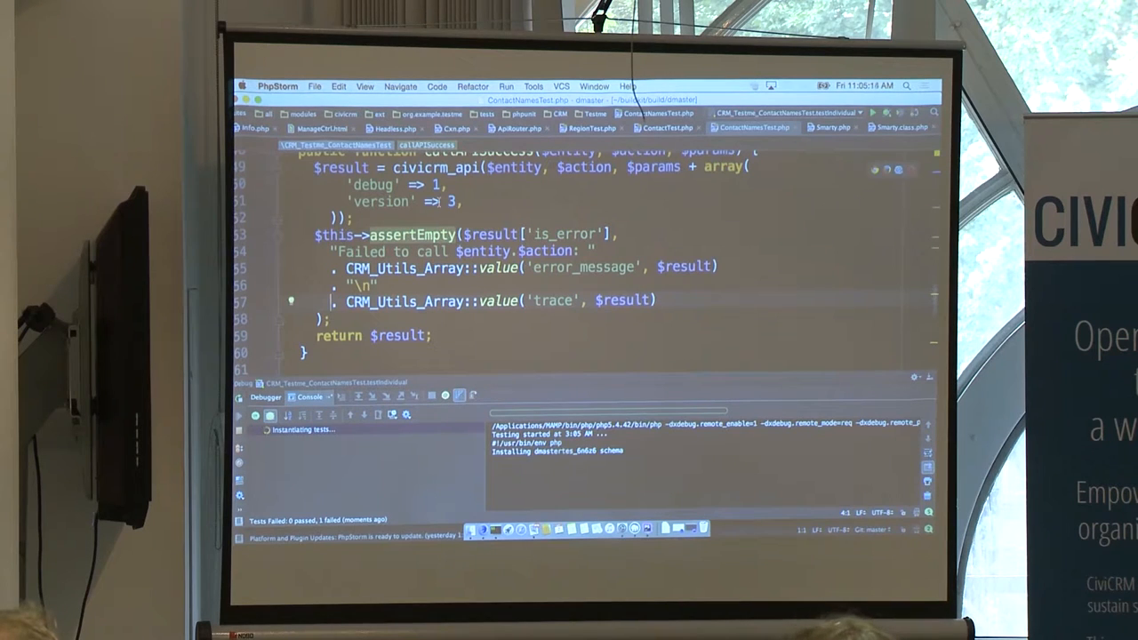
{"action": "scroll", "scroll_direction": "up", "scroll_amount": 3}
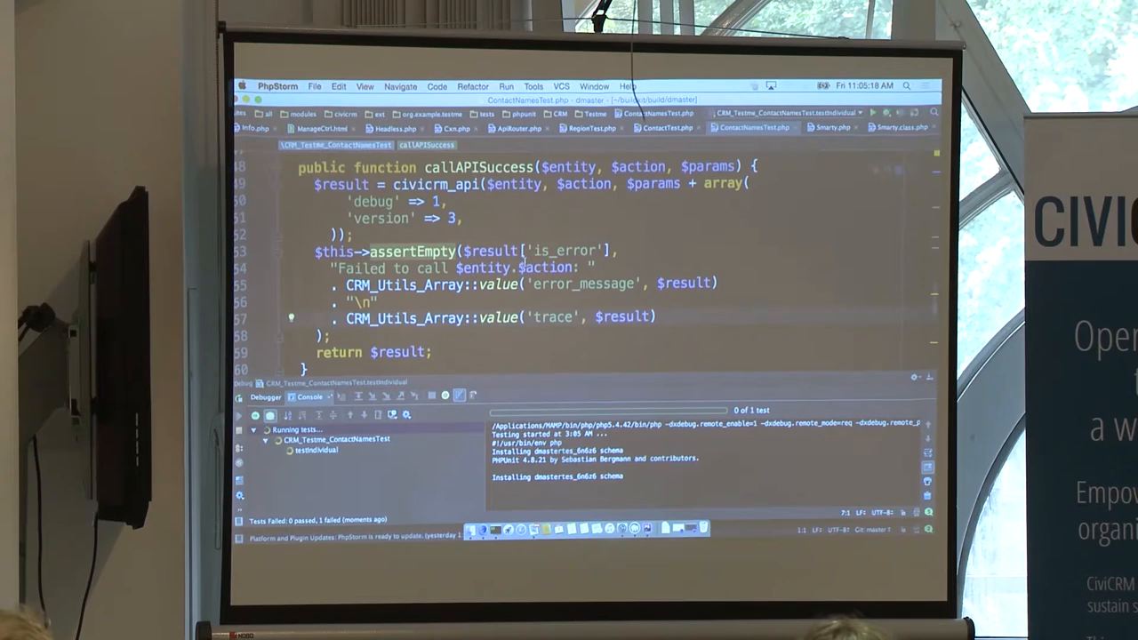
{"action": "left_click", "coordinate": [478, 167]}
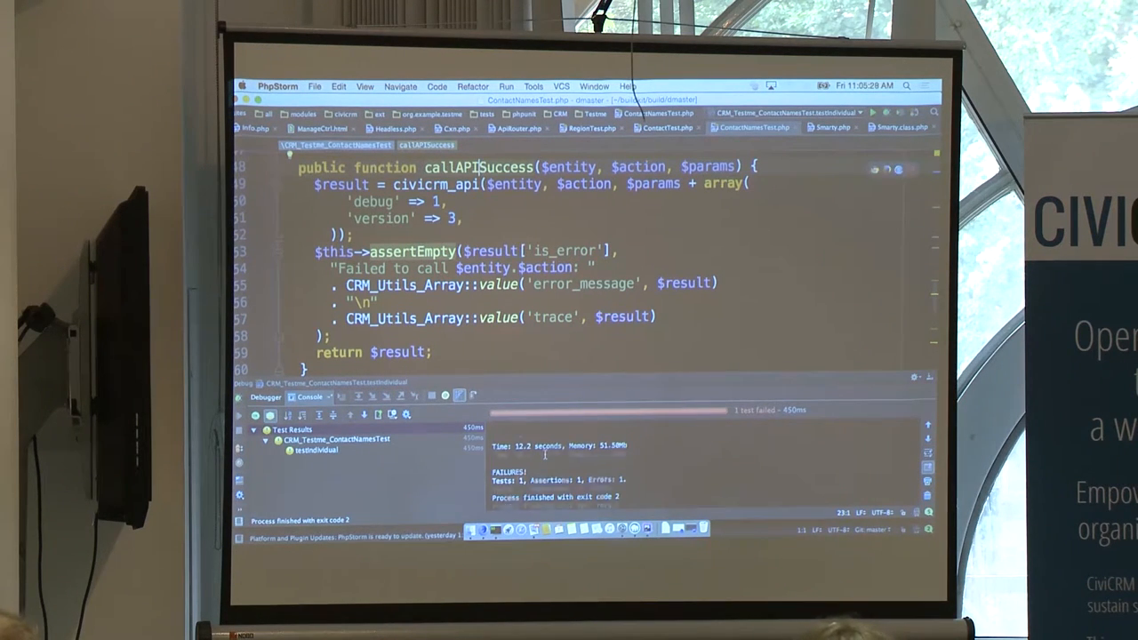
Expand $result and its values array to see the contact's empty display_name.
{"action": "scroll", "scroll_direction": "down", "scroll_amount": 3}
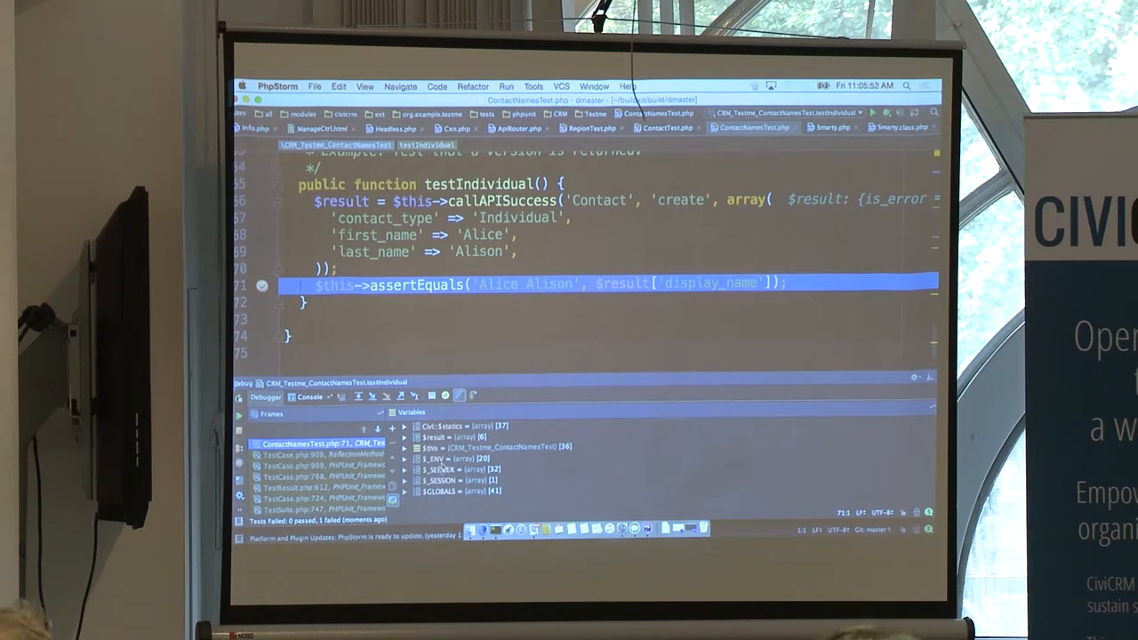
{"action": "left_click", "coordinate": [408, 436]}
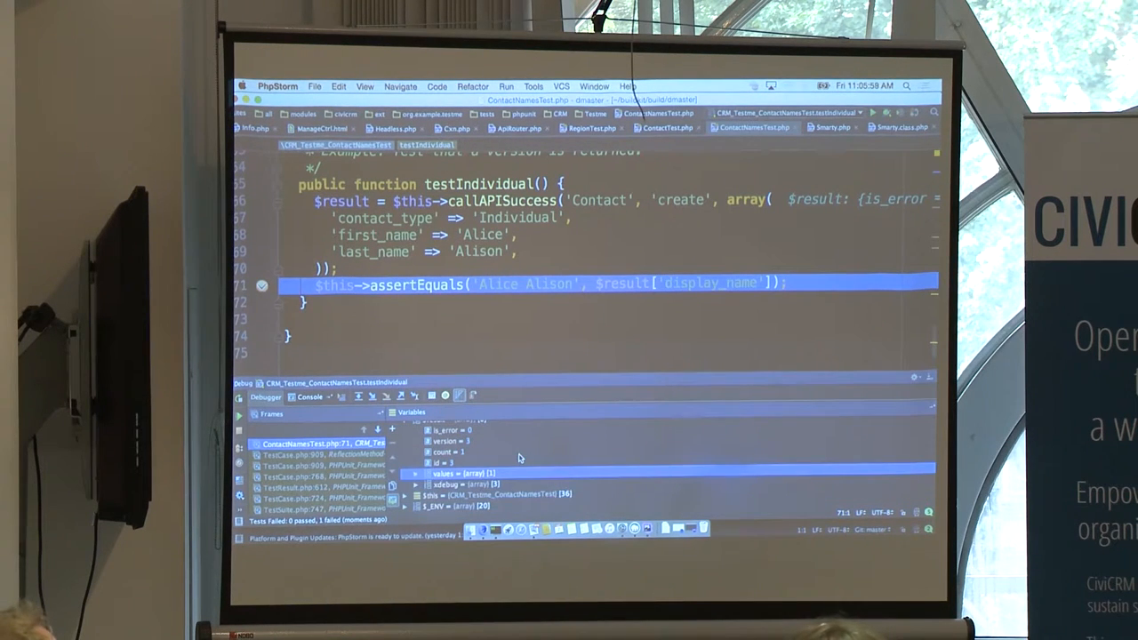
{"action": "left_click", "coordinate": [416, 473]}
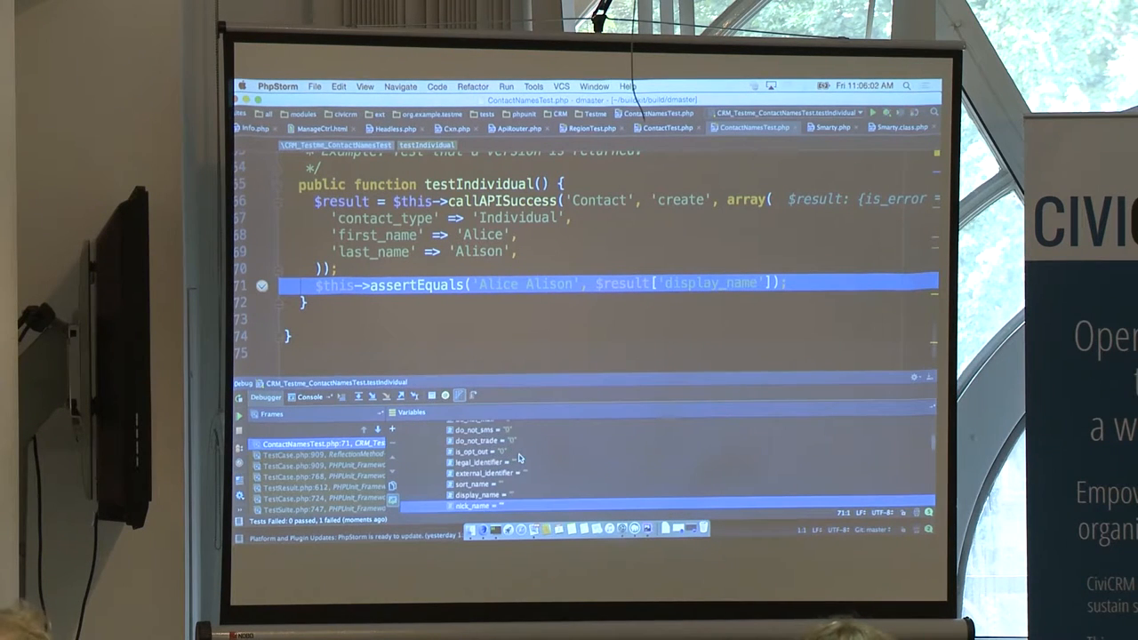
{"action": "scroll", "scroll_direction": "down", "scroll_amount": 3}
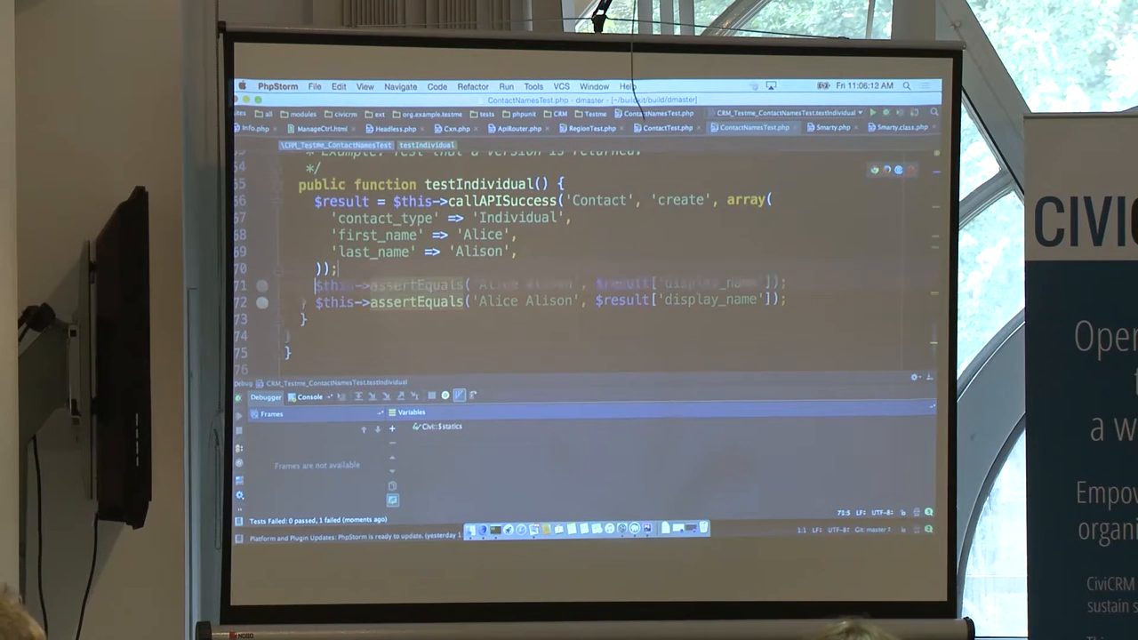
Take $contact from $result['values'][$result['id']] and debug testIndividual to the assertion.
{"action": "type", "text": "$id = $result"}
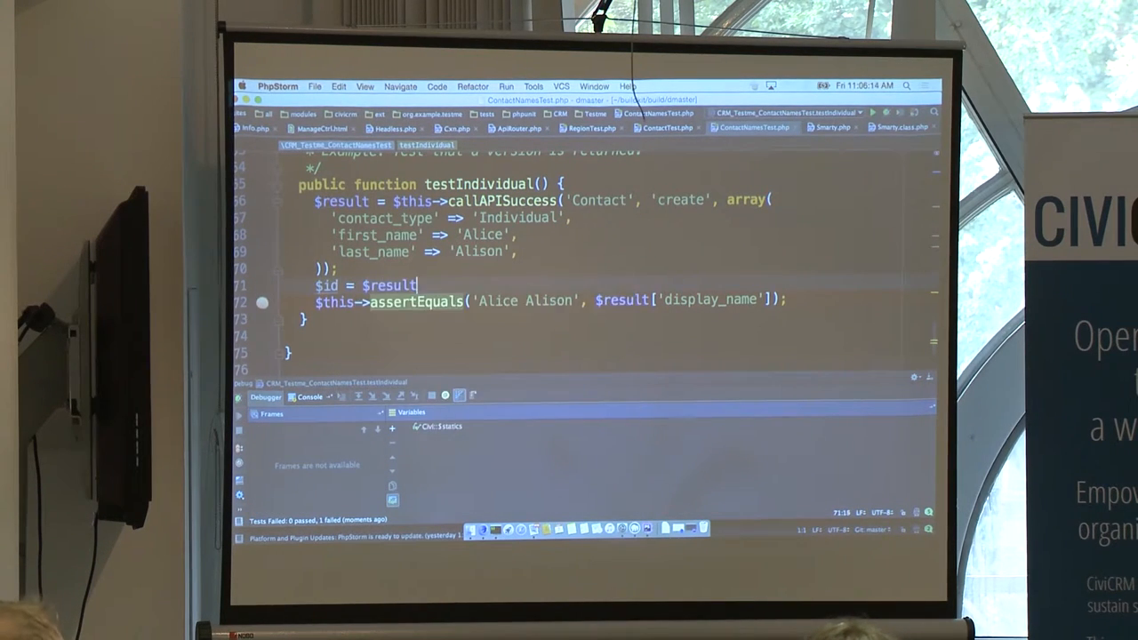
{"action": "type", "text": "['id'];"}
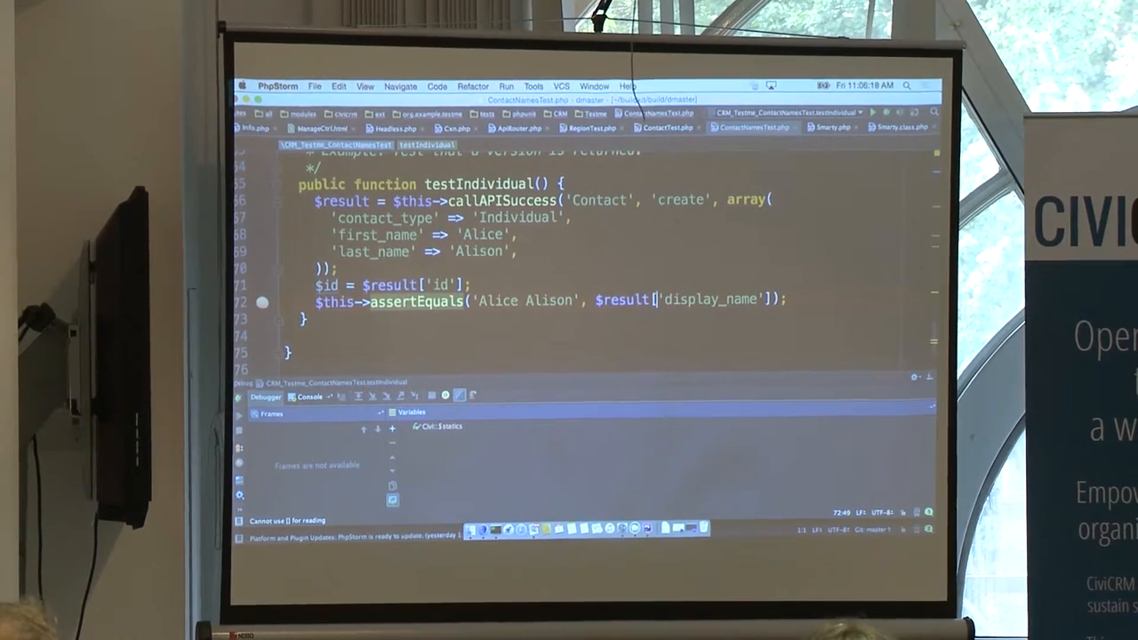
{"action": "type", "text": "$conta"}
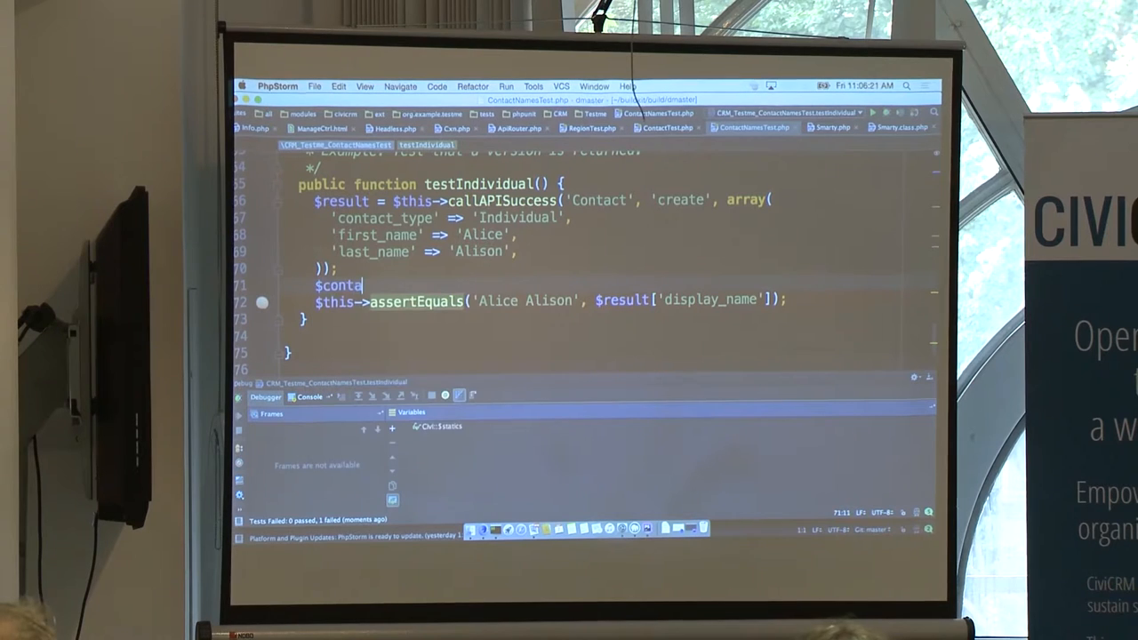
{"action": "type", "text": "ct = $result["}
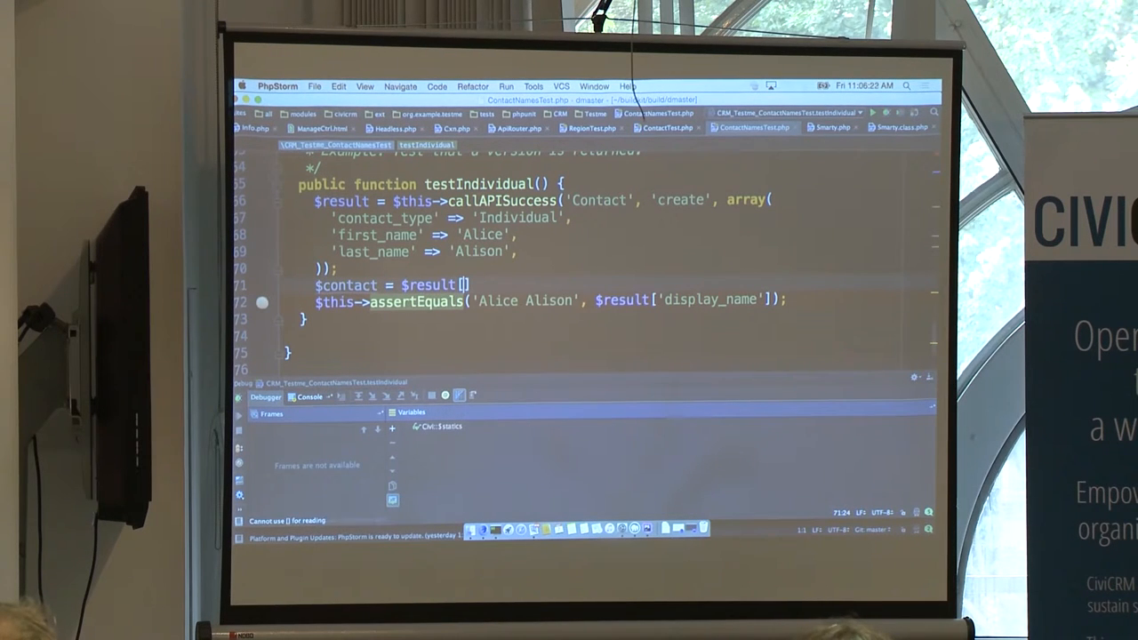
{"action": "type", "text": "'values'"}
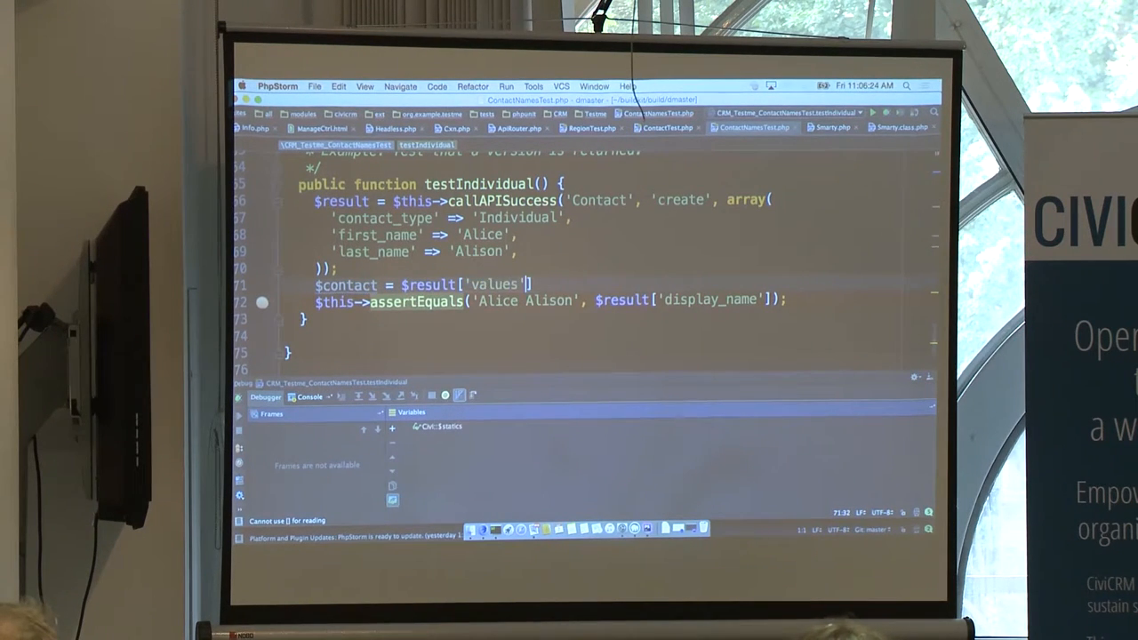
{"action": "type", "text": "[$contact['id']];"}
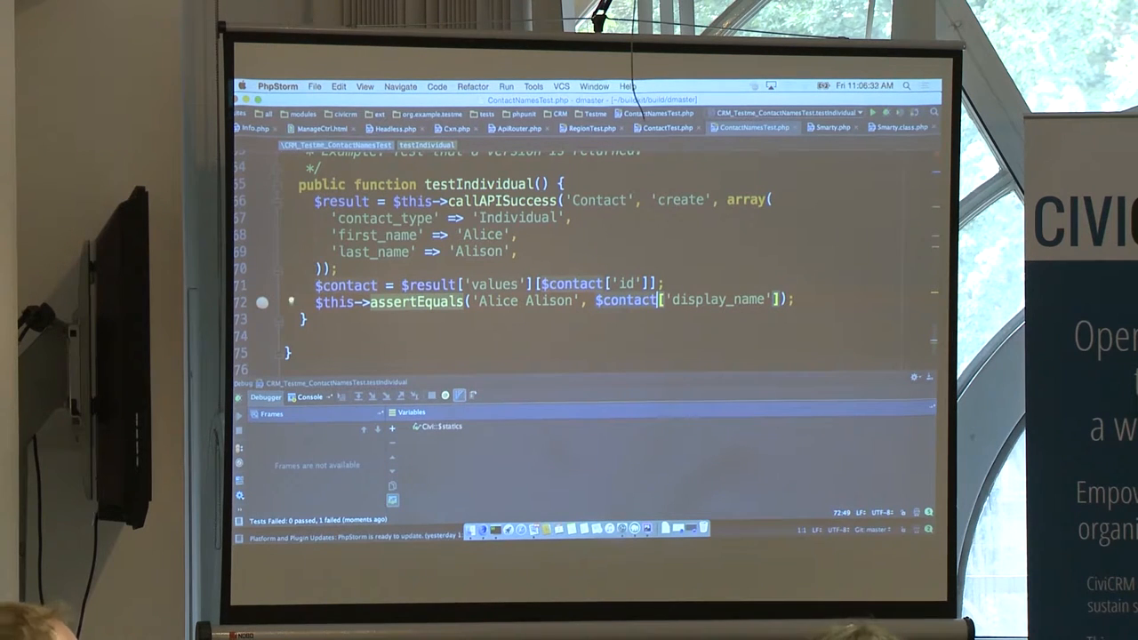
{"action": "double_click", "coordinate": [568, 284]}
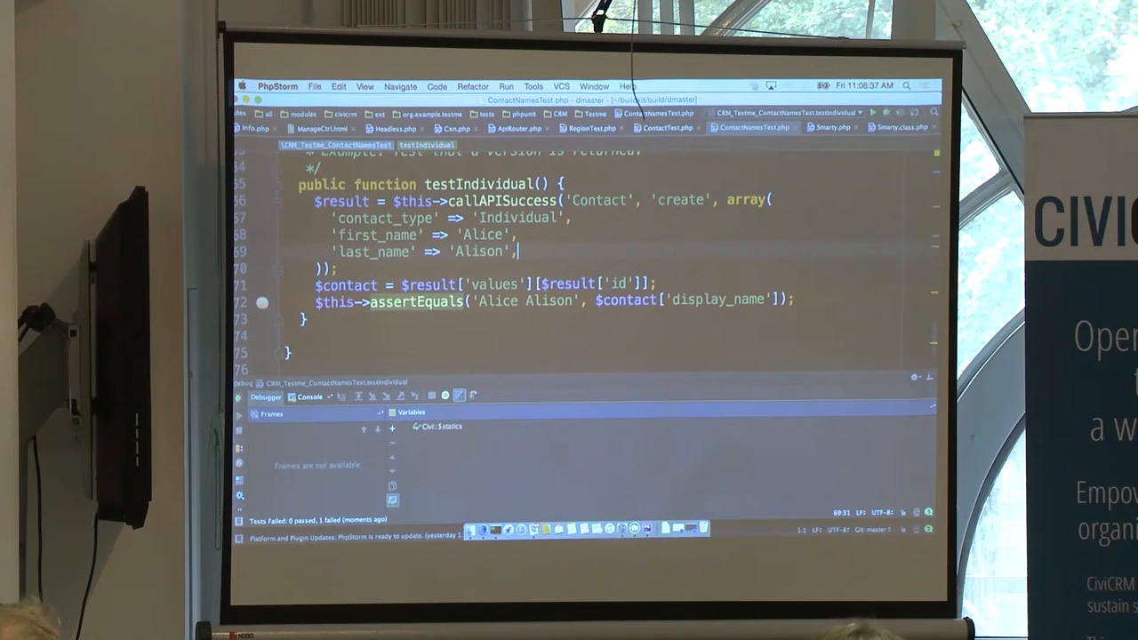
{"action": "left_click", "coordinate": [515, 284]}
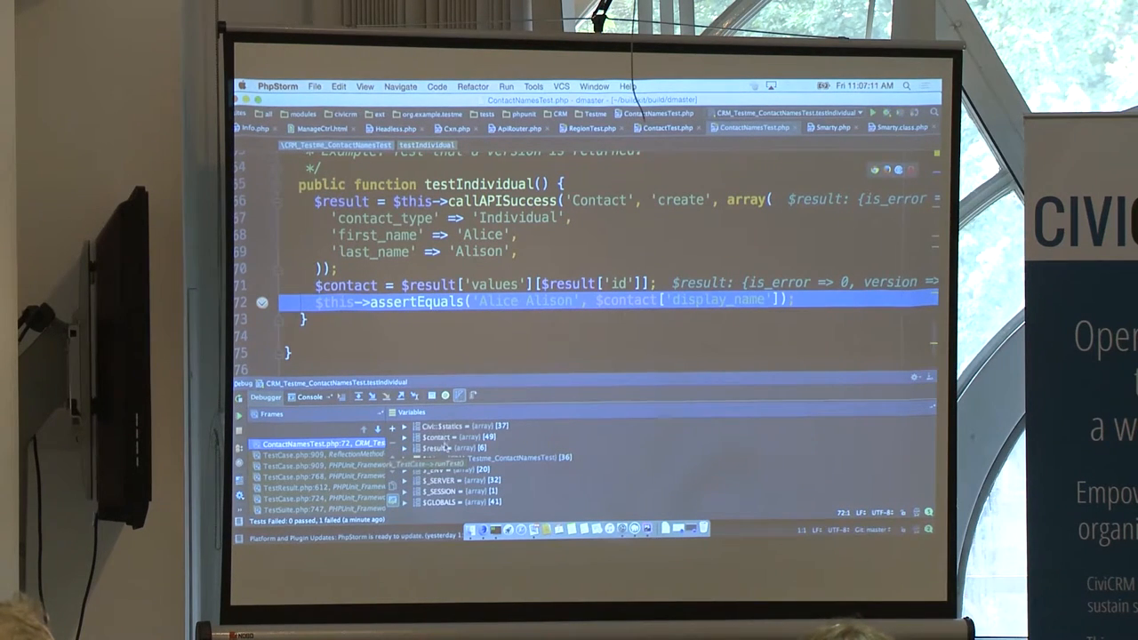
Expand $result to see contact 3's display_name is empty, then resume so testIndividual fails.
{"action": "left_click", "coordinate": [406, 447]}
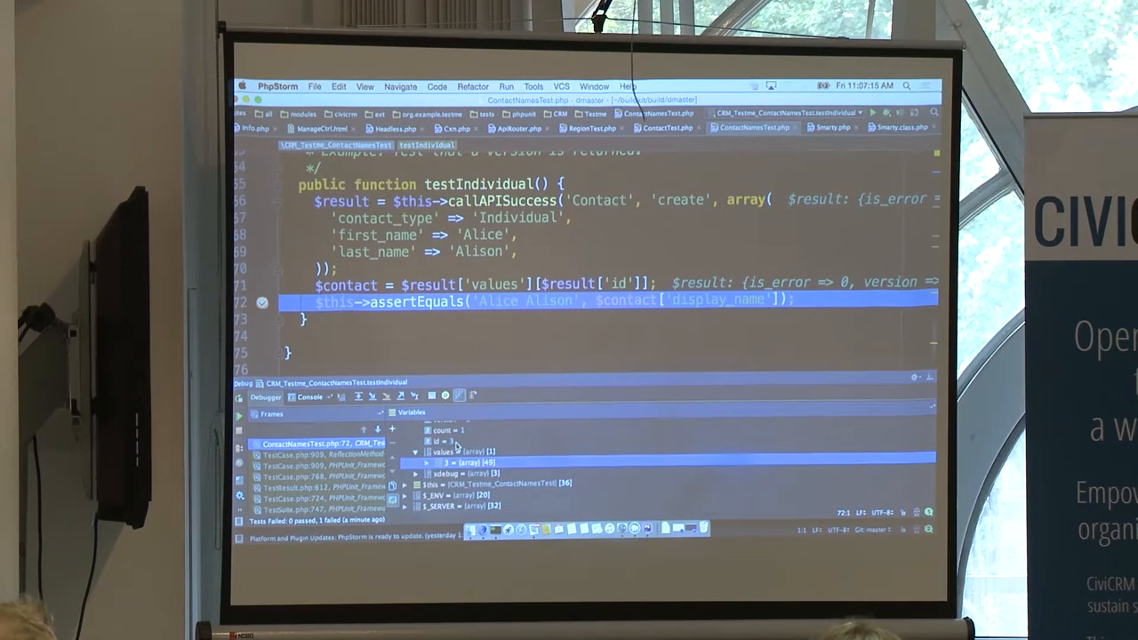
{"action": "scroll", "scroll_direction": "down", "scroll_amount": 3}
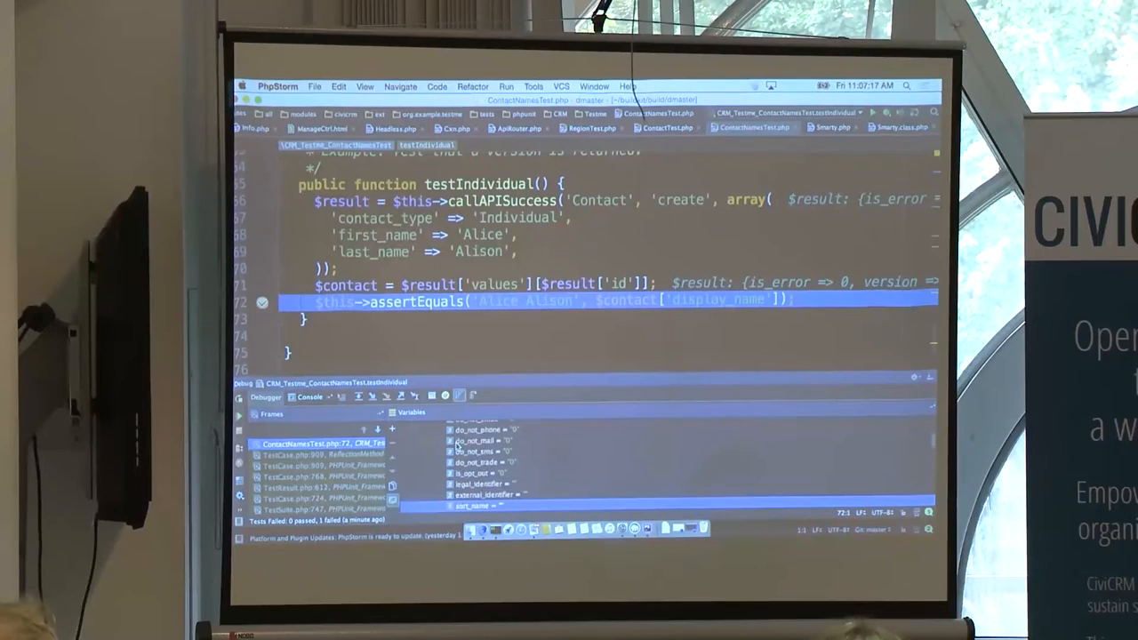
{"action": "scroll", "scroll_direction": "down", "scroll_amount": 3}
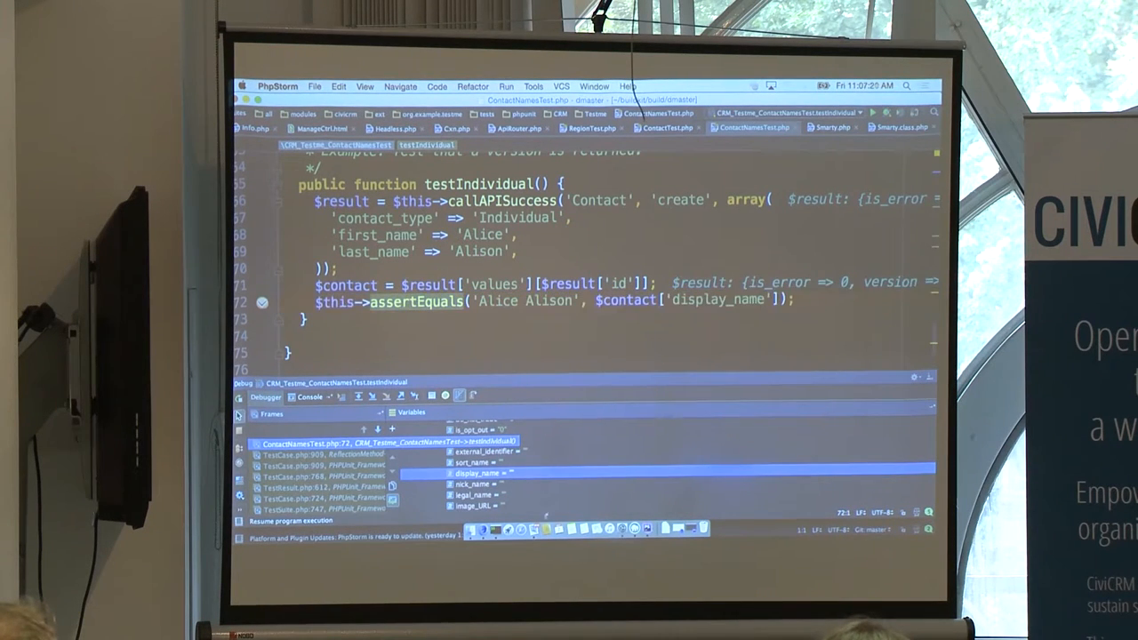
{"action": "left_click", "coordinate": [308, 397]}
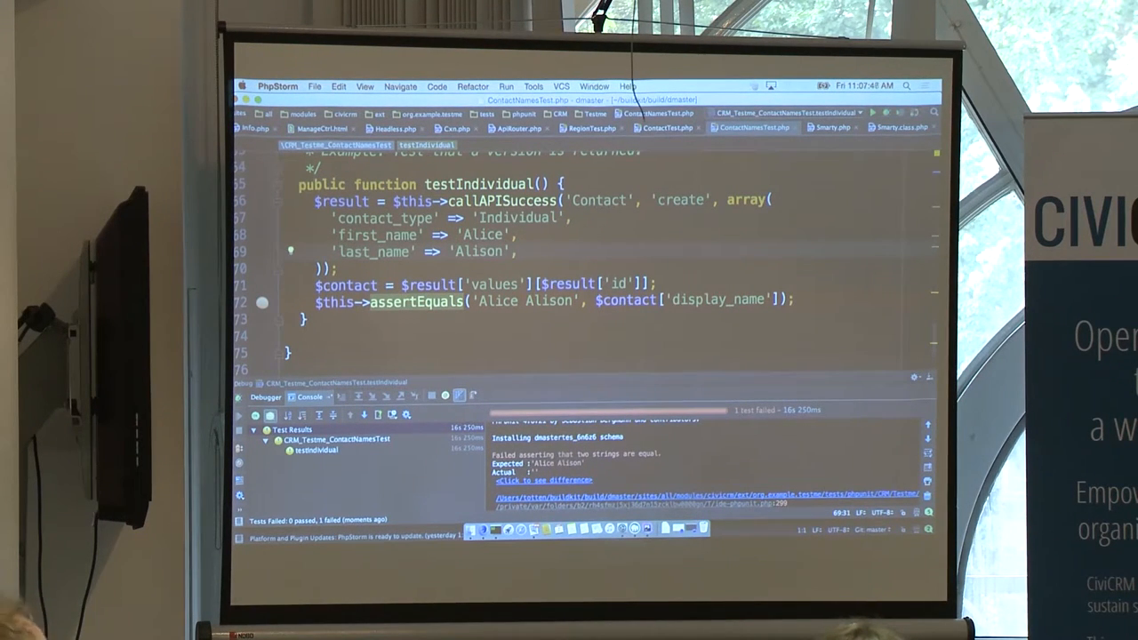
Add 'options.force-refresh' => 1 to the contact create array and rerun the test in Debug.
{"action": "type", "text": "'options.force-refresh"}
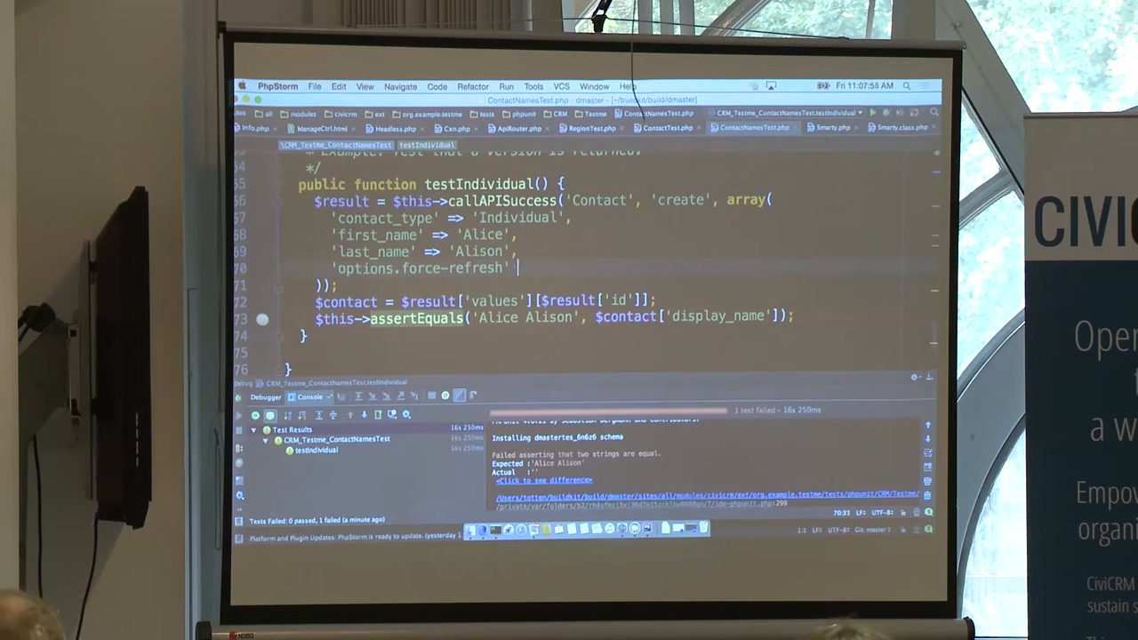
{"action": "type", "text": "=> 1,"}
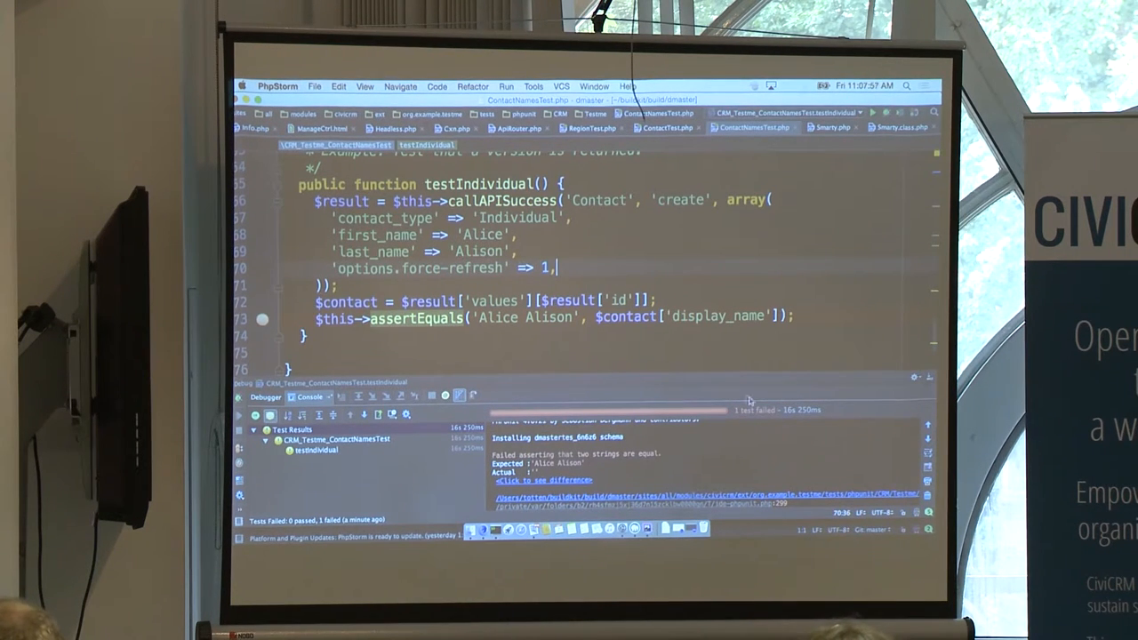
{"action": "left_click", "coordinate": [874, 112]}
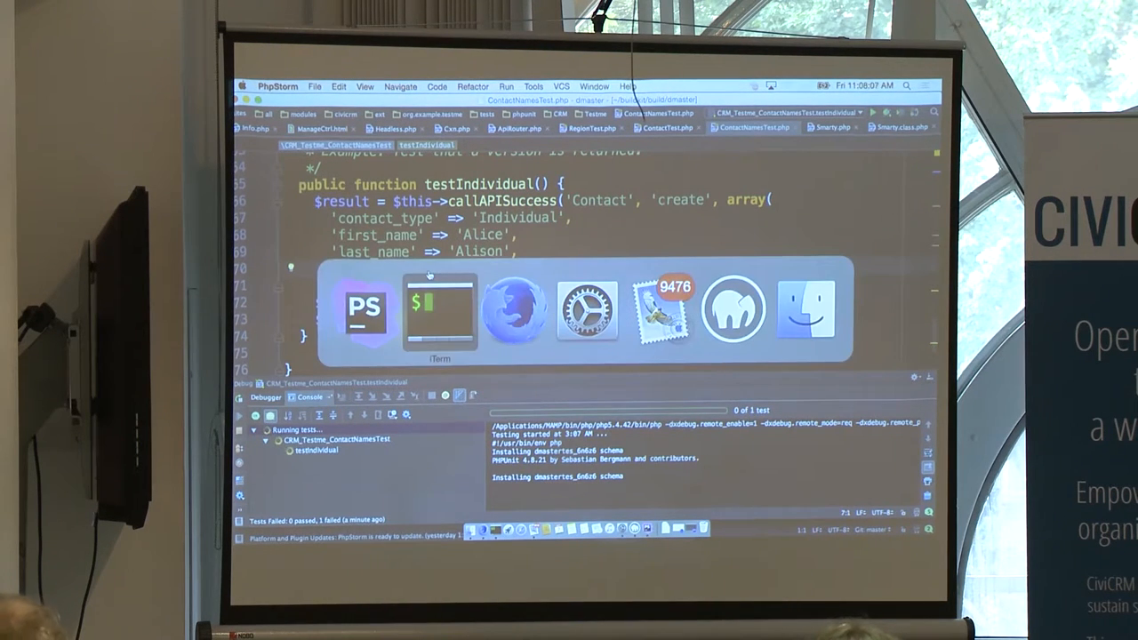
Dismiss the Wi-Fi alert, comment out the force-refresh line, and stop the hanging test run.
{"action": "left_click", "coordinate": [511, 311]}
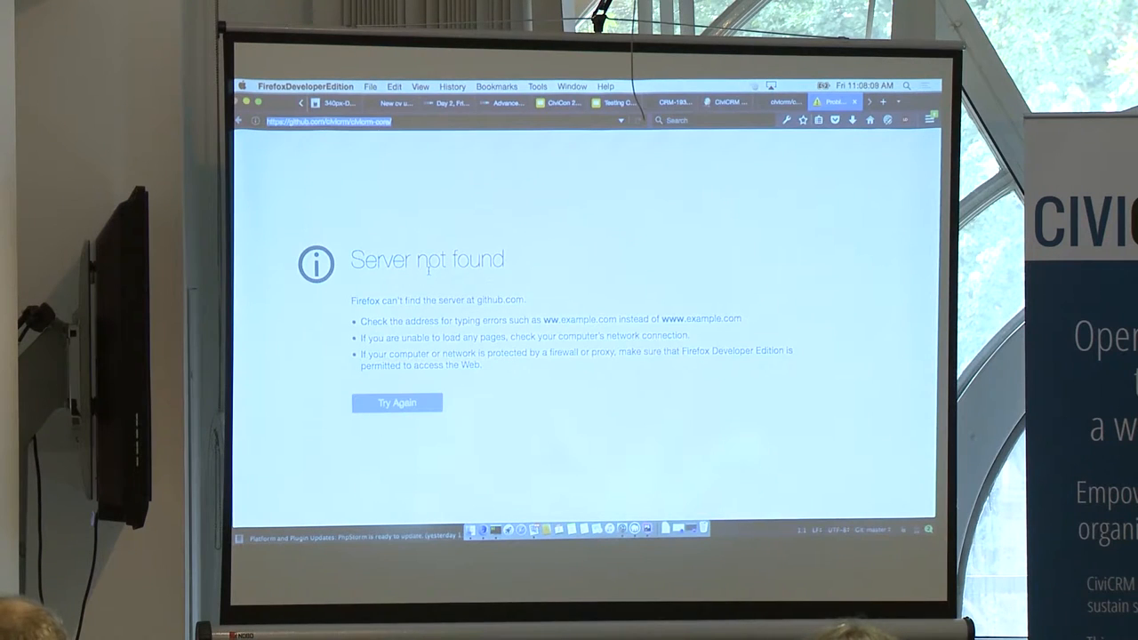
{"action": "left_click", "coordinate": [790, 86]}
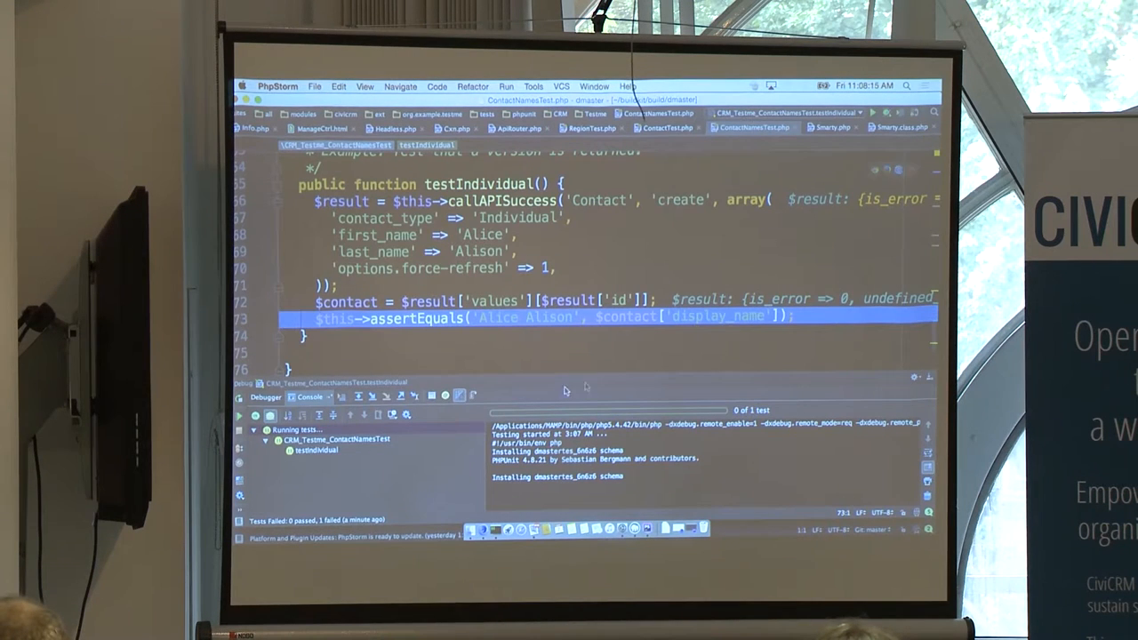
{"action": "scroll", "scroll_direction": "down", "scroll_amount": 3}
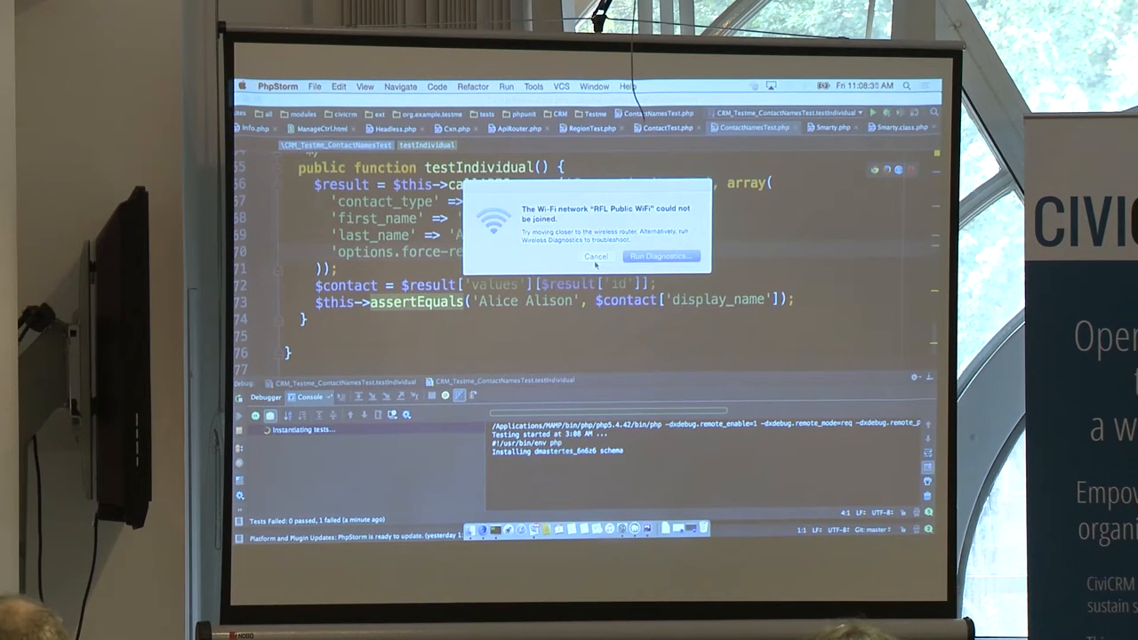
{"action": "left_click", "coordinate": [595, 256]}
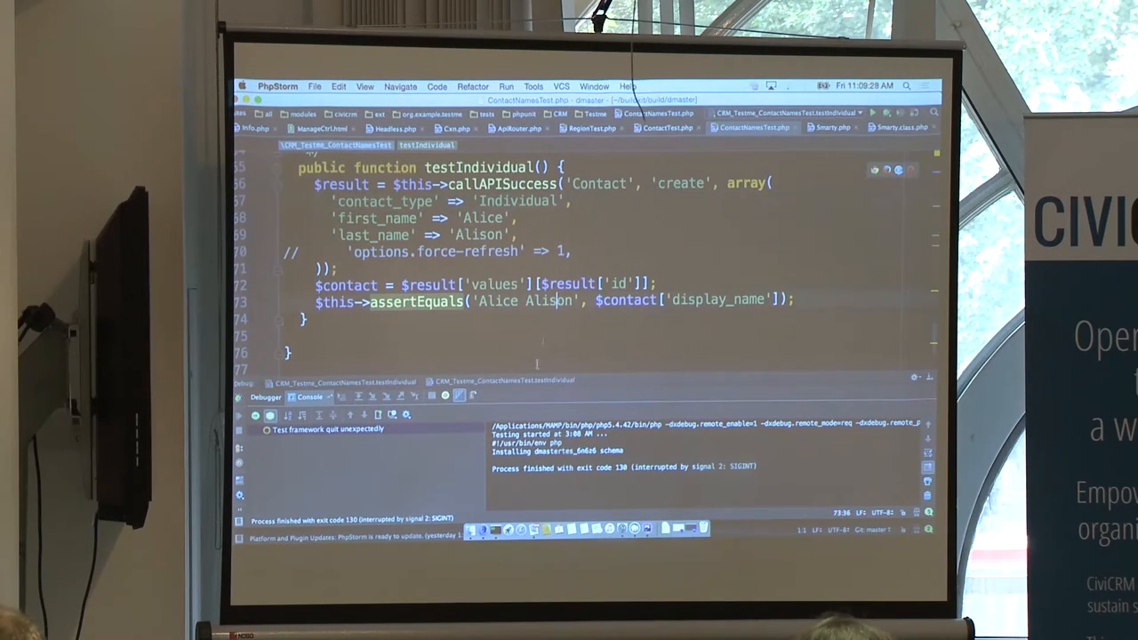
{"action": "scroll", "scroll_direction": "up", "scroll_amount": 3}
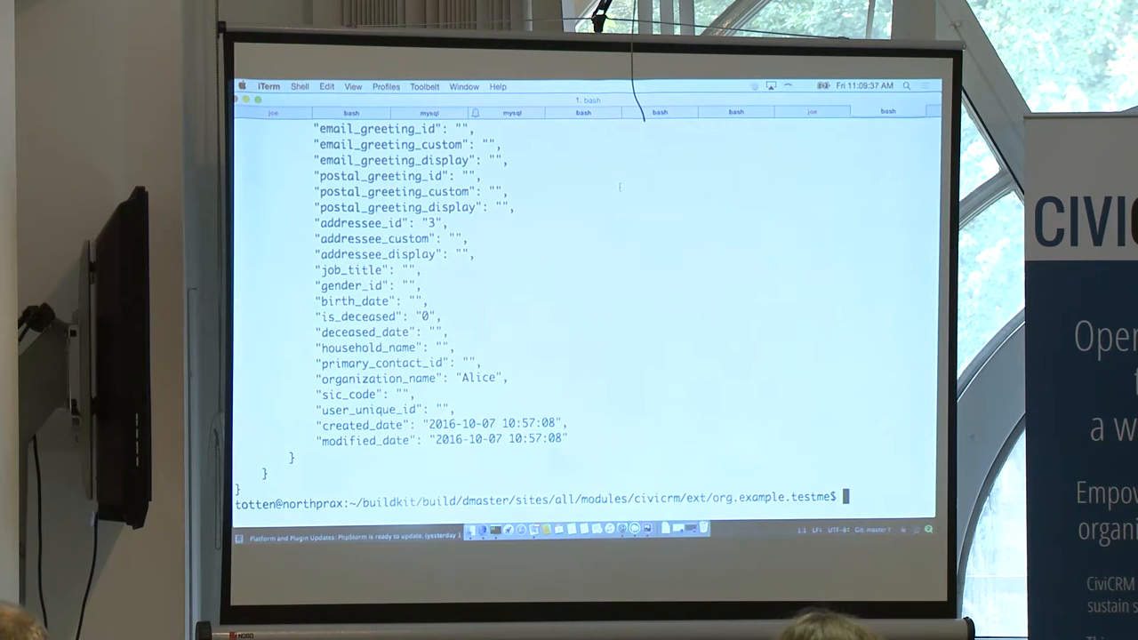
From the civicrm directory, grep tests/phpunit/CRM/Utils for refresh, then reload, listing files.
{"action": "type", "text": "cd ../."}
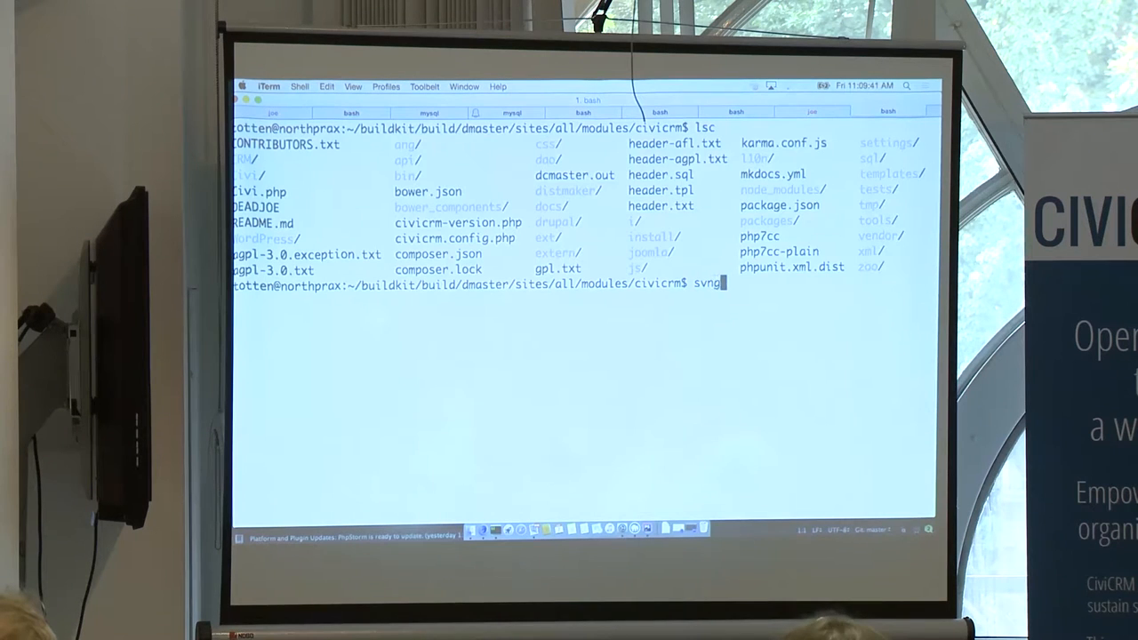
{"action": "type", "text": "rep refresh tes"}
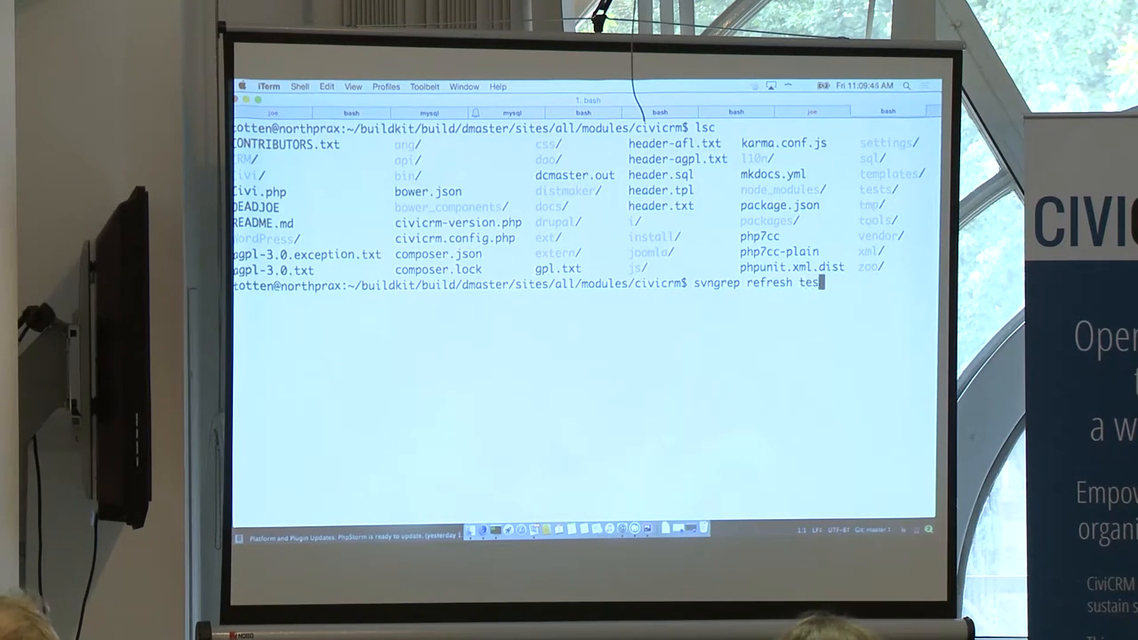
{"action": "type", "text": "ts/phpunit/CRM/Utils/ -l"}
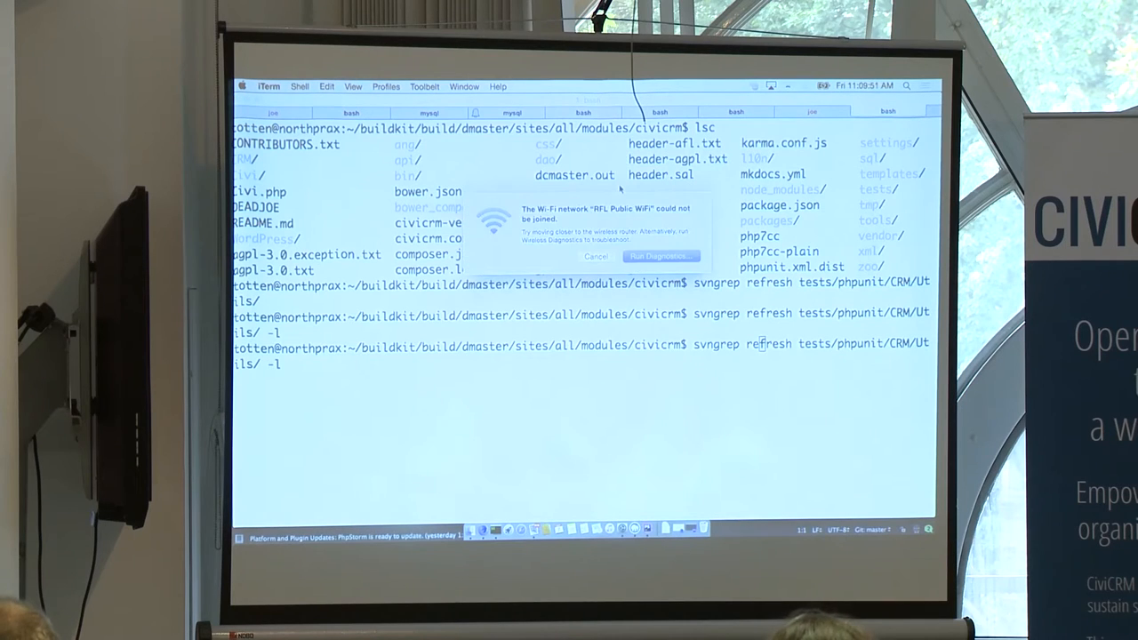
{"action": "left_click", "coordinate": [595, 255]}
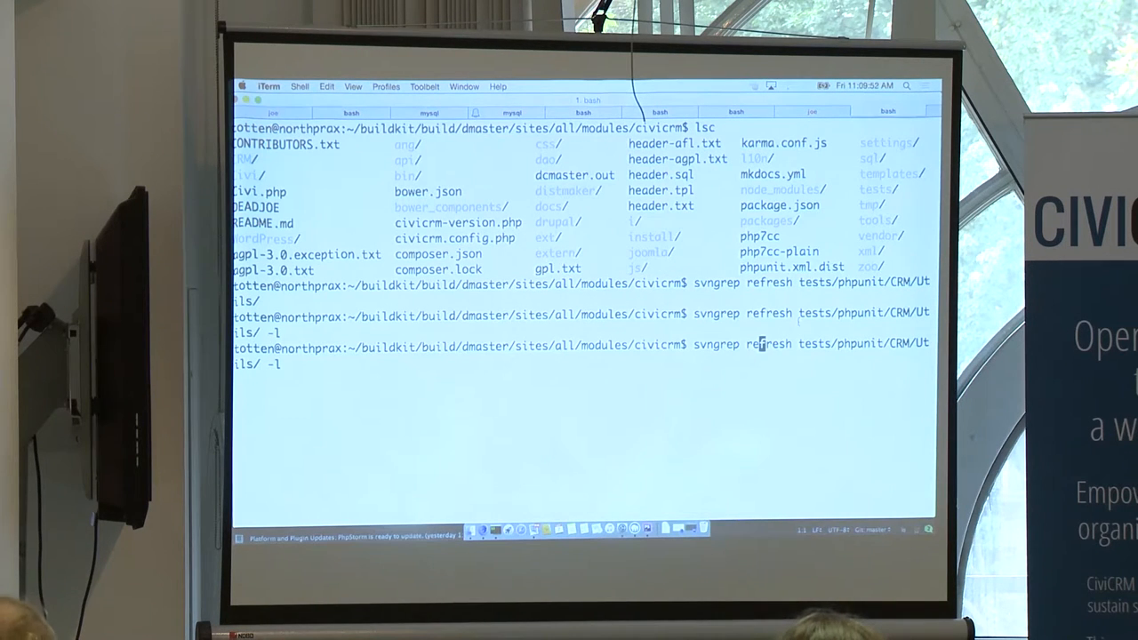
{"action": "key", "text": "Return"}
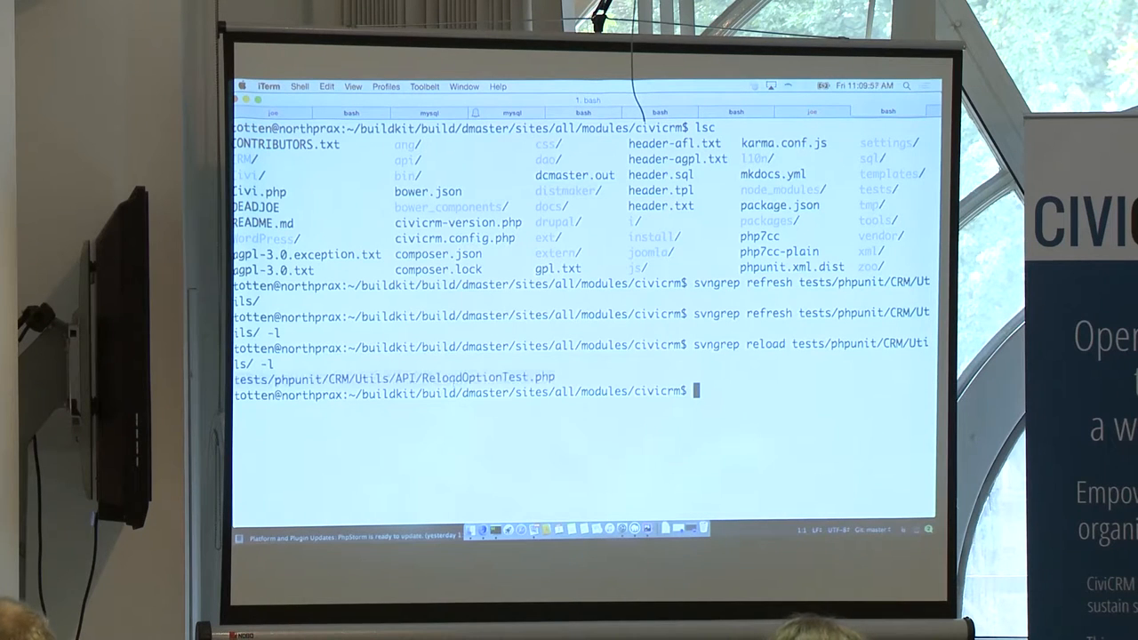
Open ReloadOptionTest.php in joe and read how the reload option is used.
{"action": "key", "text": "Return"}
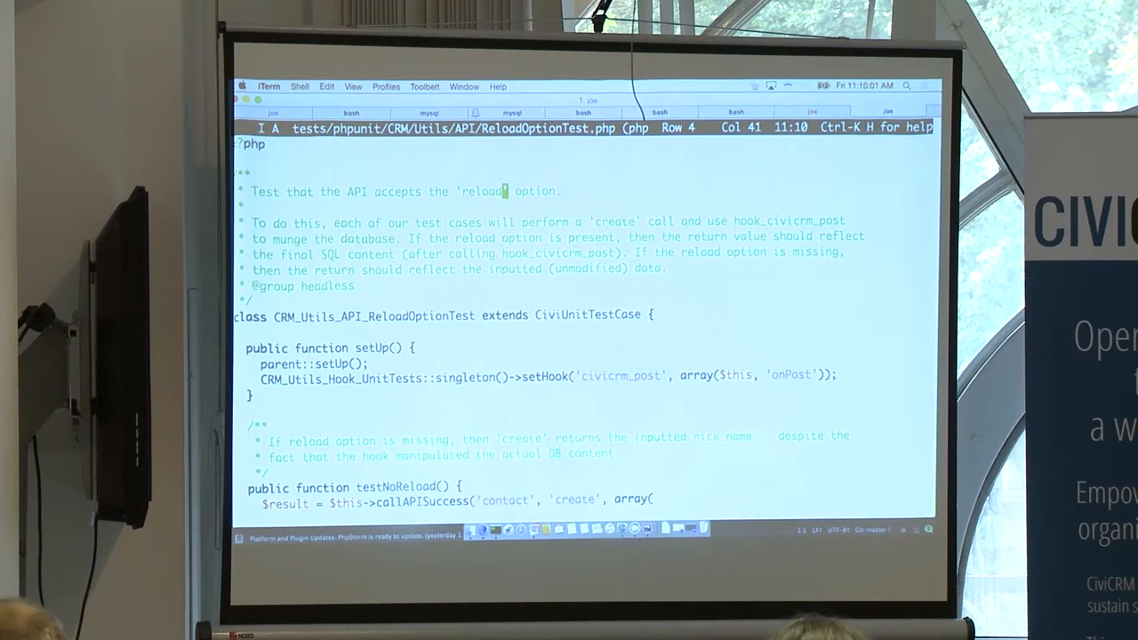
{"action": "scroll", "scroll_direction": "down", "scroll_amount": 3}
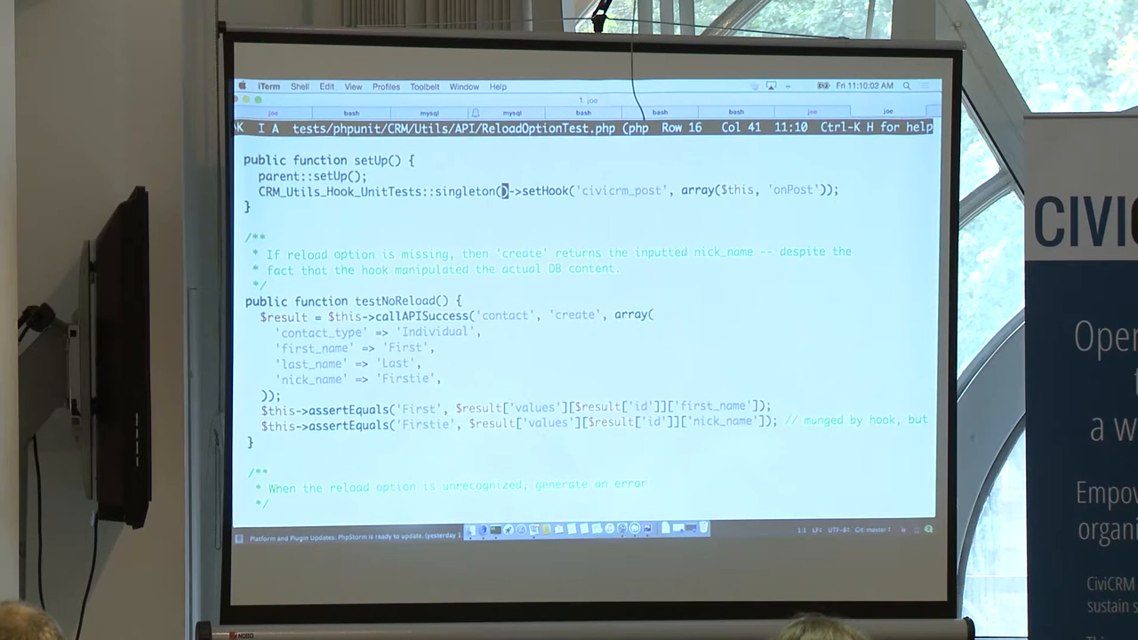
{"action": "scroll", "scroll_direction": "down", "scroll_amount": 3}
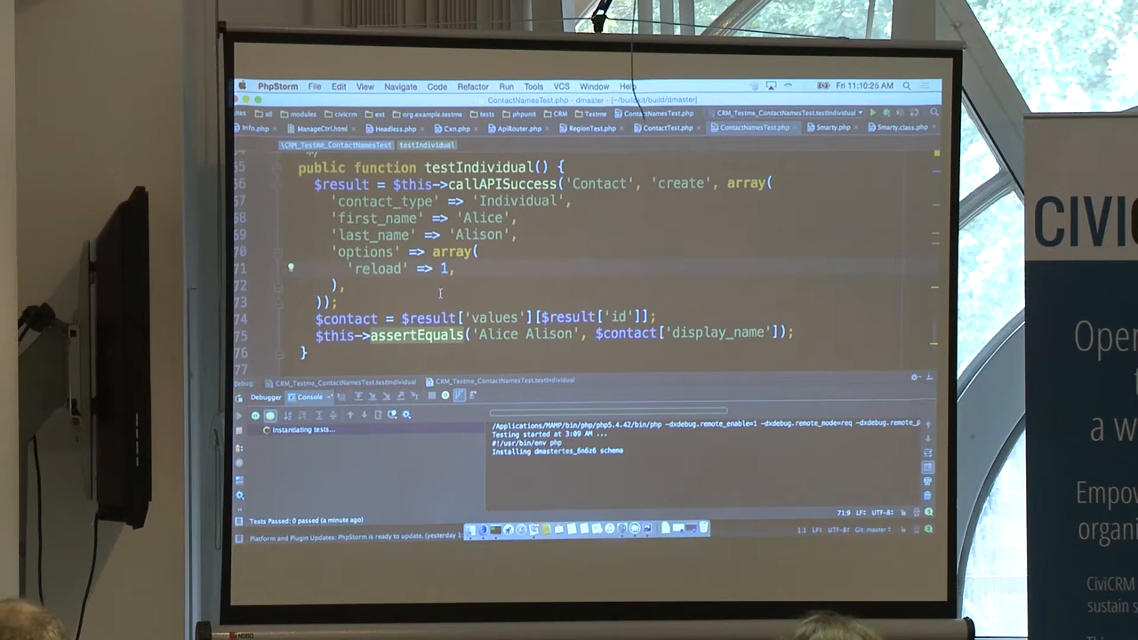
Halt the testIndividual run using 'options' => array('reload' => 1), then open the Run menu.
{"action": "left_click", "coordinate": [506, 86]}
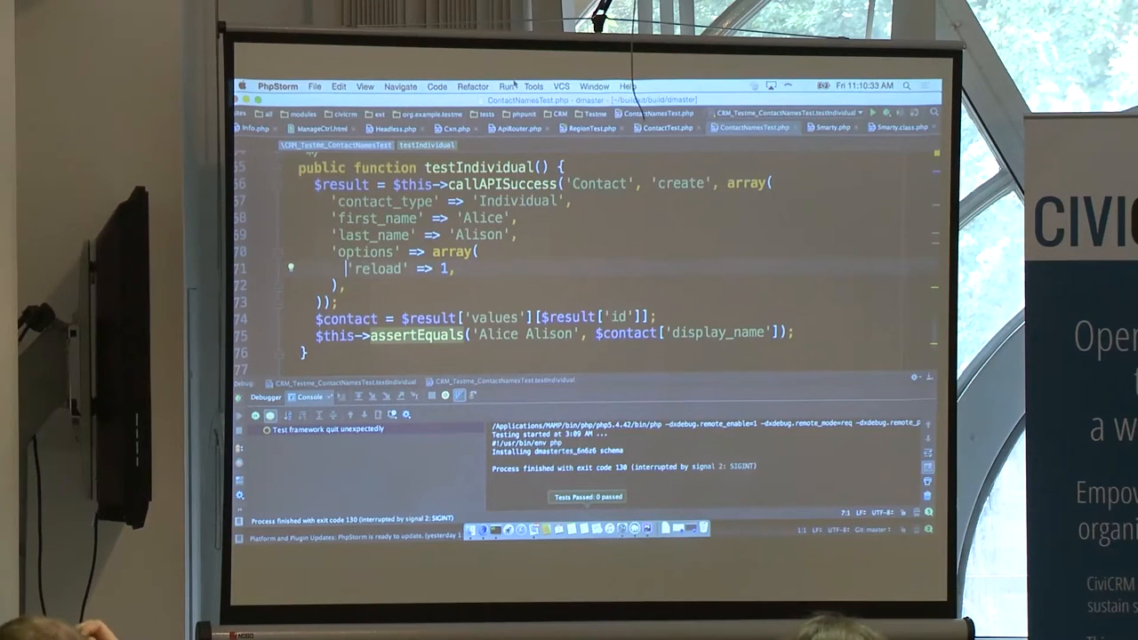
{"action": "left_click", "coordinate": [509, 87]}
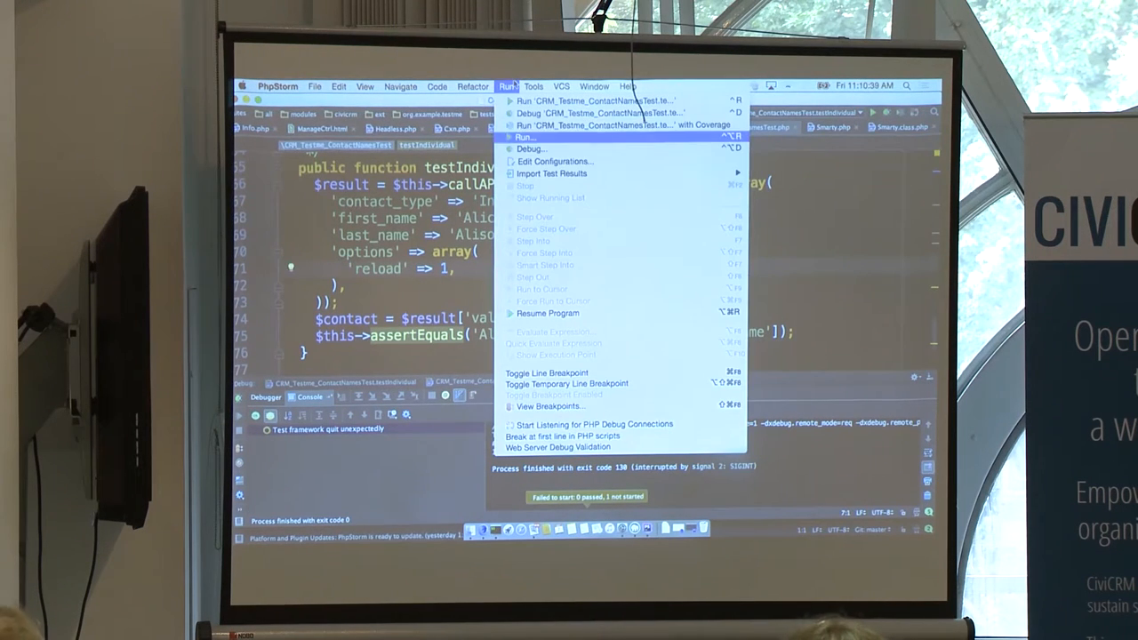
Delete the saved PHPUnit run configurations and debug testIndividual, pausing at line 74.
{"action": "left_click", "coordinate": [554, 161]}
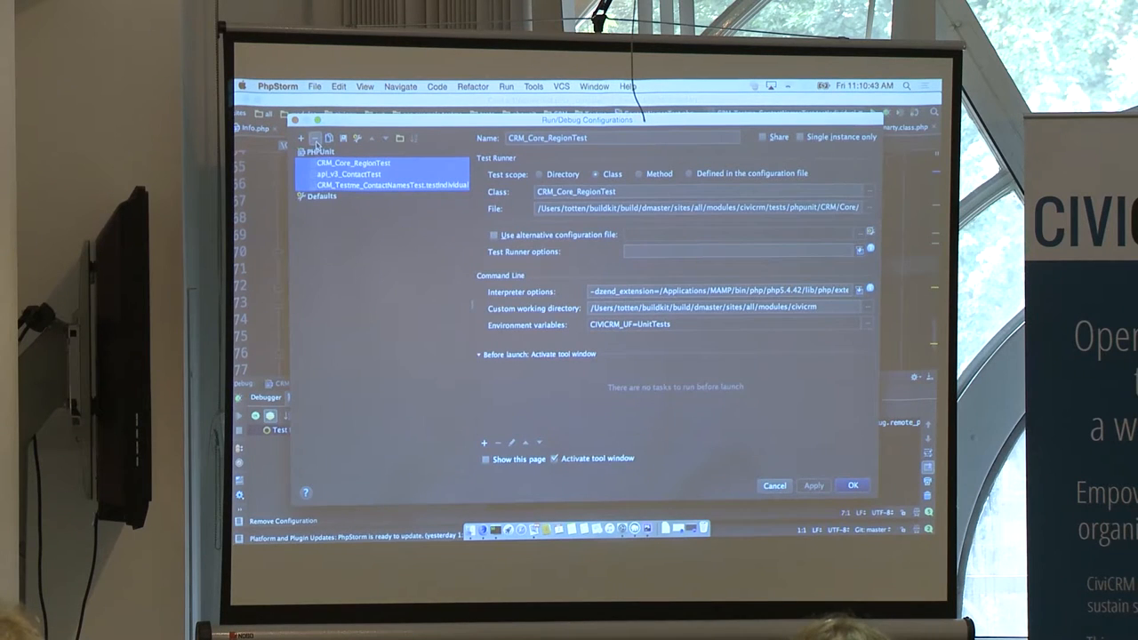
{"action": "left_click", "coordinate": [850, 485]}
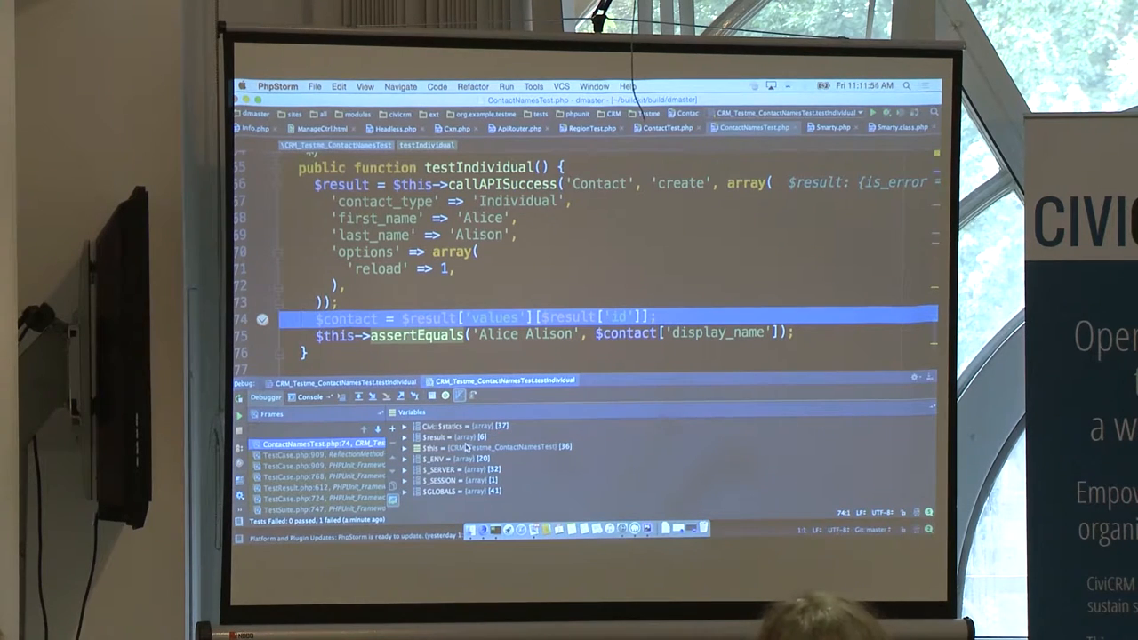
Expand $result to show is_error 0, version 3, count 1, id 3 and values.
{"action": "left_click", "coordinate": [405, 439]}
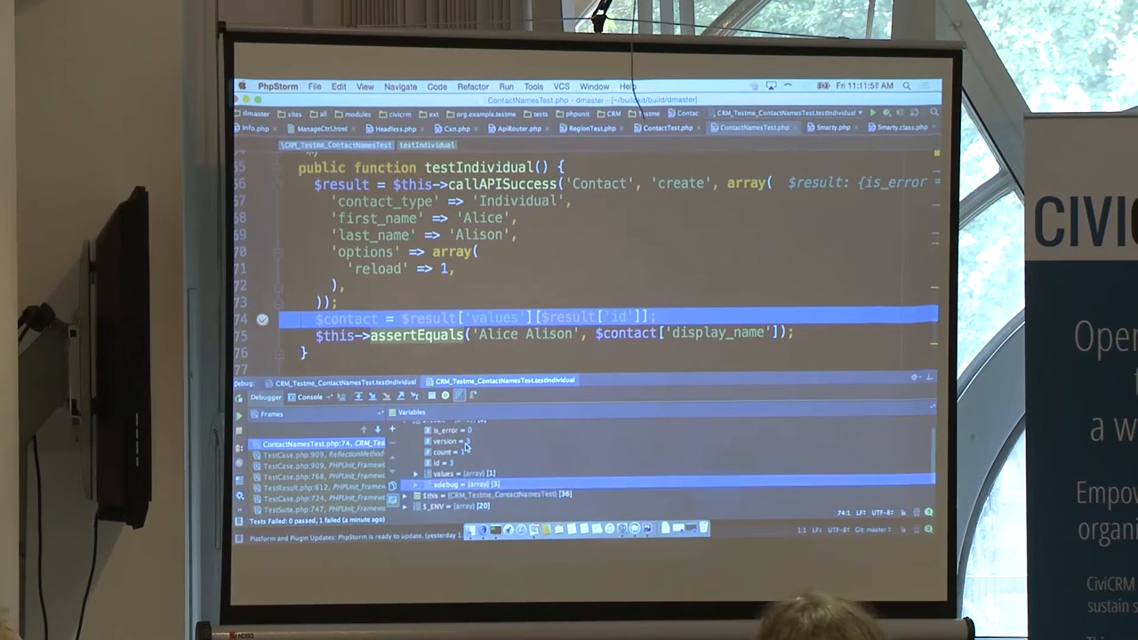
{"action": "scroll", "scroll_direction": "down", "scroll_amount": 3}
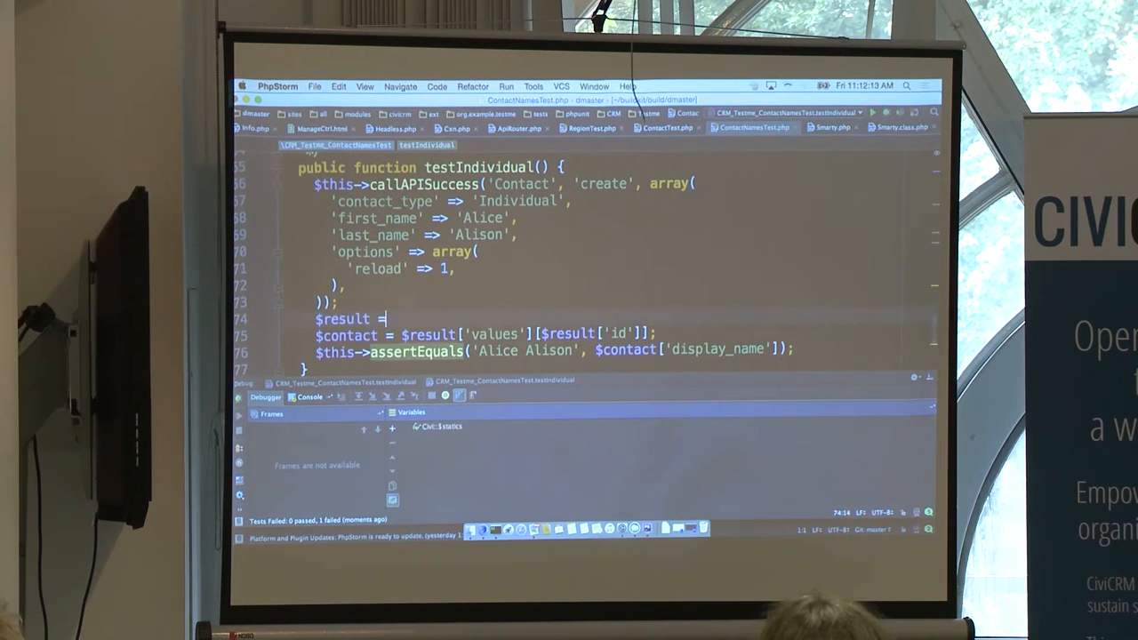
Save the create result as $createResult, fetch the contact by id into $getResult, then debug.
{"action": "type", "text": "$this->d"}
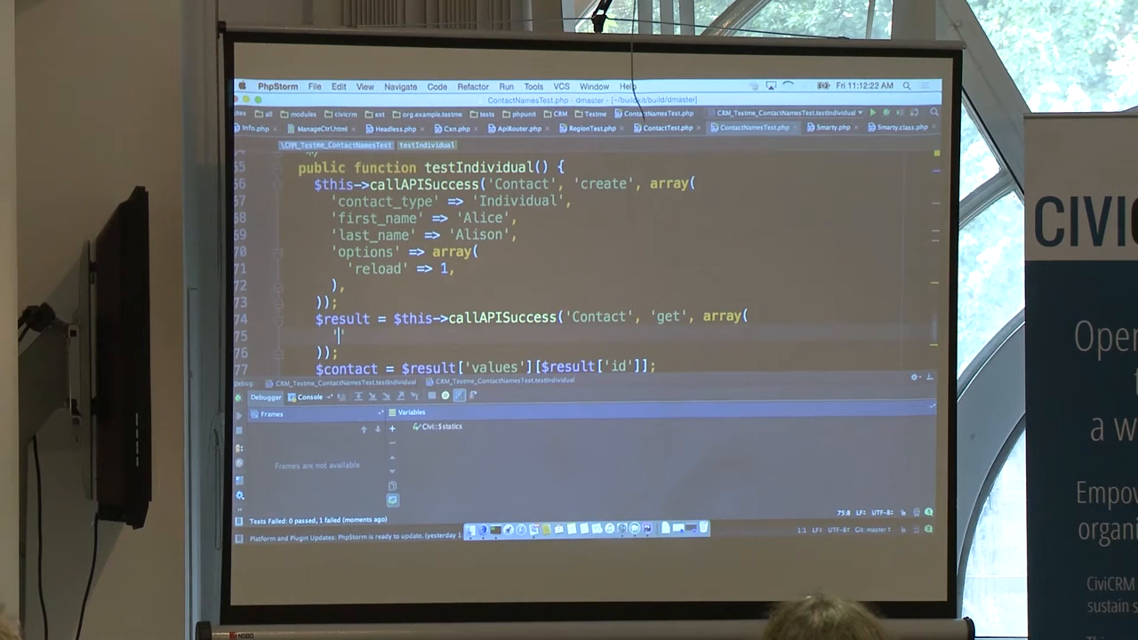
{"action": "type", "text": "'id' => $"}
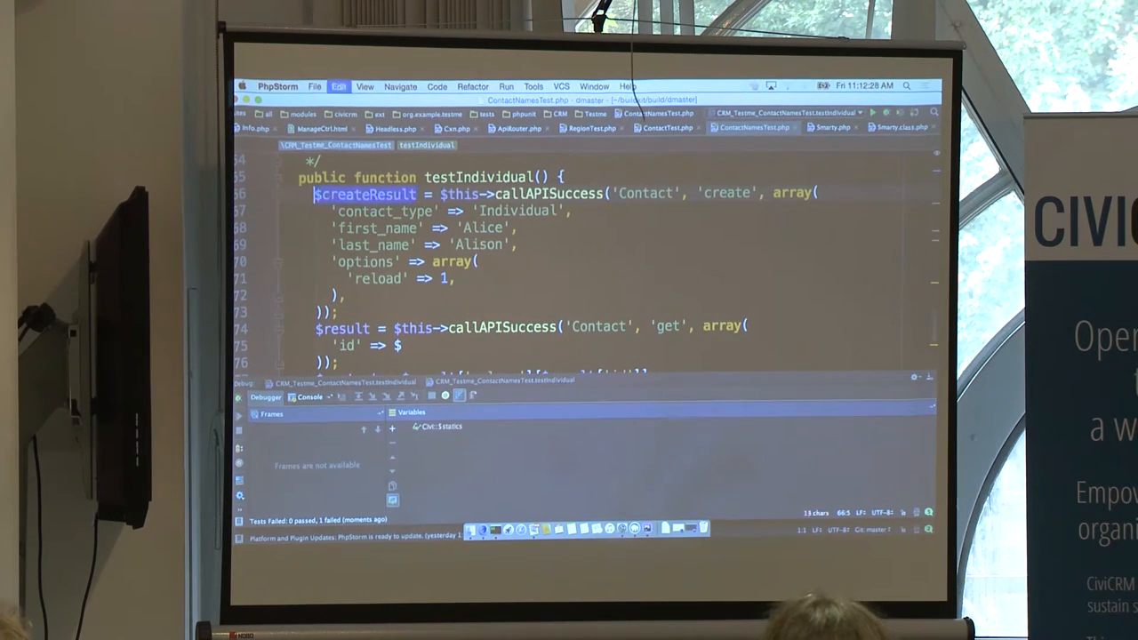
{"action": "type", "text": "createResult[]"}
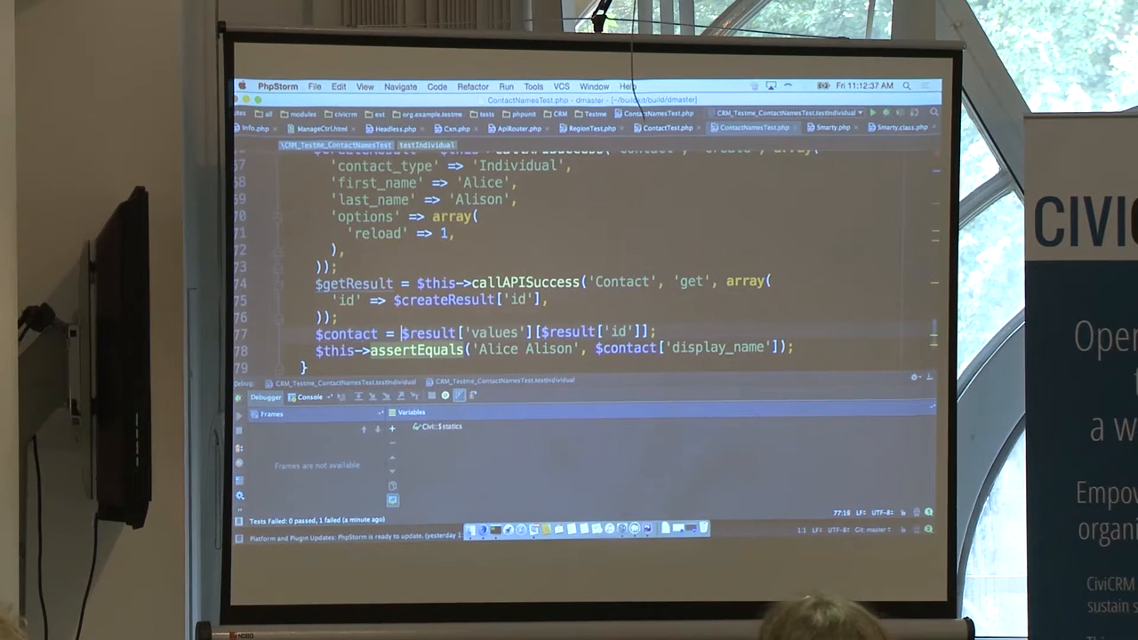
{"action": "type", "text": "getResult"}
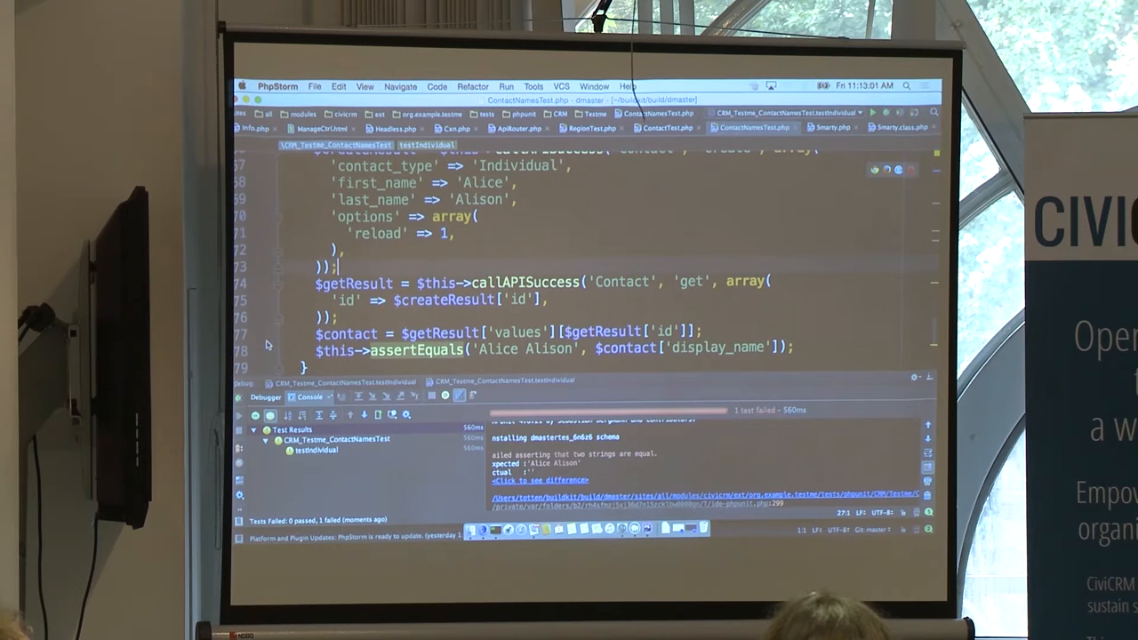
{"action": "scroll", "scroll_direction": "down", "scroll_amount": 3}
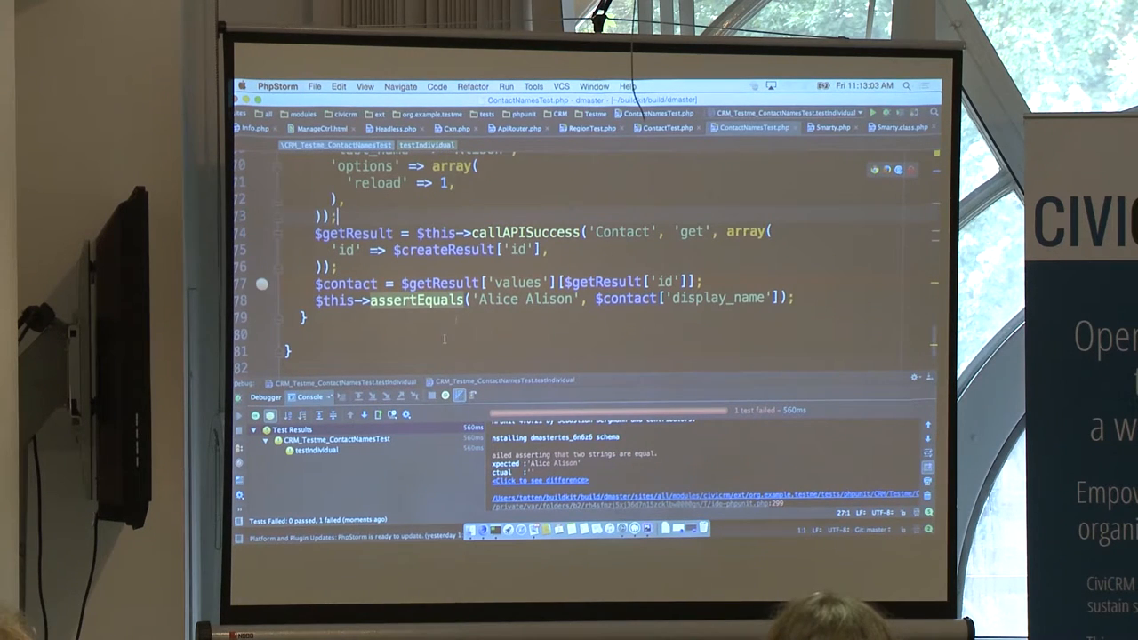
{"action": "left_click", "coordinate": [255, 415]}
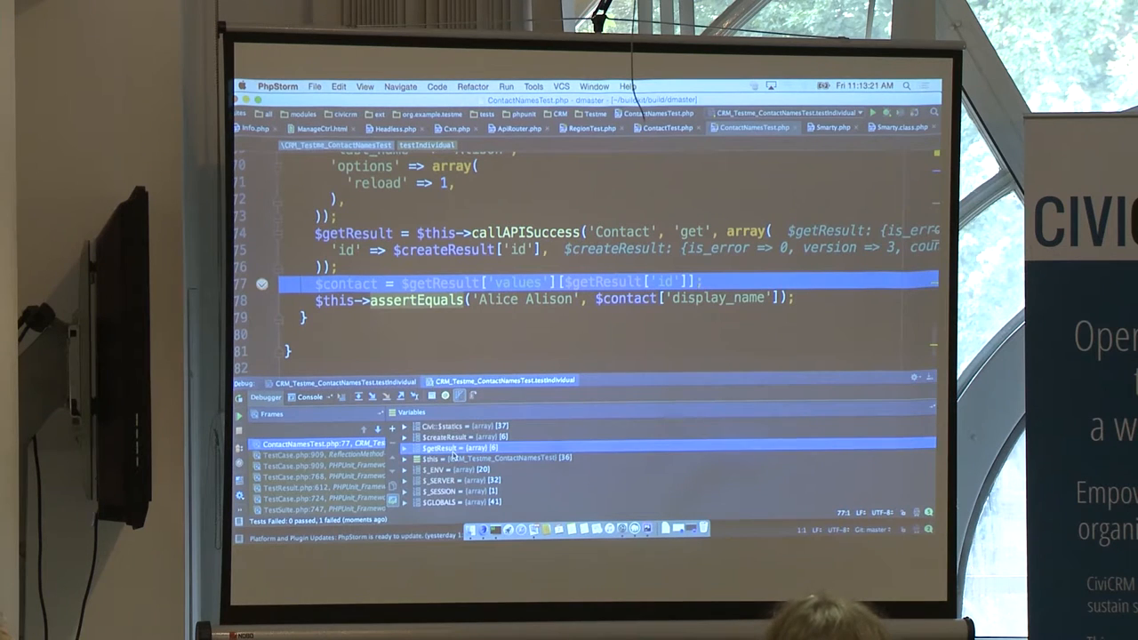
Expand $getResult > values > 3: first_name Alice, last_name Alison, but display_name empty.
{"action": "left_click", "coordinate": [407, 441]}
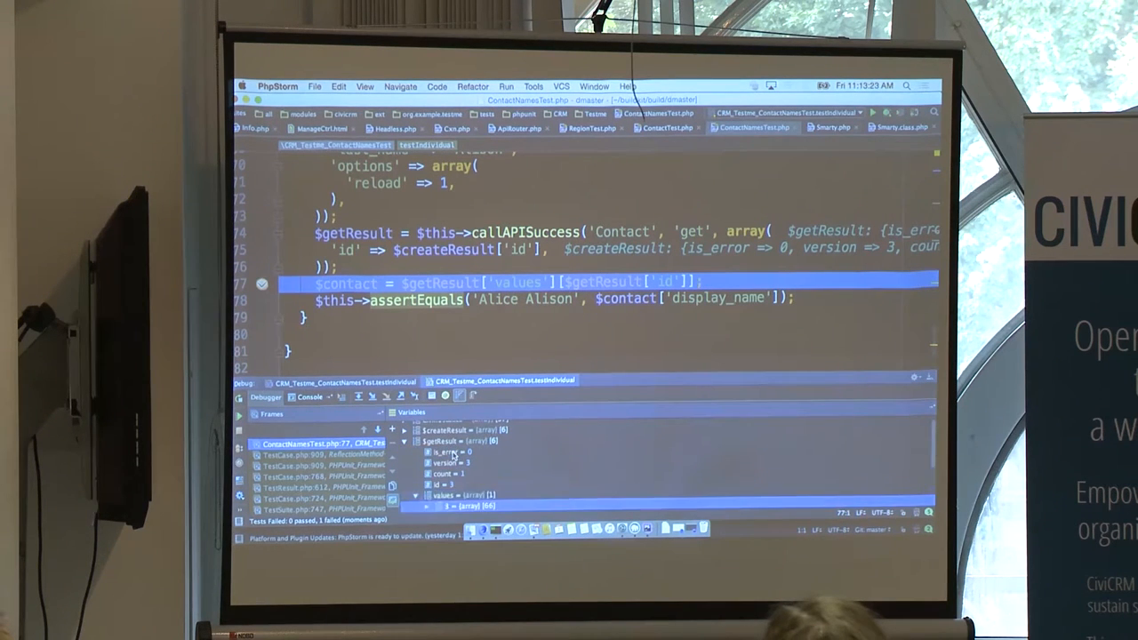
{"action": "left_click", "coordinate": [428, 505]}
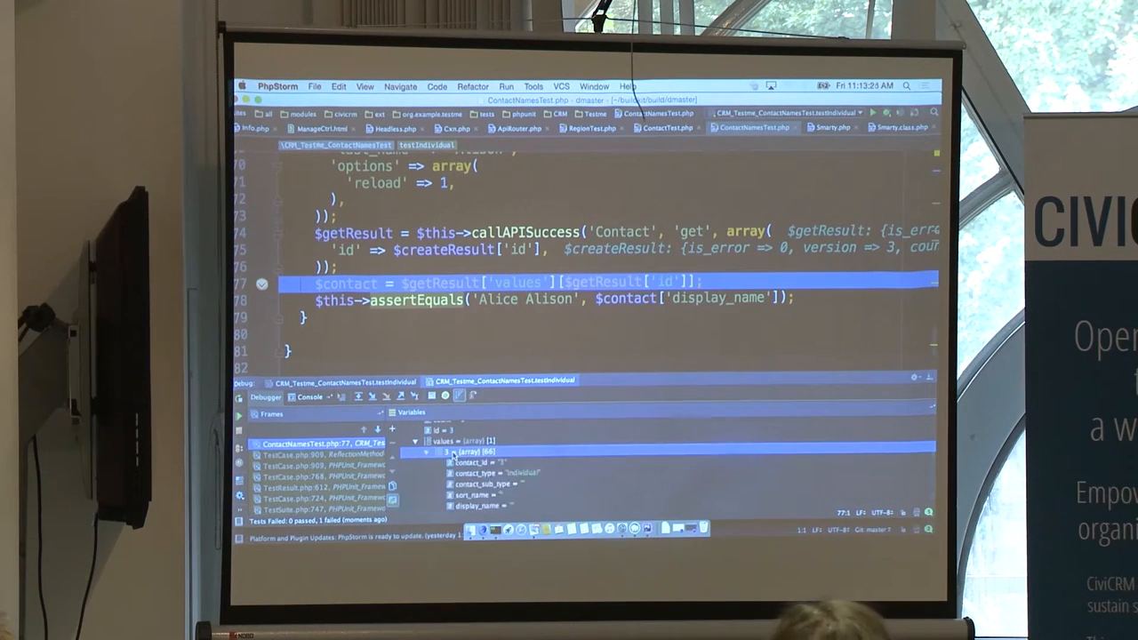
{"action": "left_click", "coordinate": [493, 483]}
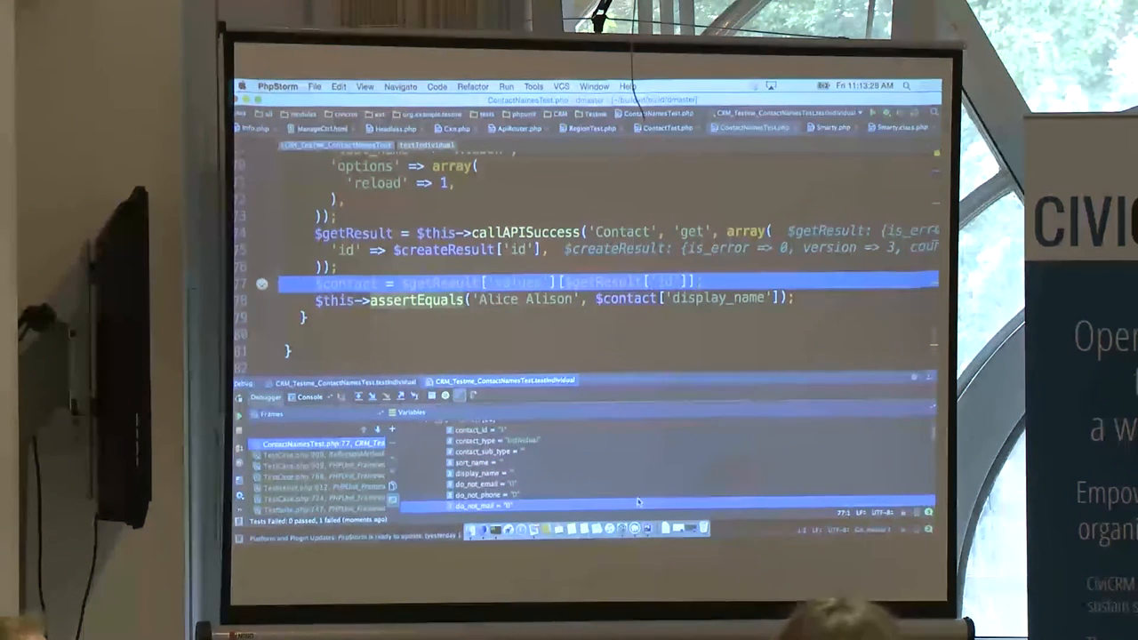
{"action": "scroll", "scroll_direction": "down", "scroll_amount": 3}
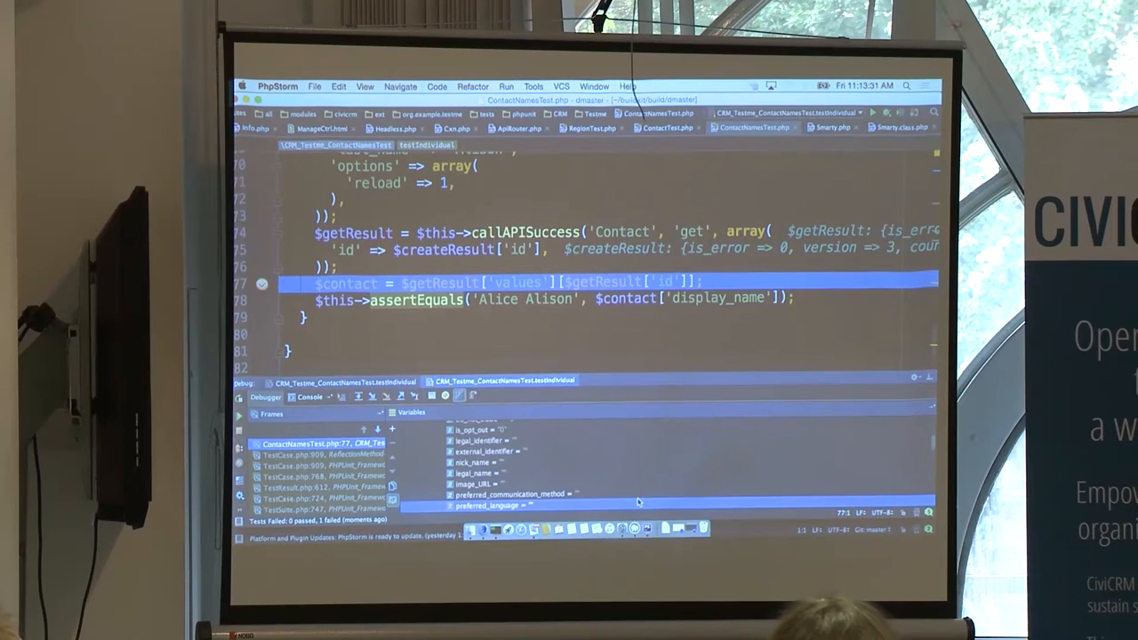
{"action": "scroll", "scroll_direction": "down", "scroll_amount": 3}
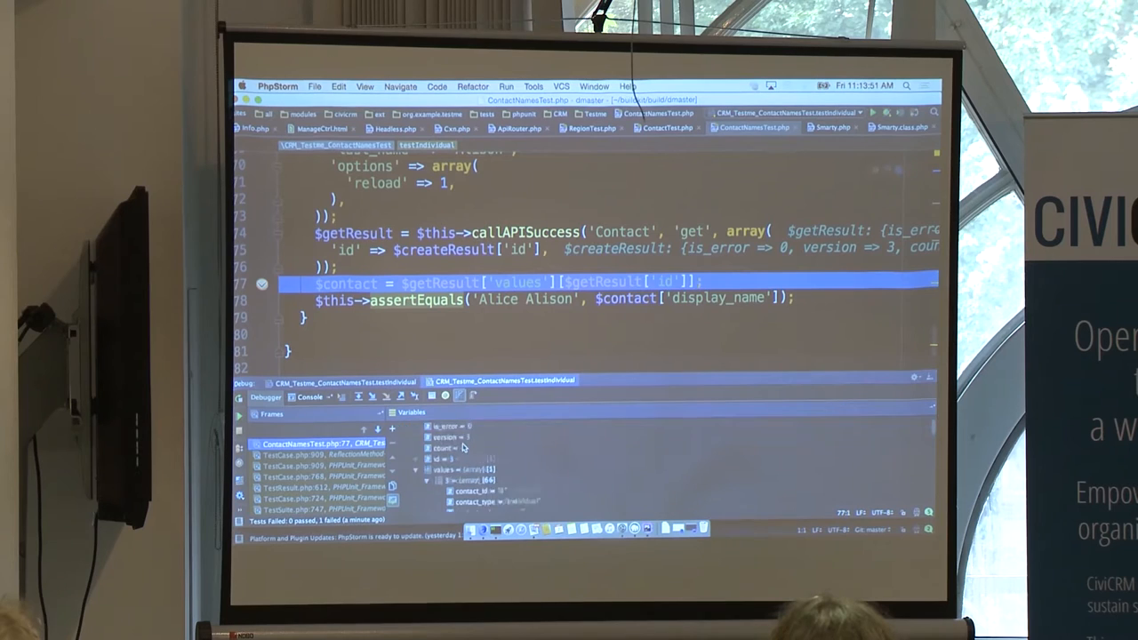
{"action": "scroll", "scroll_direction": "down", "scroll_amount": 3}
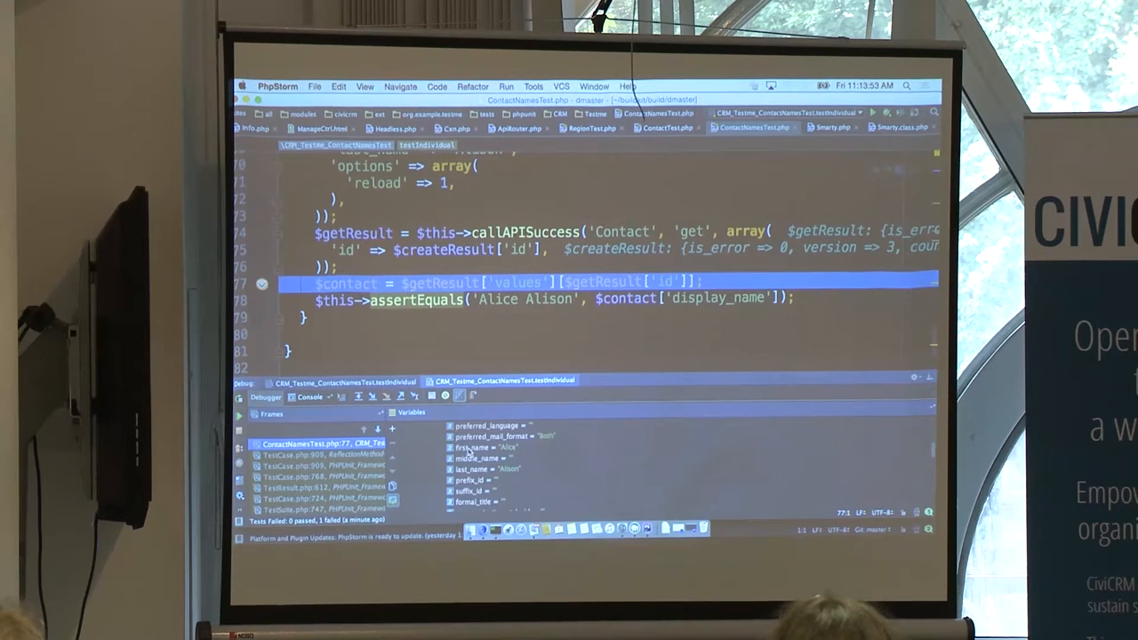
{"action": "scroll", "scroll_direction": "down", "scroll_amount": 3}
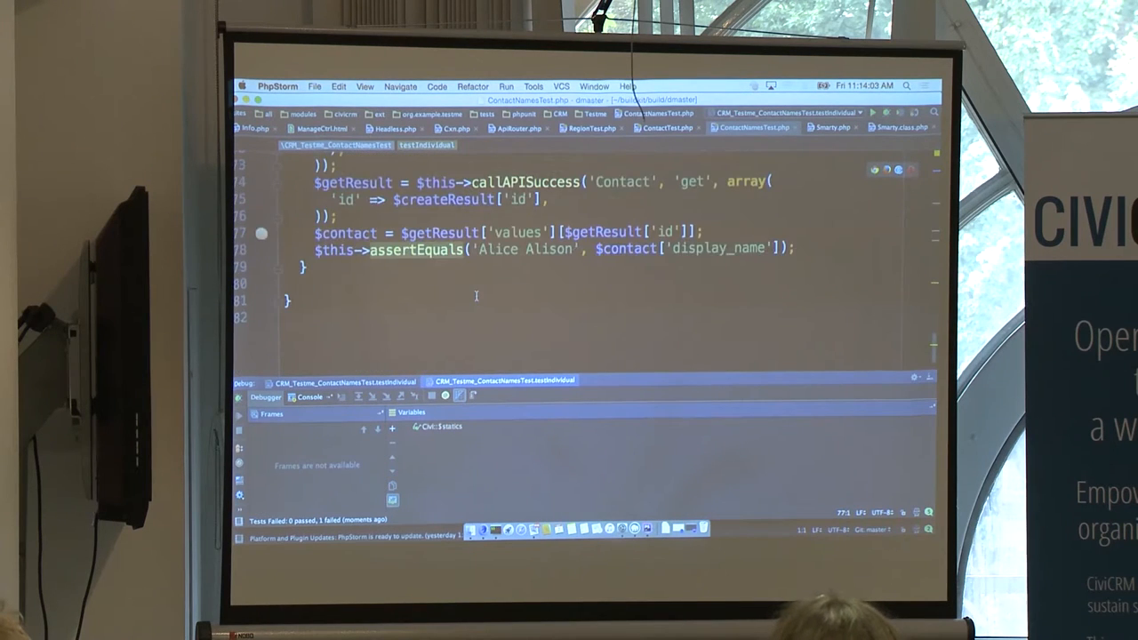
Make the get call return only display_name, re-debug to see it empty, then open callAPISuccess.
{"action": "scroll", "scroll_direction": "up", "scroll_amount": 3}
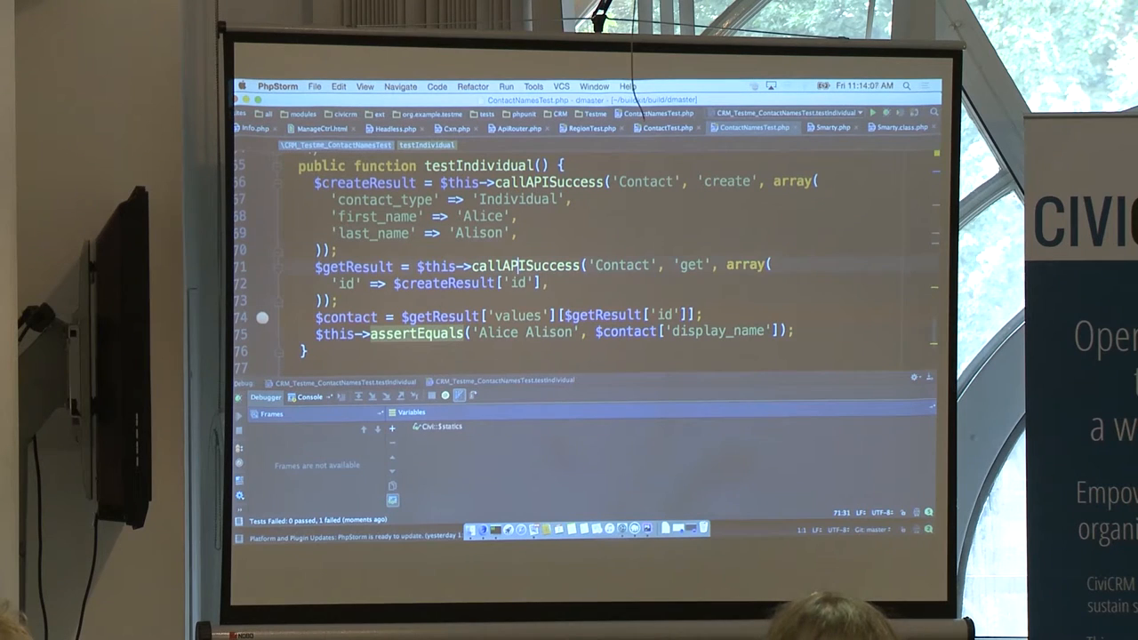
{"action": "type", "text": "return' => 'disp'"}
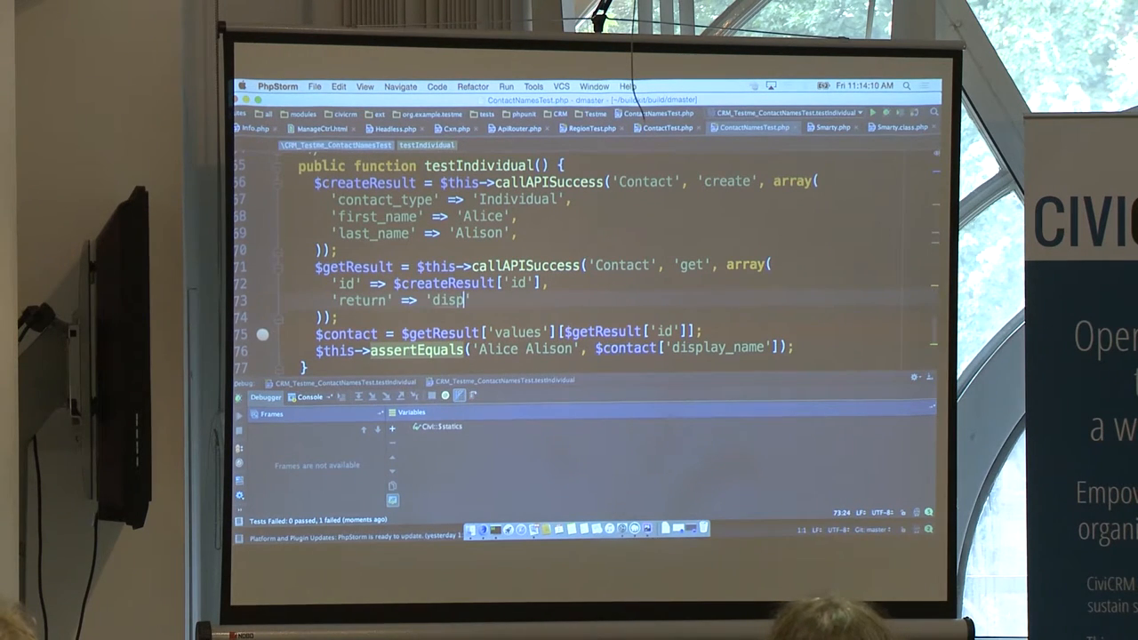
{"action": "type", "text": "array('d'"}
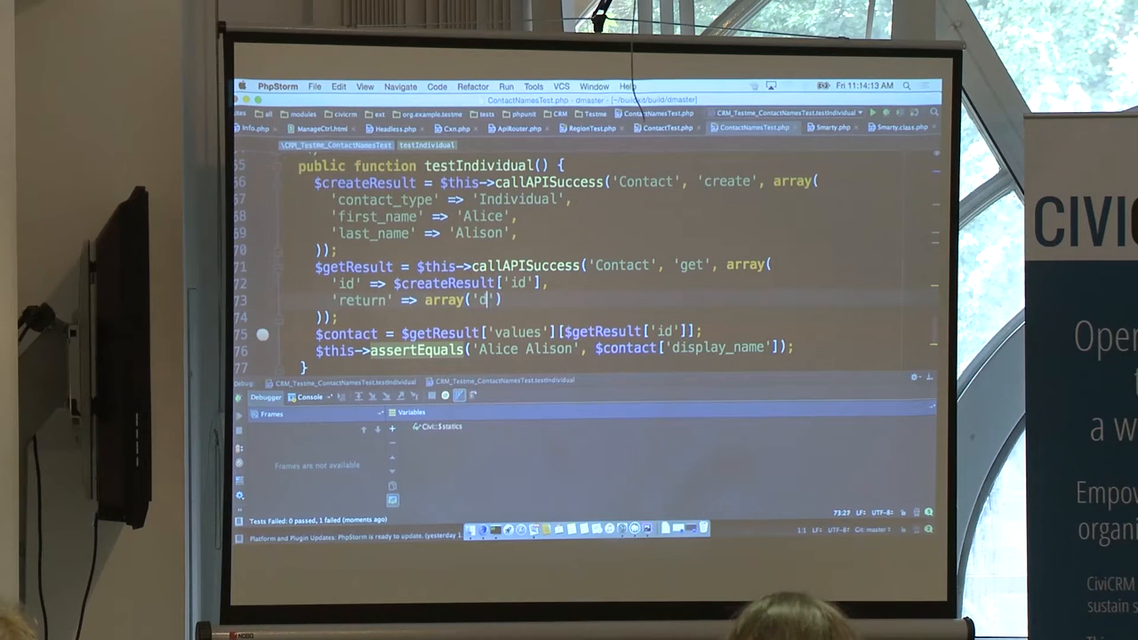
{"action": "type", "text": "display_name"}
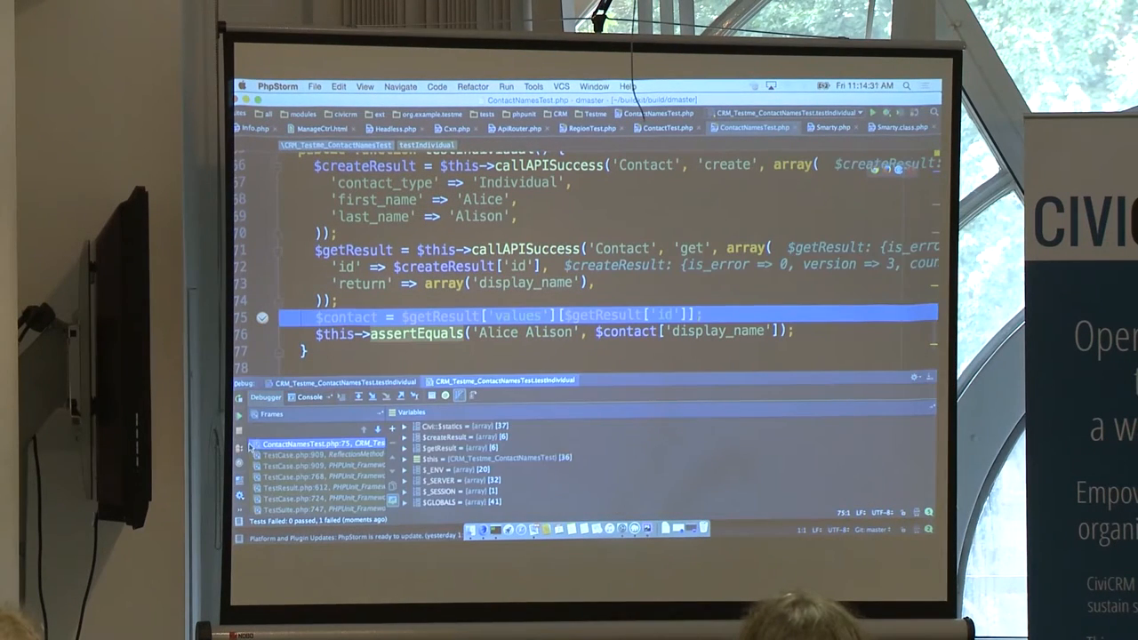
{"action": "left_click", "coordinate": [405, 447]}
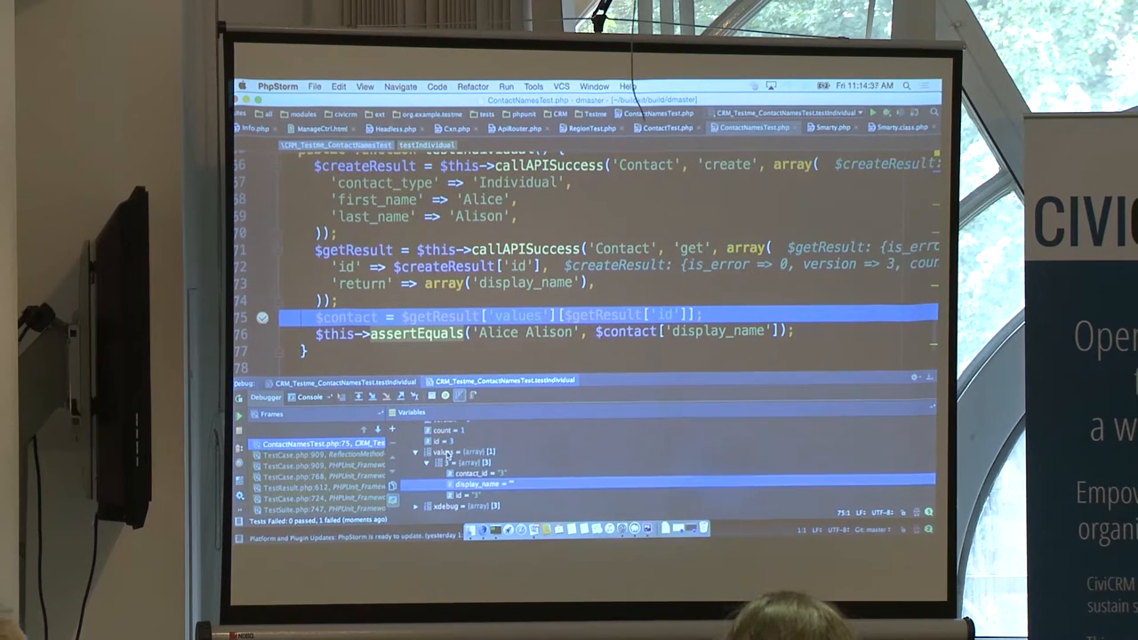
{"action": "left_click", "coordinate": [238, 415]}
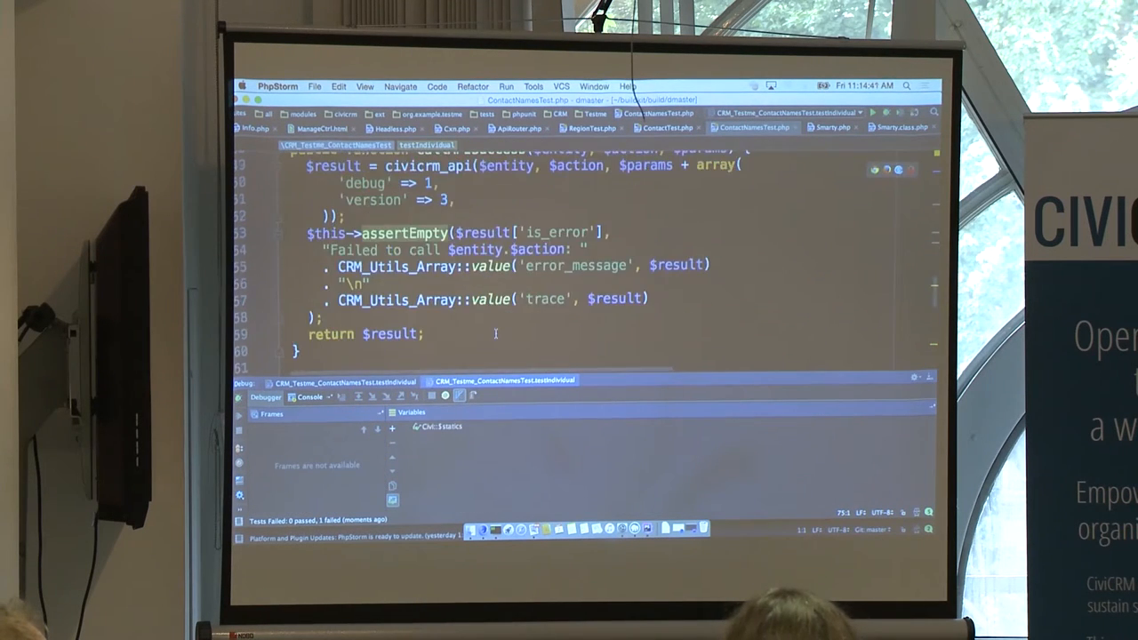
Scroll up to the class header and highlight TransactionalInterface in the declaration.
{"action": "scroll", "scroll_direction": "up", "scroll_amount": 3}
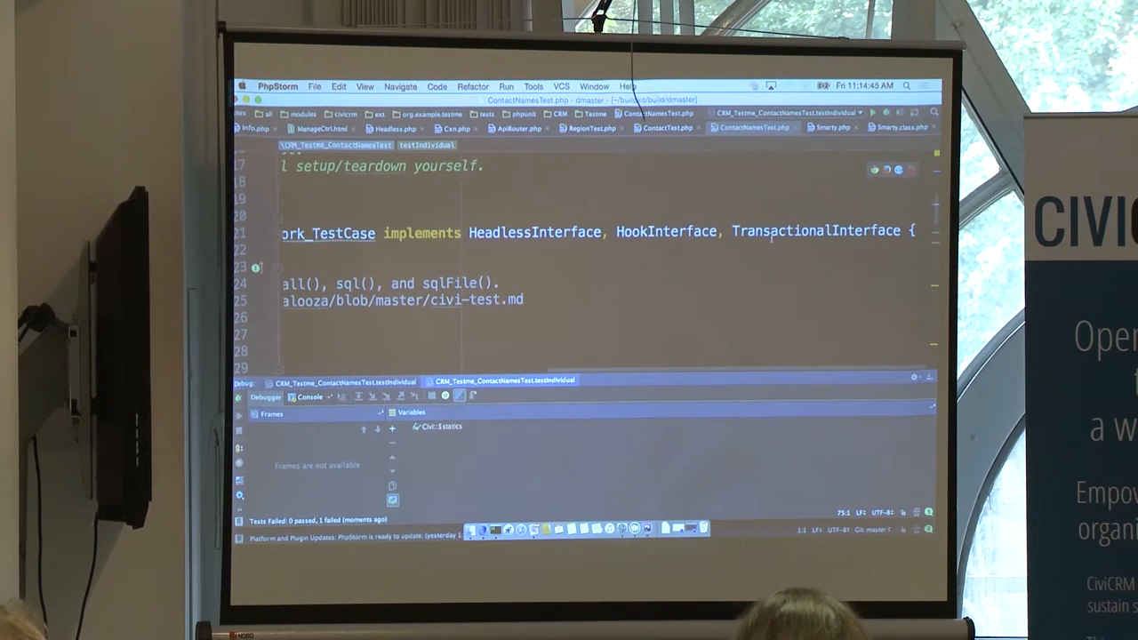
{"action": "double_click", "coordinate": [814, 232]}
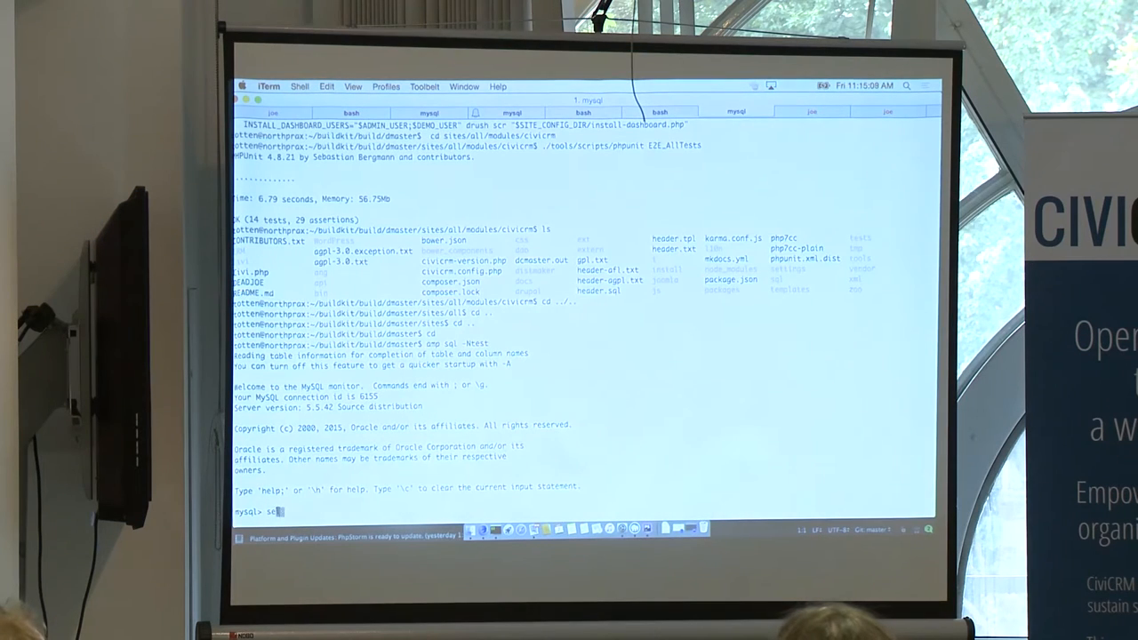
Query civicrm_contact for all columns, then for id, first_name, last_name and display_name.
{"action": "type", "text": "select * from civicrm_c"}
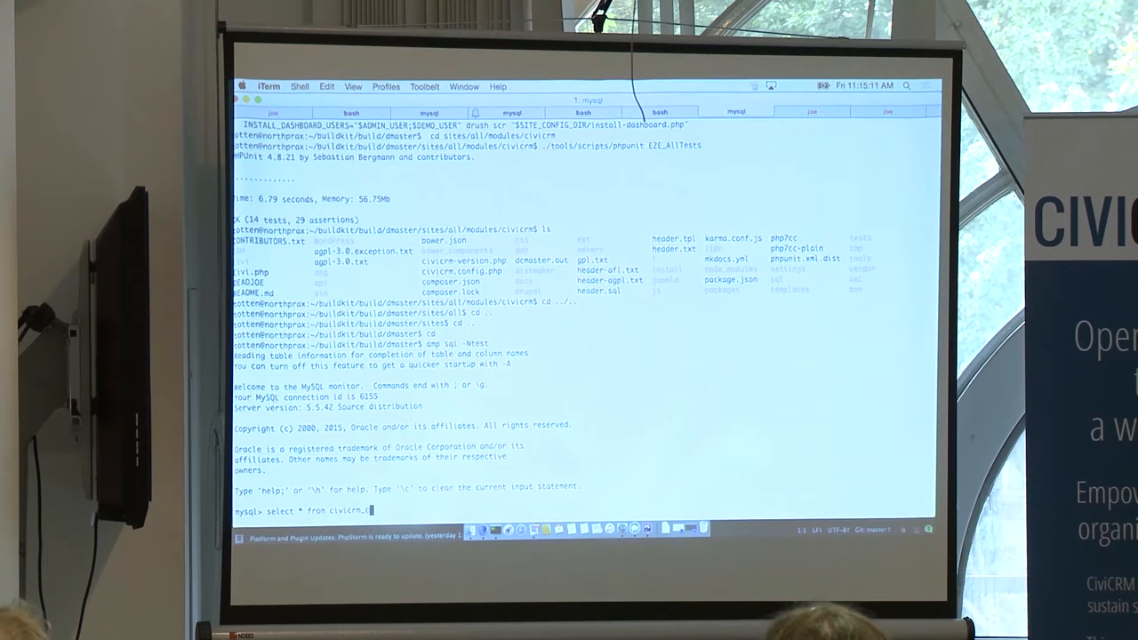
{"action": "key", "text": "Return"}
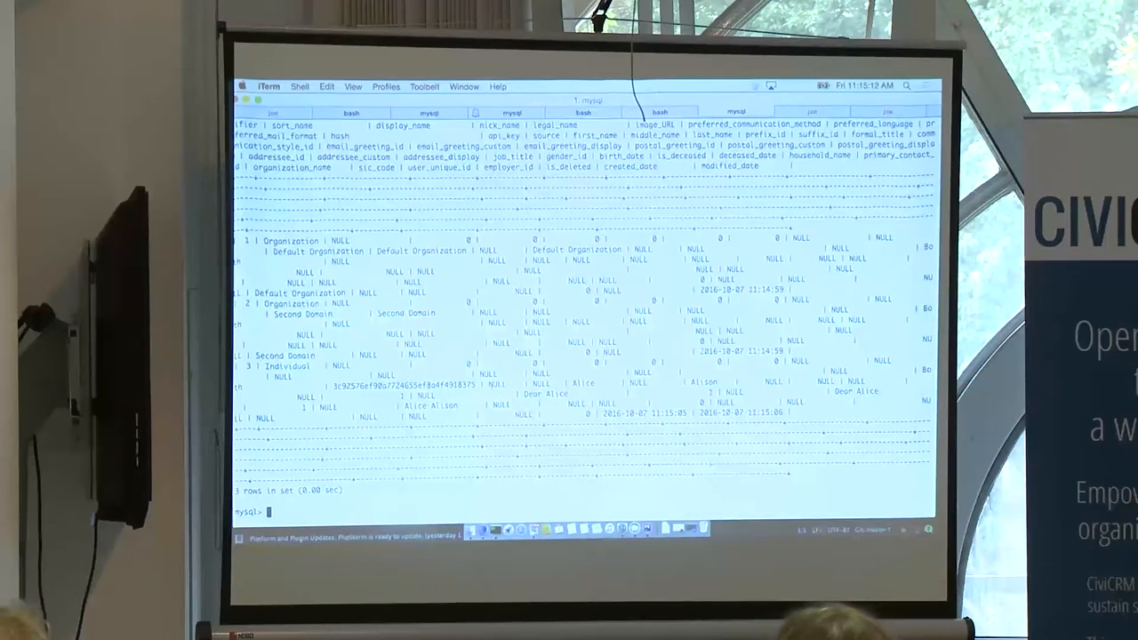
{"action": "type", "text": "select * from civicrm_contact;"}
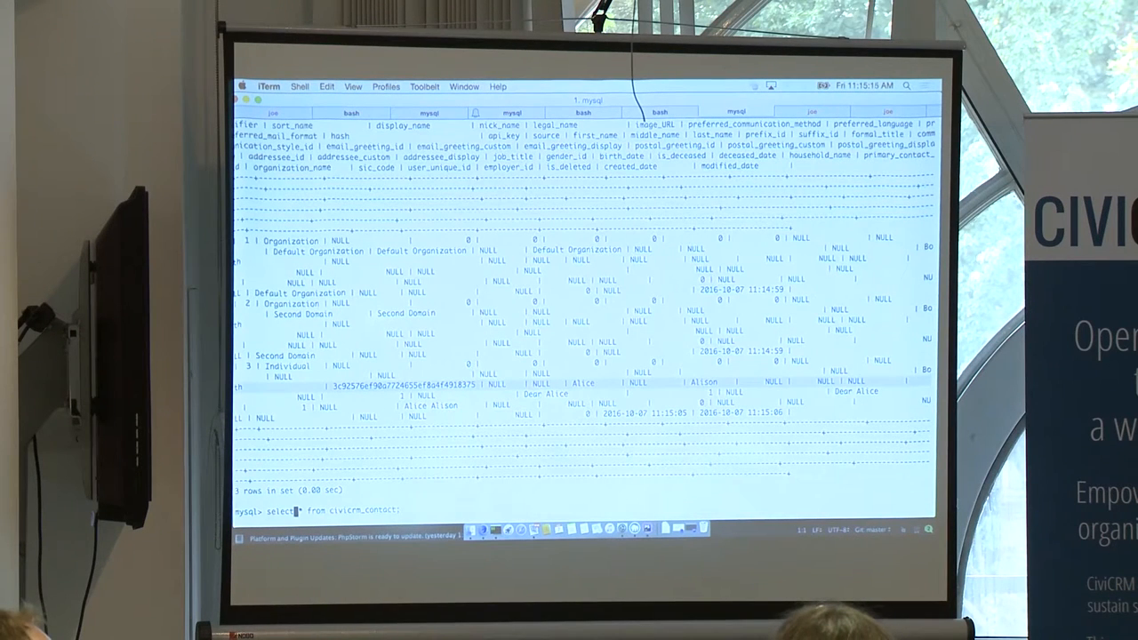
{"action": "type", "text": "id, first_name , last_name , displ"}
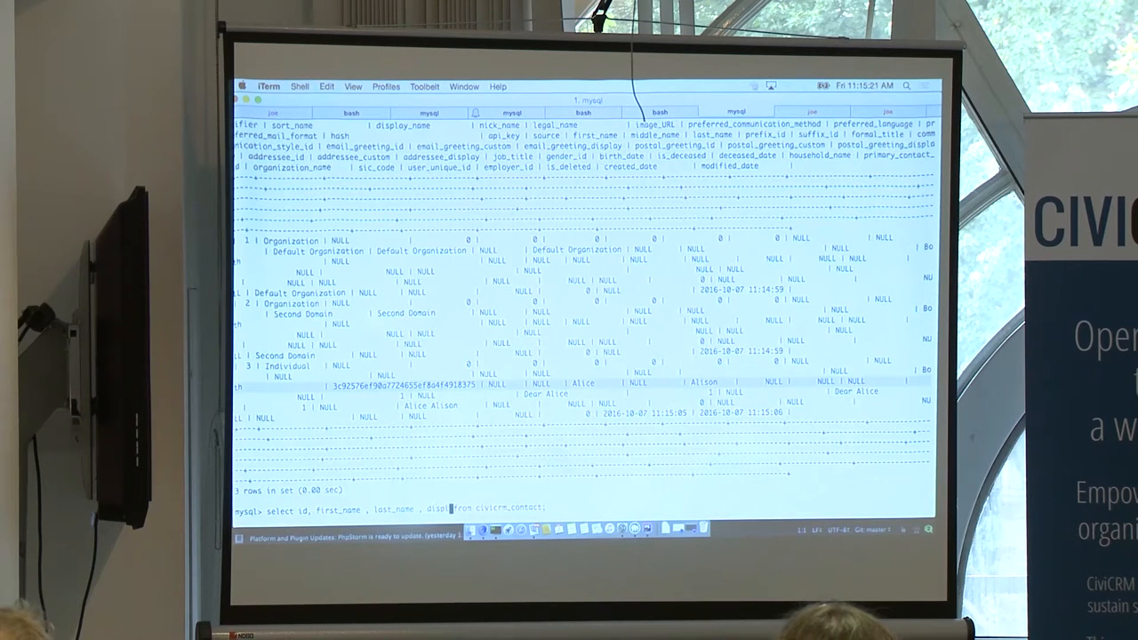
{"action": "key", "text": "Return"}
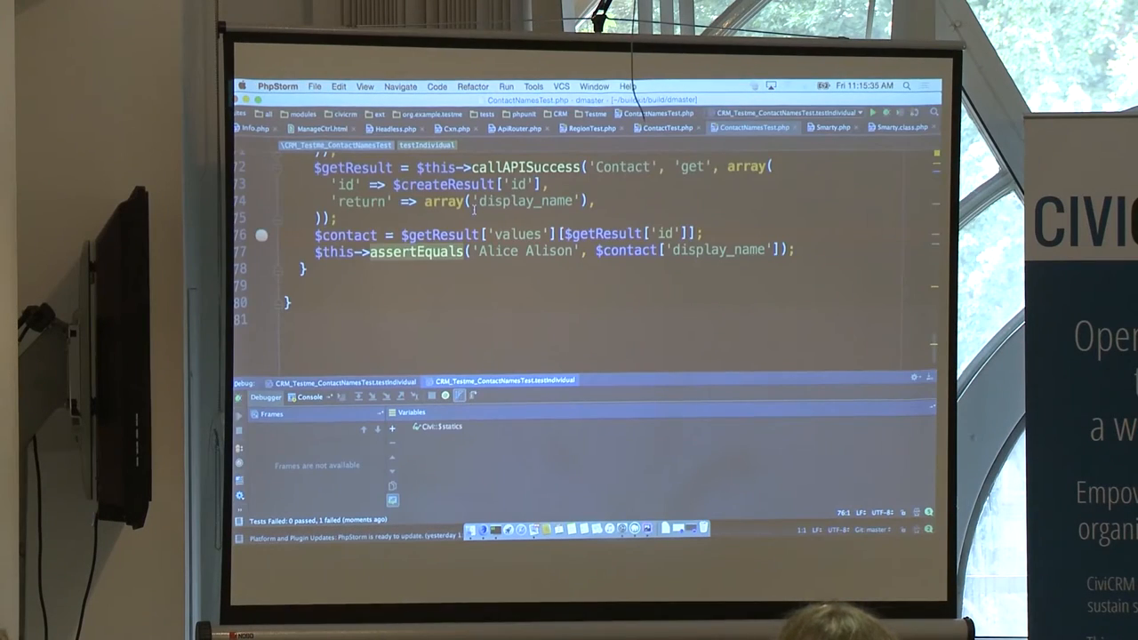
Scroll through ContactNamesTest.php to review the testIndividual method.
{"action": "scroll", "scroll_direction": "up", "scroll_amount": 3}
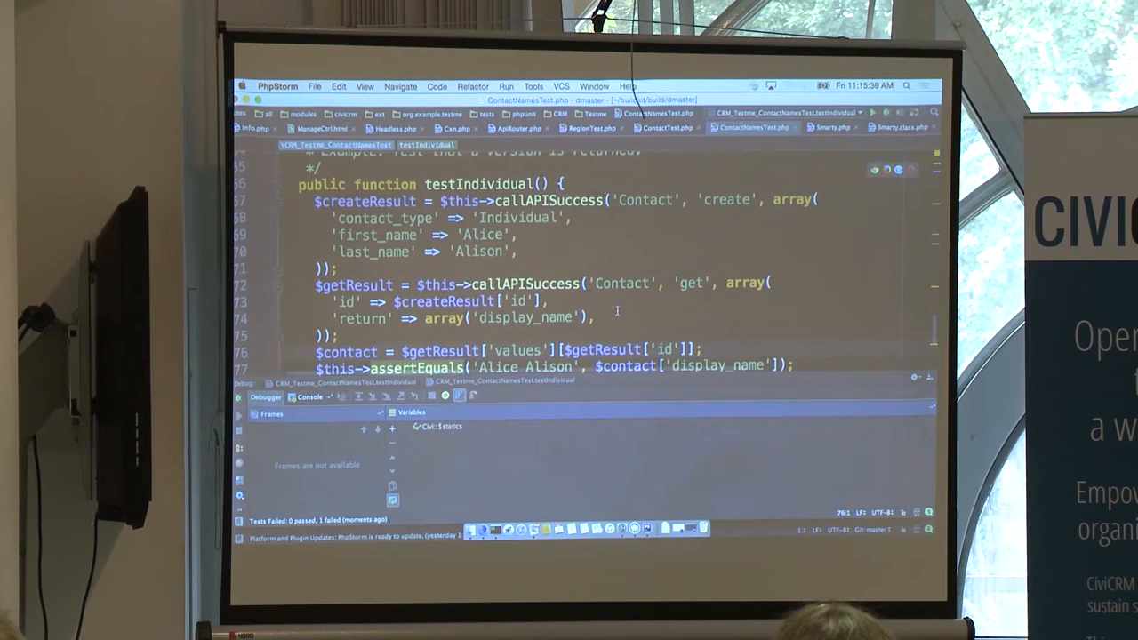
{"action": "scroll", "scroll_direction": "up", "scroll_amount": 3}
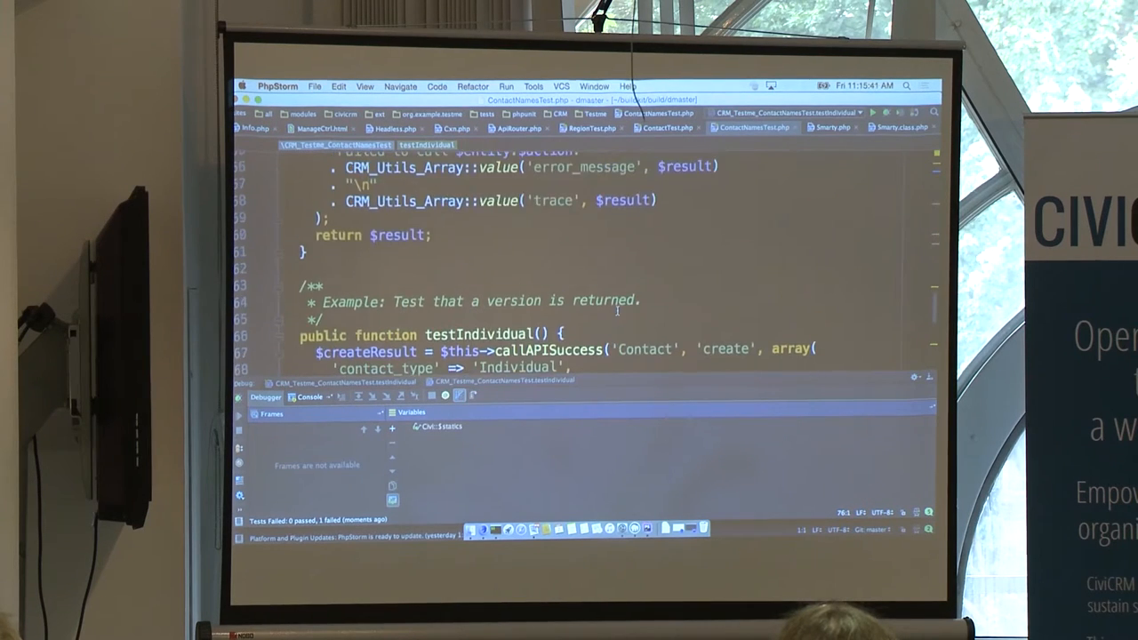
{"action": "scroll", "scroll_direction": "down", "scroll_amount": 3}
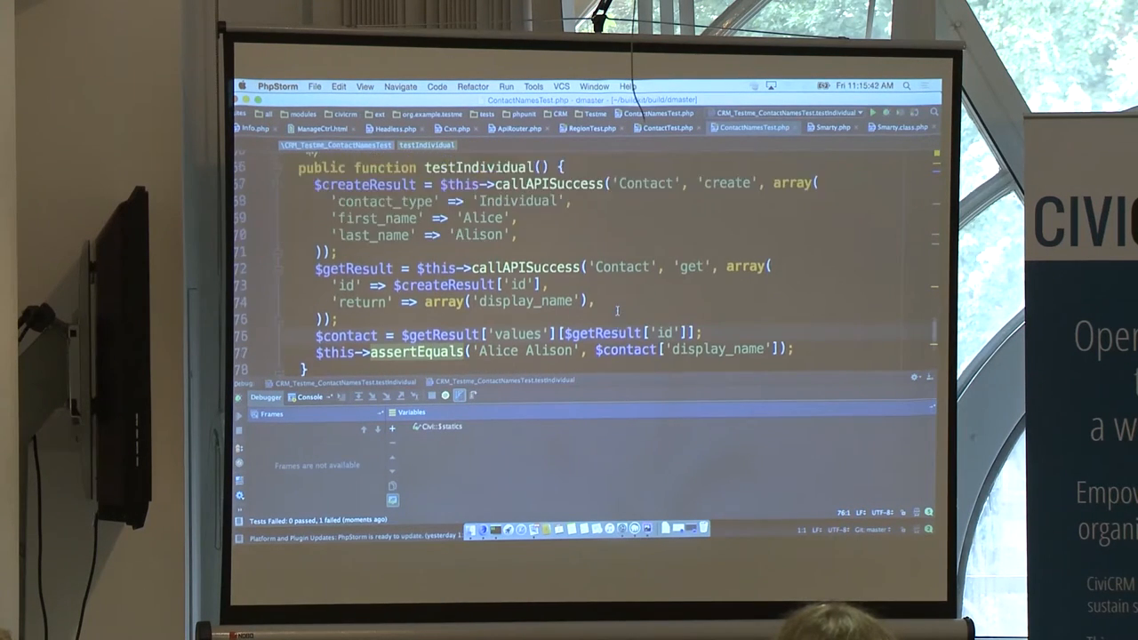
{"action": "scroll", "scroll_direction": "up", "scroll_amount": 3}
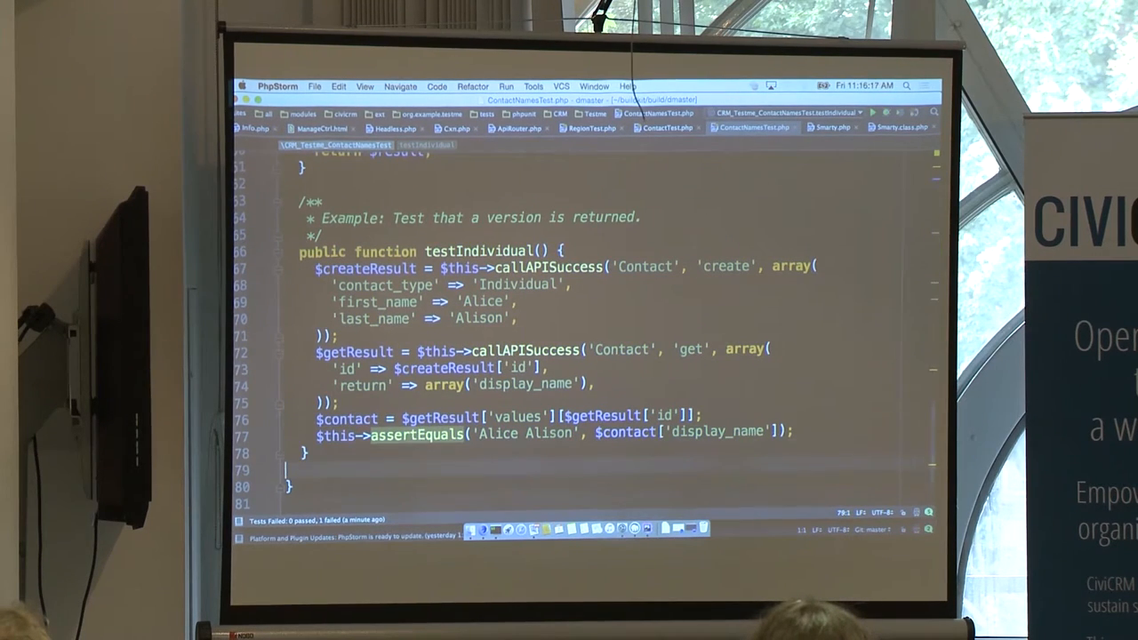
Create testIndividualWithPrefix with 'prefix' => 'Dr', expecting 'Dr Alice Alison'.
{"action": "scroll", "scroll_direction": "down", "scroll_amount": 3}
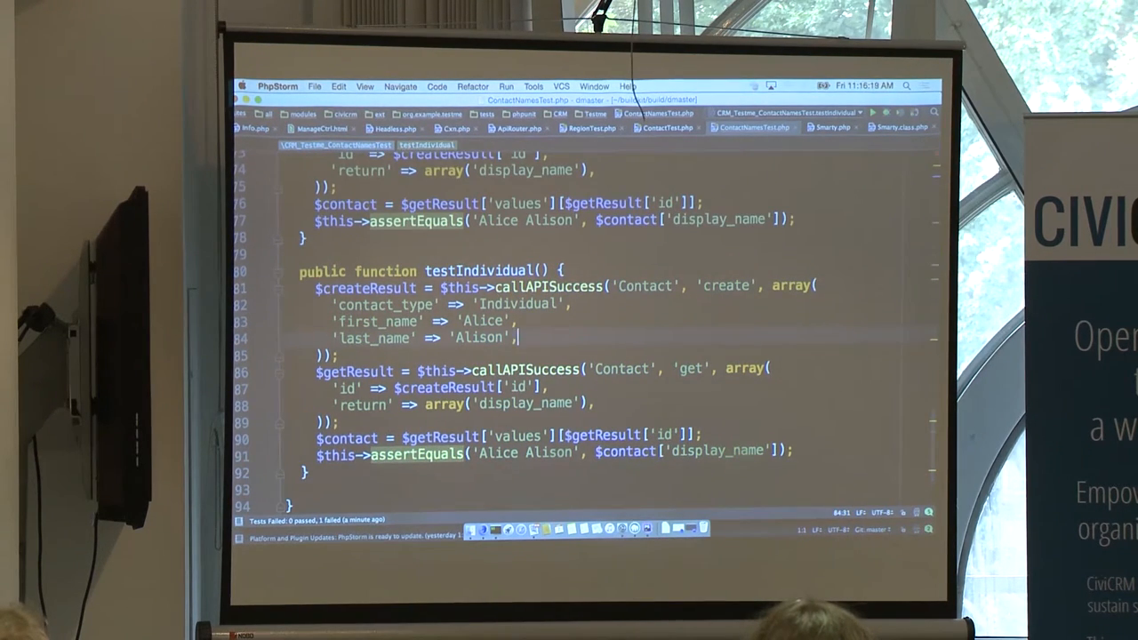
{"action": "type", "text": "'prefix' => '"}
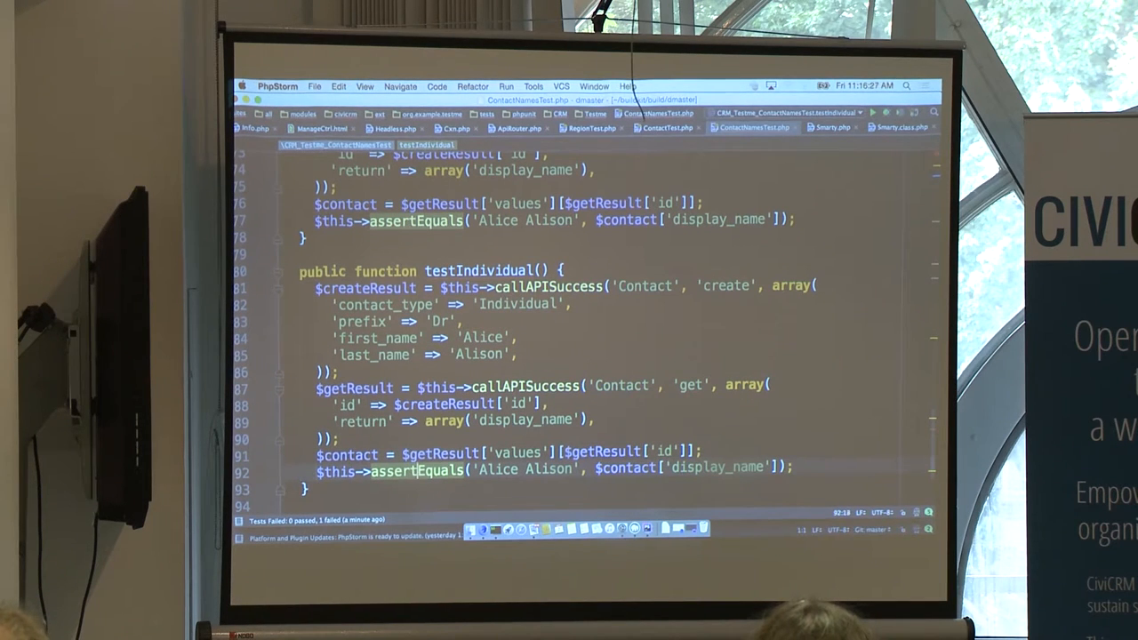
{"action": "type", "text": "Dr"}
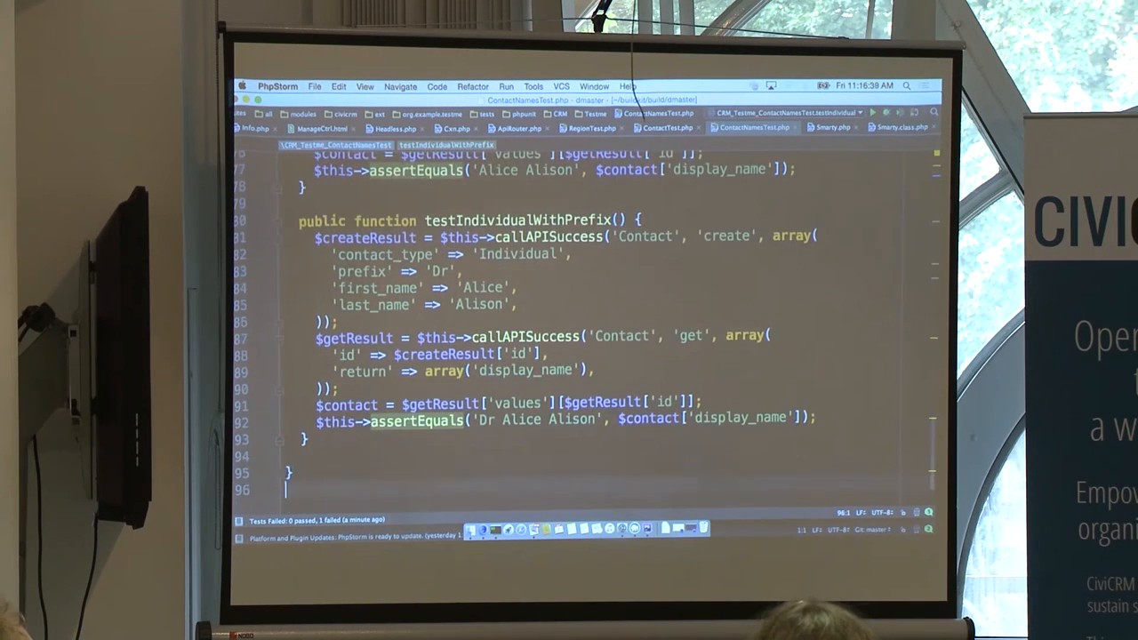
{"action": "scroll", "scroll_direction": "down", "scroll_amount": 3}
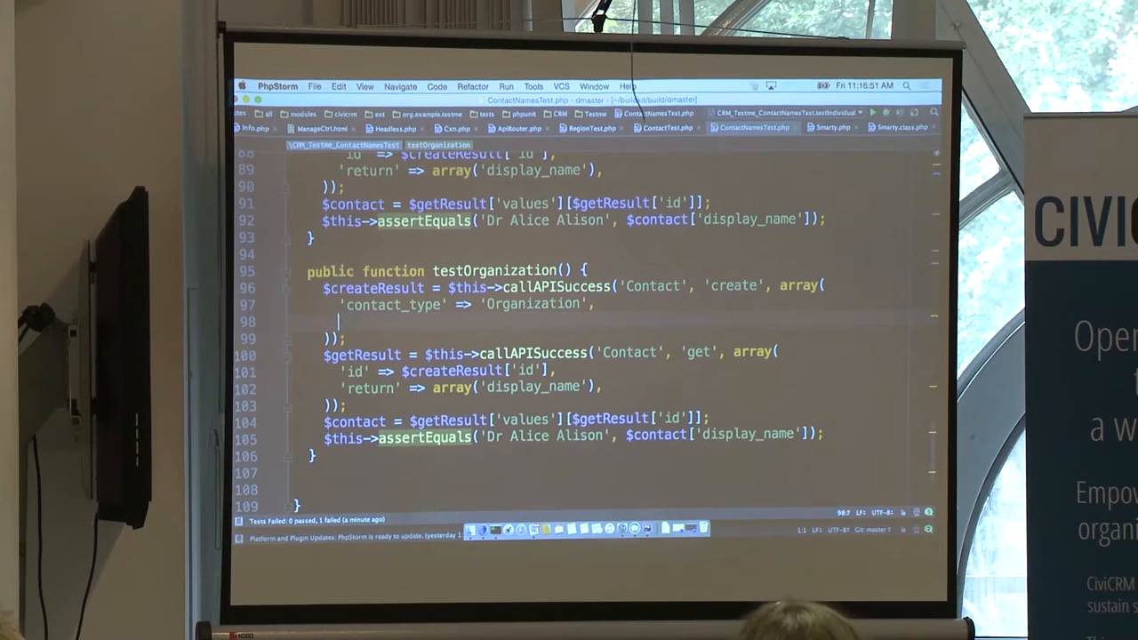
Type 'organization_name' => 'The League of Extraordinary Bugs' into testOrganization's create array.
{"action": "type", "text": "'organization_nam"}
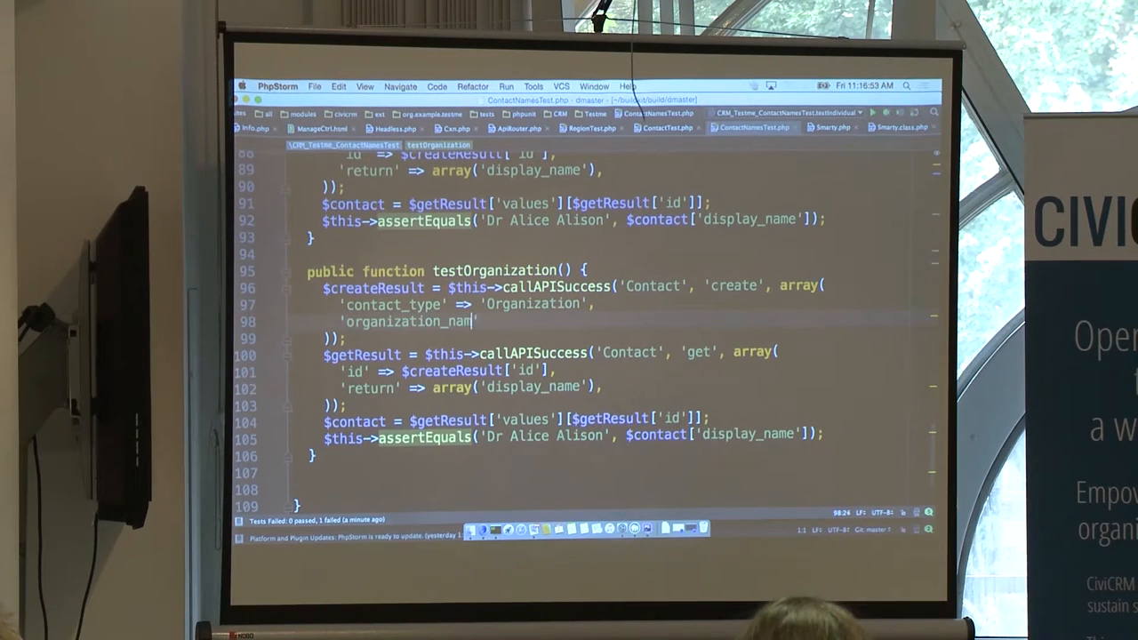
{"action": "type", "text": "e' =>"}
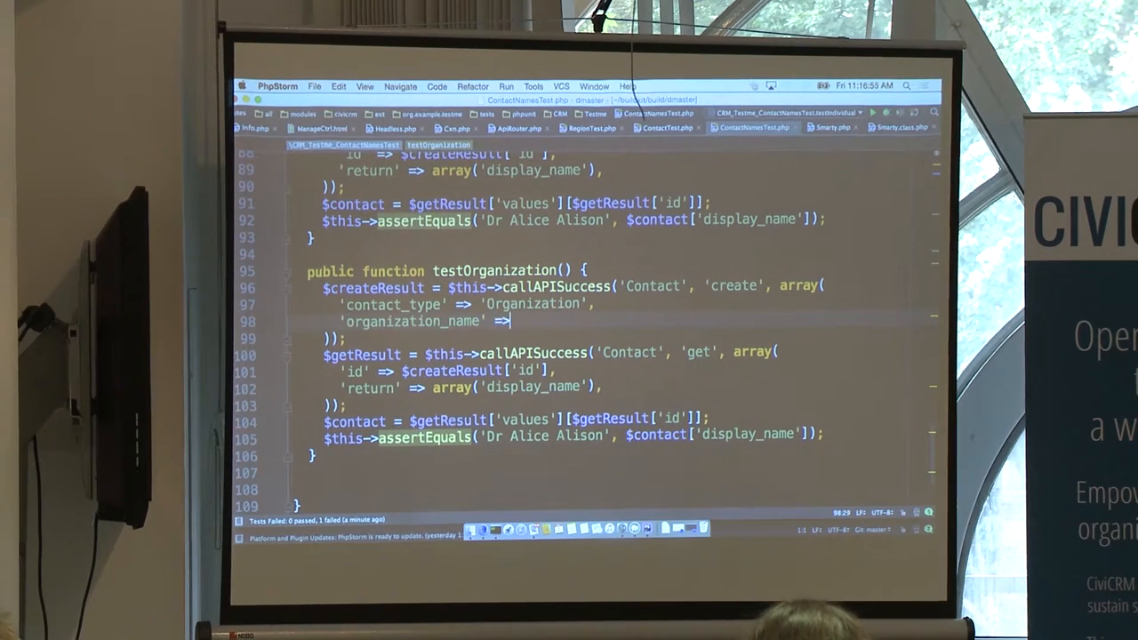
{"action": "type", "text": "'',"}
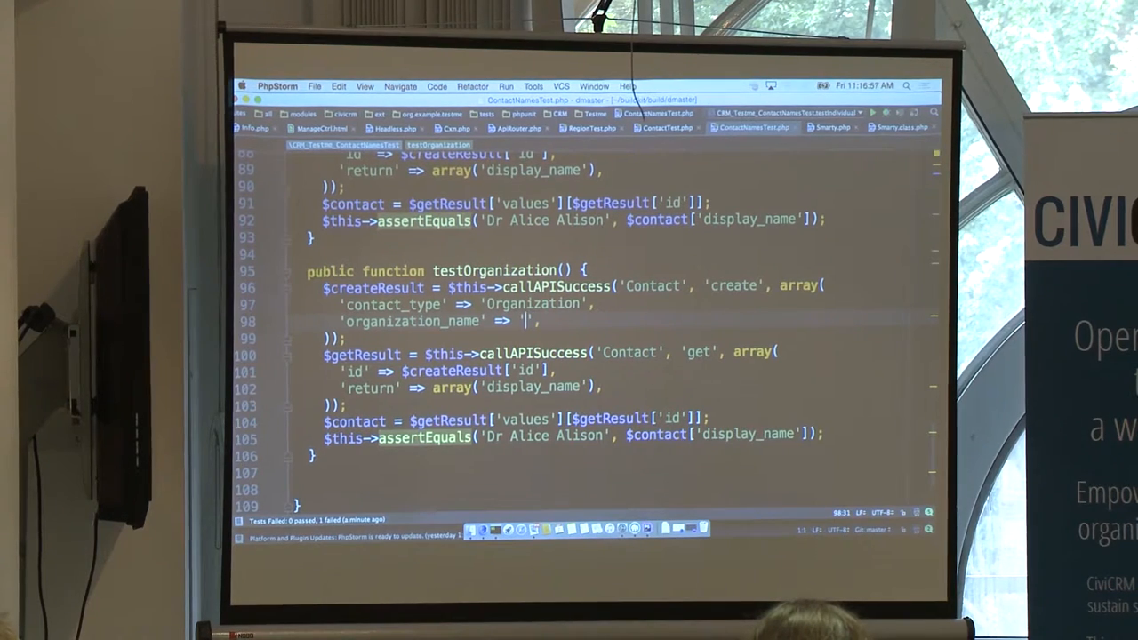
{"action": "type", "text": "The League of Extraordinary Bug"}
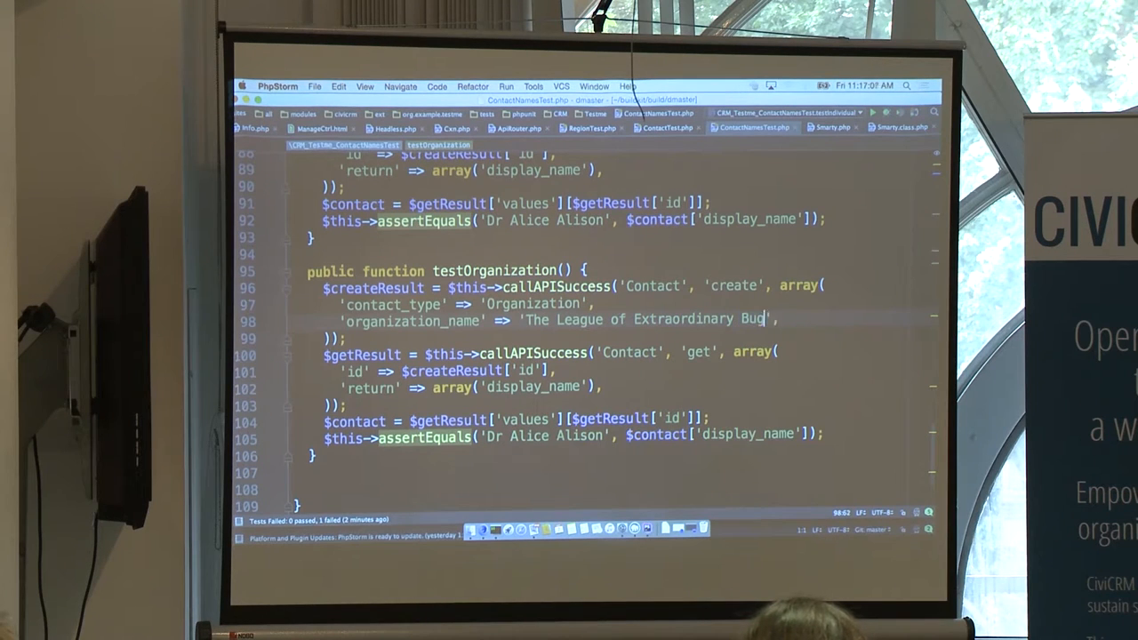
Delete the testIndividualWithPrefix and testOrganization methods below testIndividual.
{"action": "type", "text": "s"}
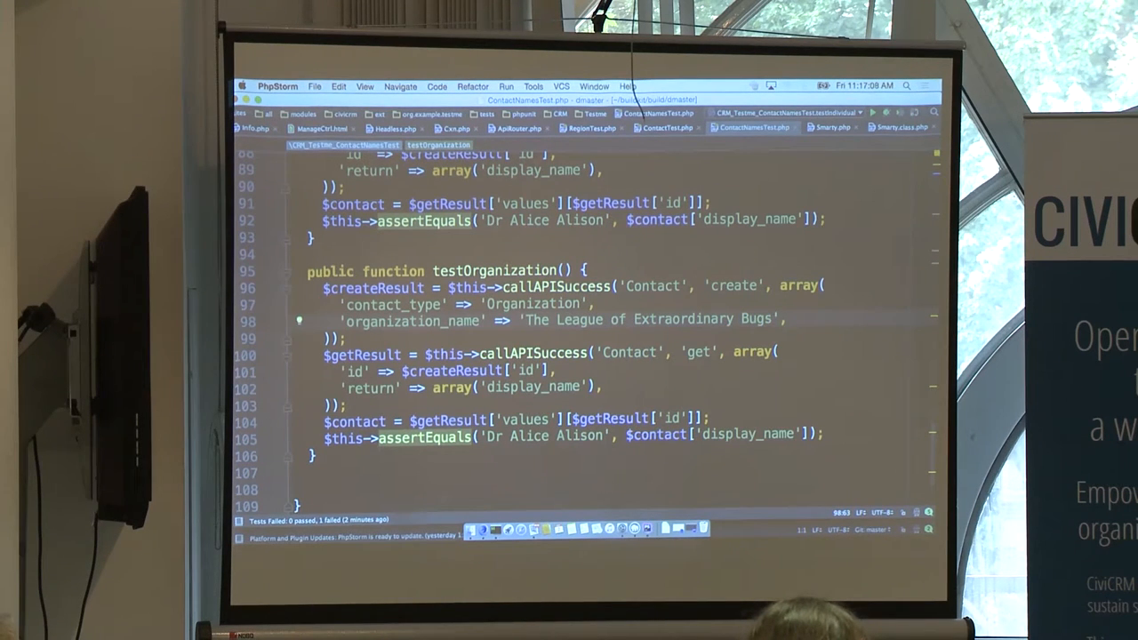
{"action": "scroll", "scroll_direction": "up", "scroll_amount": 3}
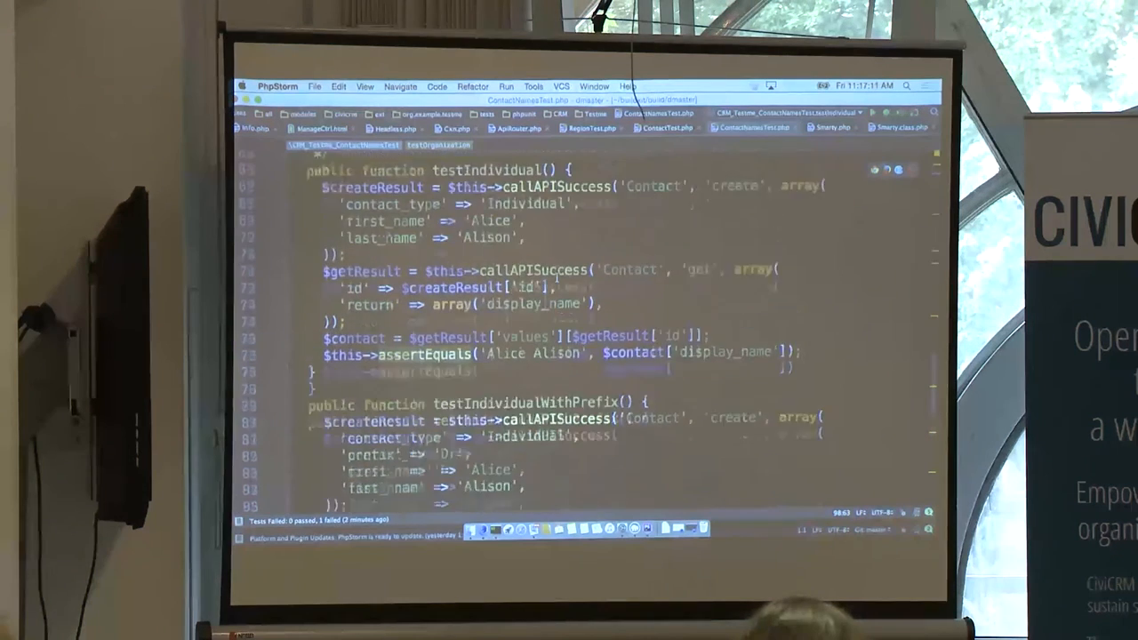
{"action": "scroll", "scroll_direction": "up", "scroll_amount": 3}
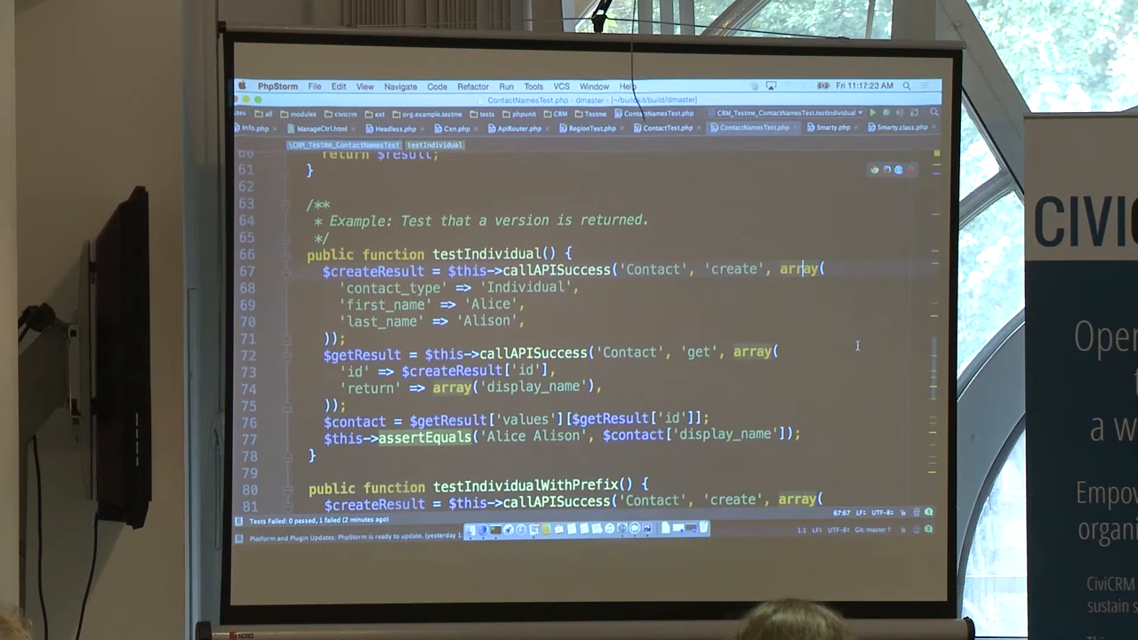
{"action": "scroll", "scroll_direction": "down", "scroll_amount": 3}
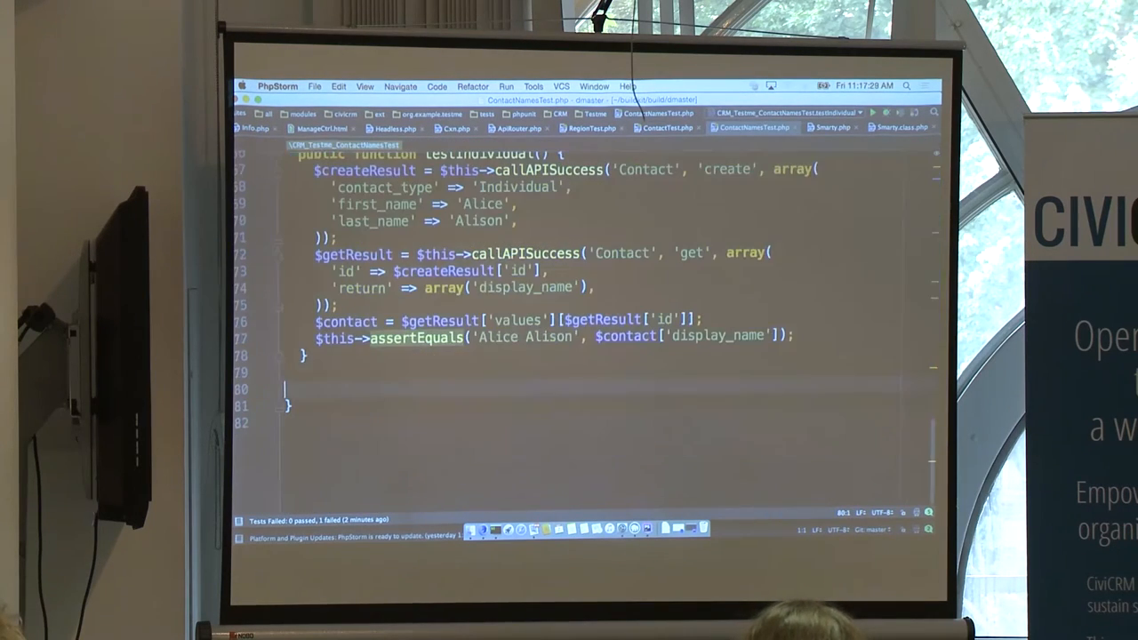
{"action": "scroll", "scroll_direction": "up", "scroll_amount": 3}
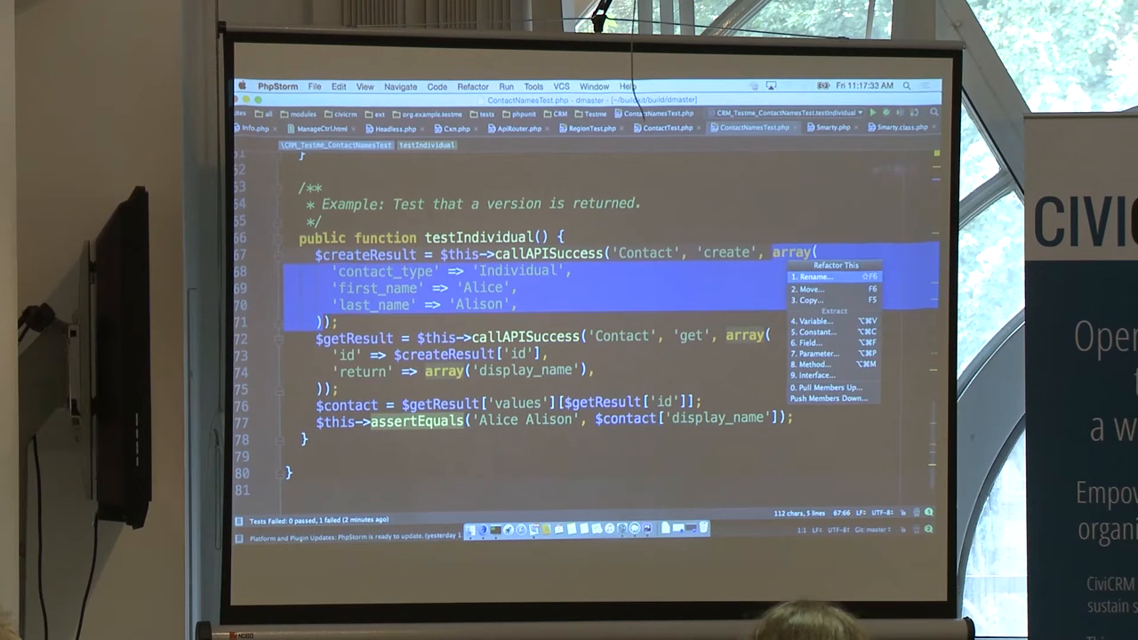
Extract the create array into $createParams and 'Alice Alison' into $expectedName.
{"action": "left_click", "coordinate": [809, 321]}
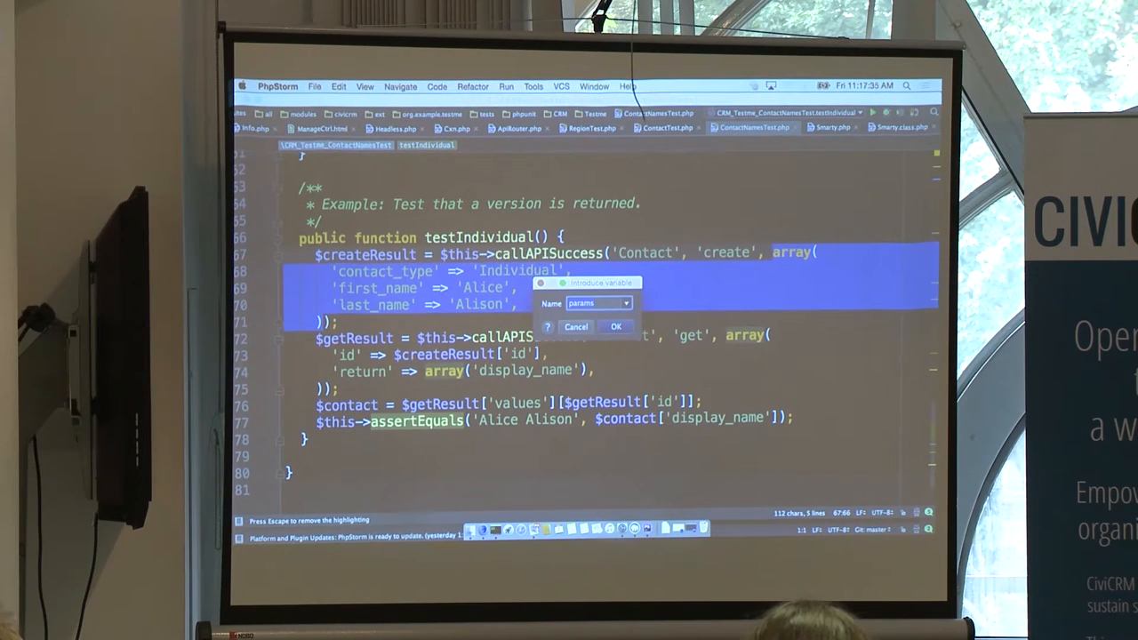
{"action": "type", "text": "creationP"}
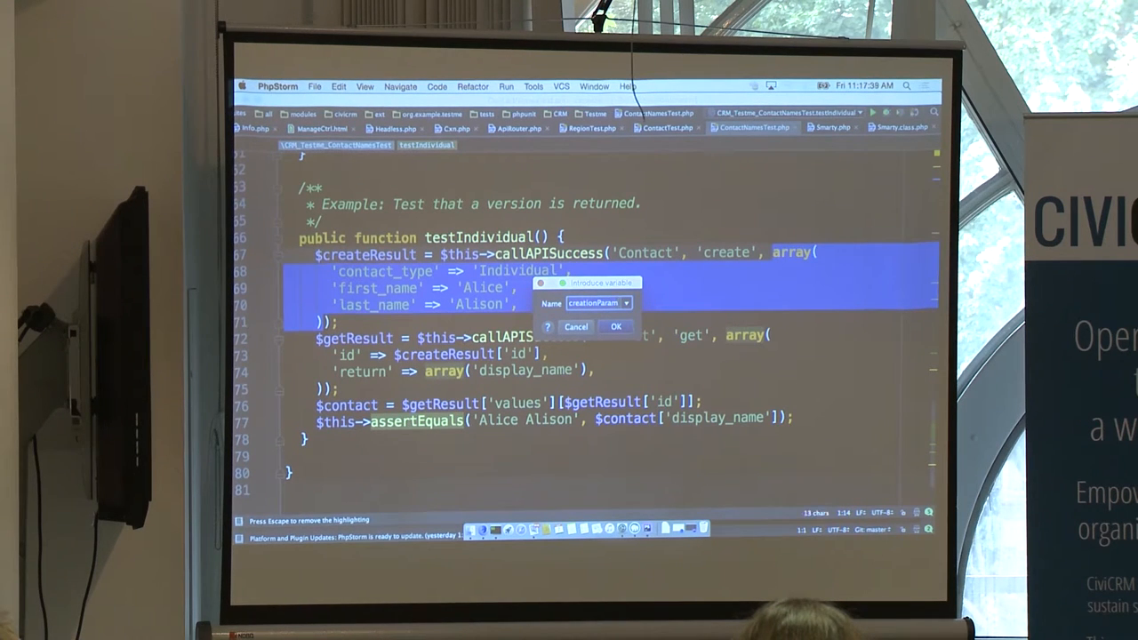
{"action": "left_click", "coordinate": [615, 327]}
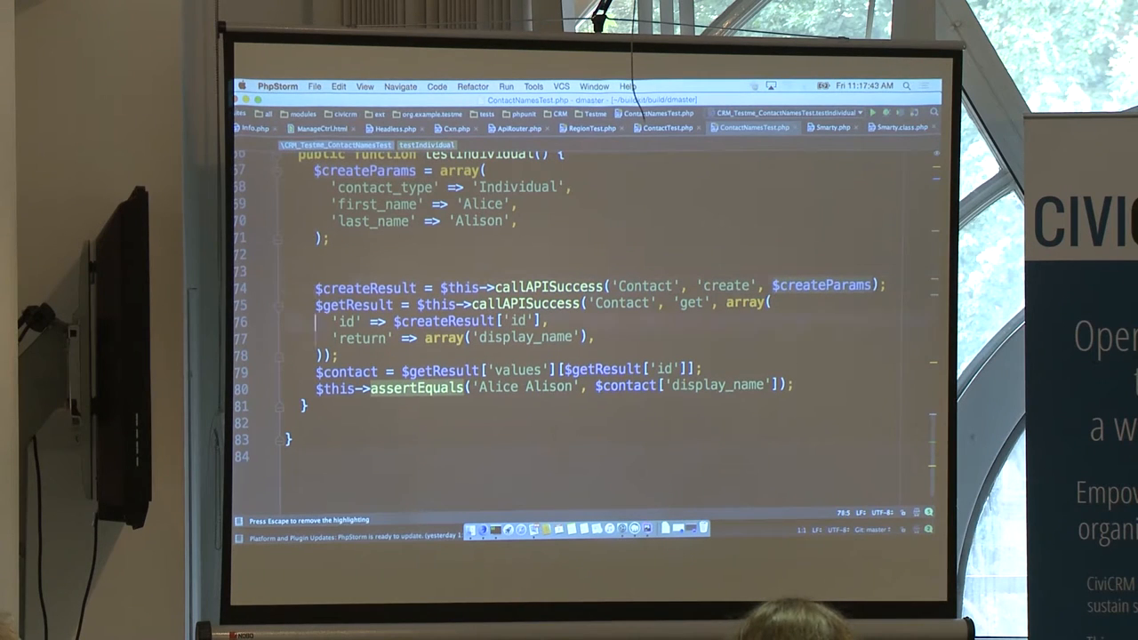
{"action": "double_click", "coordinate": [524, 387]}
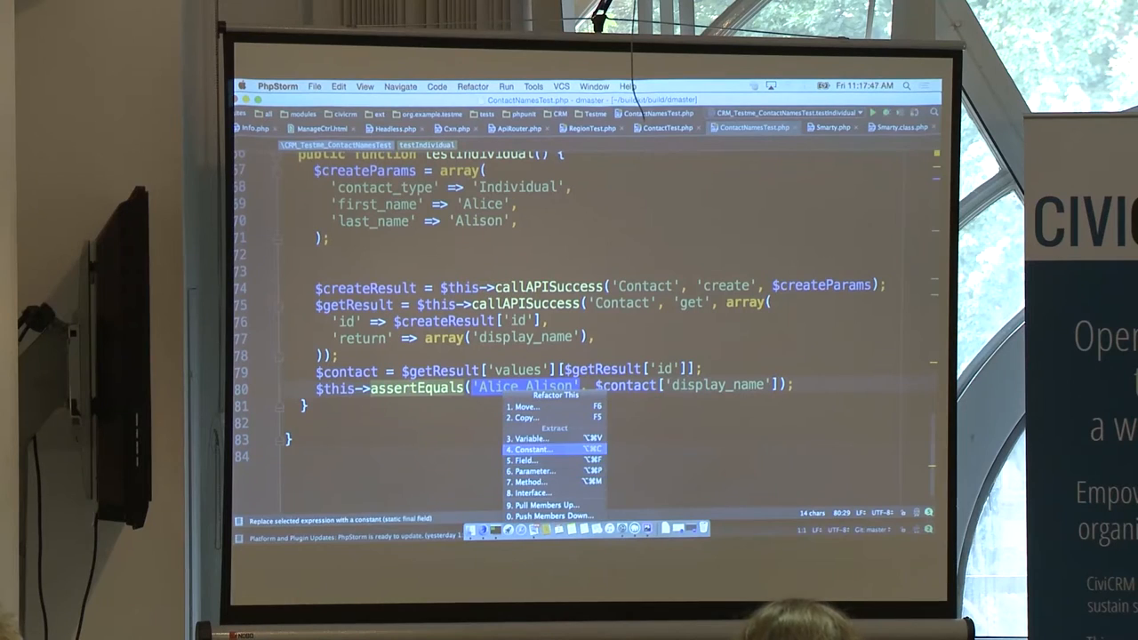
{"action": "left_click", "coordinate": [528, 437]}
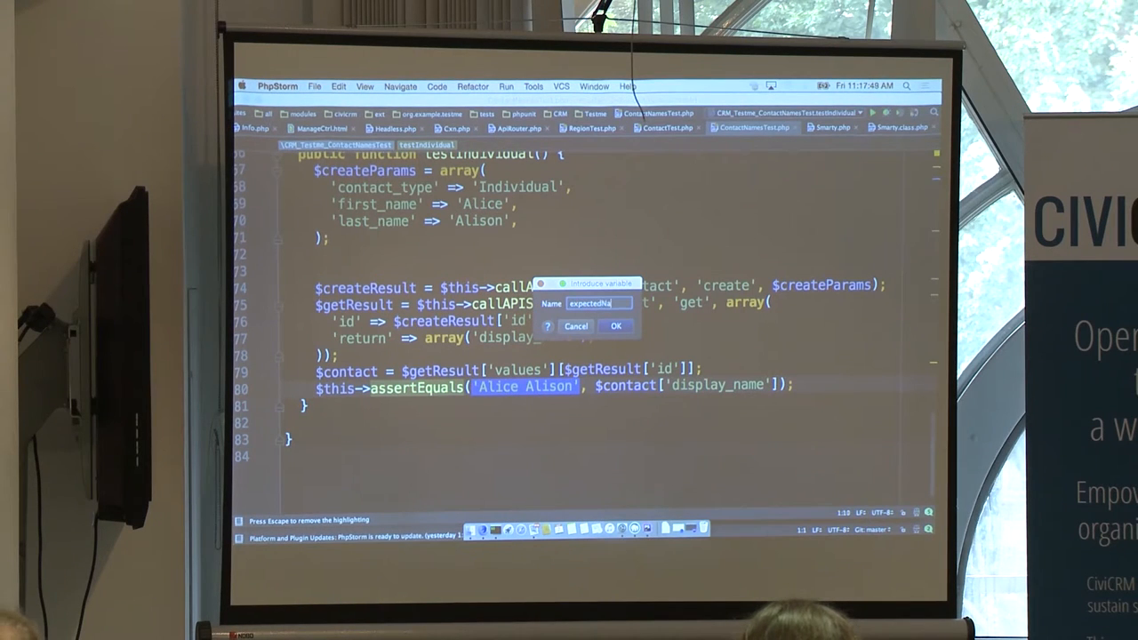
{"action": "left_click", "coordinate": [616, 327]}
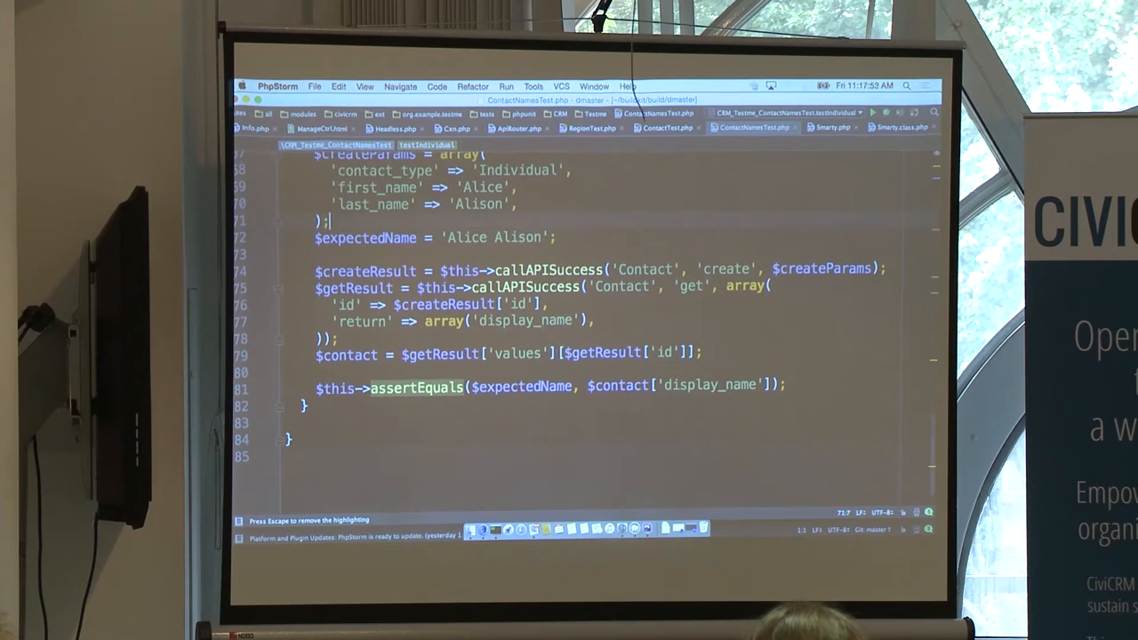
{"action": "scroll", "scroll_direction": "up", "scroll_amount": 3}
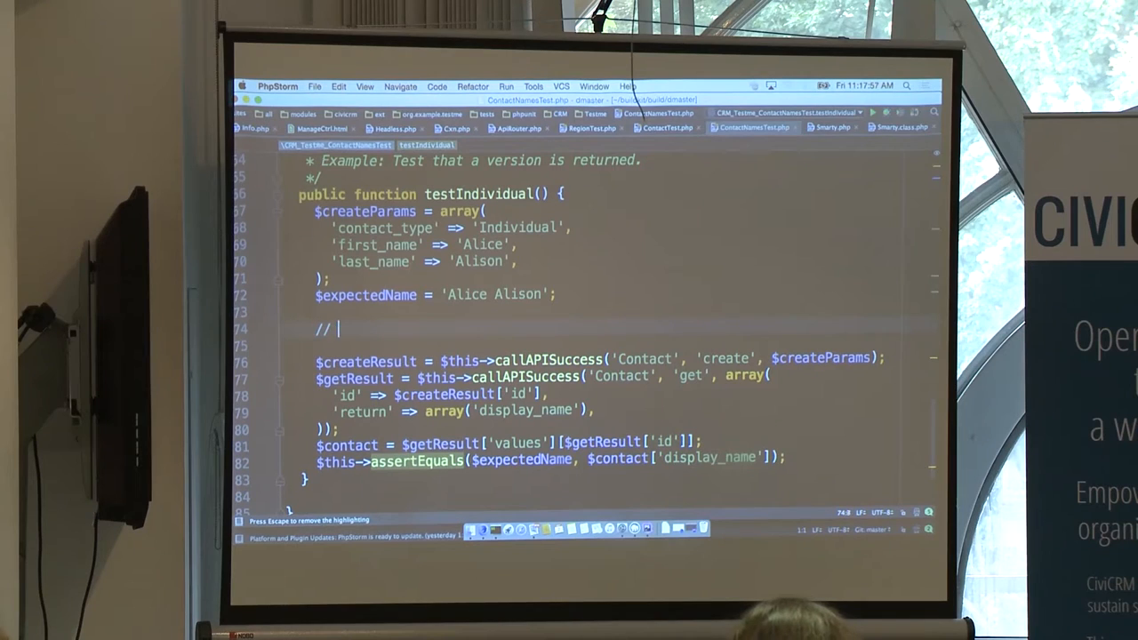
Add a '-- Everything is boilerplate --' comment and give testIndividual $createParams, $expectedName parameters.
{"action": "type", "text": "-- Everything i"}
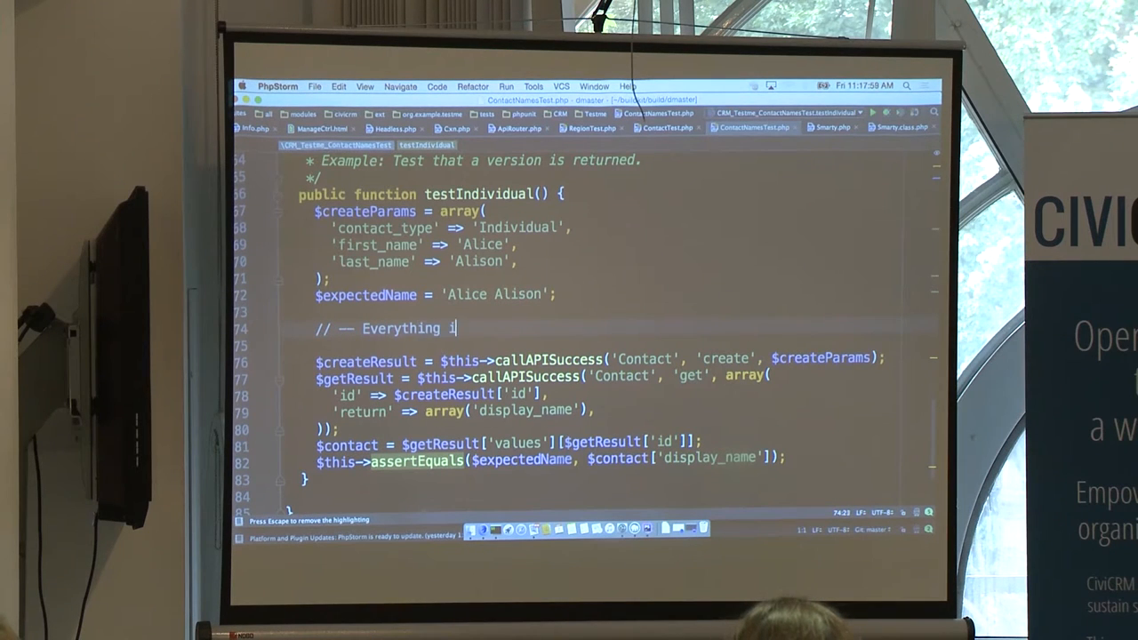
{"action": "type", "text": "s boilerplate --"}
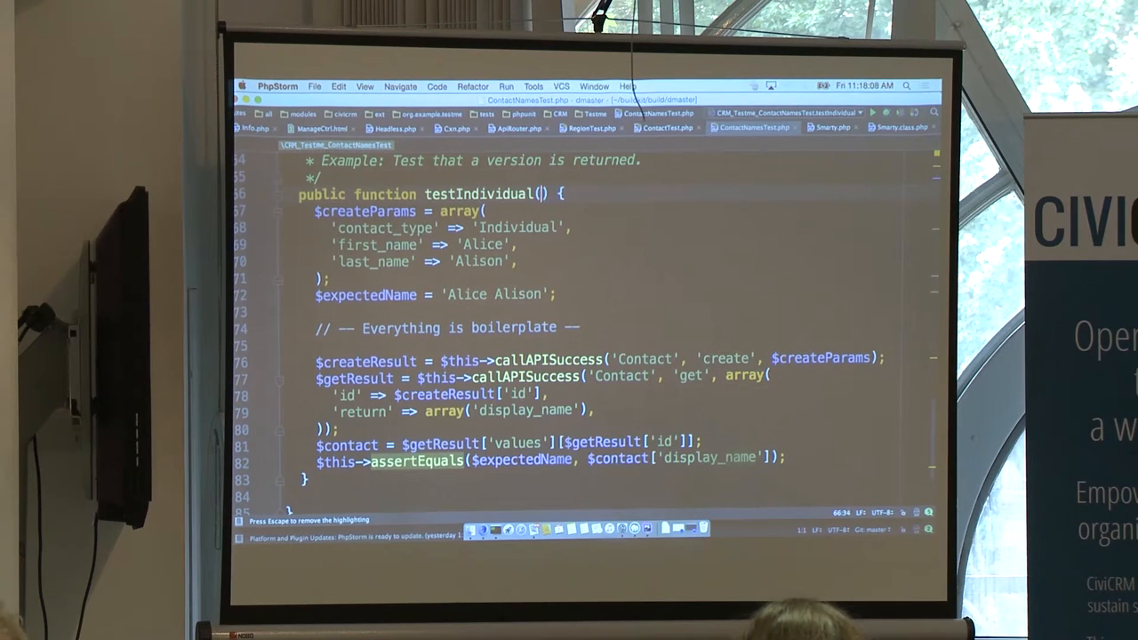
{"action": "type", "text": "$createParams, $expectedName"}
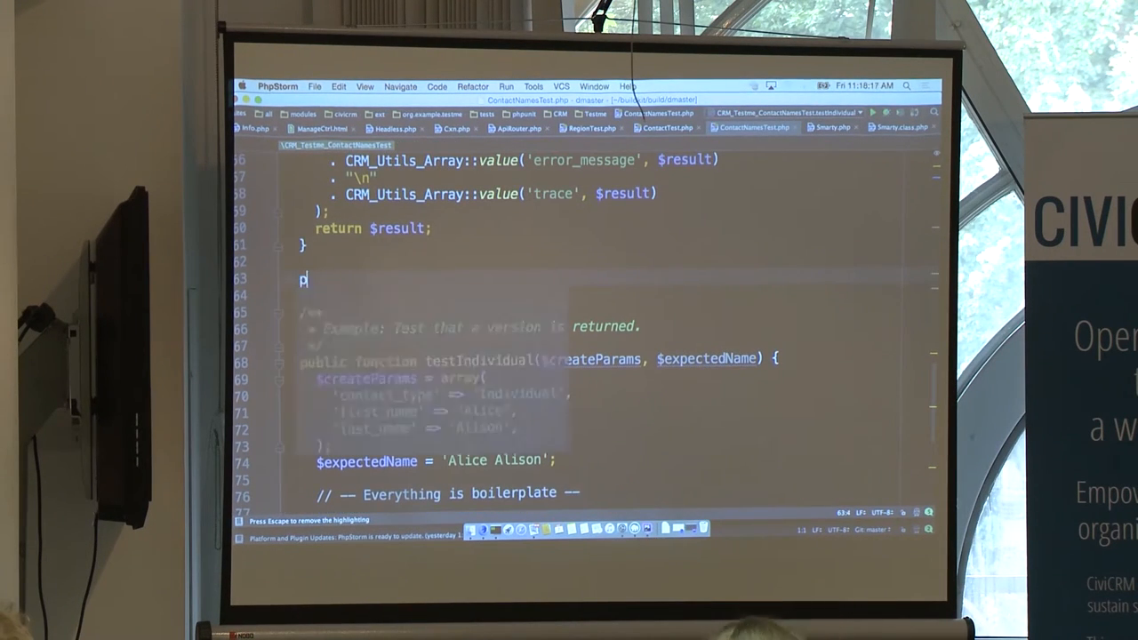
Write a public getTestCases() function that fills and returns a $cases array.
{"action": "type", "text": "ublic function getTestCases("}
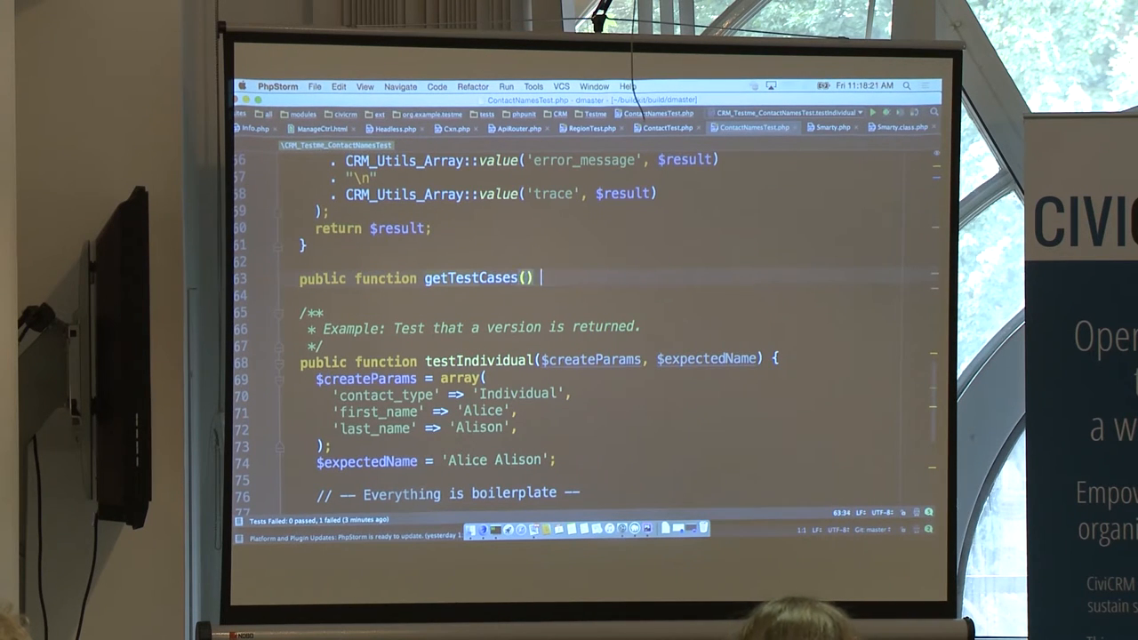
{"action": "type", "text": "{"}
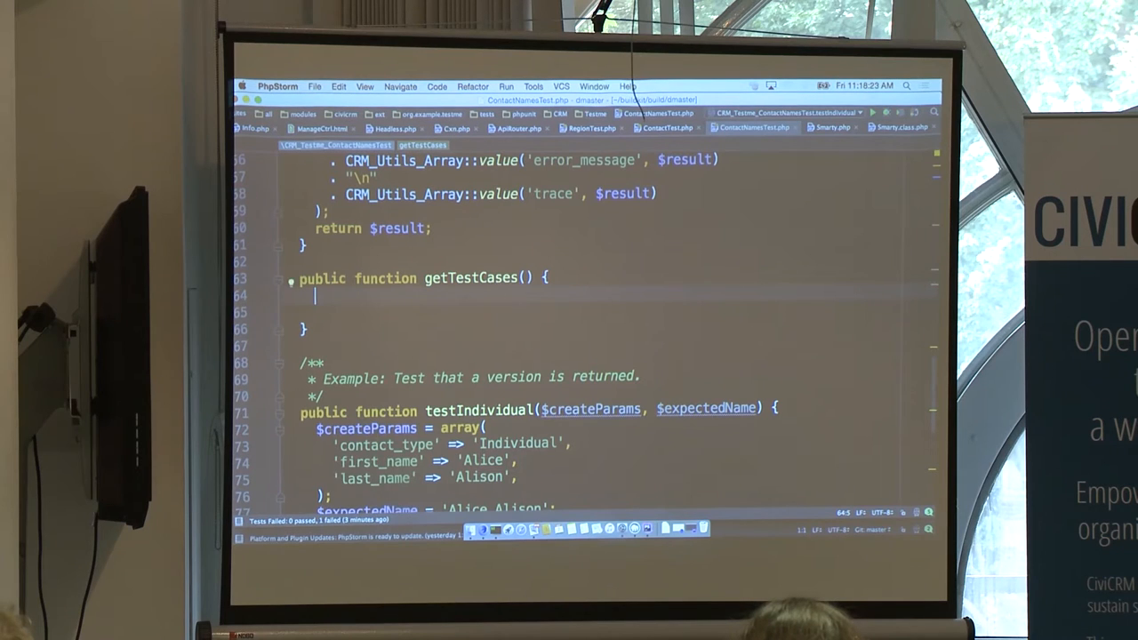
{"action": "type", "text": "$cases"}
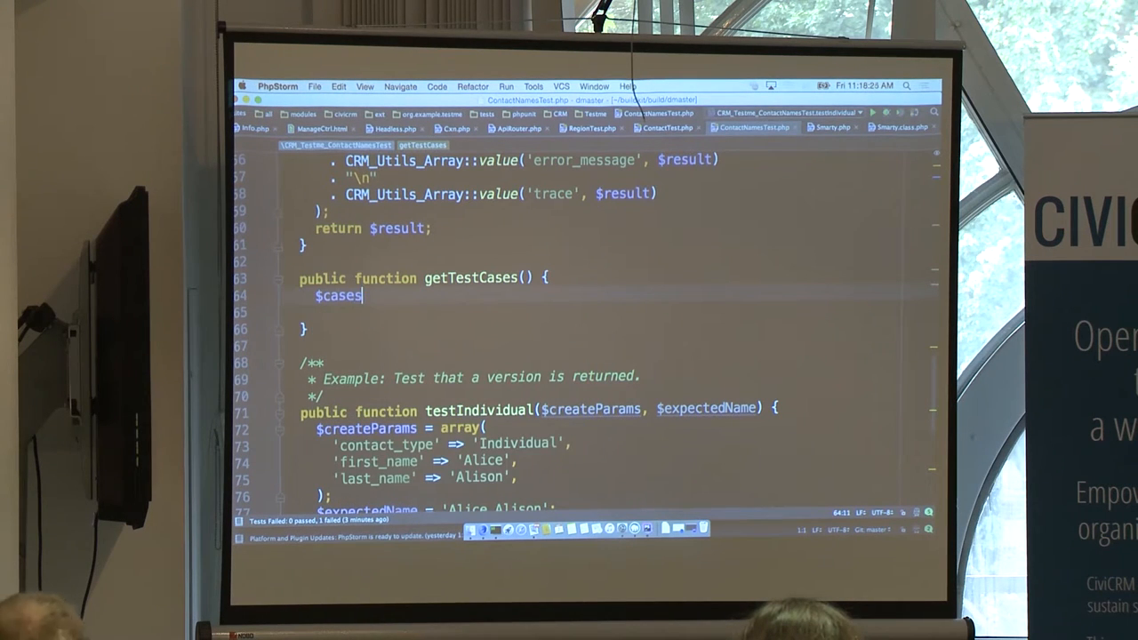
{"action": "type", "text": "return $cases;"}
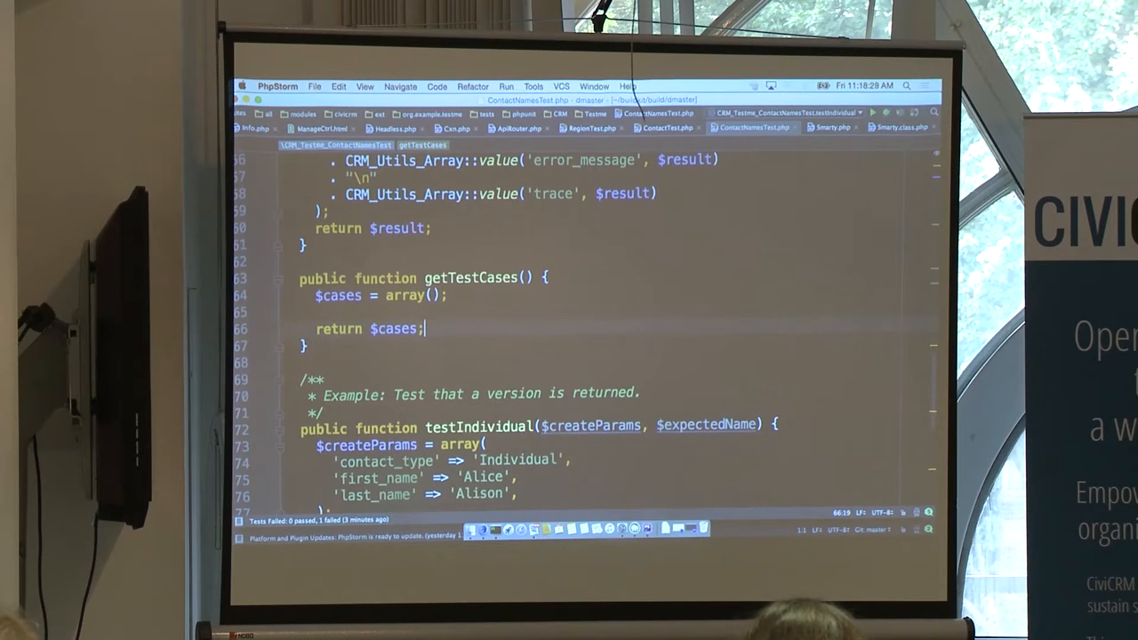
{"action": "key", "text": "Enter"}
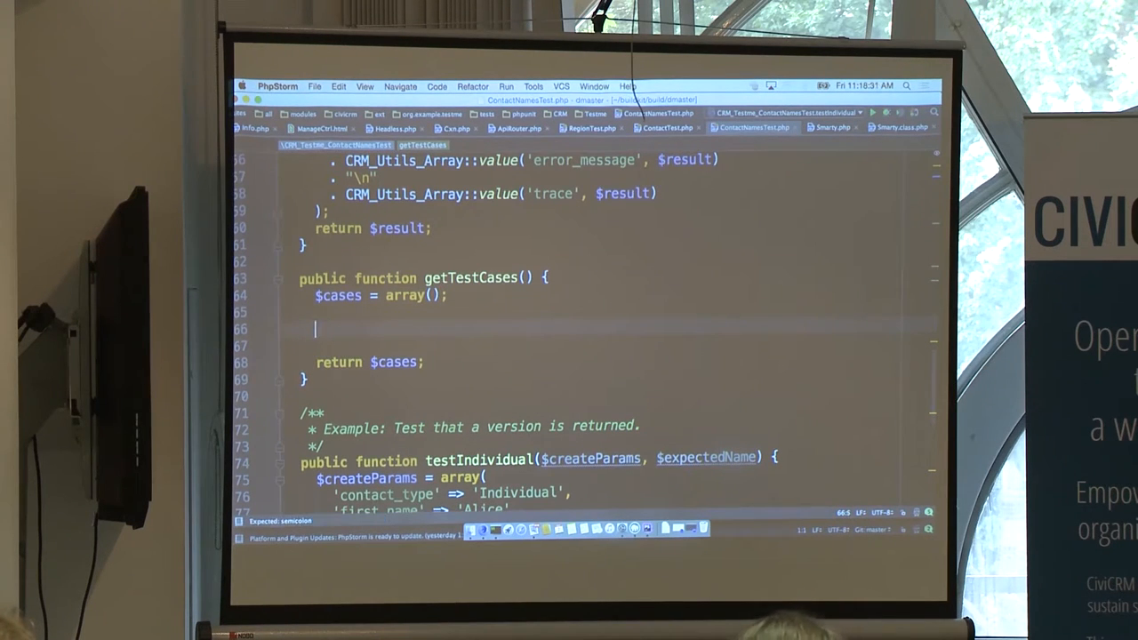
{"action": "type", "text": "$cases"}
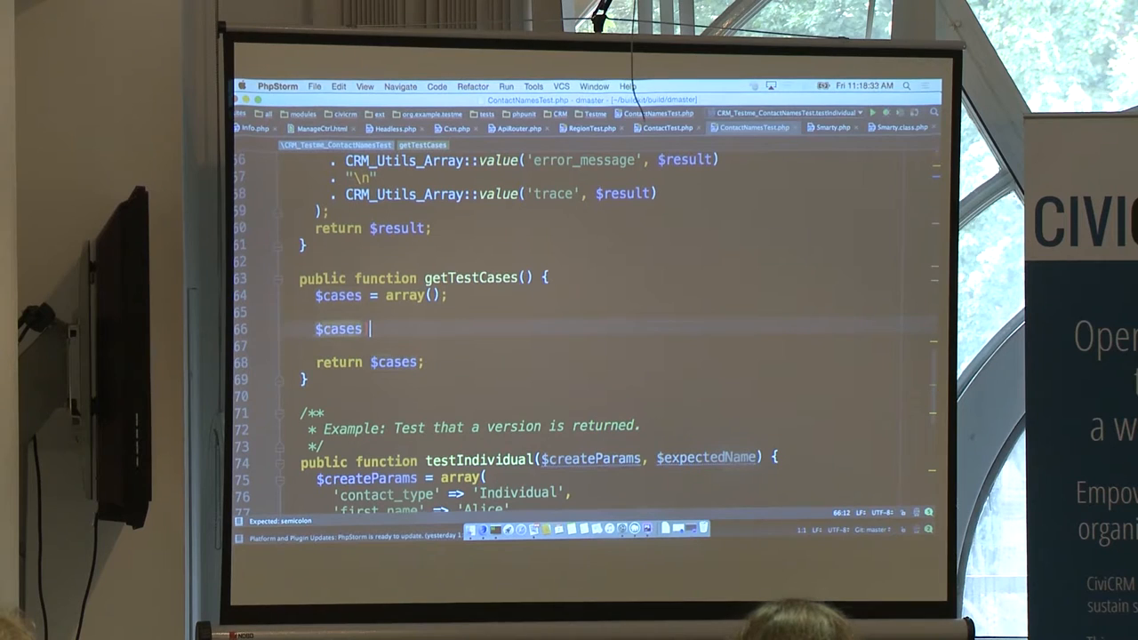
{"action": "type", "text": "[] = array("}
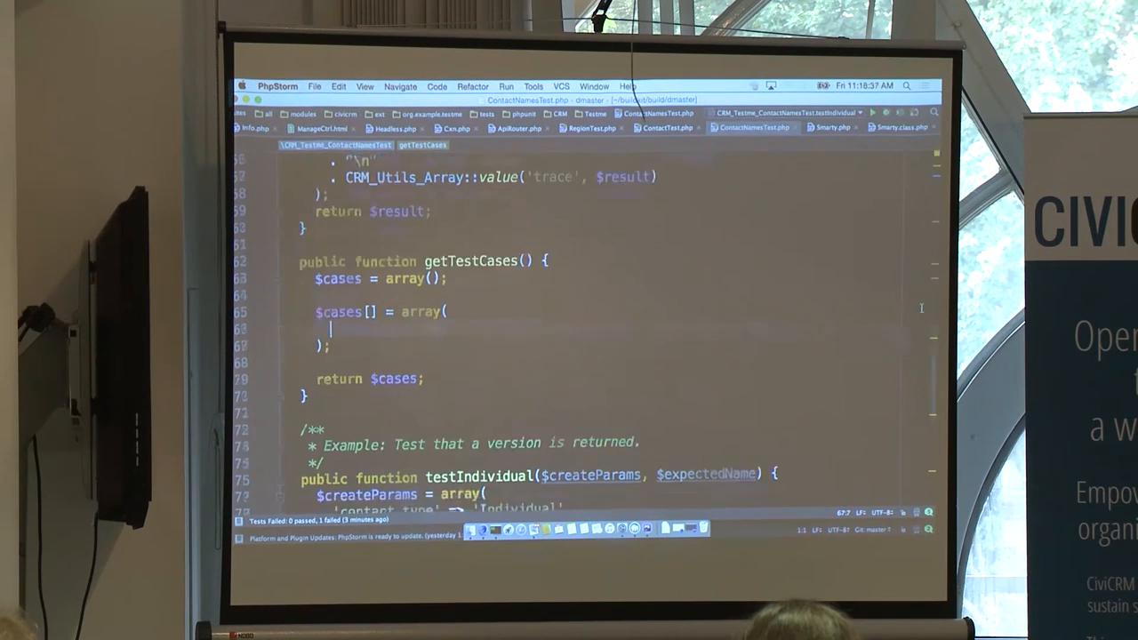
Label the case's values with /* createParams */ and /* expectedName */ comments.
{"action": "scroll", "scroll_direction": "down", "scroll_amount": 3}
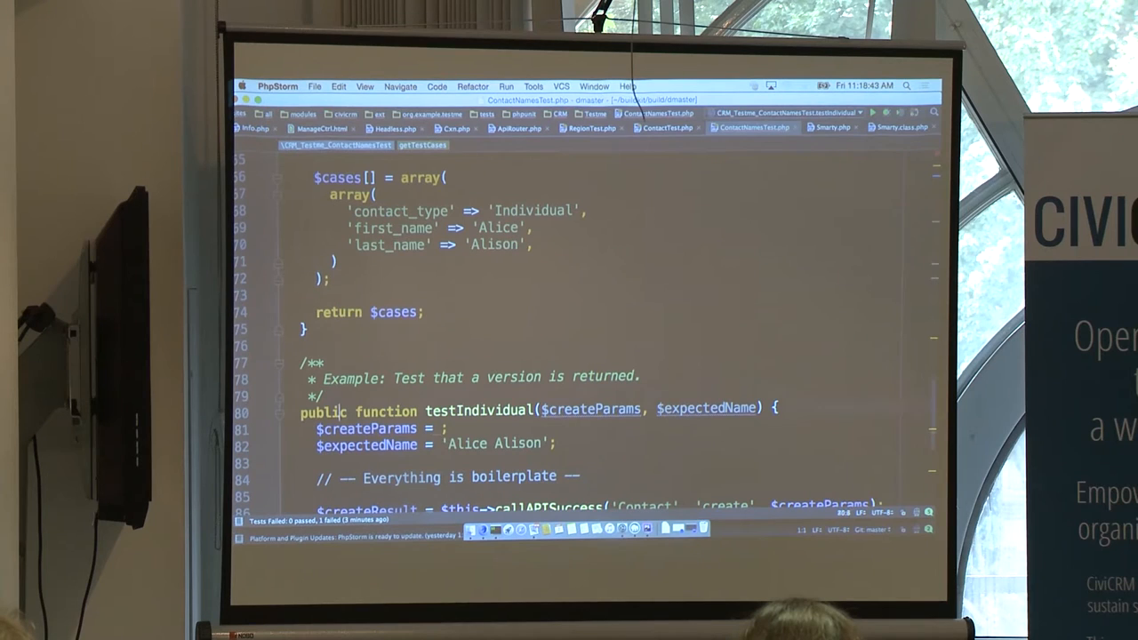
{"action": "double_click", "coordinate": [493, 444]}
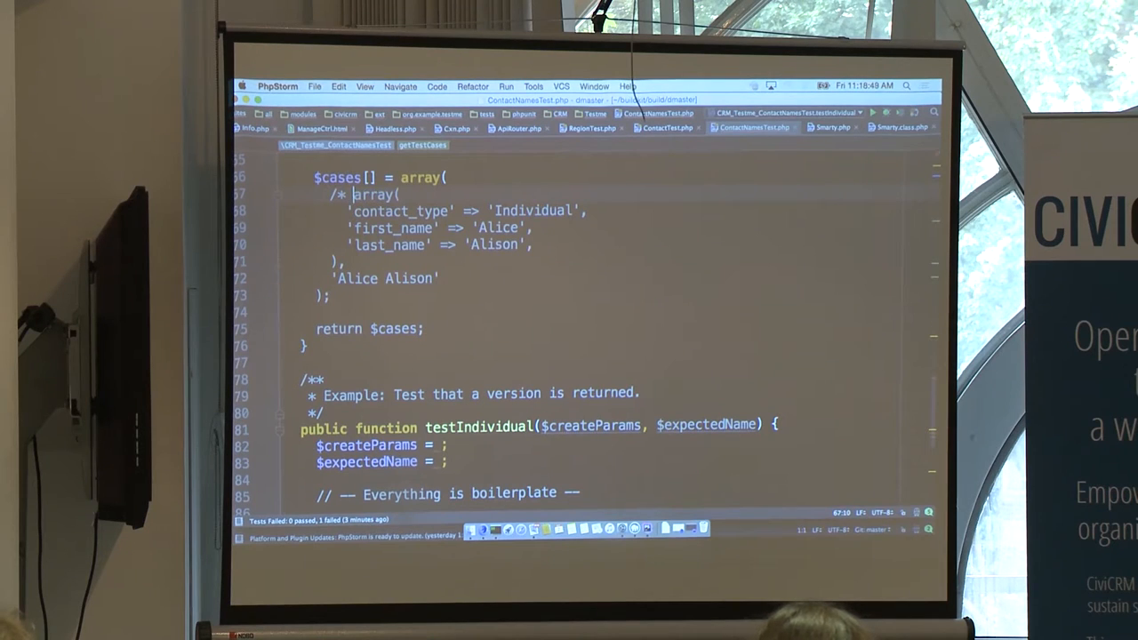
{"action": "type", "text": "createParams*"}
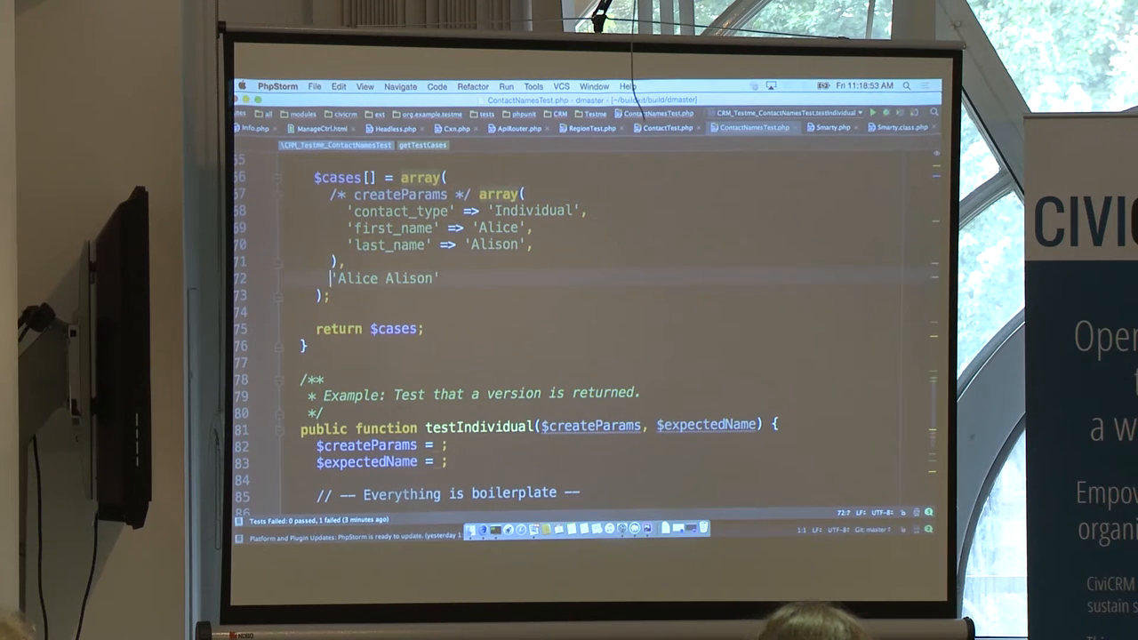
{"action": "type", "text": "/* expectedName */"}
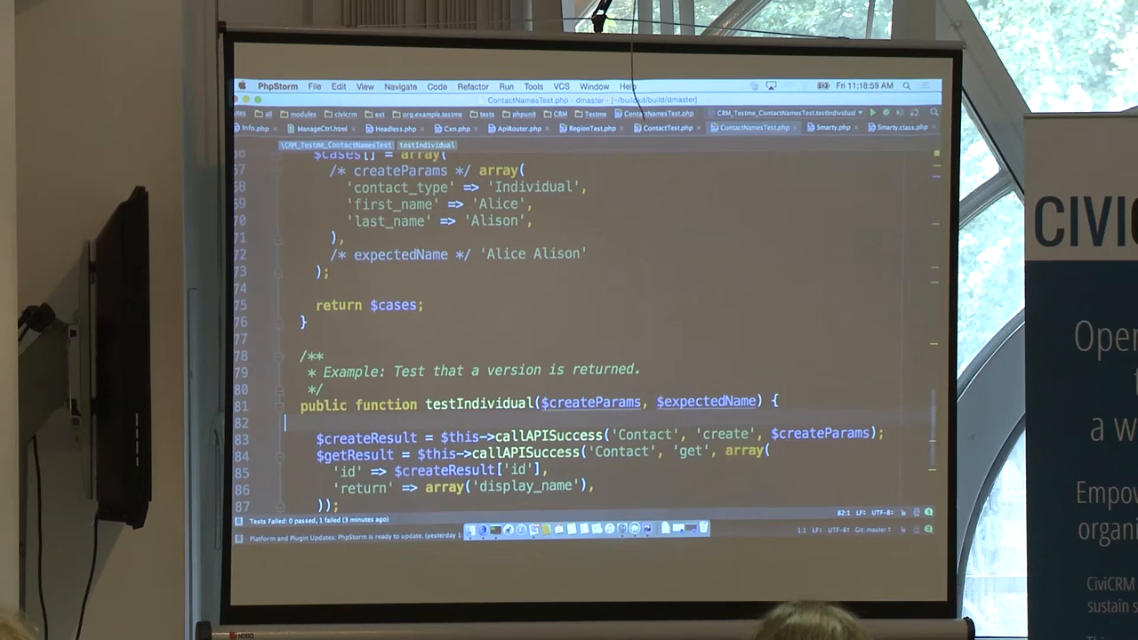
{"action": "scroll", "scroll_direction": "up", "scroll_amount": 3}
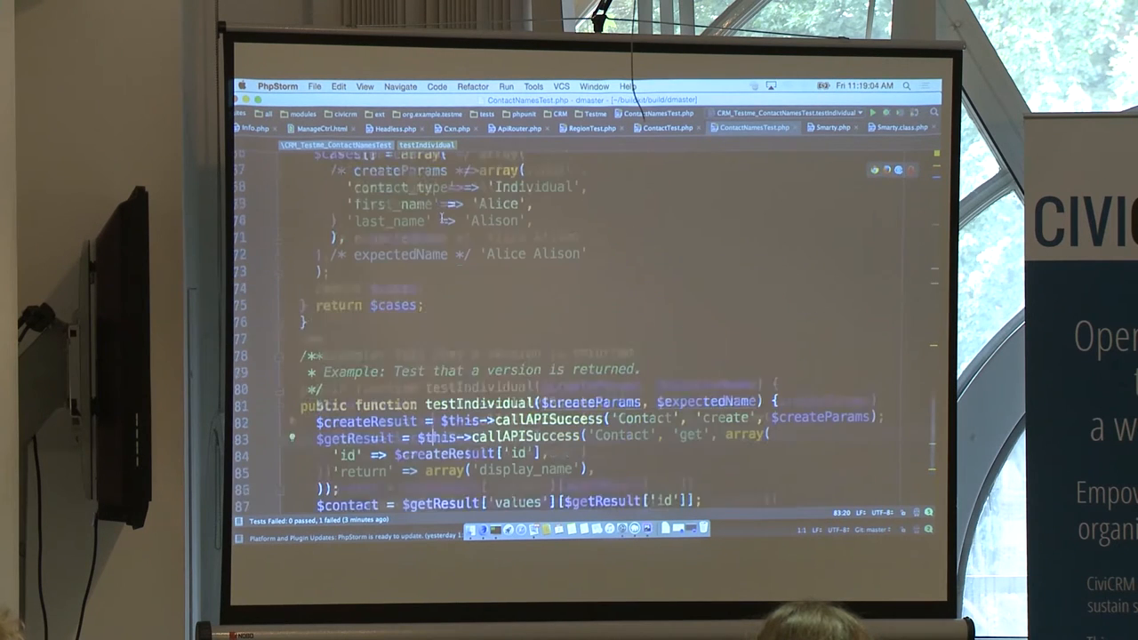
Run testIndividual and inspect the 'Missing argument 1' failure in the Console.
{"action": "left_click", "coordinate": [873, 113]}
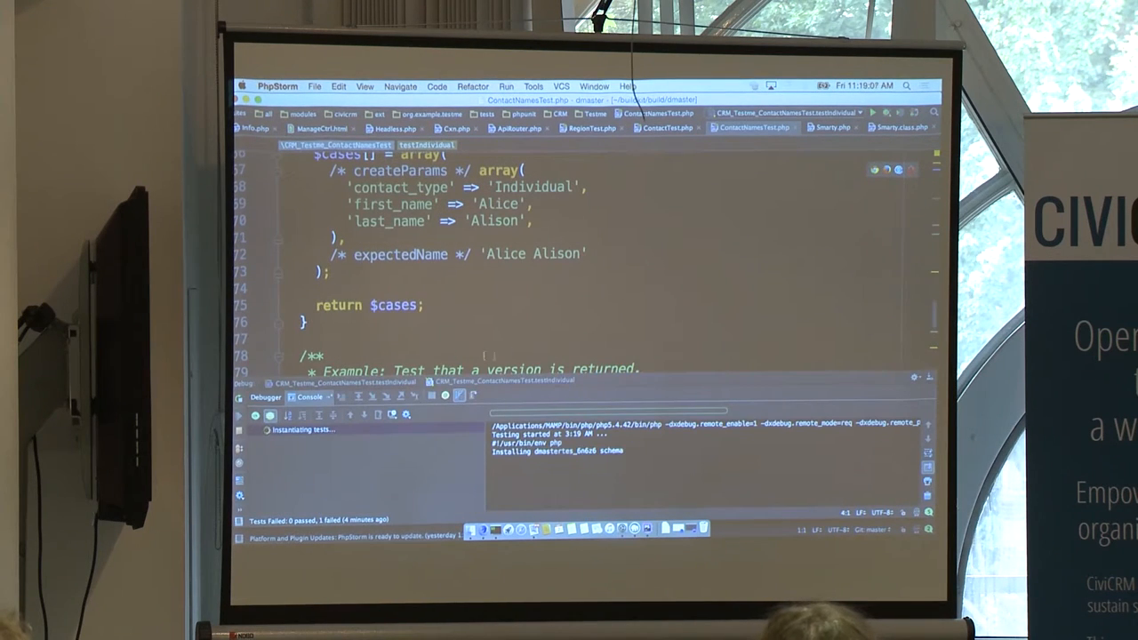
{"action": "scroll", "scroll_direction": "down", "scroll_amount": 3}
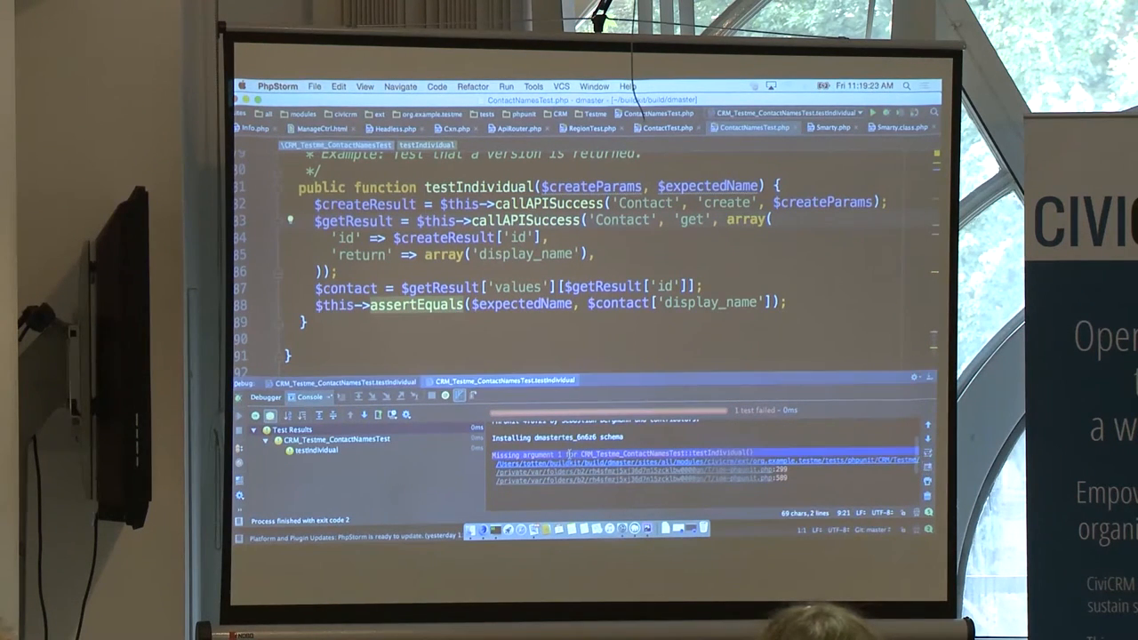
{"action": "scroll", "scroll_direction": "up", "scroll_amount": 3}
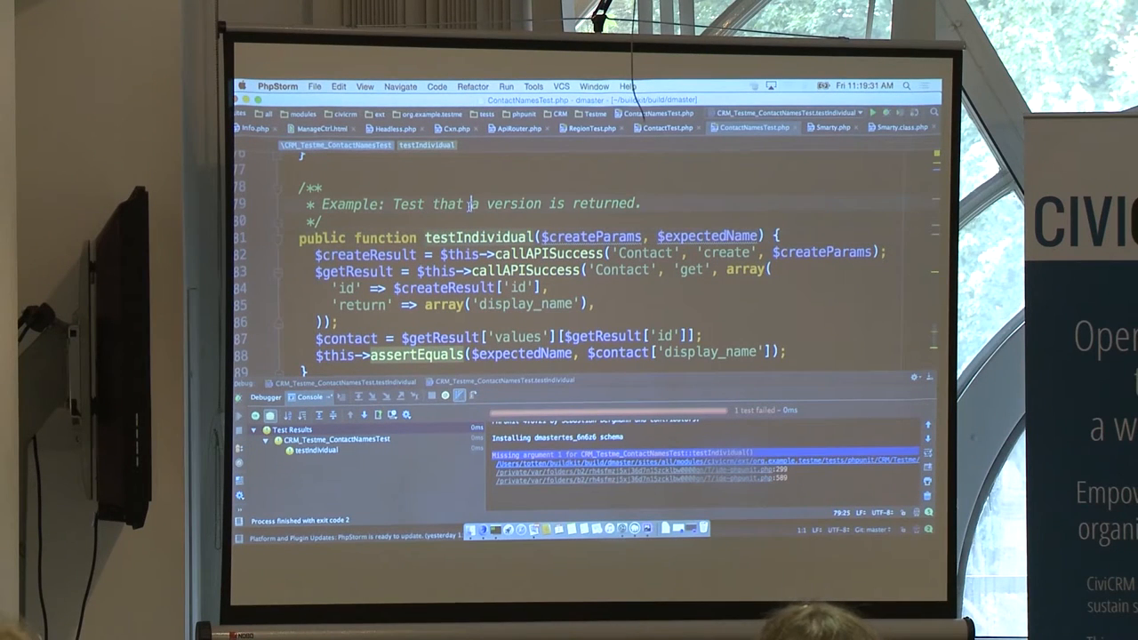
{"action": "type", "text": "@dataProvider getTestCases"}
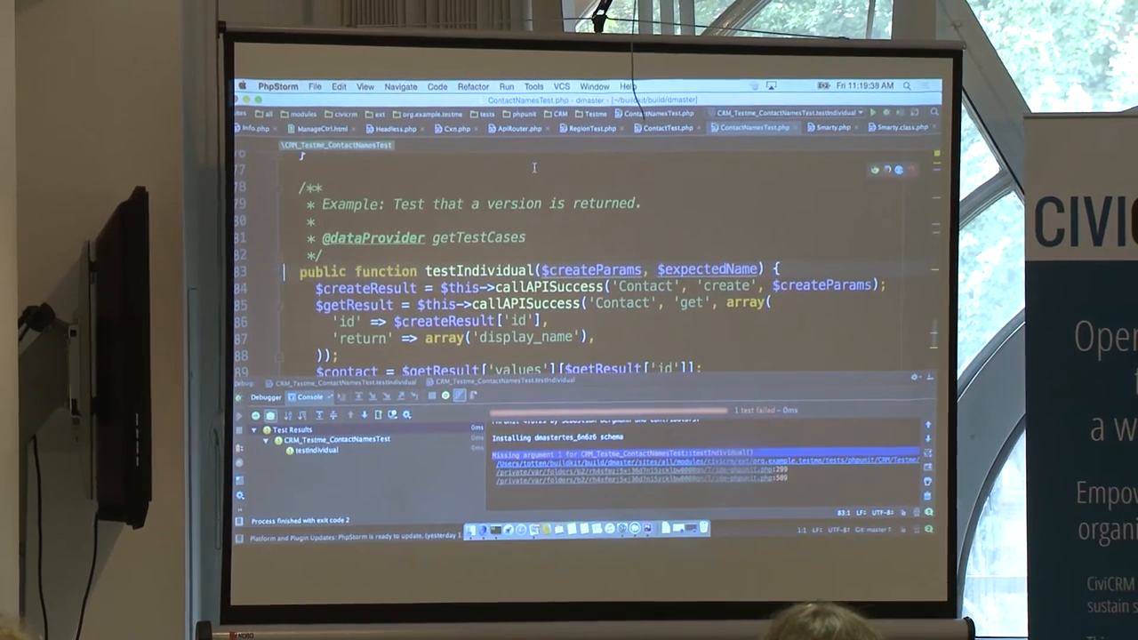
{"action": "left_click", "coordinate": [873, 112]}
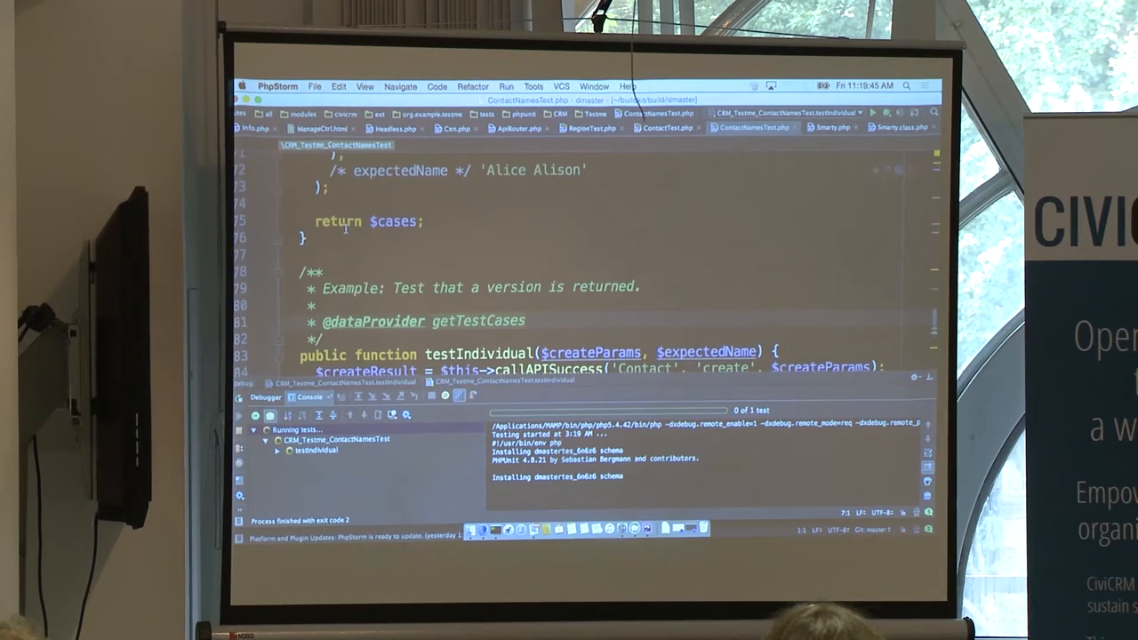
{"action": "scroll", "scroll_direction": "down", "scroll_amount": 3}
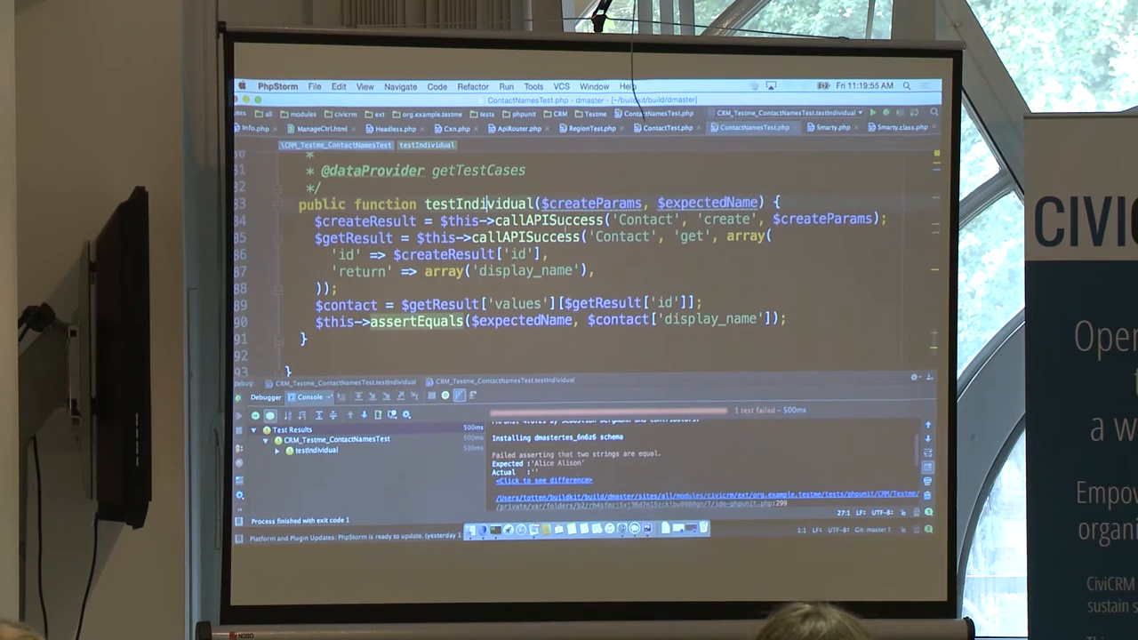
{"action": "scroll", "scroll_direction": "up", "scroll_amount": 3}
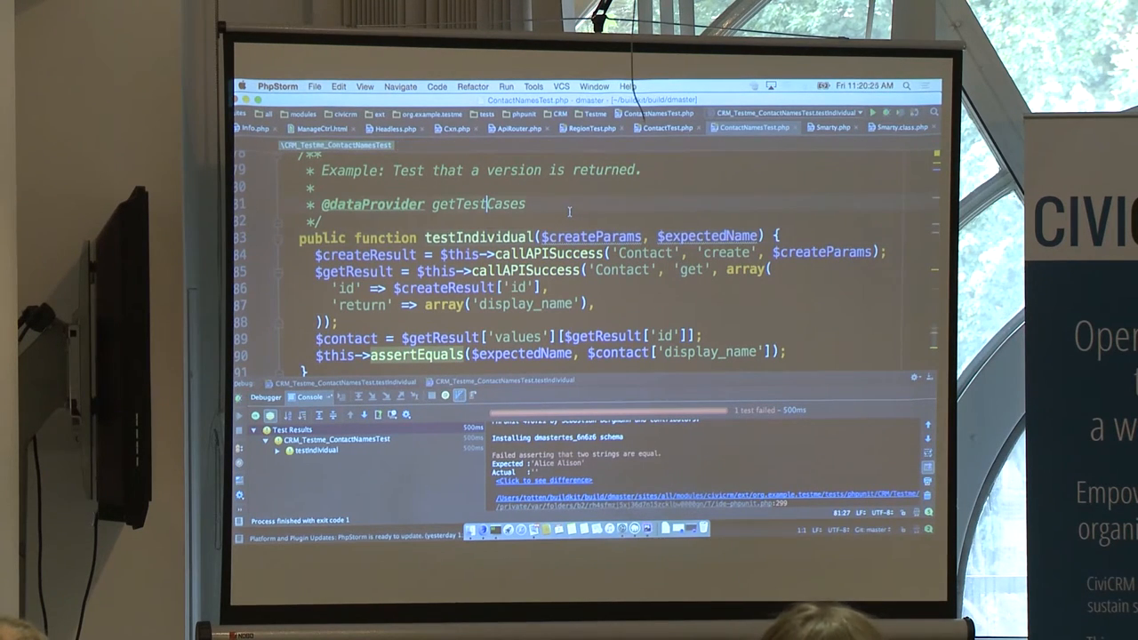
Write a testAll foreach over getTestCases calling theTestHelper($case[0], $case[1]).
{"action": "scroll", "scroll_direction": "up", "scroll_amount": 3}
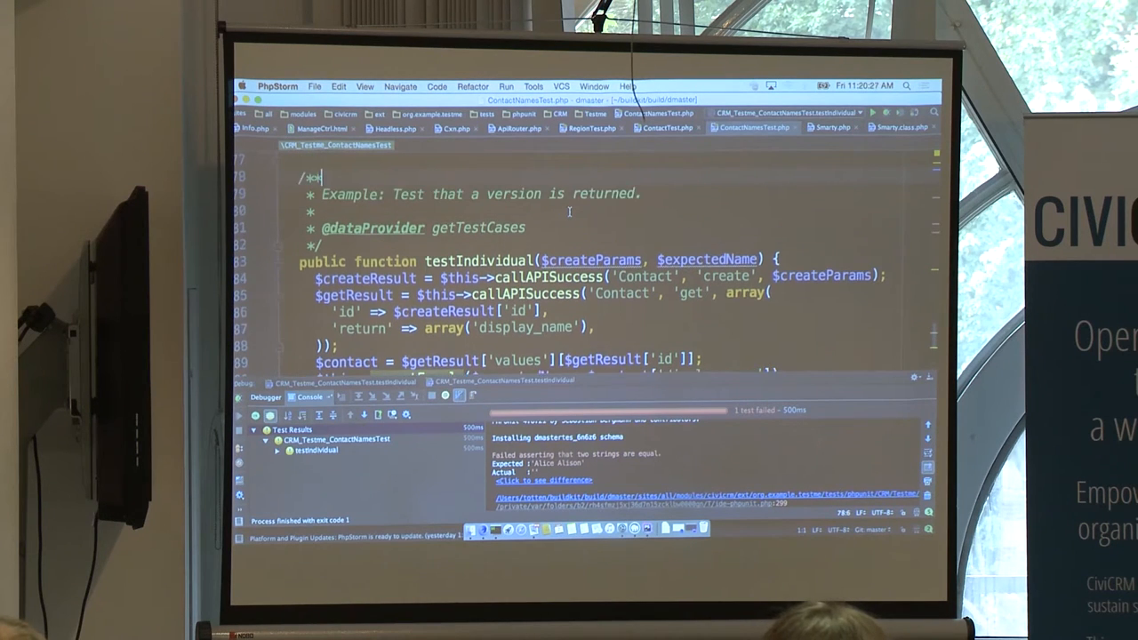
{"action": "scroll", "scroll_direction": "up", "scroll_amount": 3}
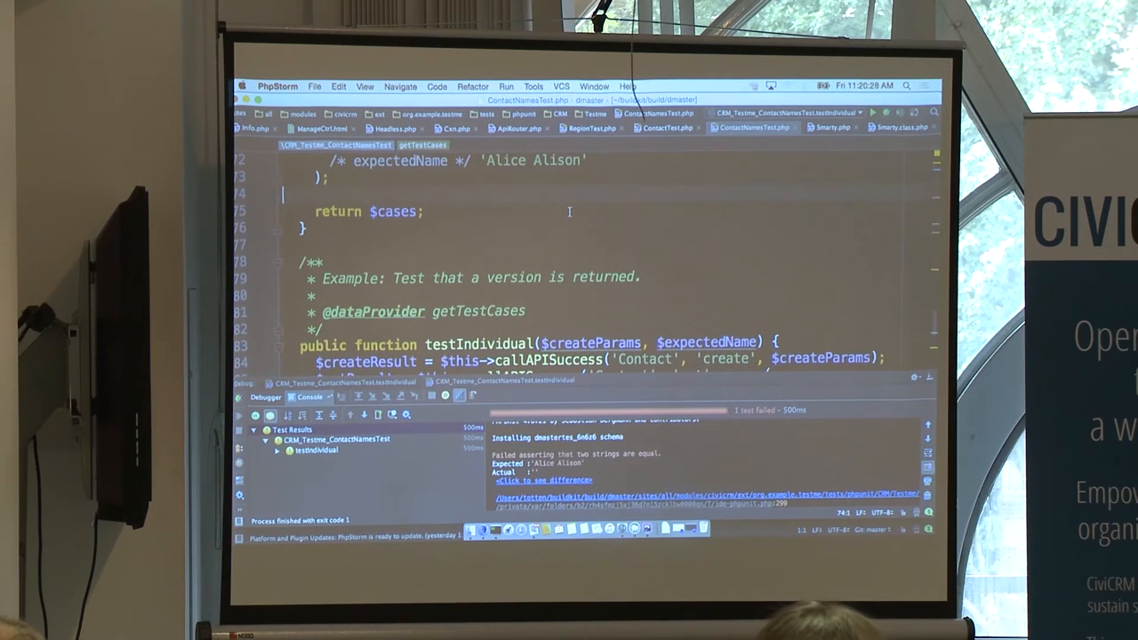
{"action": "scroll", "scroll_direction": "up", "scroll_amount": 3}
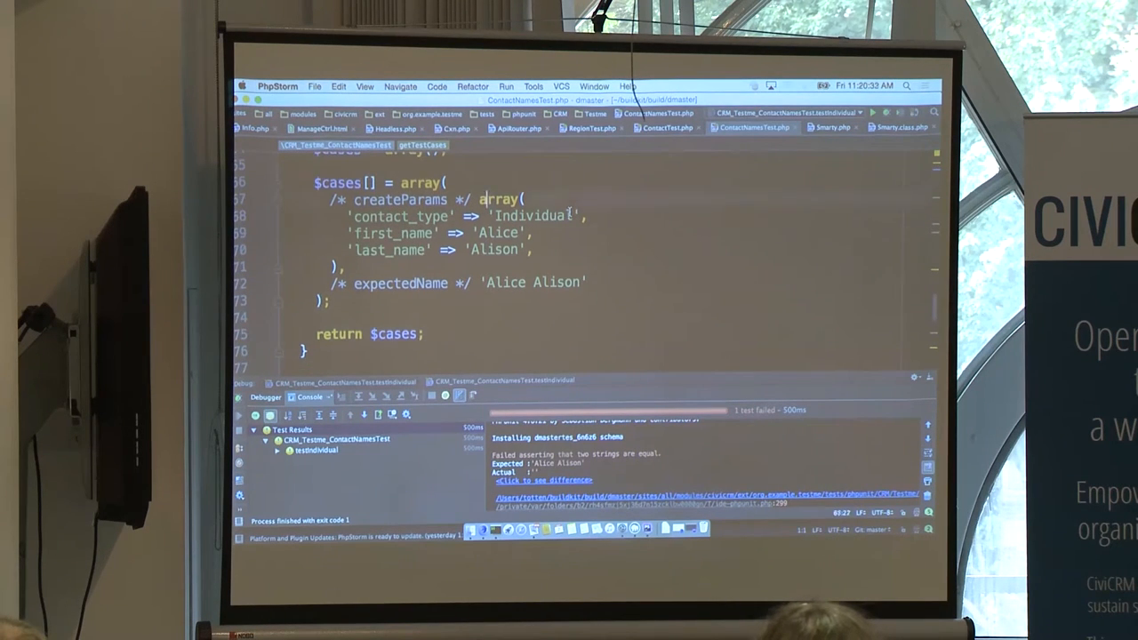
{"action": "scroll", "scroll_direction": "up", "scroll_amount": 3}
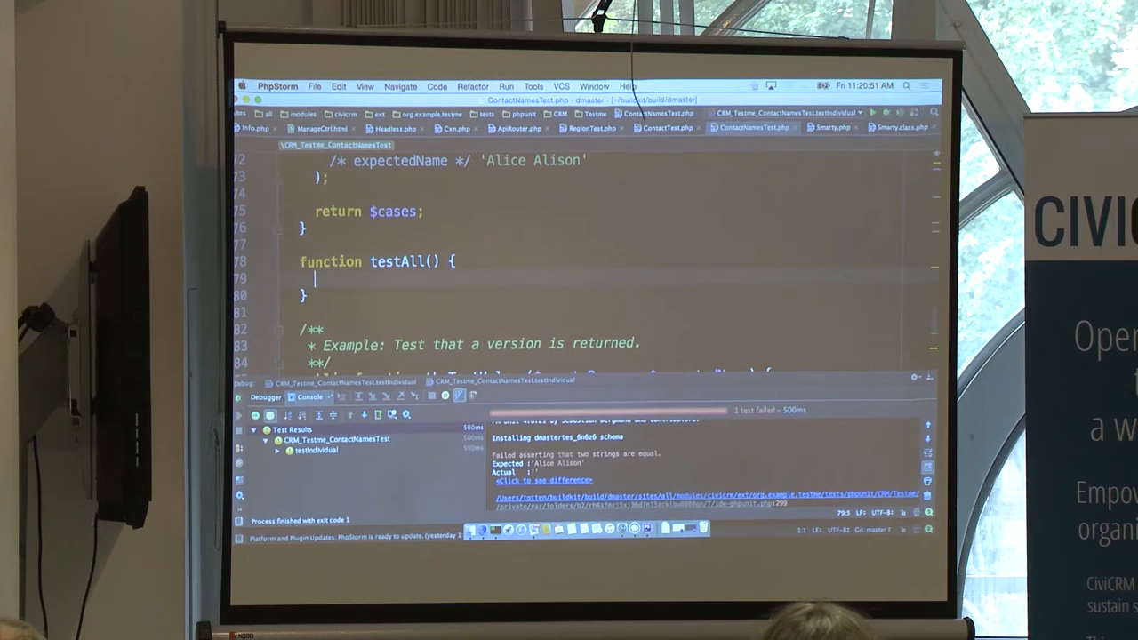
{"action": "type", "text": "foreach ($this->g"}
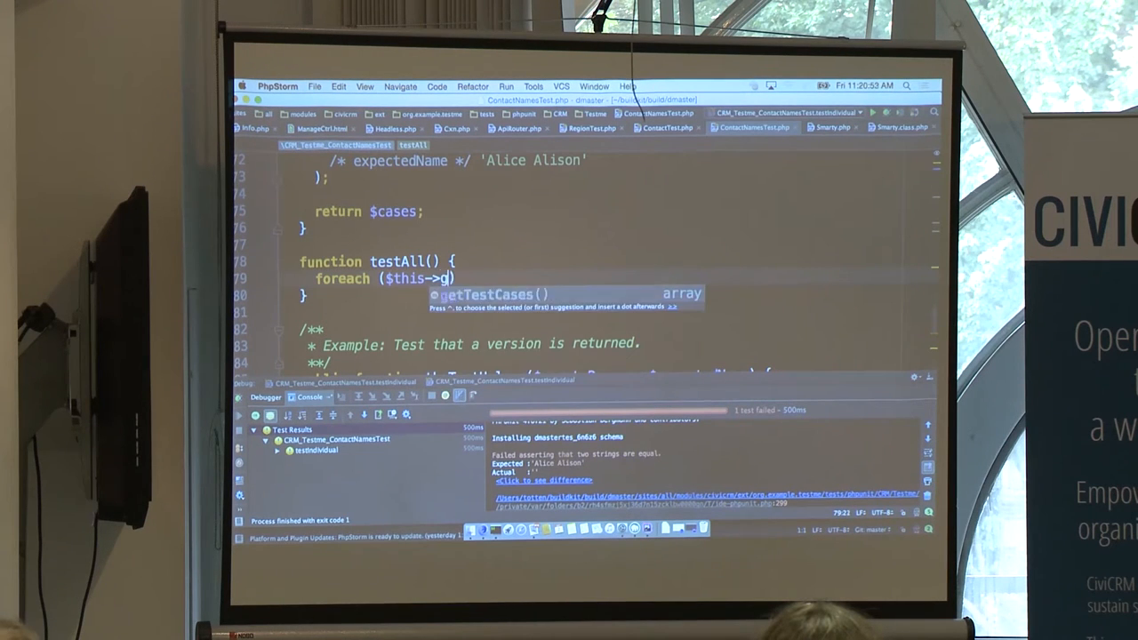
{"action": "type", "text": "getTestCases() as $case"}
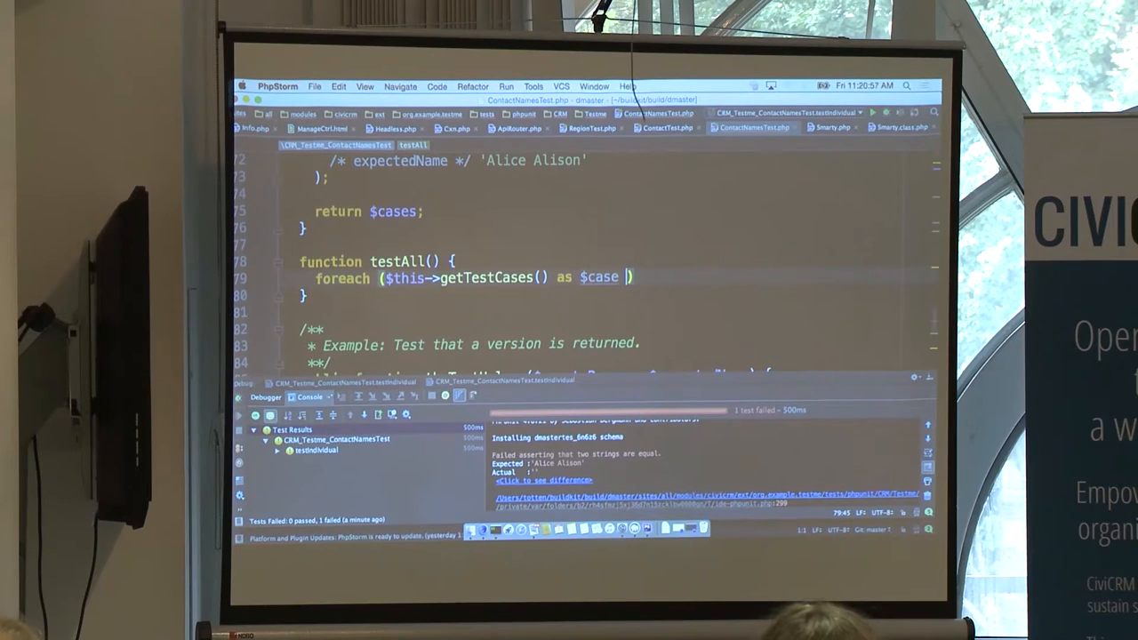
{"action": "type", "text": "$this->theTestHelper("}
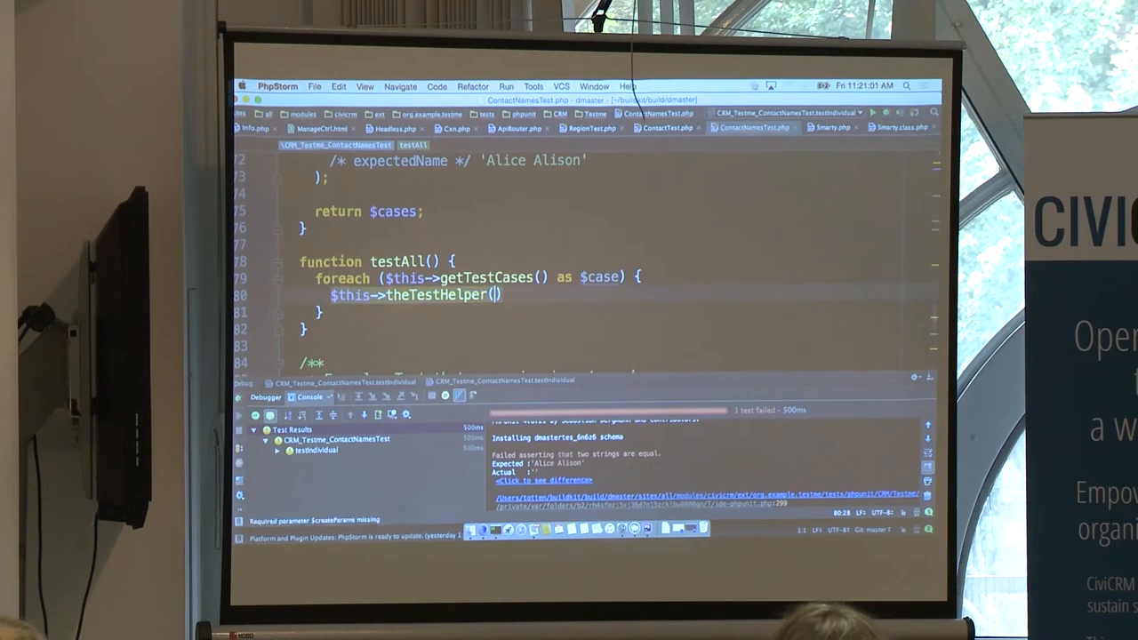
{"action": "type", "text": "$case[0], $case[1"}
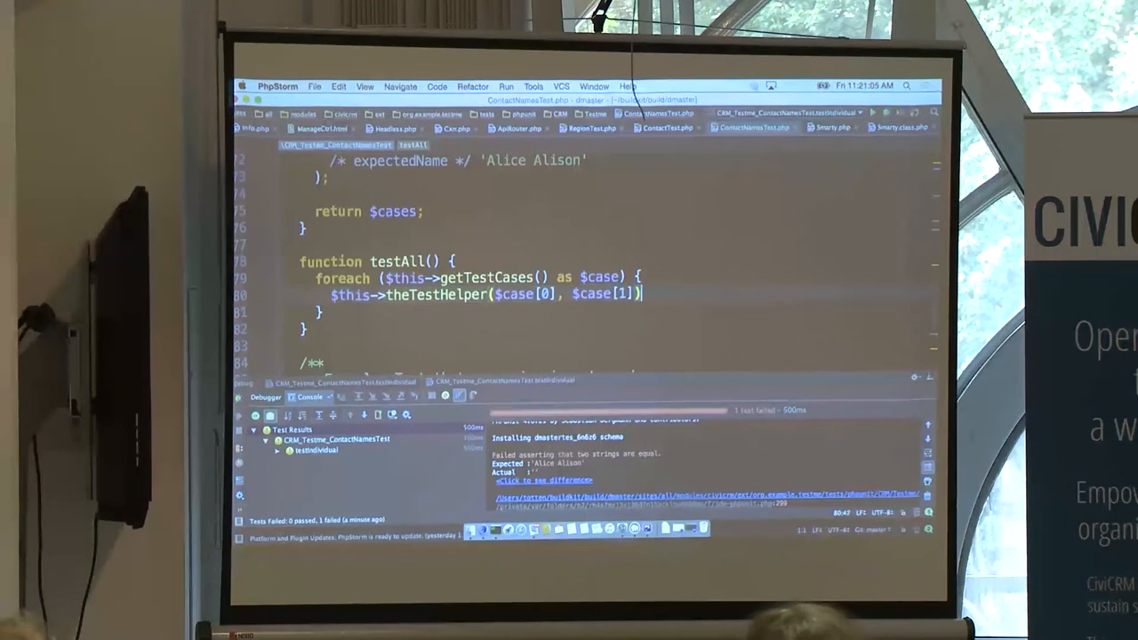
{"action": "type", "text": ";"}
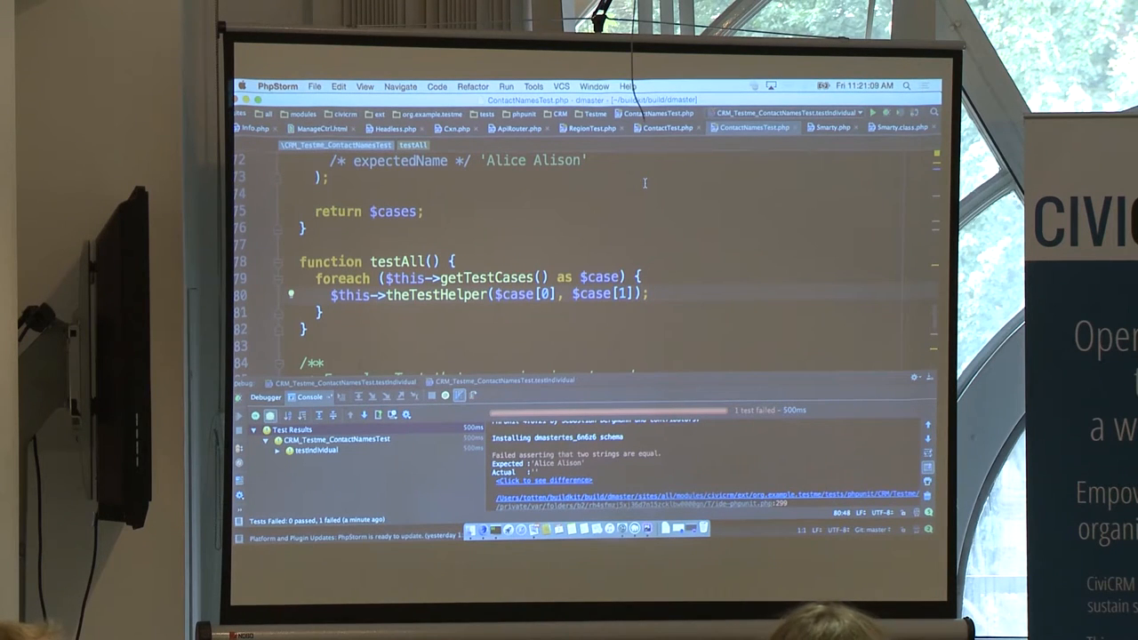
{"action": "scroll", "scroll_direction": "down", "scroll_amount": 3}
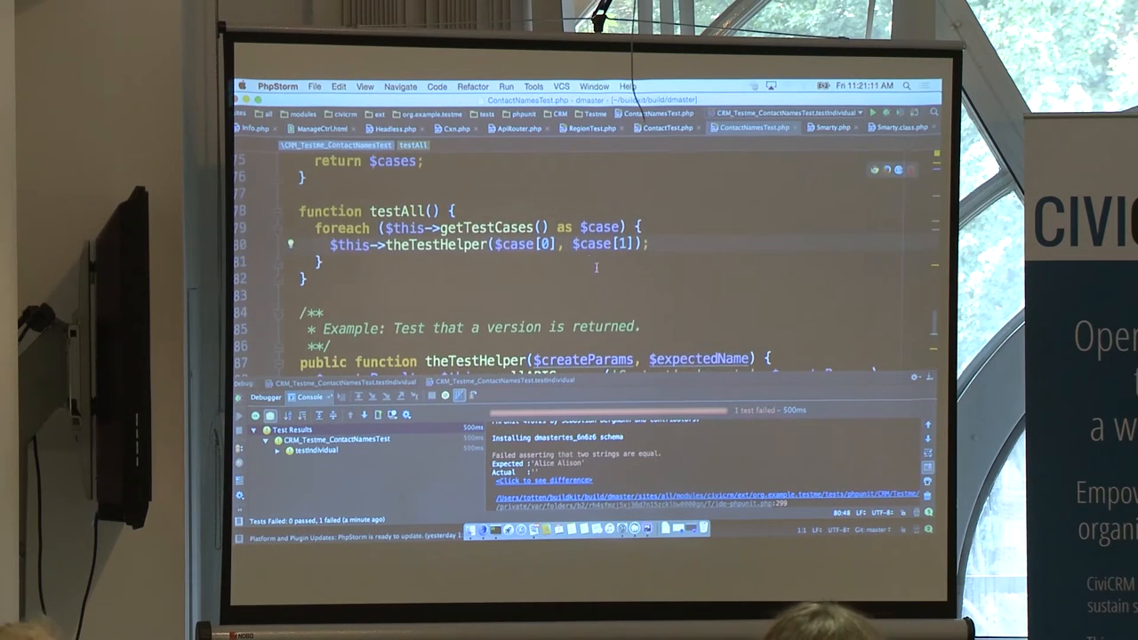
{"action": "scroll", "scroll_direction": "up", "scroll_amount": 3}
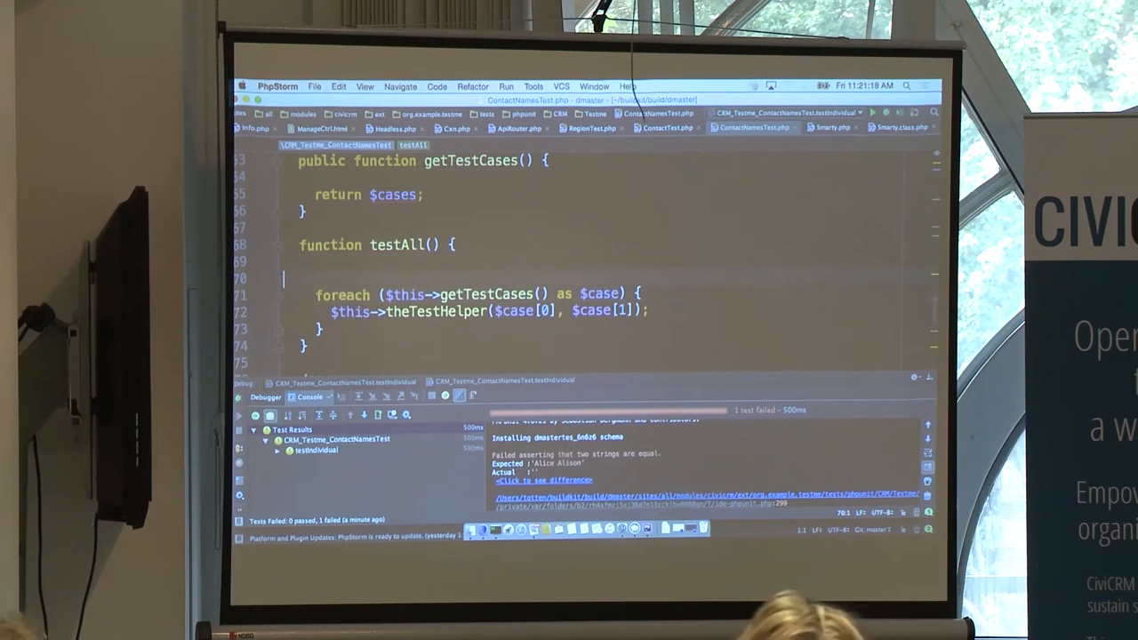
{"action": "scroll", "scroll_direction": "down", "scroll_amount": 3}
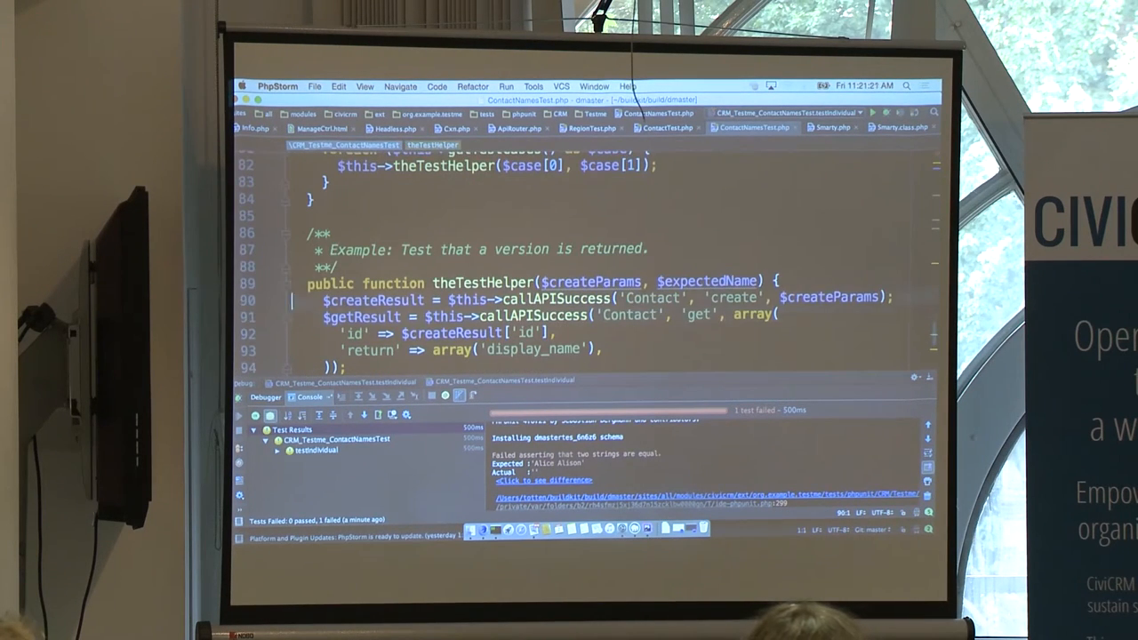
{"action": "scroll", "scroll_direction": "up", "scroll_amount": 3}
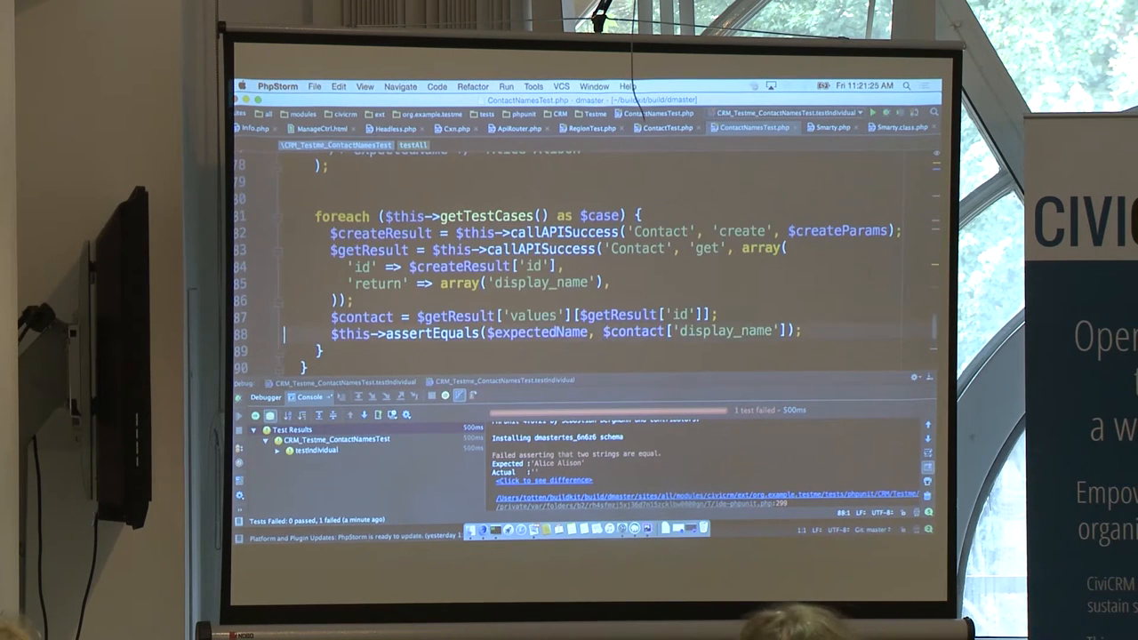
{"action": "scroll", "scroll_direction": "up", "scroll_amount": 3}
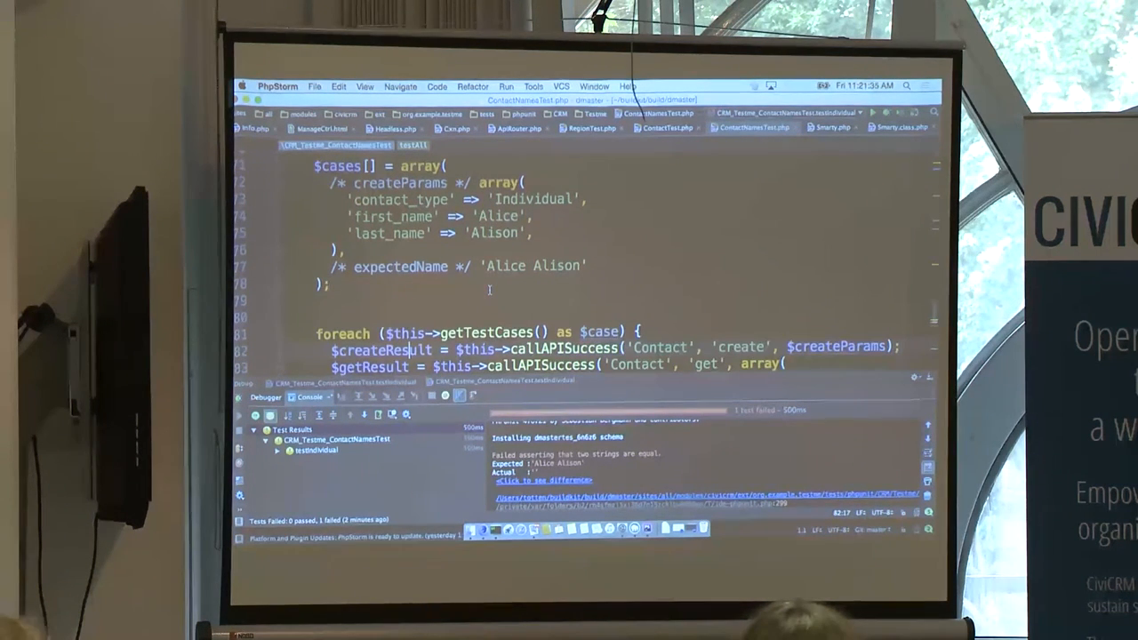
{"action": "scroll", "scroll_direction": "down", "scroll_amount": 3}
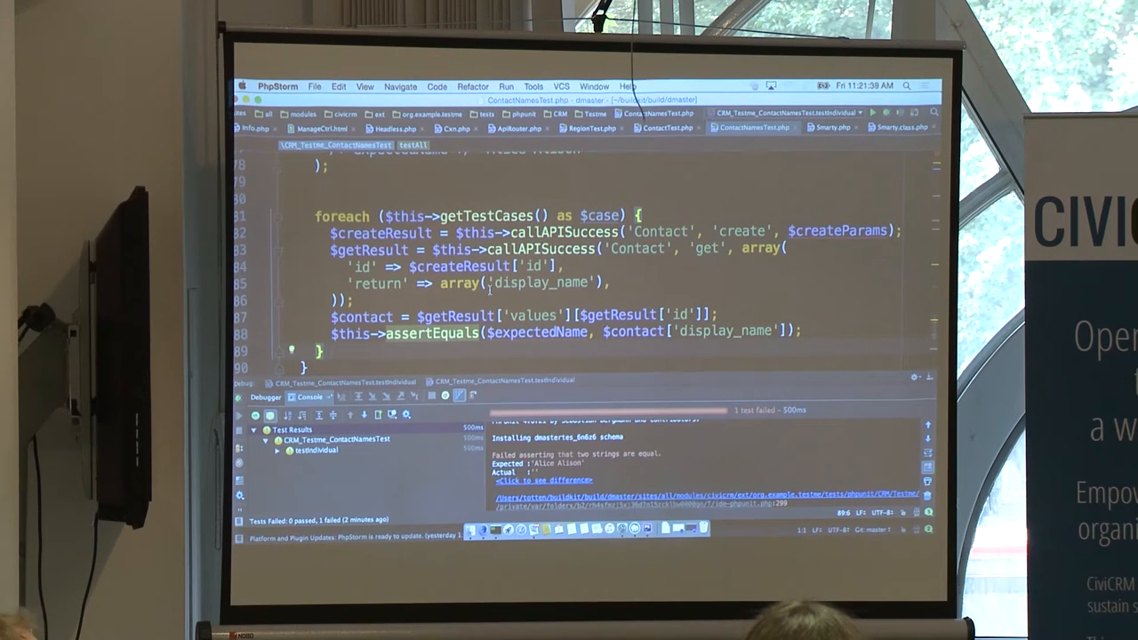
{"action": "scroll", "scroll_direction": "down", "scroll_amount": 3}
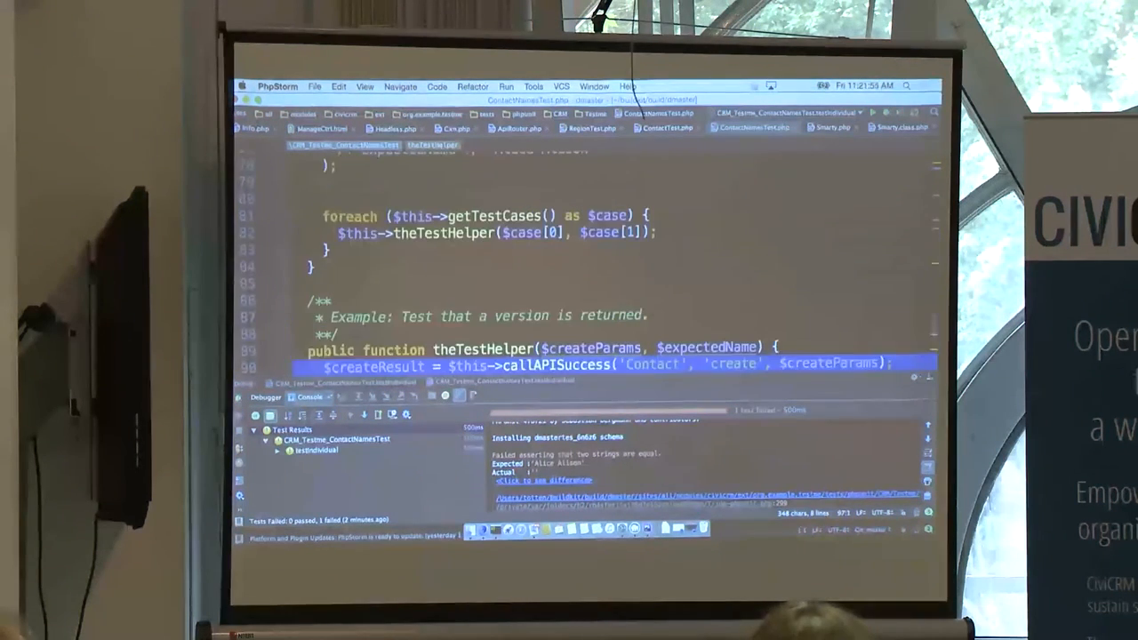
{"action": "scroll", "scroll_direction": "up", "scroll_amount": 3}
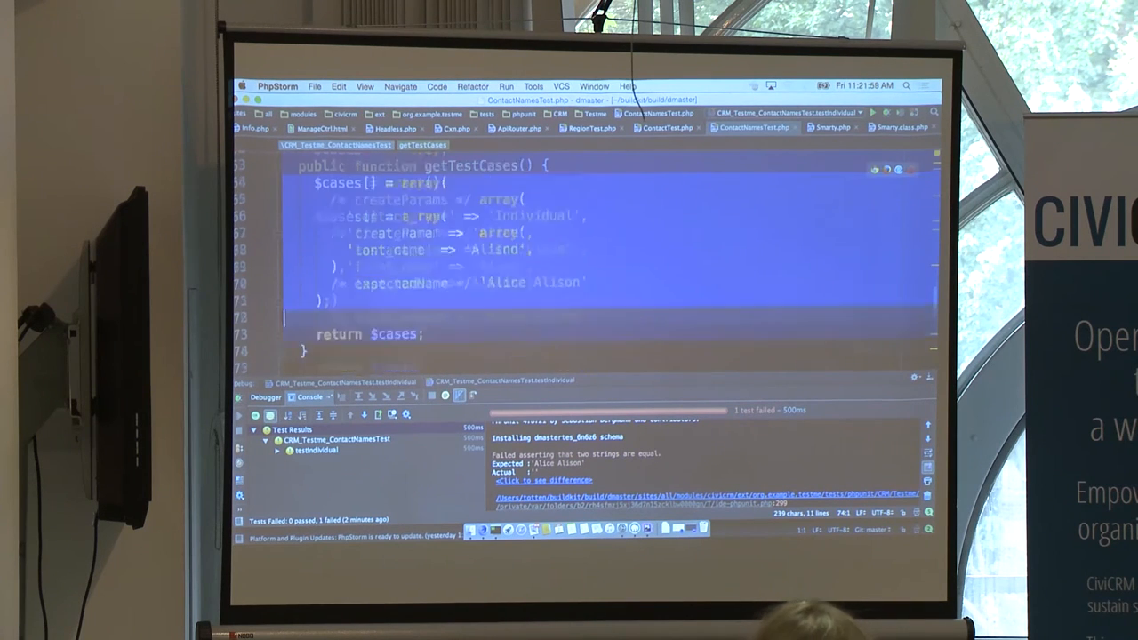
{"action": "scroll", "scroll_direction": "down", "scroll_amount": 3}
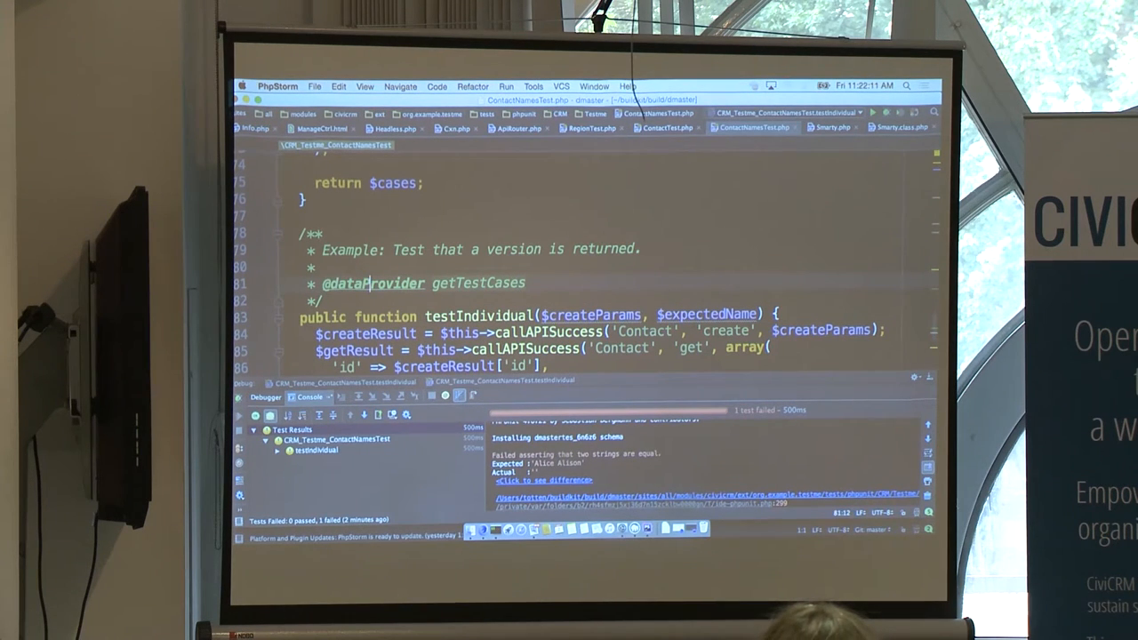
{"action": "double_click", "coordinate": [480, 282]}
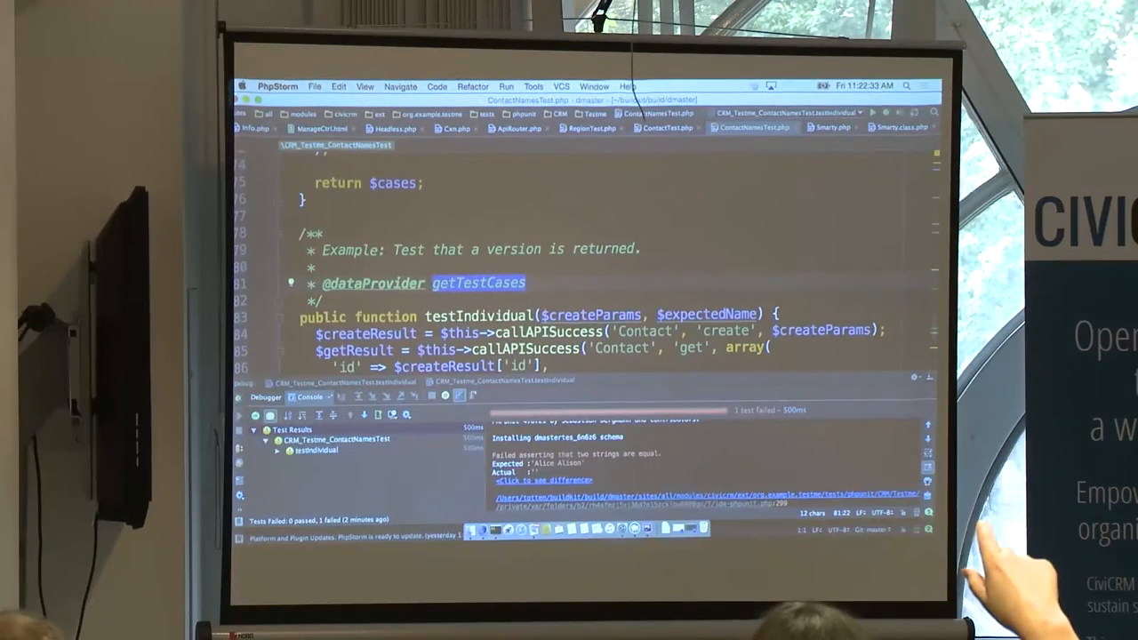
{"action": "scroll", "scroll_direction": "up", "scroll_amount": 3}
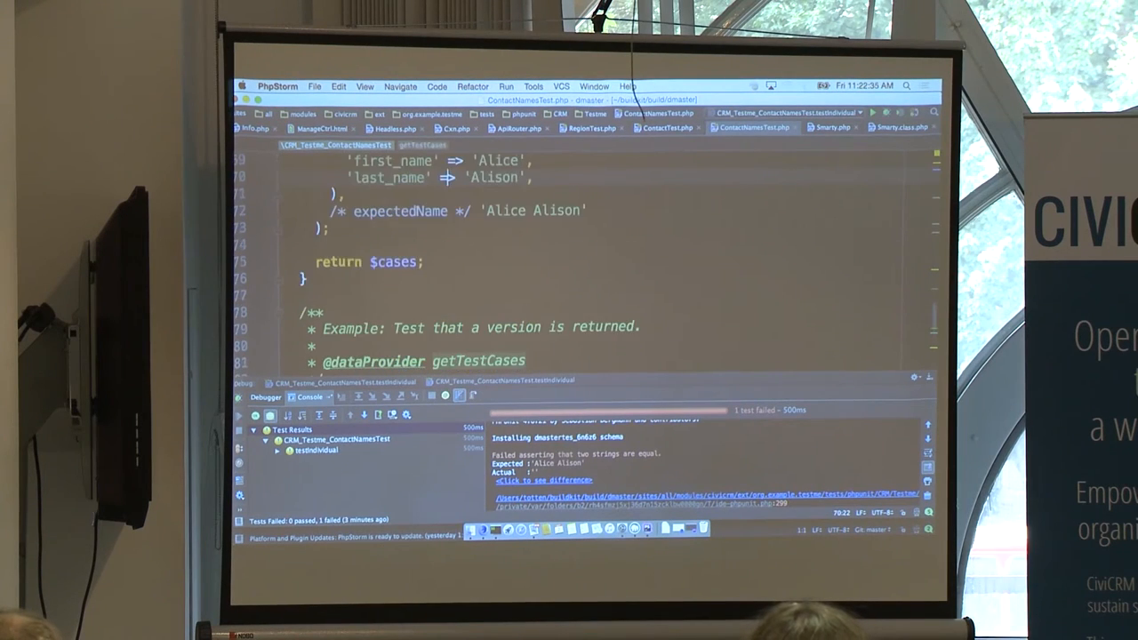
{"action": "scroll", "scroll_direction": "up", "scroll_amount": 3}
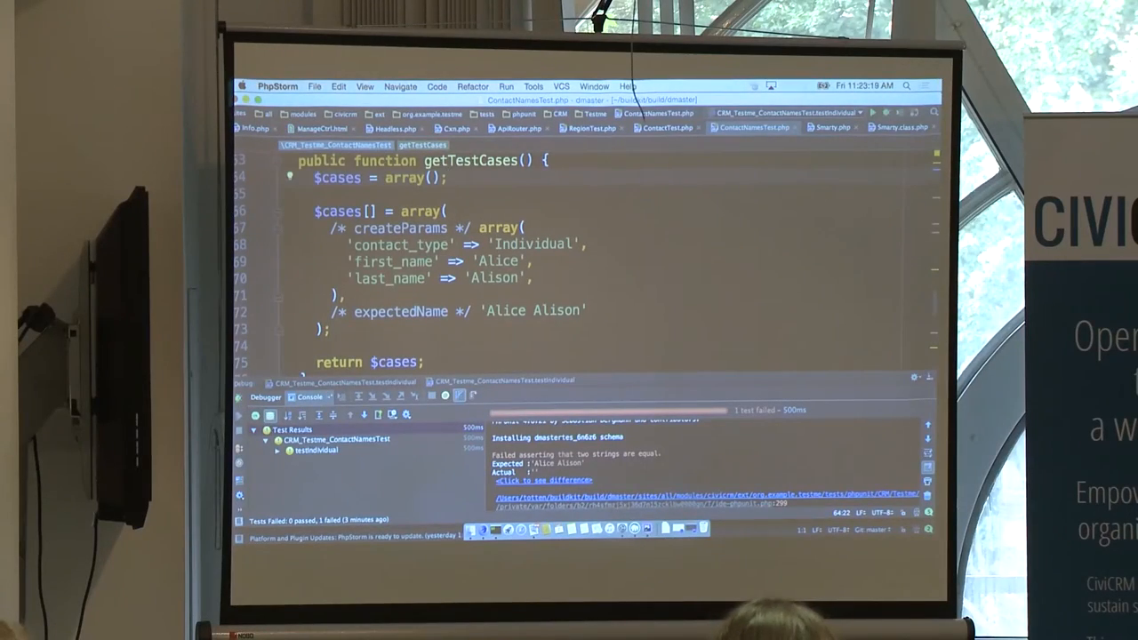
Open SyntaxConformanceTest.php and look over the api_v3_SyntaxConformanceTest class.
{"action": "scroll", "scroll_direction": "down", "scroll_amount": 3}
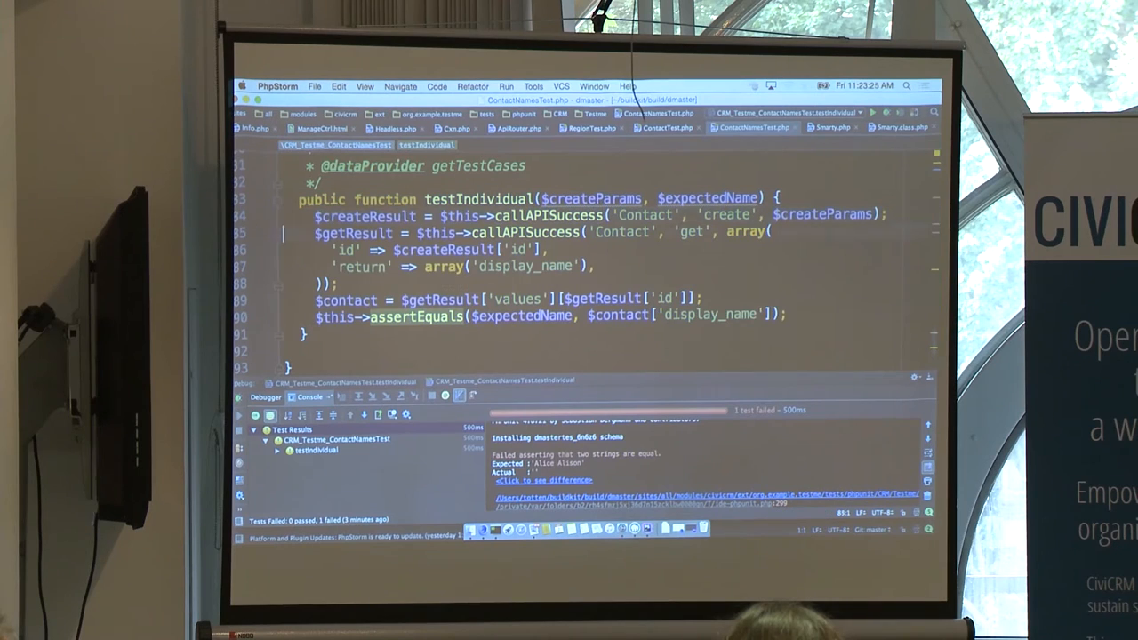
{"action": "scroll", "scroll_direction": "down", "scroll_amount": 3}
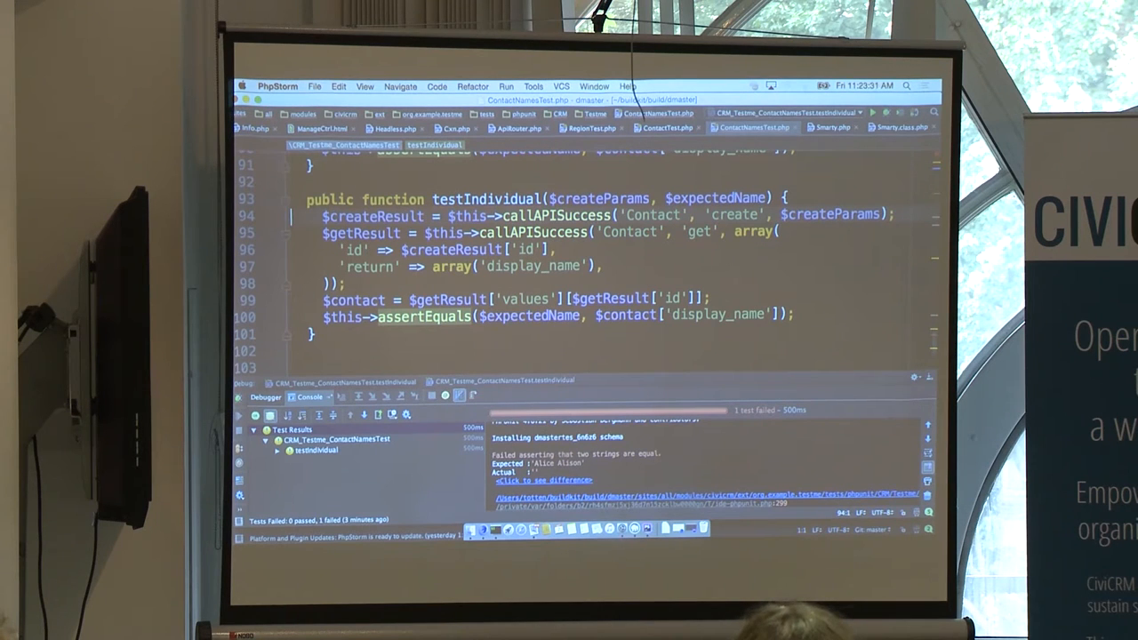
{"action": "left_click_drag", "start_coordinate": [320, 198], "coordinate": [799, 333]}
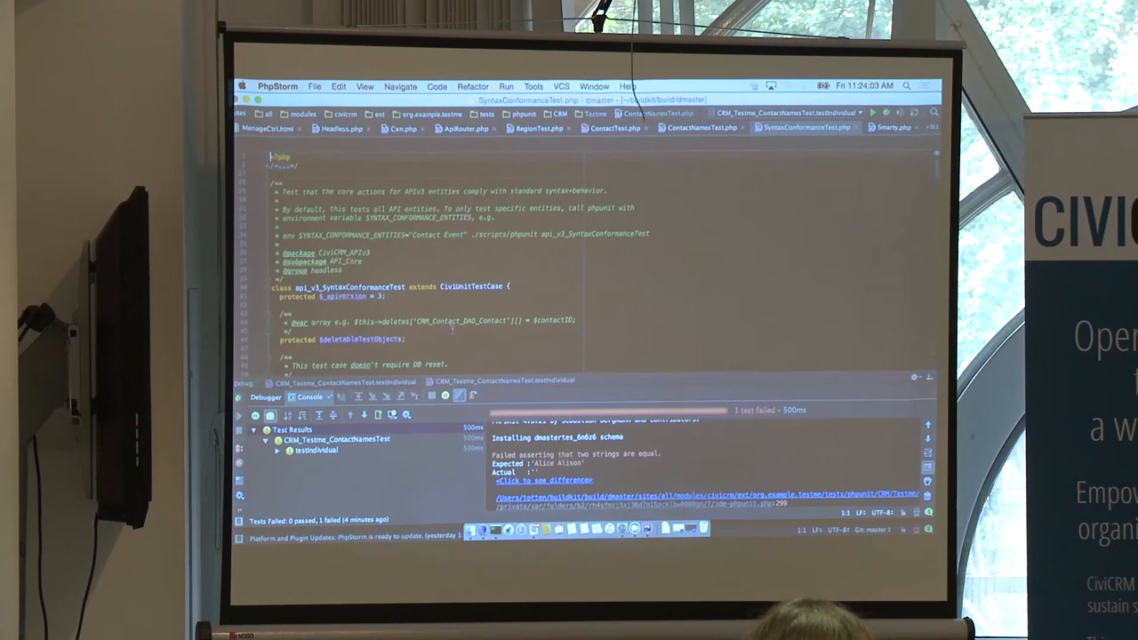
Scroll SyntaxConformanceTest.php down to setUp and its toBeImplemented entity lists.
{"action": "scroll", "scroll_direction": "down", "scroll_amount": 3}
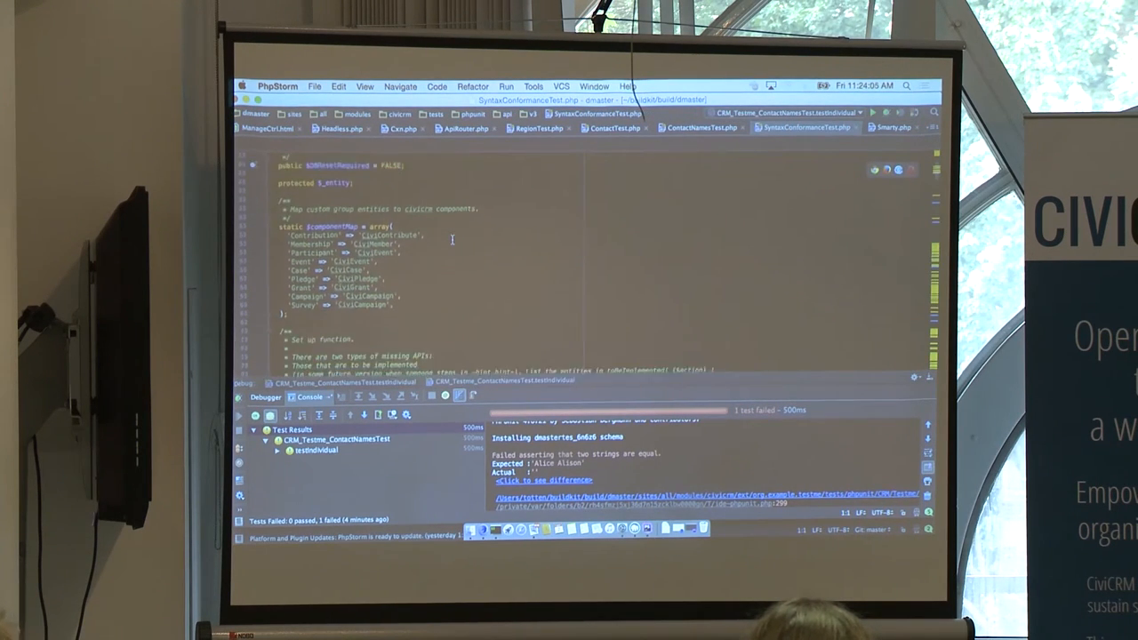
{"action": "scroll", "scroll_direction": "down", "scroll_amount": 3}
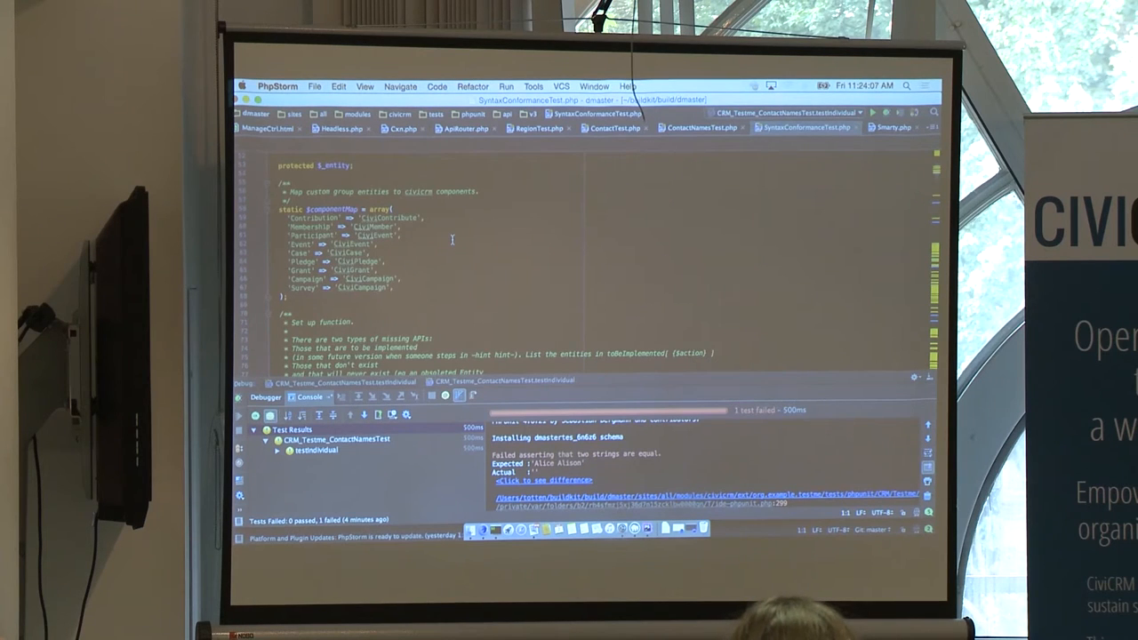
{"action": "scroll", "scroll_direction": "down", "scroll_amount": 3}
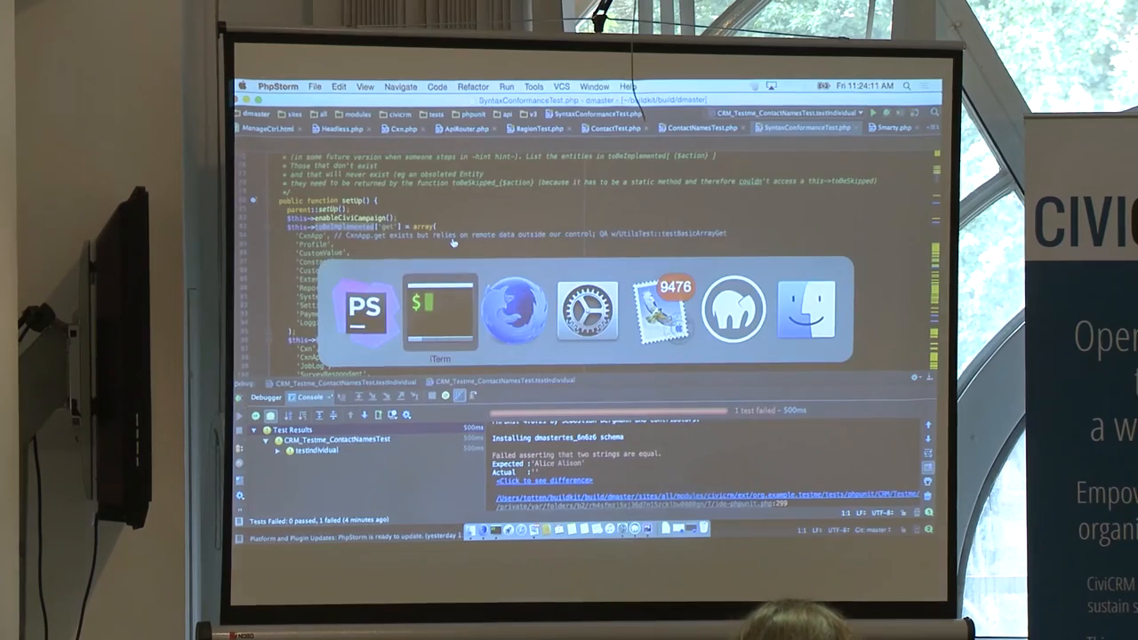
In joe, draft a civicrm_api call for Contact, Group or Event with 'get' and id 1.
{"action": "left_click", "coordinate": [440, 315]}
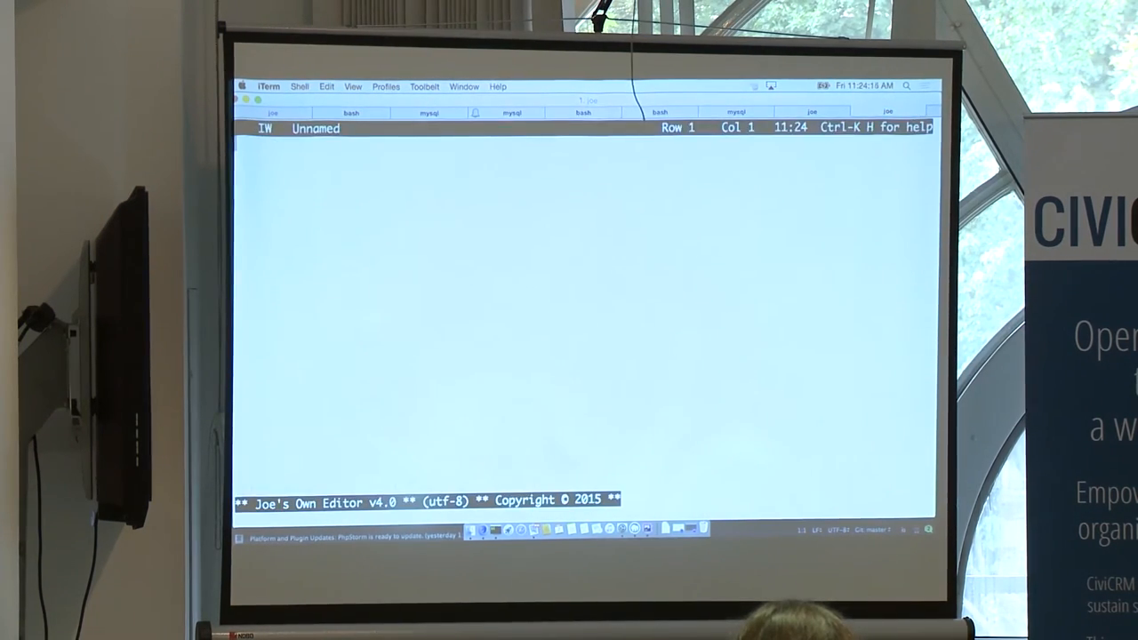
{"action": "type", "text": "civicrm_api"}
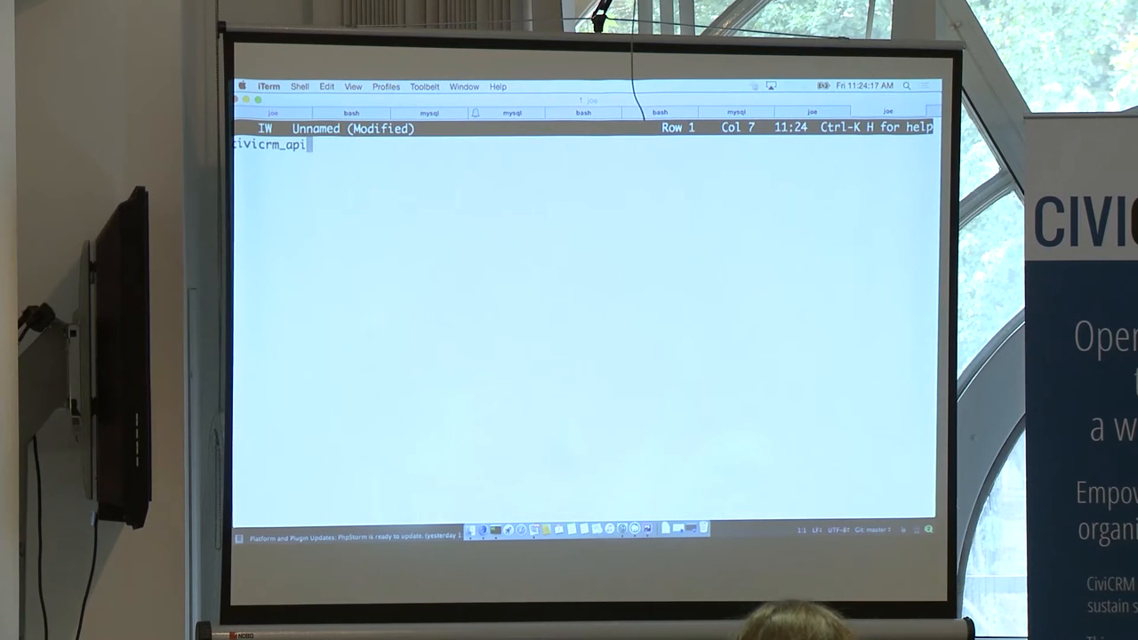
{"action": "type", "text": "('"}
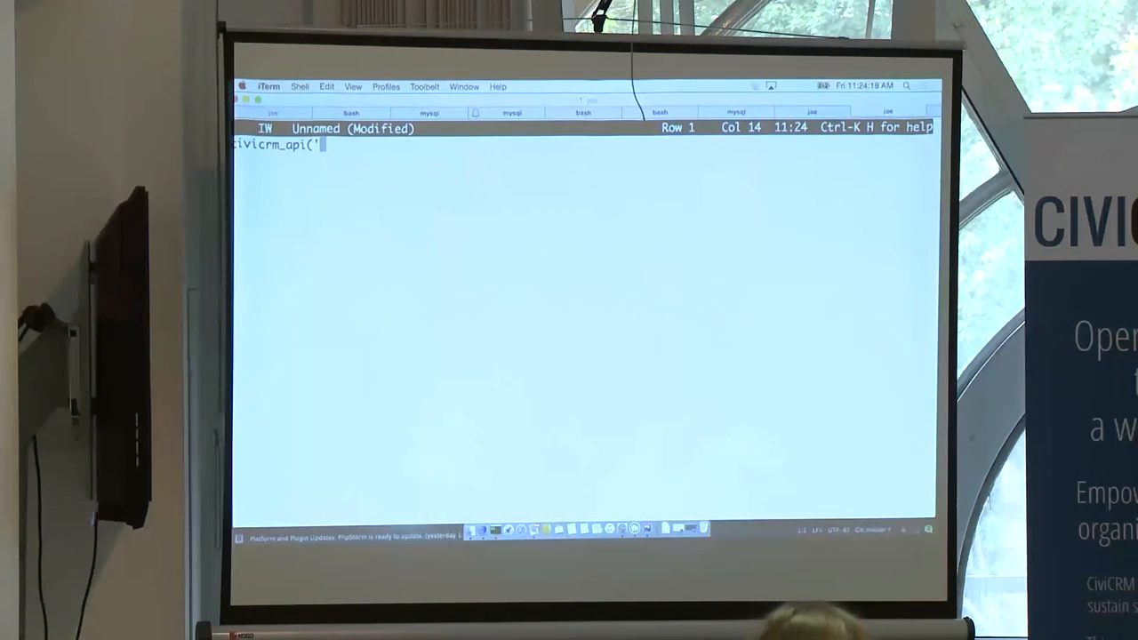
{"action": "type", "text": "Conta"}
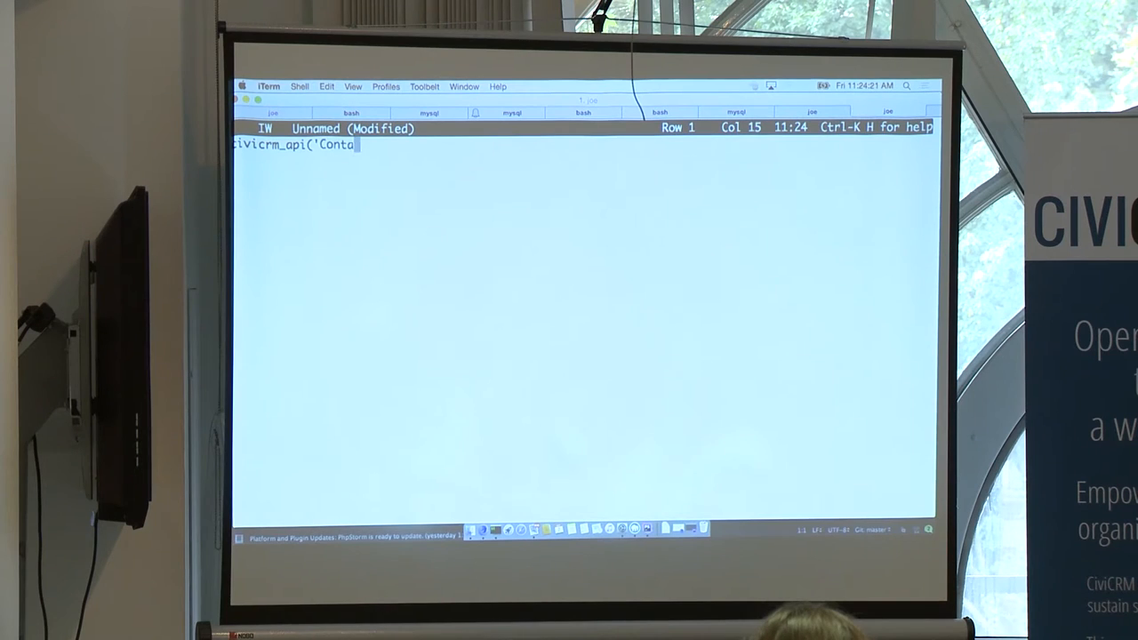
{"action": "type", "text": "ct' or 'Group'"}
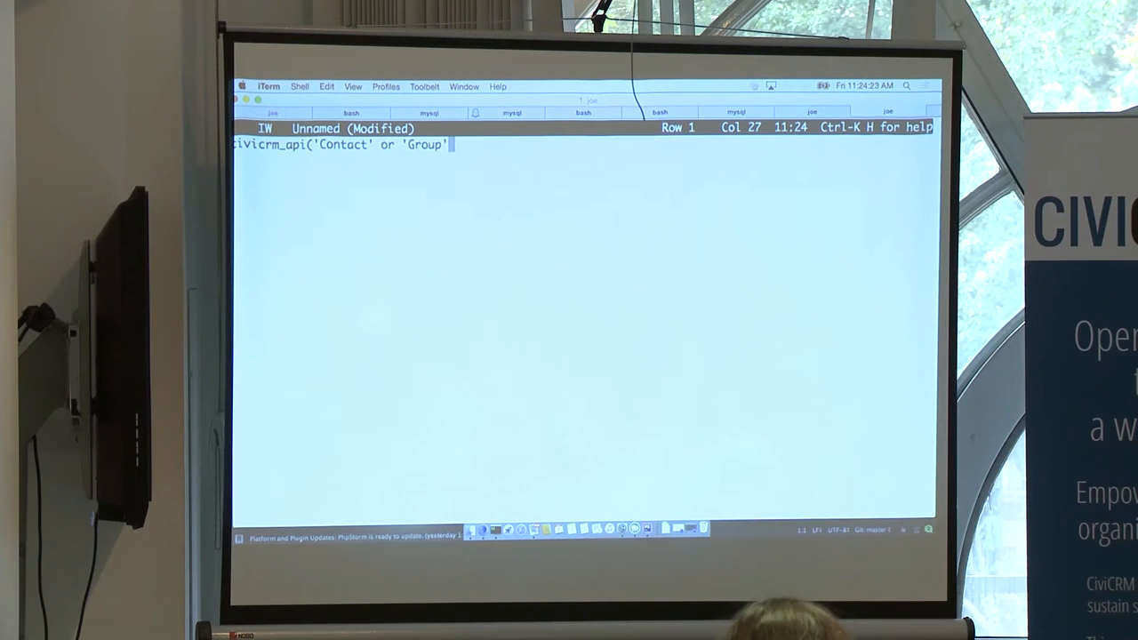
{"action": "type", "text": "or 'Event"}
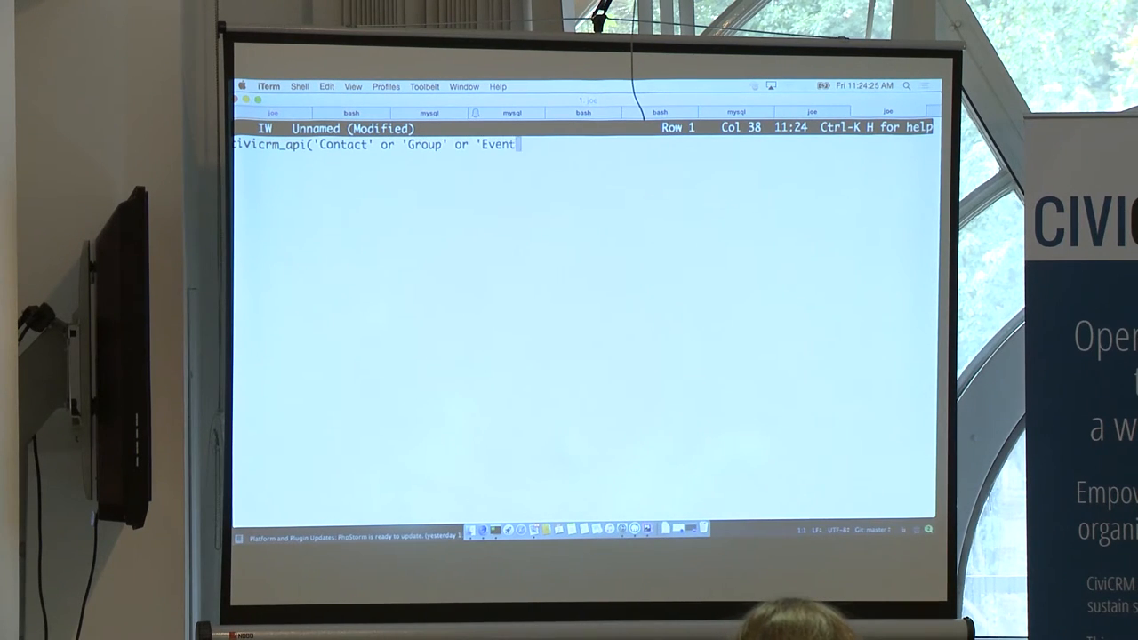
{"action": "type", "text": ", '"}
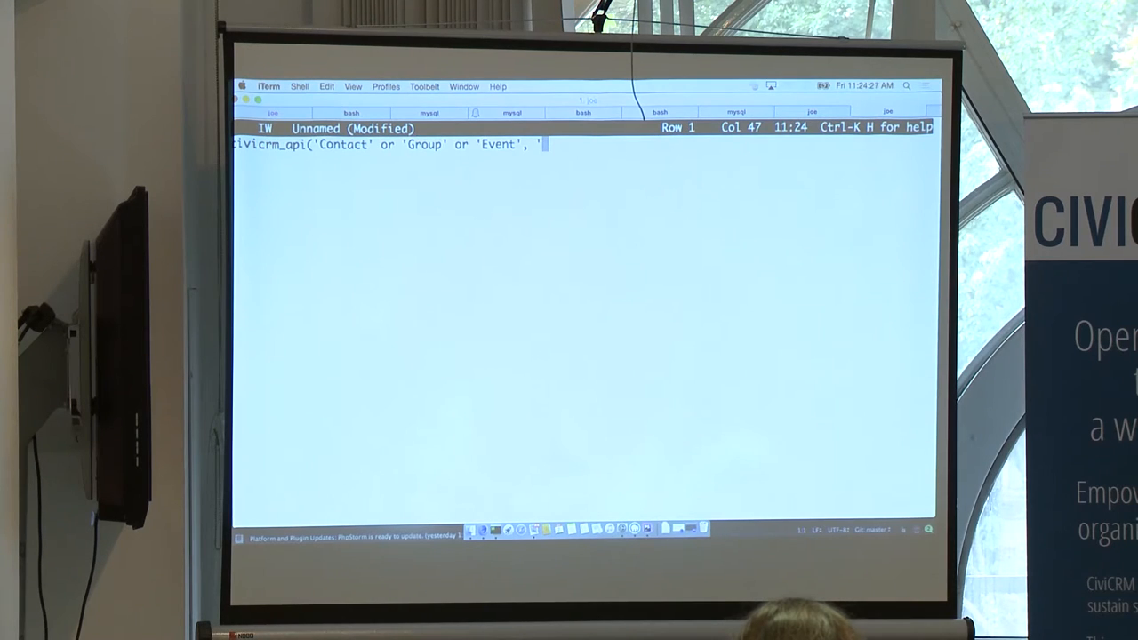
{"action": "type", "text": "'get', array("}
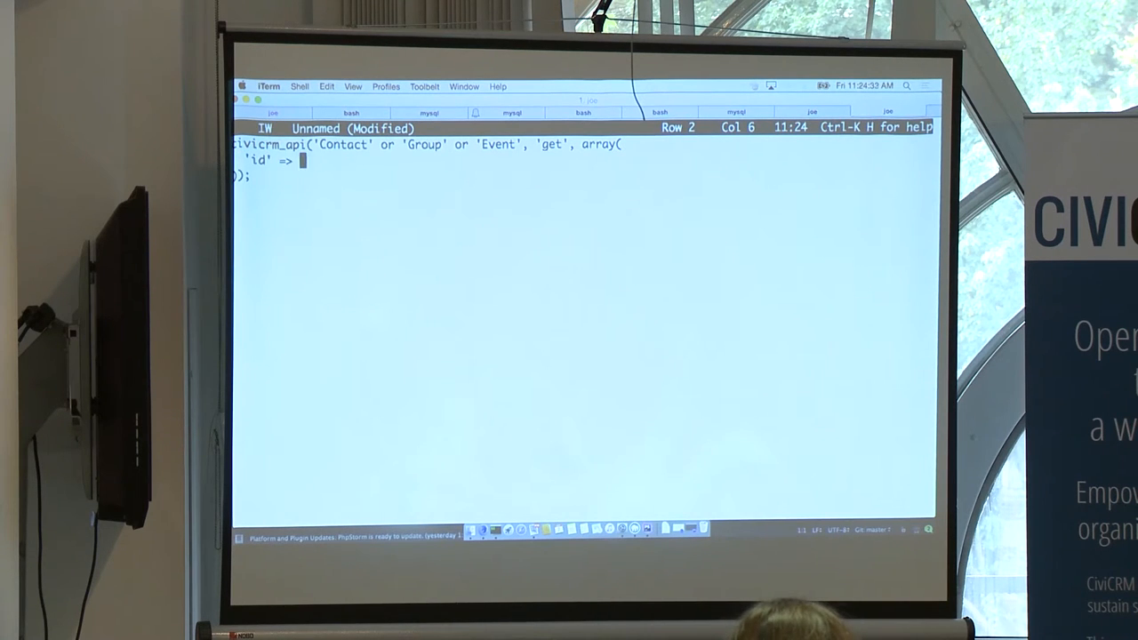
{"action": "type", "text": "1,"}
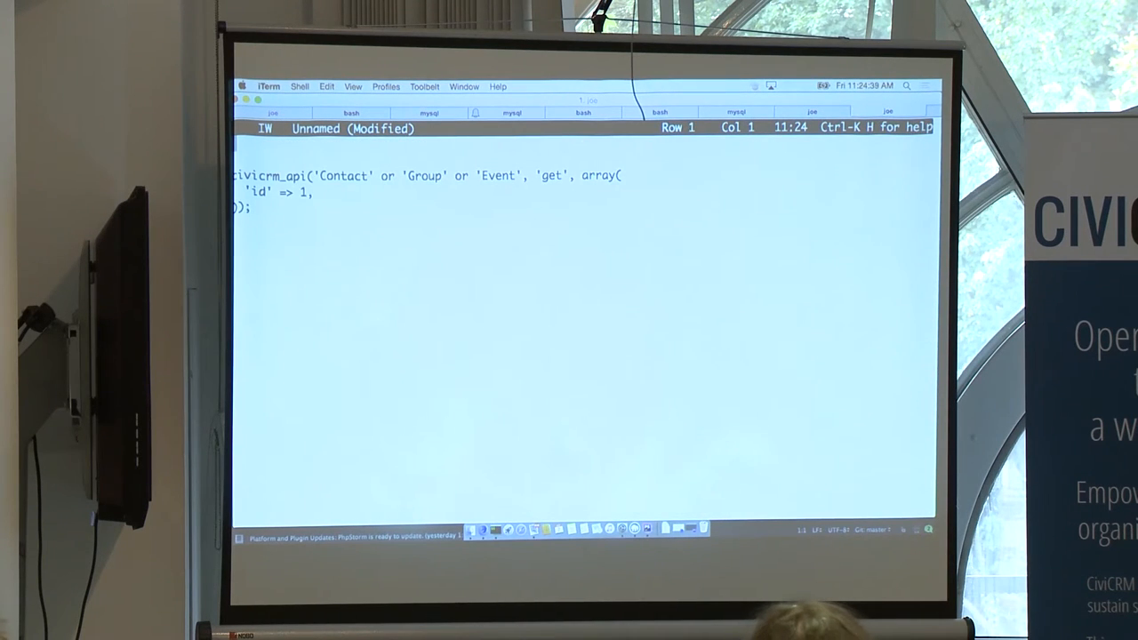
Wrap the entity names in a getEntities() function listing Contact, Group, Event.
{"action": "type", "text": "function get"}
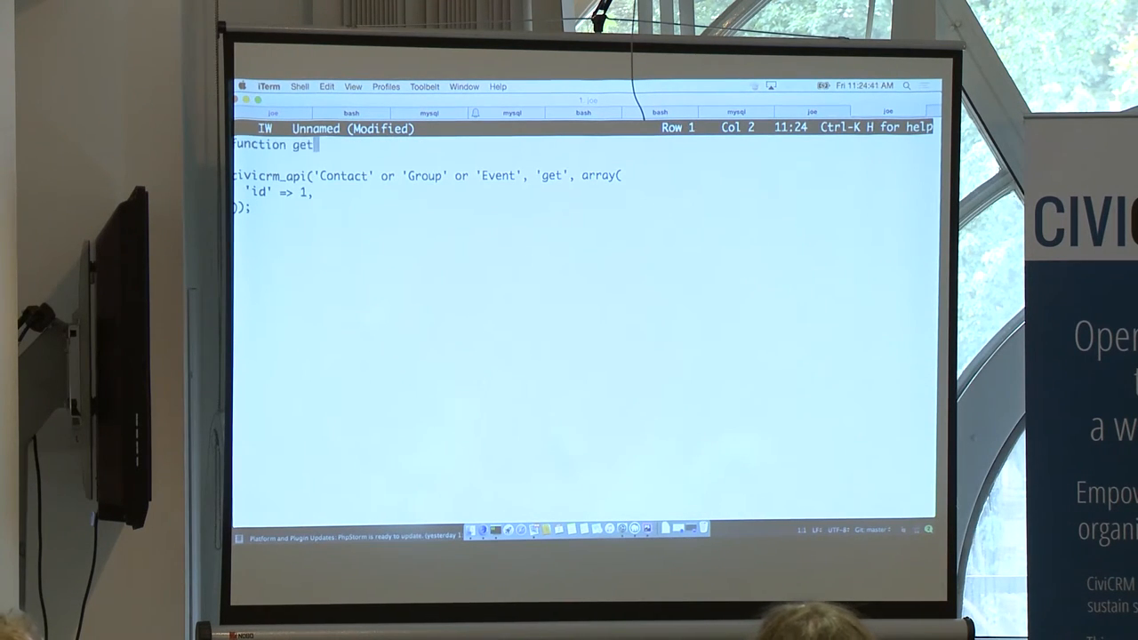
{"action": "type", "text": "Entities"}
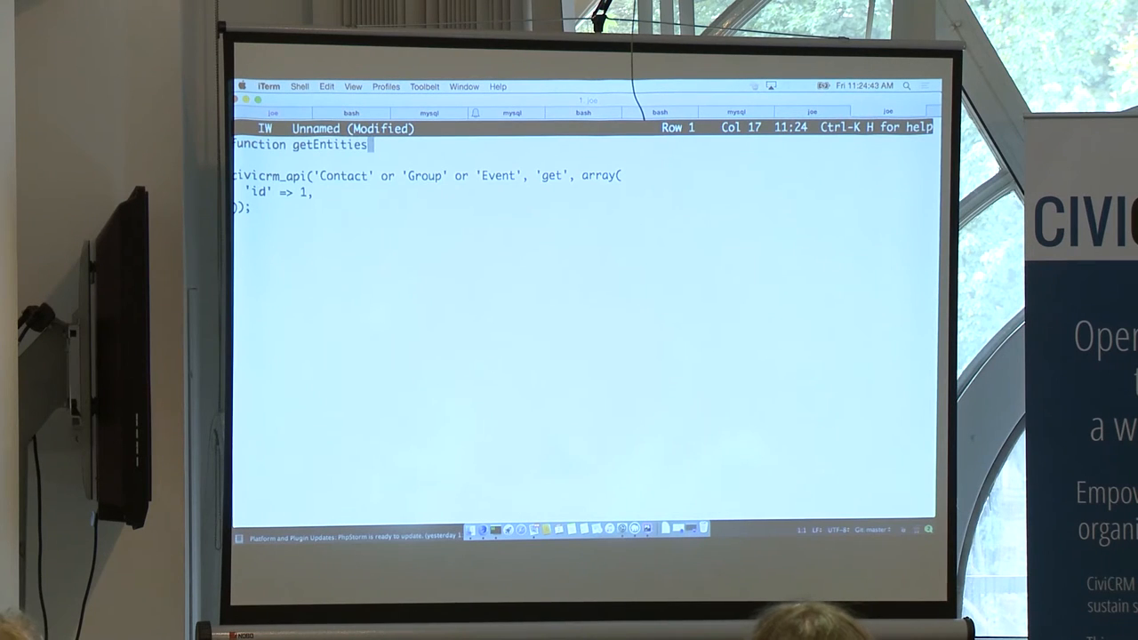
{"action": "type", "text": "() {"}
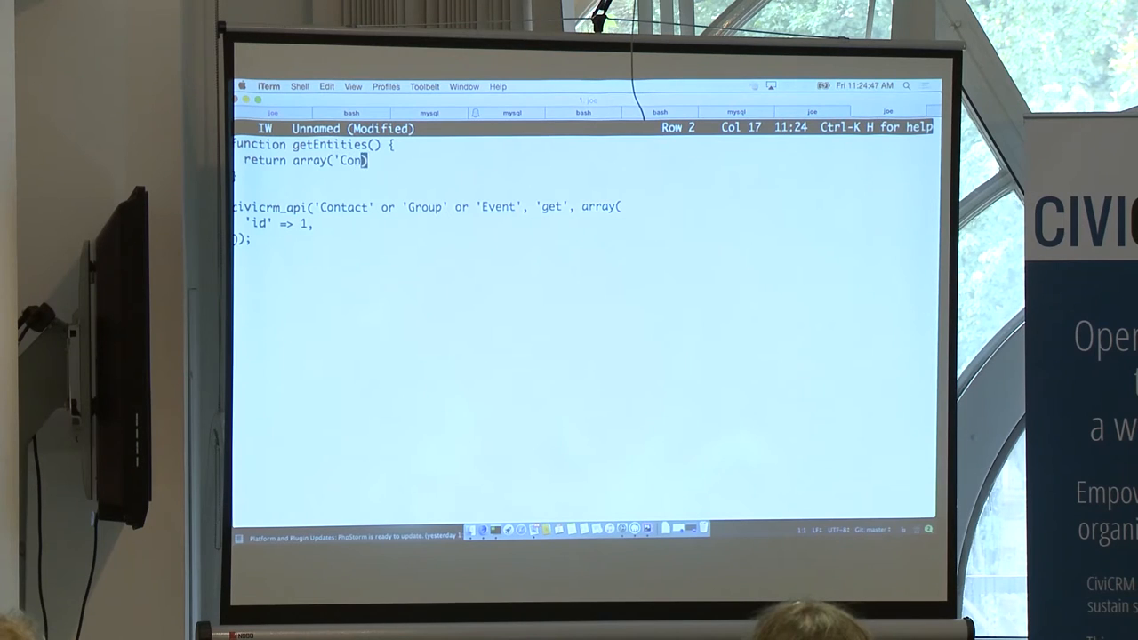
{"action": "type", "text": "tact', 'Group',"}
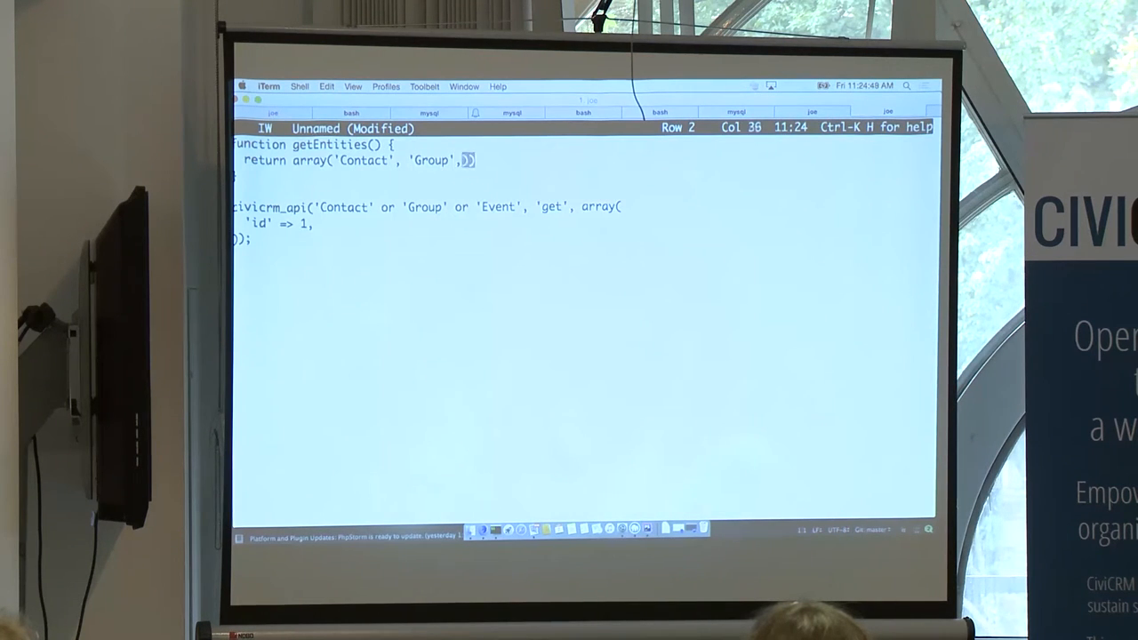
{"action": "type", "text": "'Event', ..."}
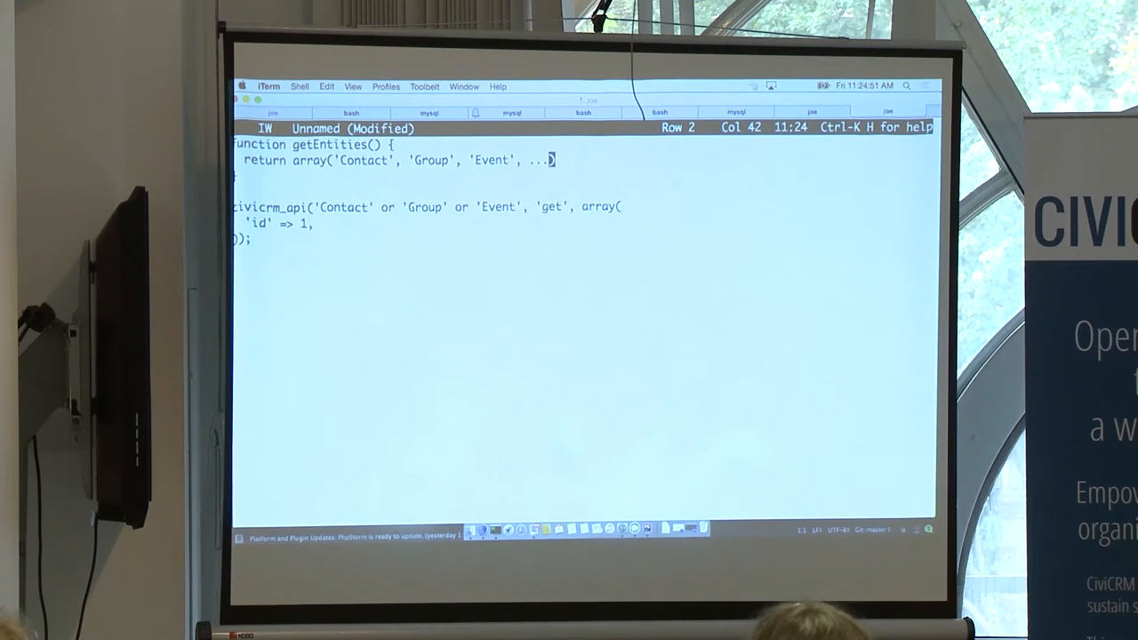
Add testGetById($entity) and change civicrm_api to $this->callAPISuccess.
{"action": "type", "text": "function tes"}
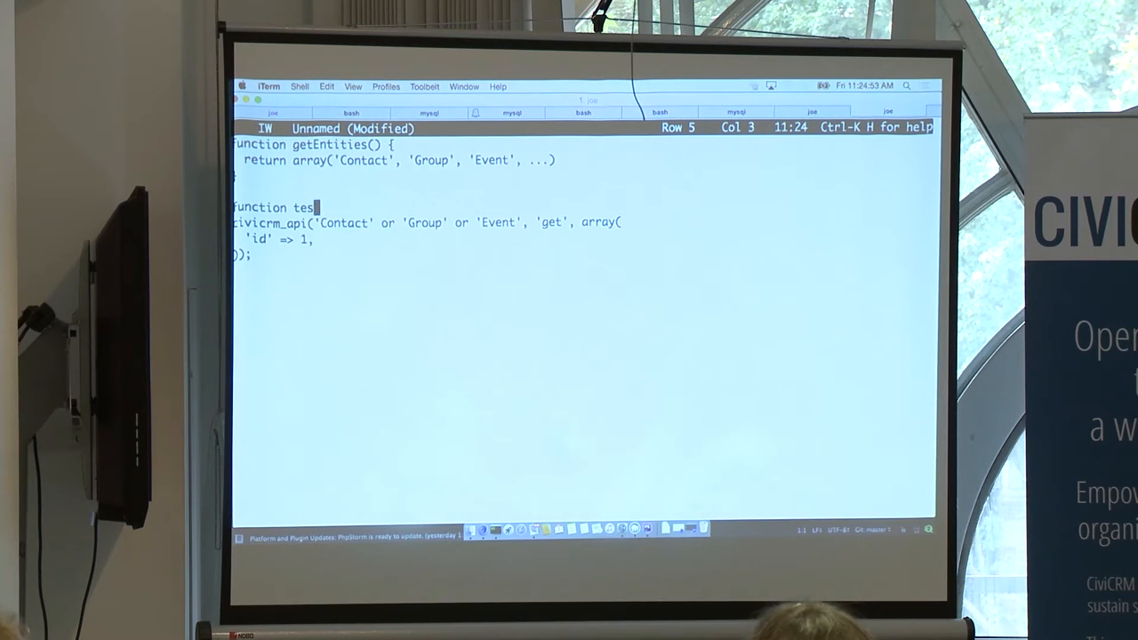
{"action": "type", "text": "GetById"}
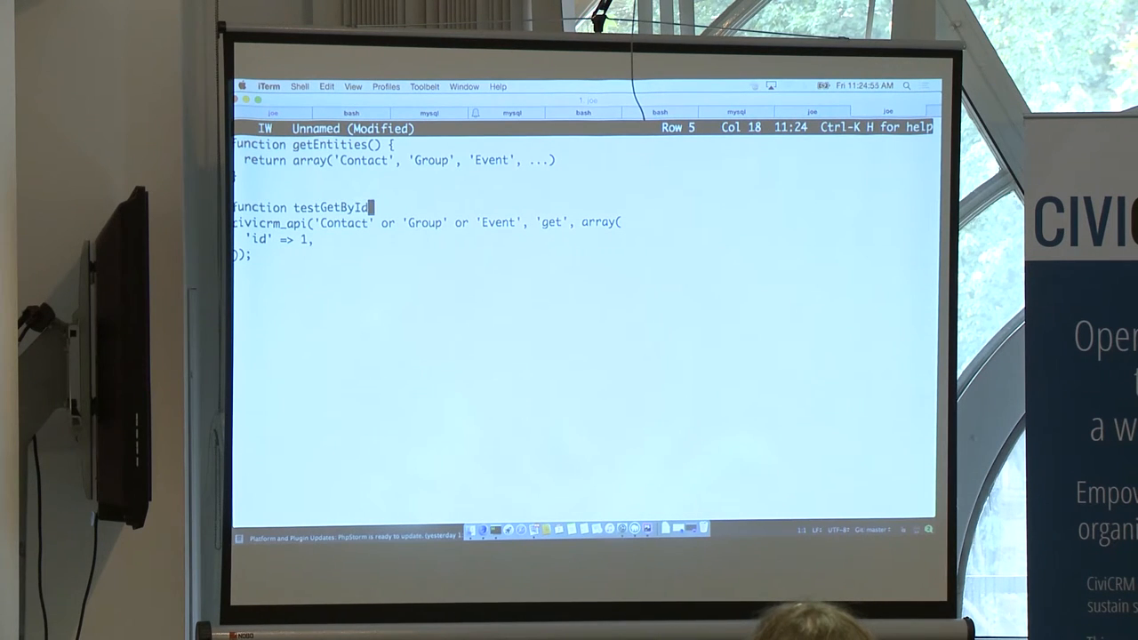
{"action": "type", "text": "($entity) {"}
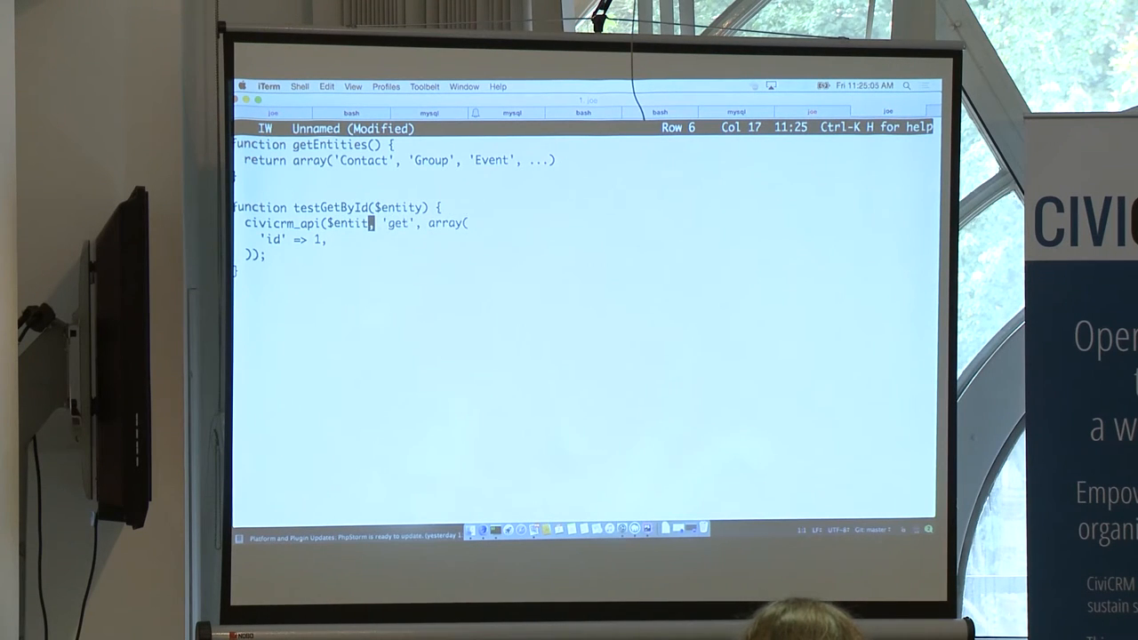
{"action": "key", "text": "Home"}
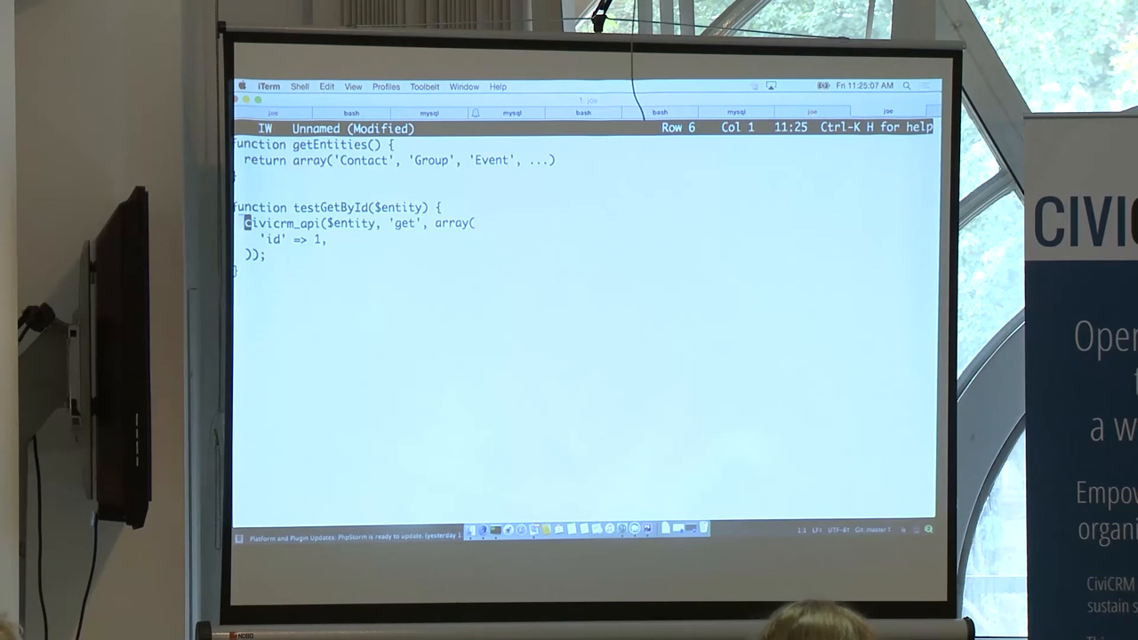
{"action": "type", "text": "$this->callAPISuccess"}
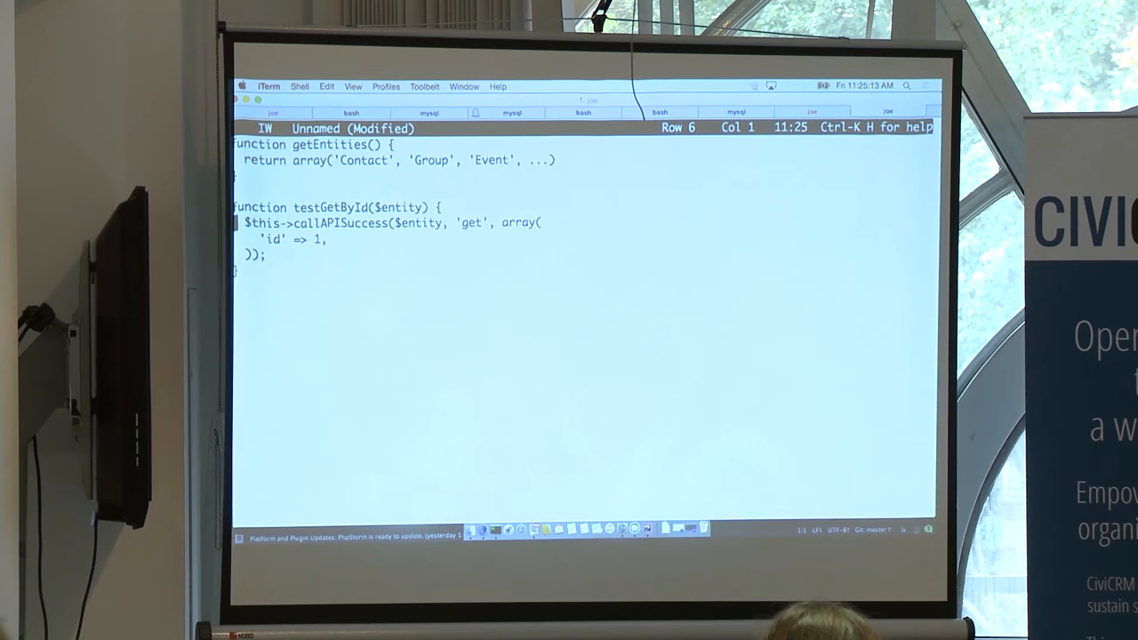
{"action": "key", "text": "Up"}
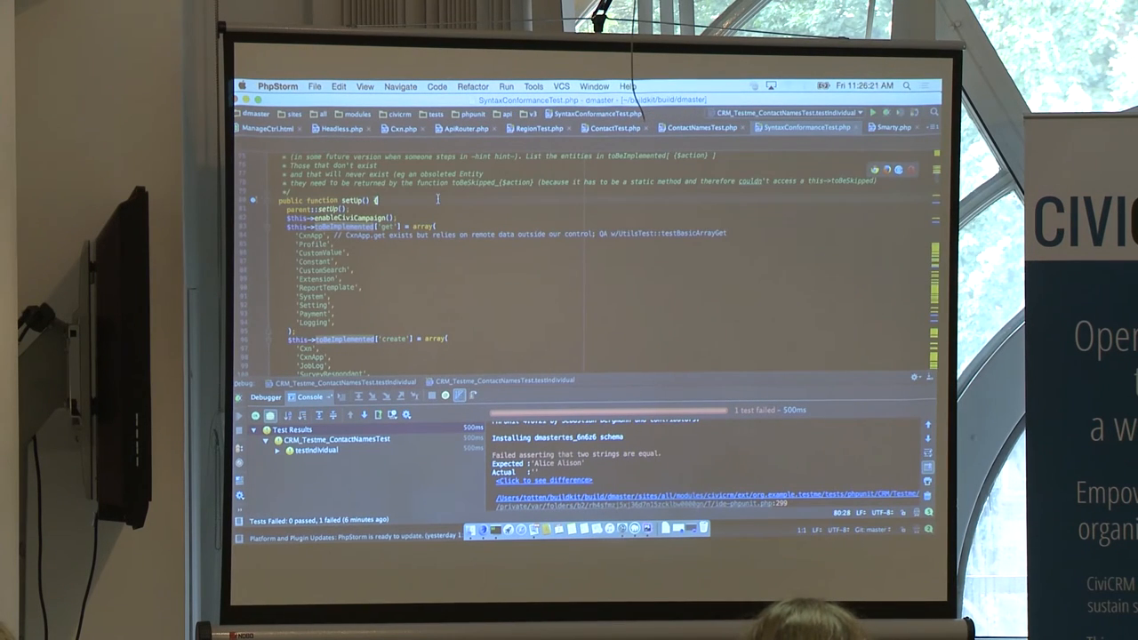
In testBlank, assign CRM_Core_DAO::createTestObject('CRM_Member_BAO_Membership') to $membership.
{"action": "left_click", "coordinate": [700, 127]}
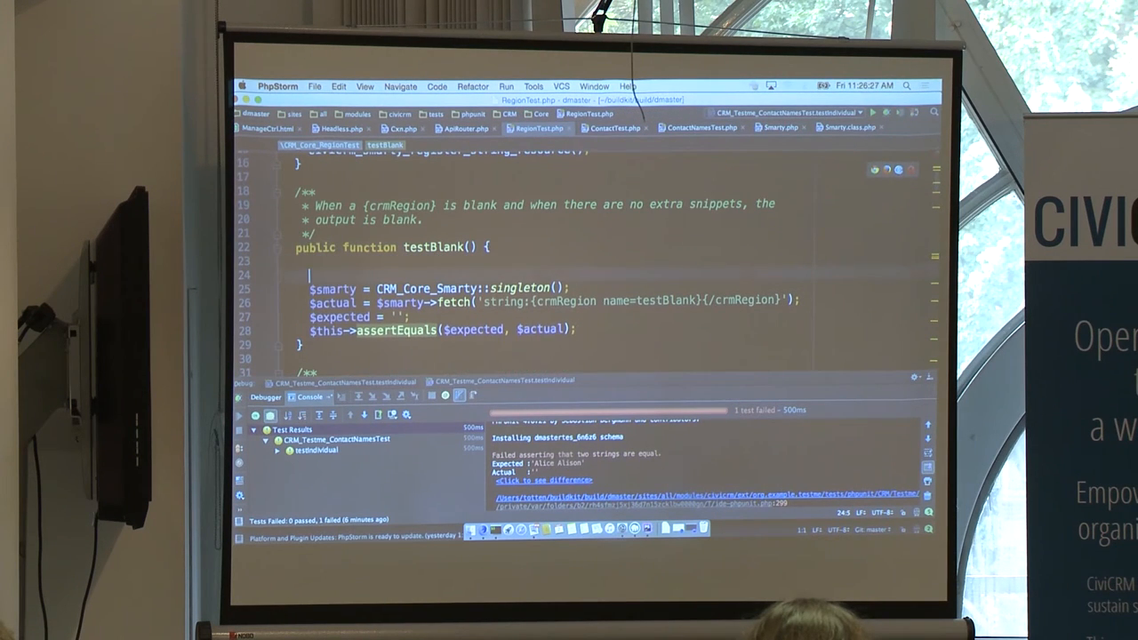
{"action": "type", "text": "$this->createTe"}
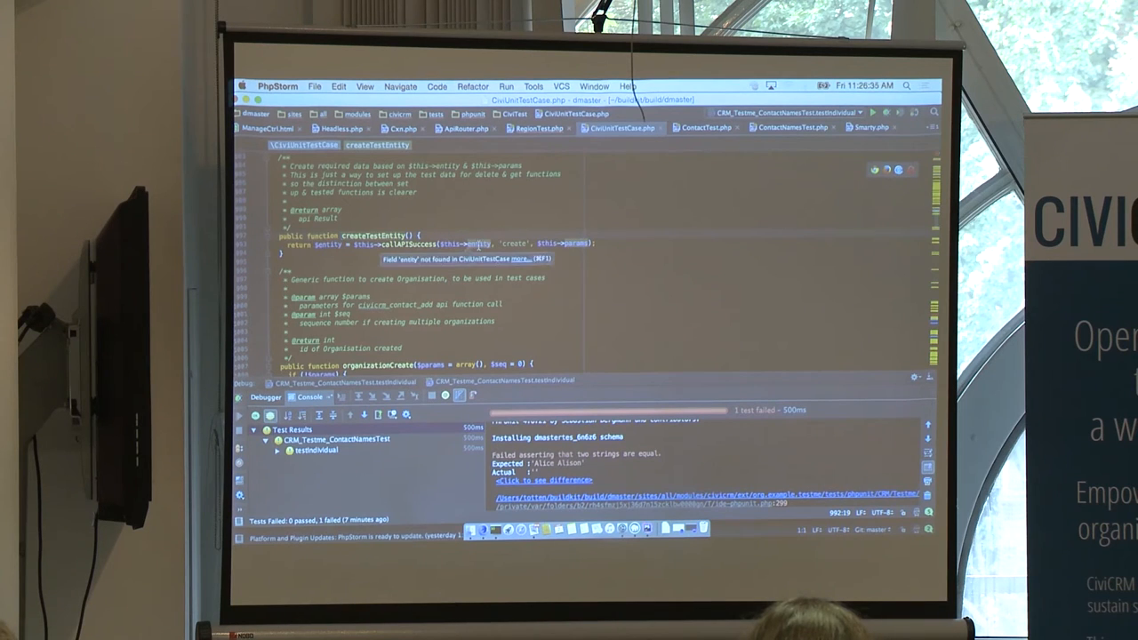
{"action": "left_click", "coordinate": [546, 128]}
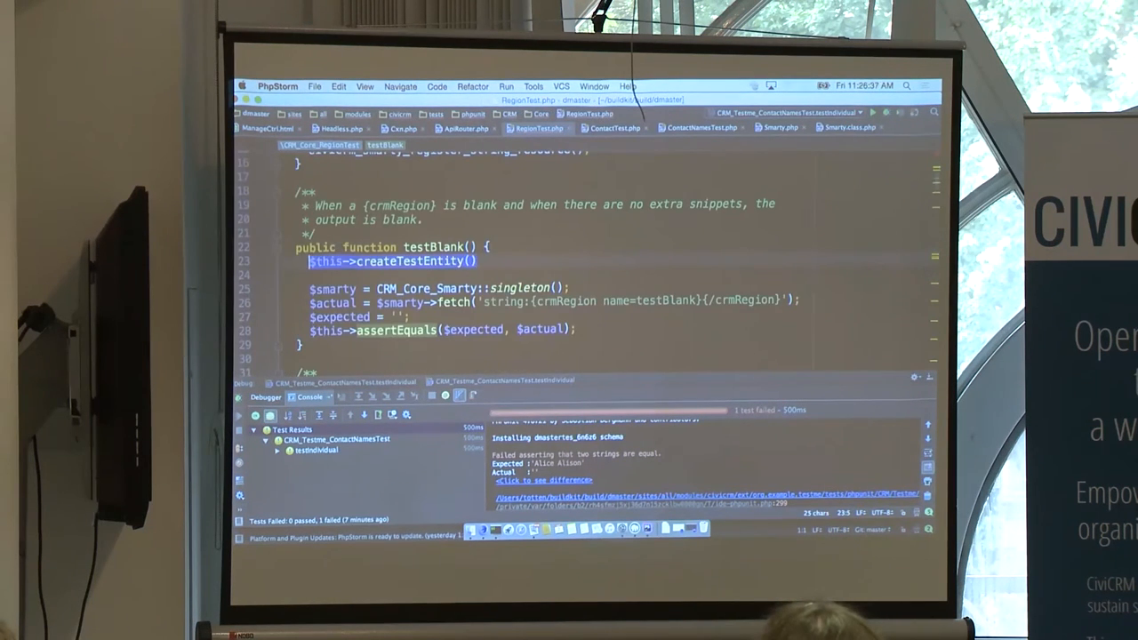
{"action": "type", "text": "CRM_Core_DAO::"}
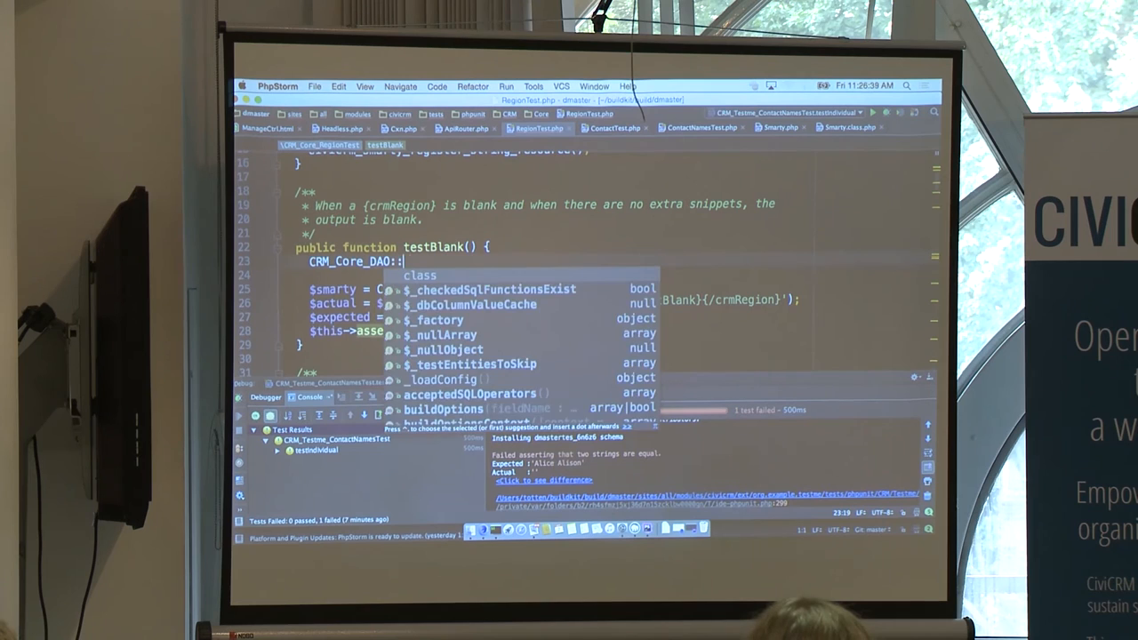
{"action": "type", "text": "createTestObject("}
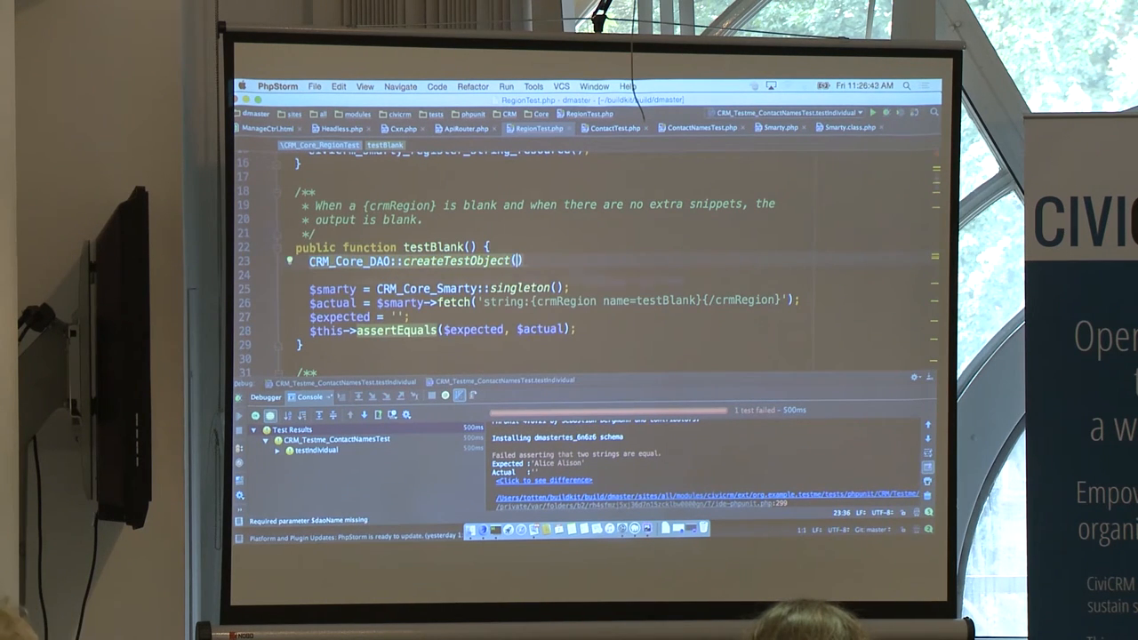
{"action": "type", "text": "CRM_'"}
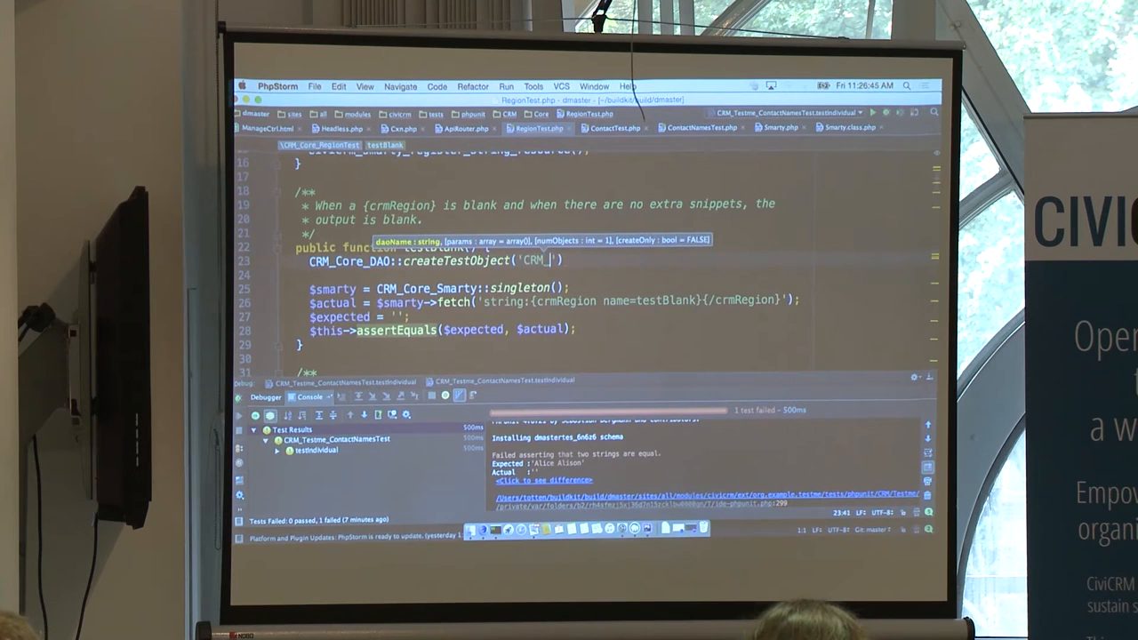
{"action": "type", "text": "Member_BAO_Membership"}
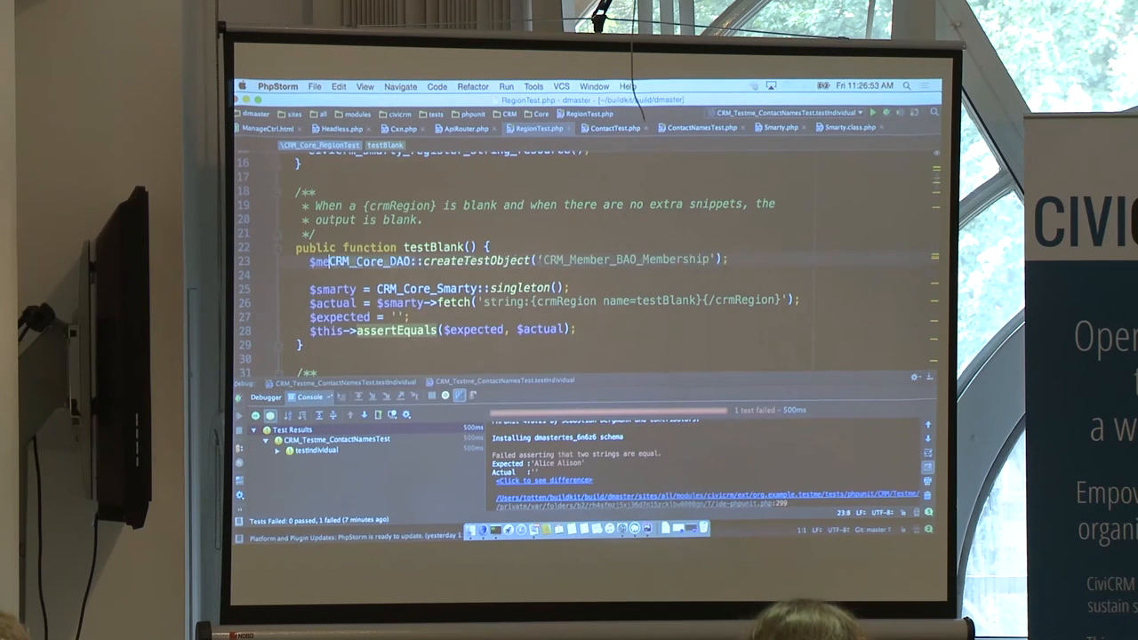
{"action": "type", "text": "$membership ="}
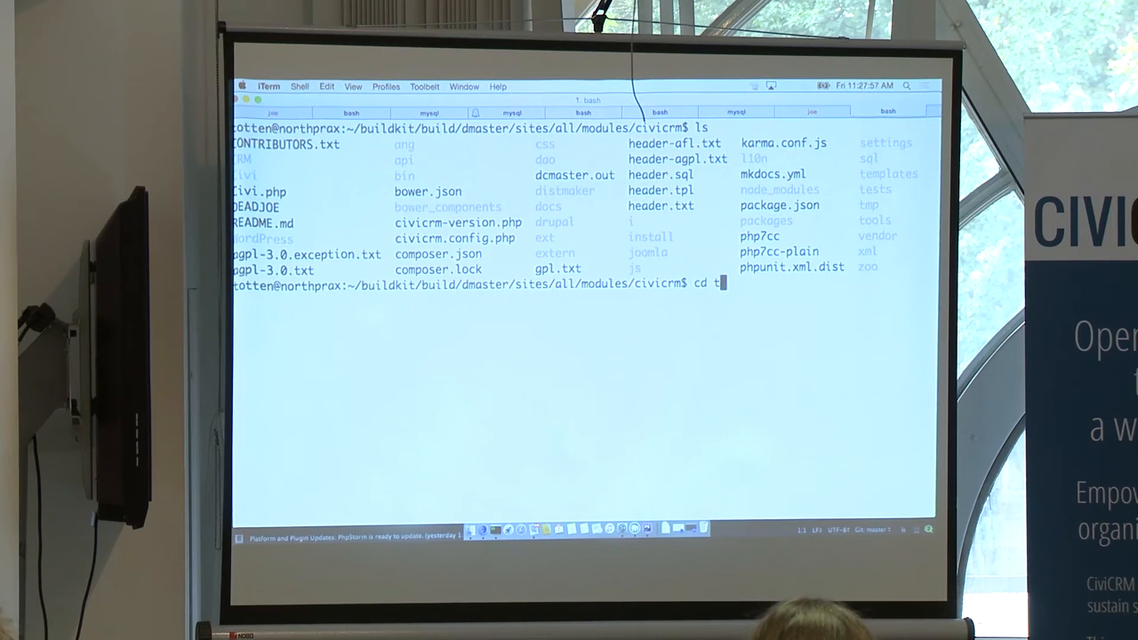
Move up to the civicrm module directory and show Karma's usage help.
{"action": "key", "text": "Return"}
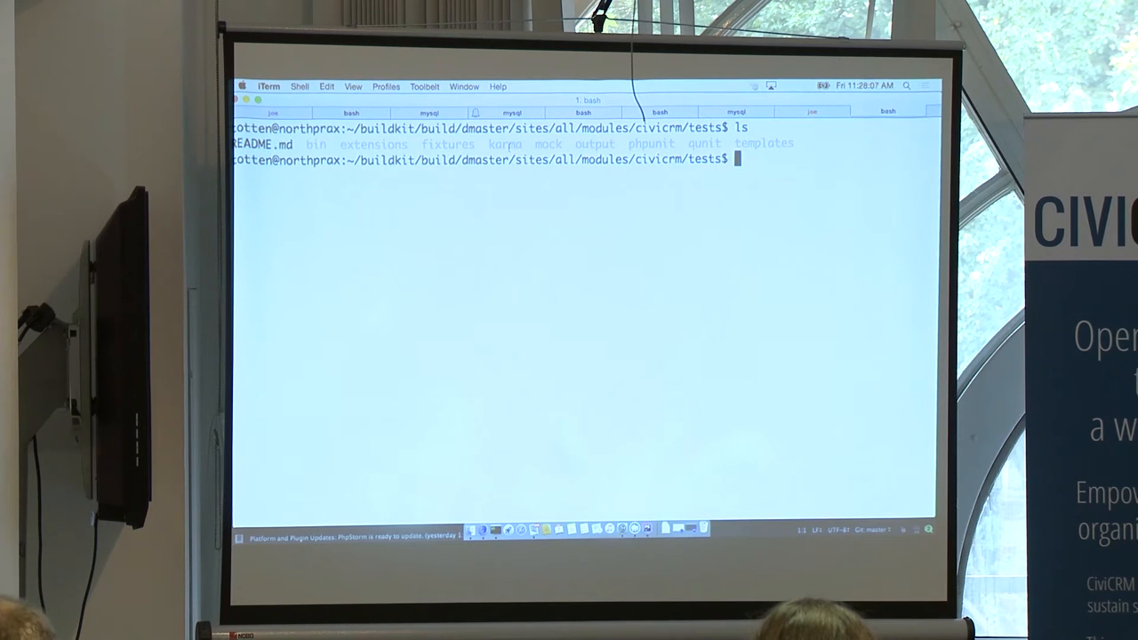
{"action": "type", "text": "cd ."}
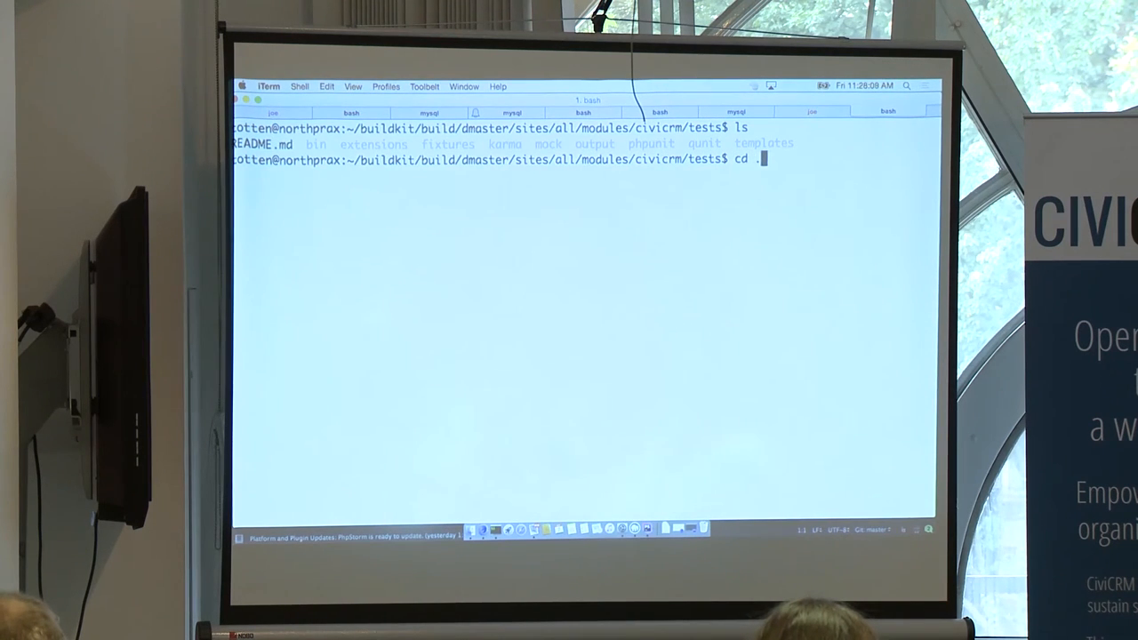
{"action": "type", "text": "karma"}
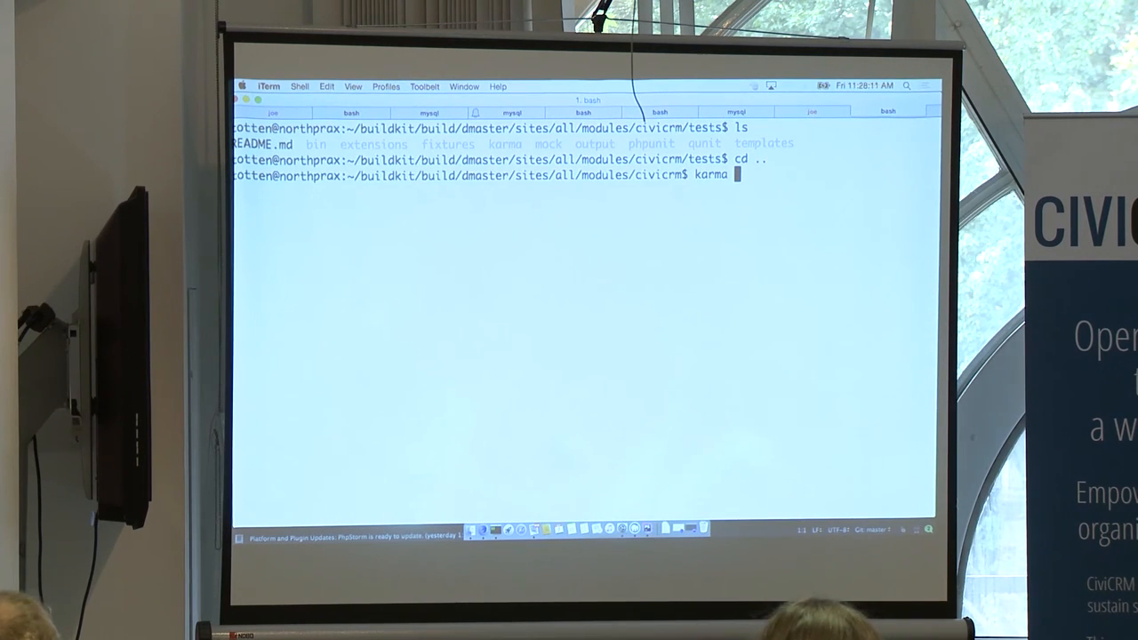
{"action": "key", "text": "Return"}
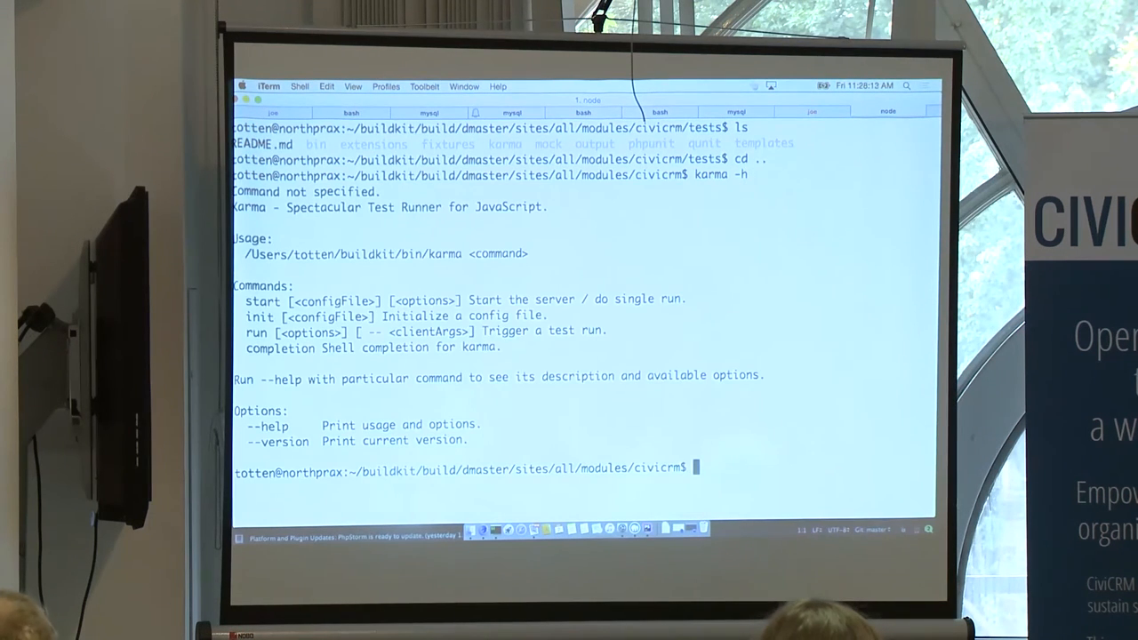
Start the Karma test runner, then list files in a fresh civicrm shell.
{"action": "type", "text": "karma start"}
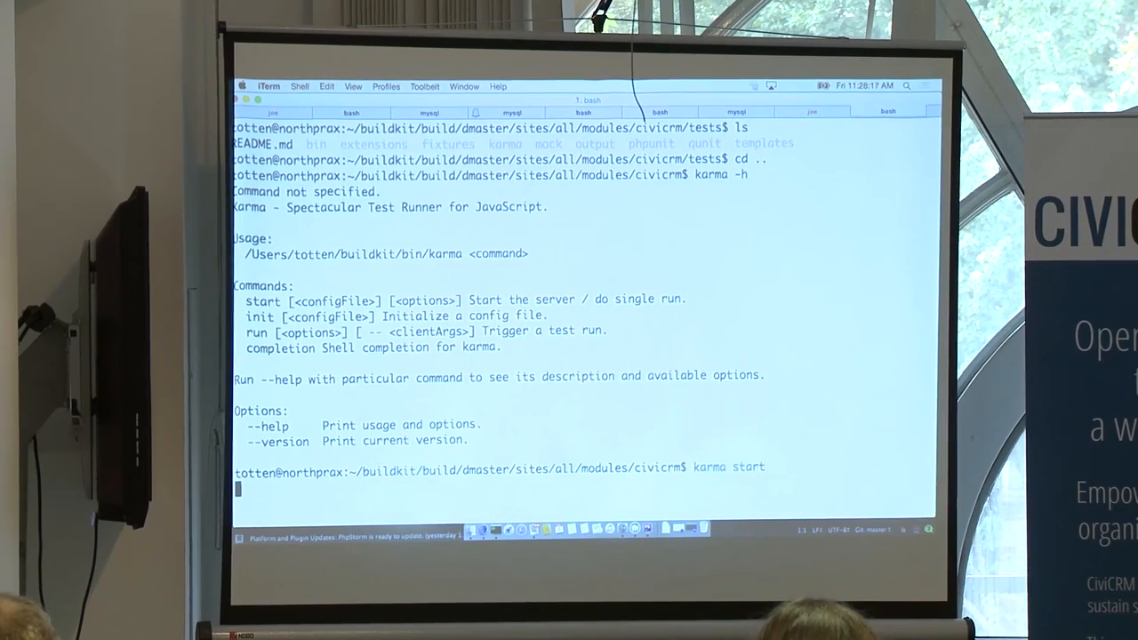
{"action": "key", "text": "Return"}
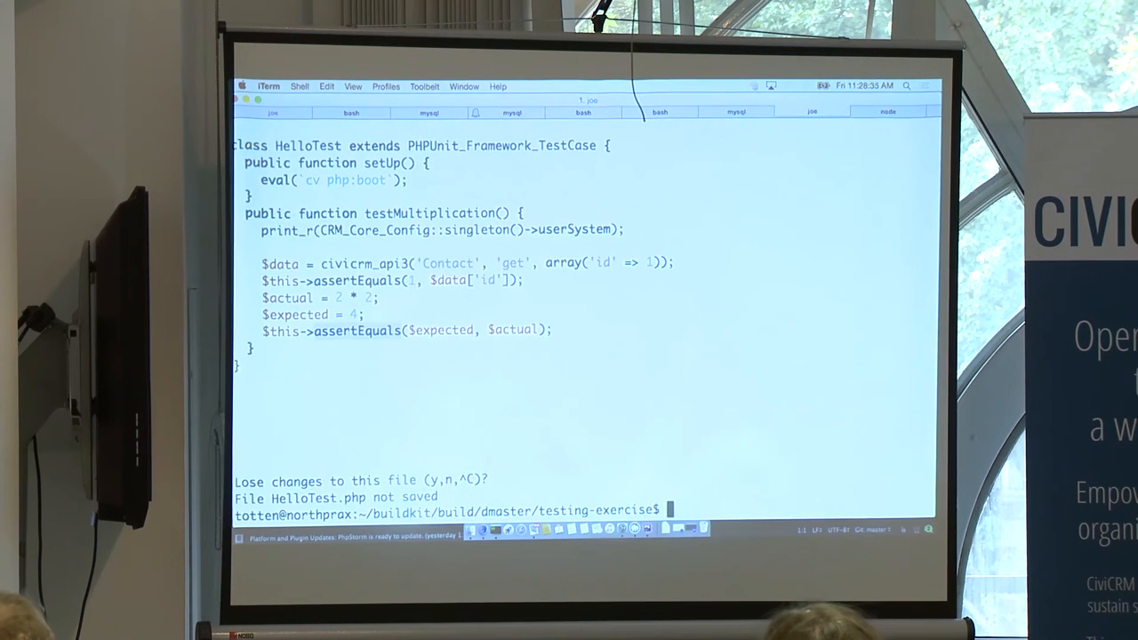
{"action": "left_click", "coordinate": [887, 111]}
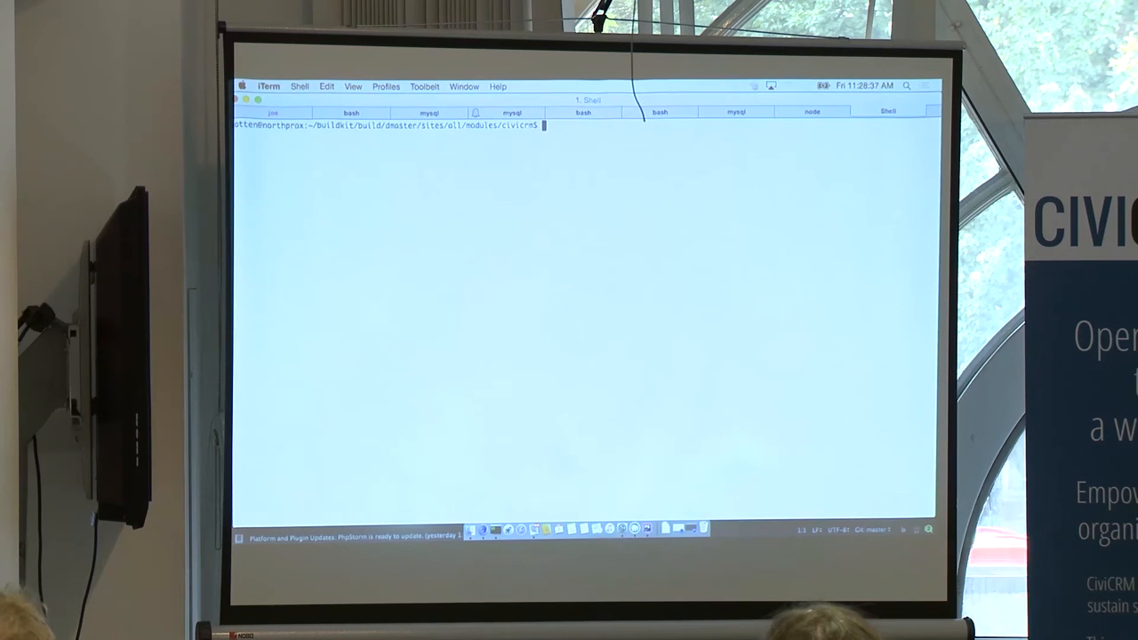
{"action": "type", "text": "ls"}
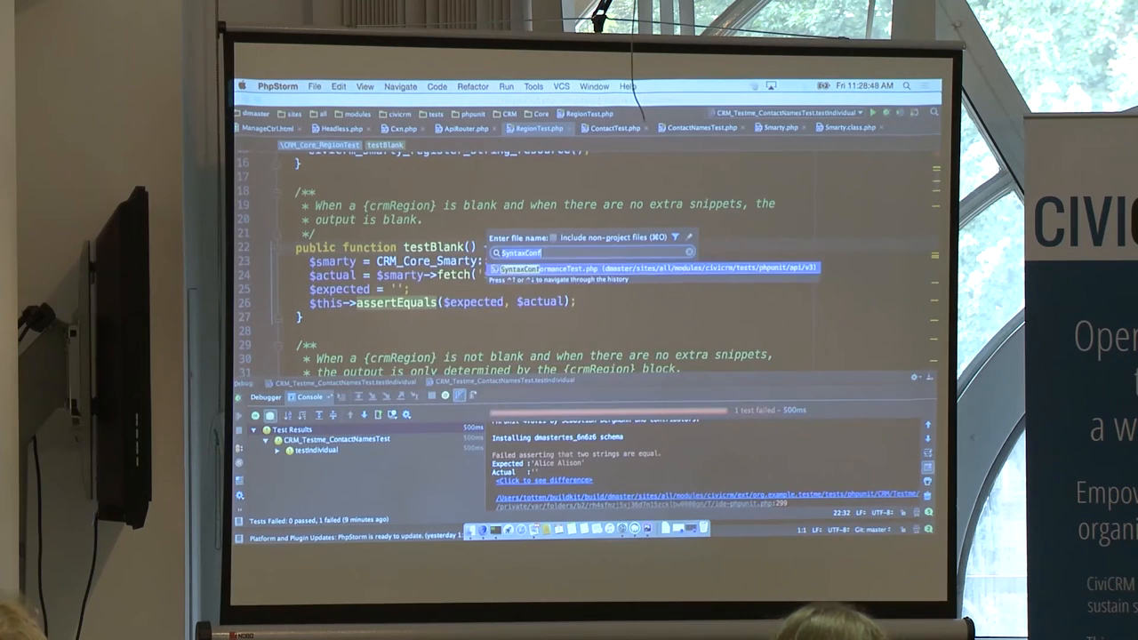
Open crmCaseTypeSpec.js and insert alksdjfalskdjf() inside describe('crmCaseType').
{"action": "type", "text": "crmCaseT"}
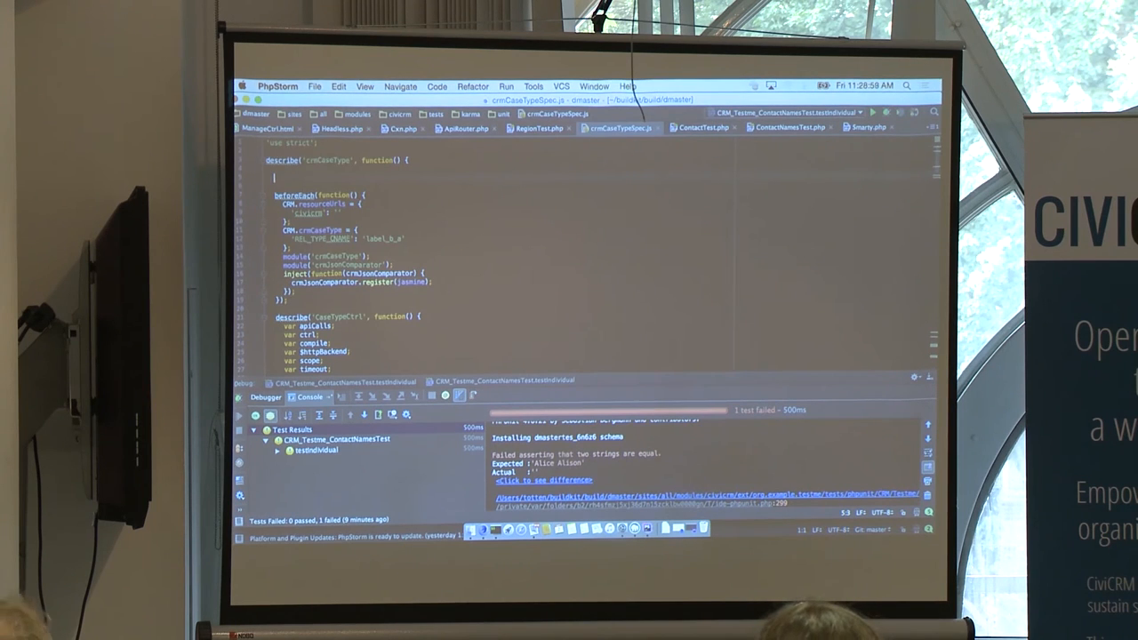
{"action": "type", "text": "alksdjfalskdjf()"}
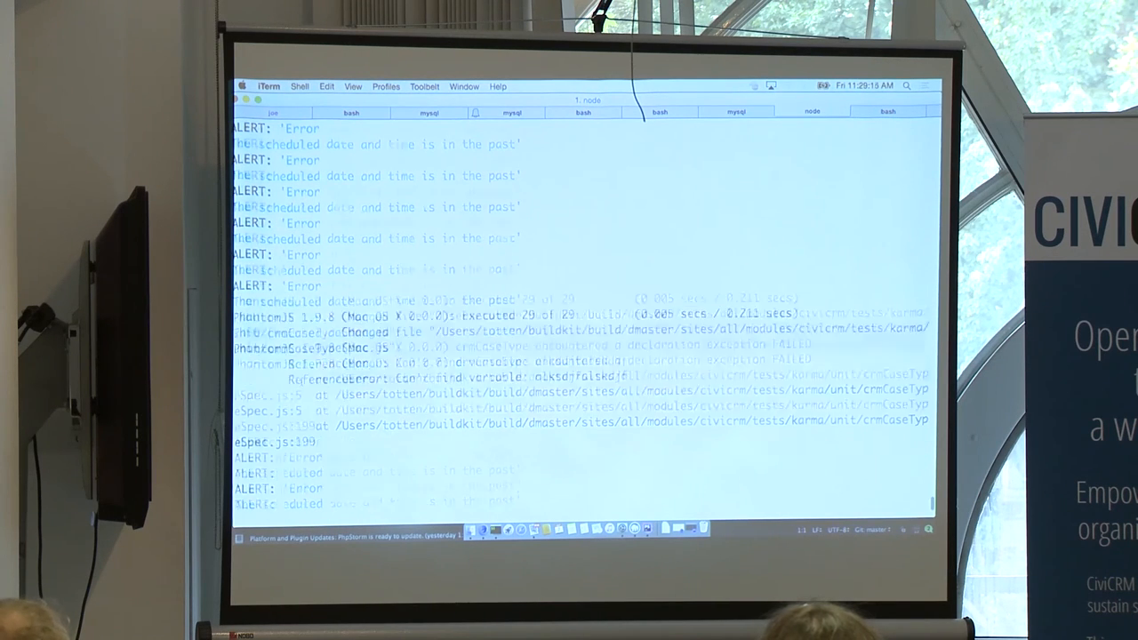
Scroll the Karma output to the crmCaseType spec's FAILED ReferenceError.
{"action": "scroll", "scroll_direction": "down", "scroll_amount": 3}
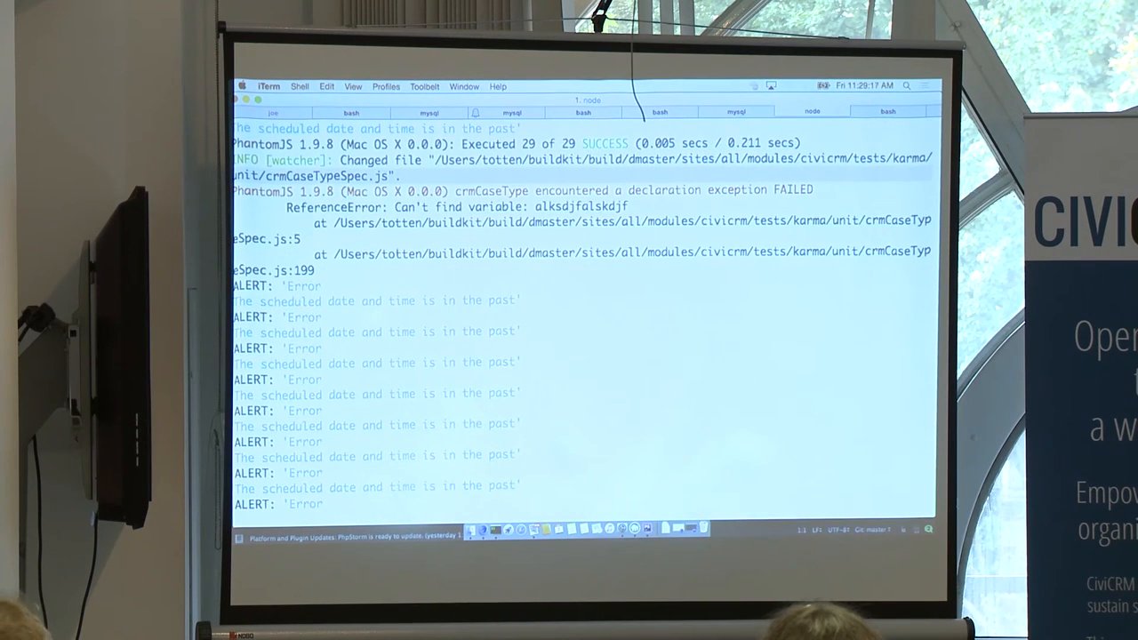
{"action": "scroll", "scroll_direction": "down", "scroll_amount": 3}
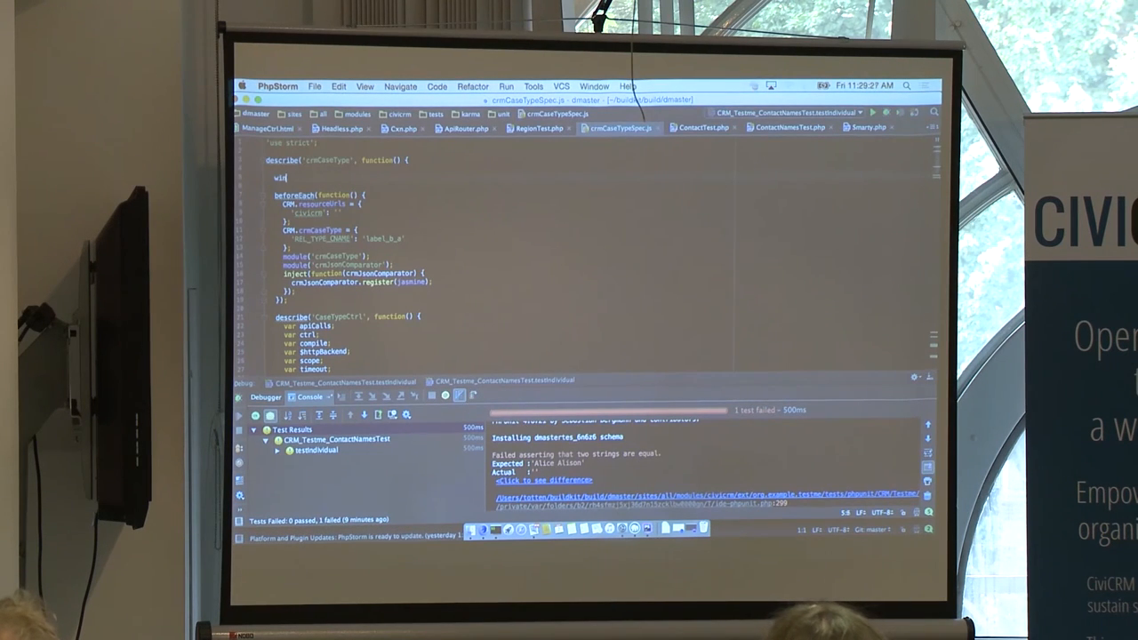
Replace the bogus call in crmCaseTypeSpec.js with a console.log('Hello world') line.
{"action": "type", "text": "const"}
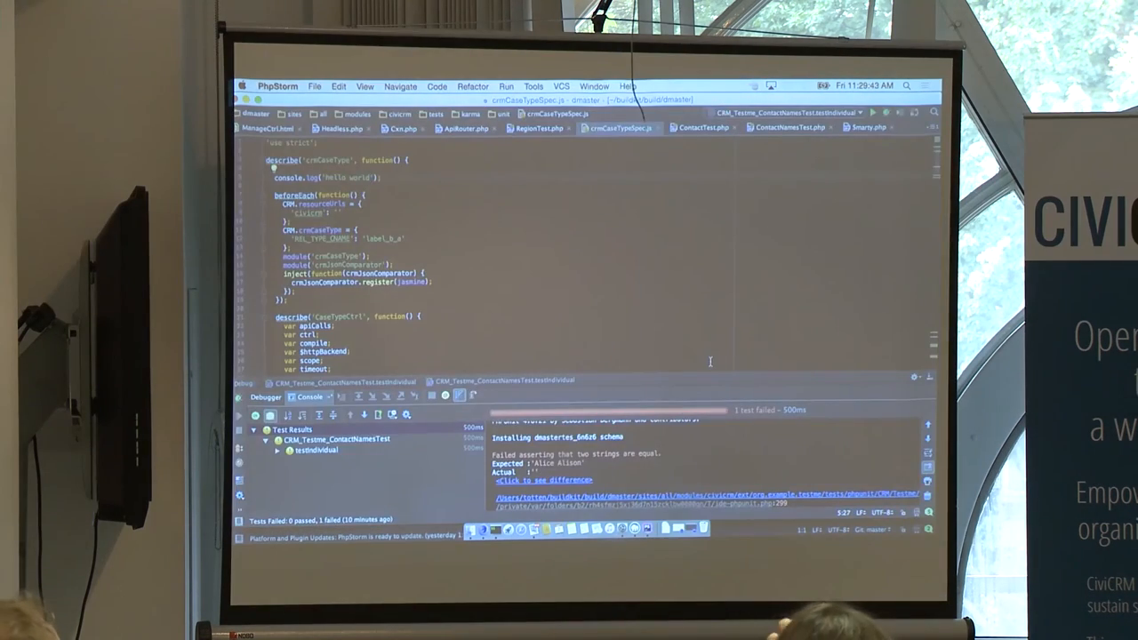
{"action": "scroll", "scroll_direction": "down", "scroll_amount": 3}
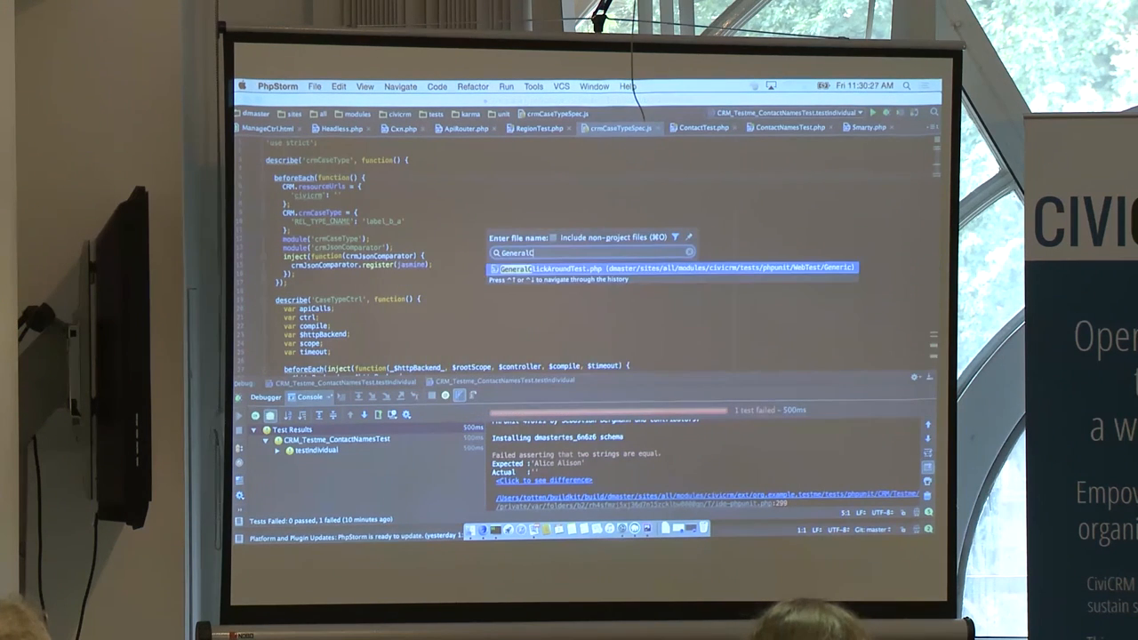
Open GeneralClickAroundTest.php and scroll through its testSearchMenu code.
{"action": "left_click", "coordinate": [670, 268]}
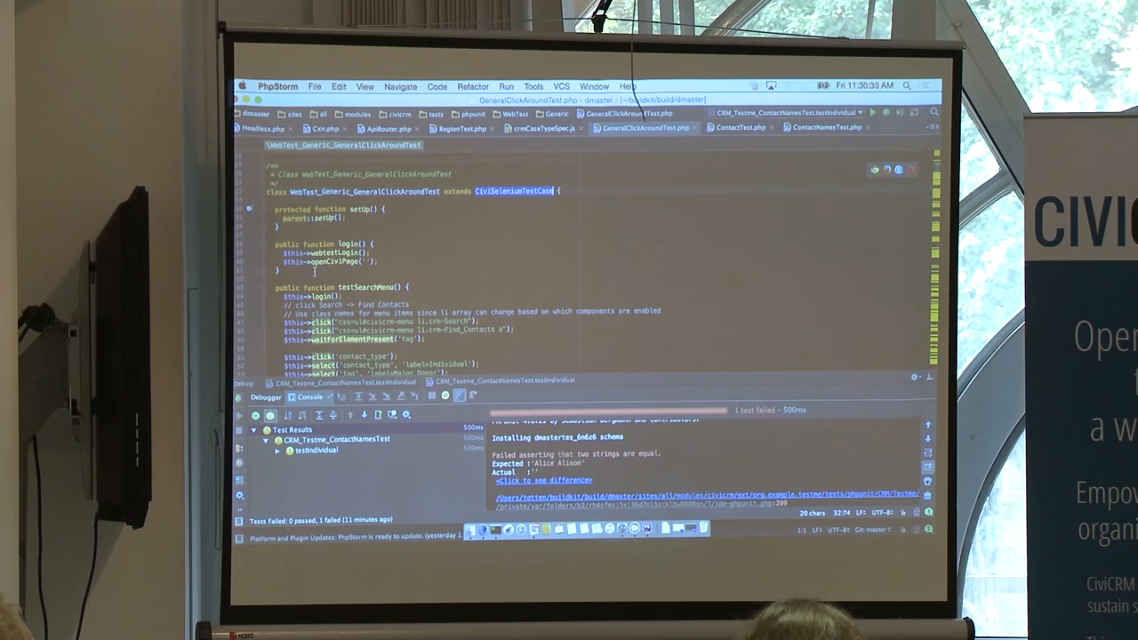
{"action": "scroll", "scroll_direction": "down", "scroll_amount": 3}
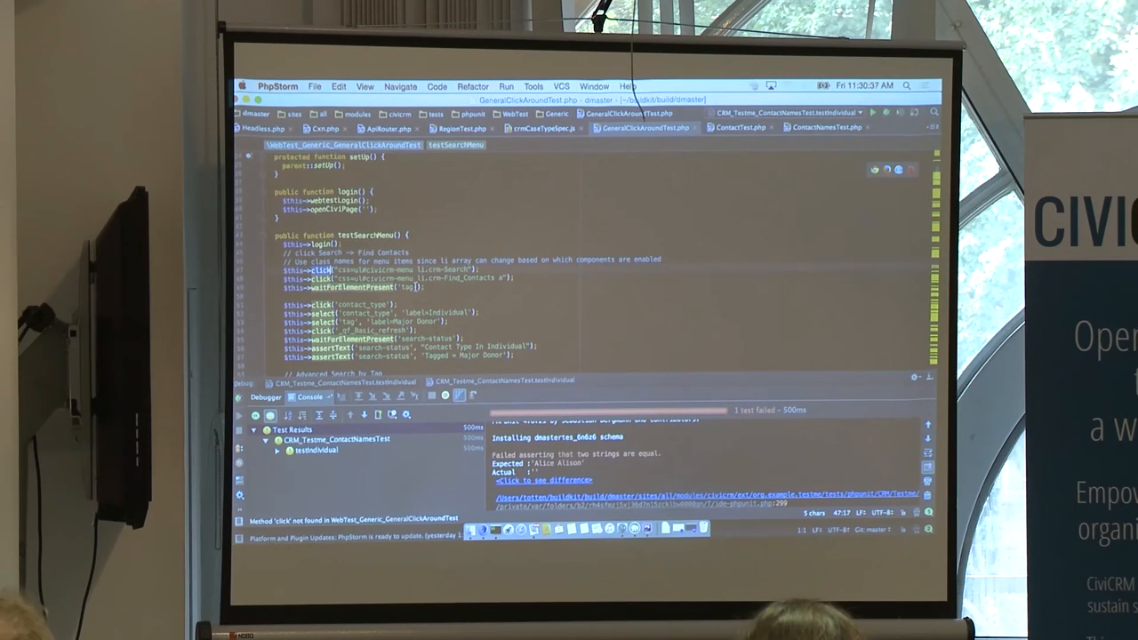
{"action": "scroll", "scroll_direction": "down", "scroll_amount": 3}
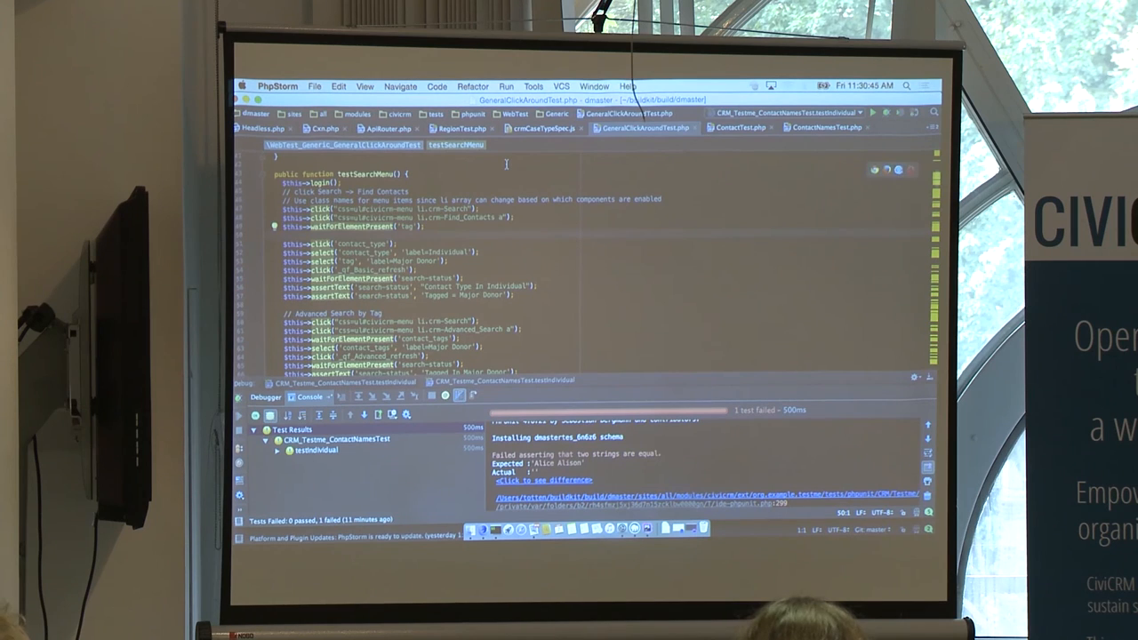
{"action": "scroll", "scroll_direction": "up", "scroll_amount": 3}
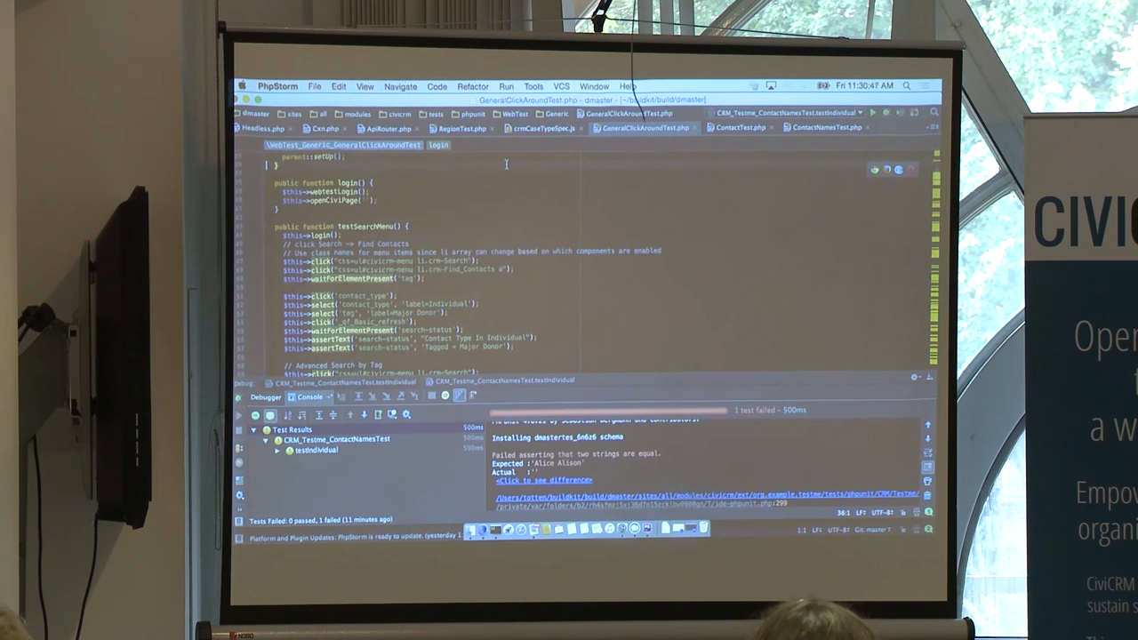
{"action": "scroll", "scroll_direction": "up", "scroll_amount": 3}
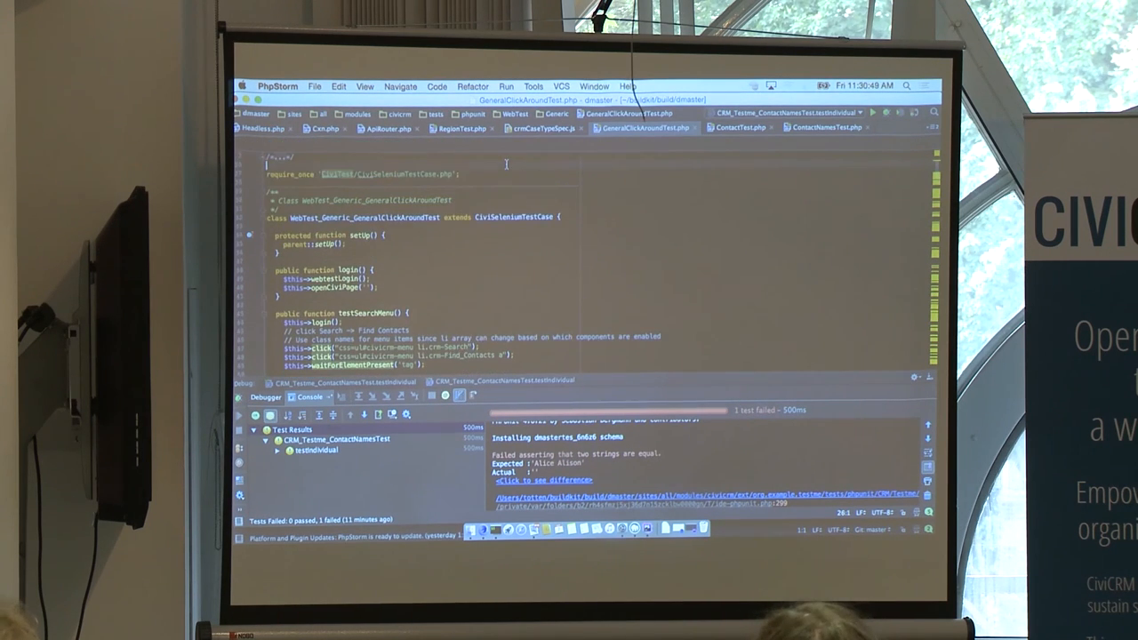
{"action": "scroll", "scroll_direction": "down", "scroll_amount": 3}
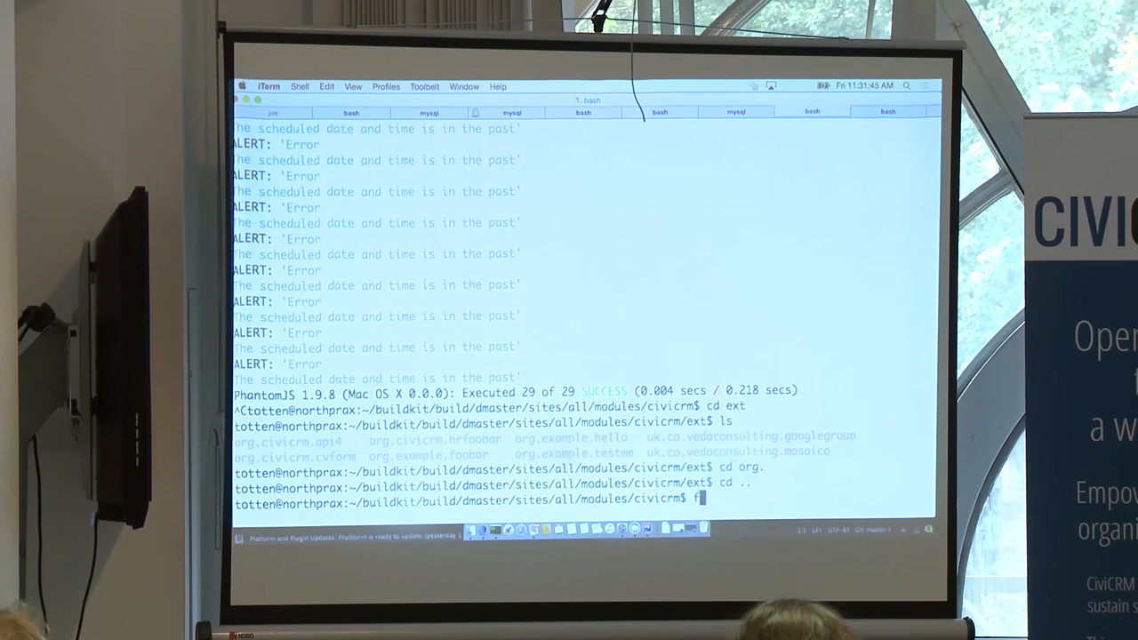
Run 'find -name' in iTerm from the civicrm directory.
{"action": "type", "text": "find -name"}
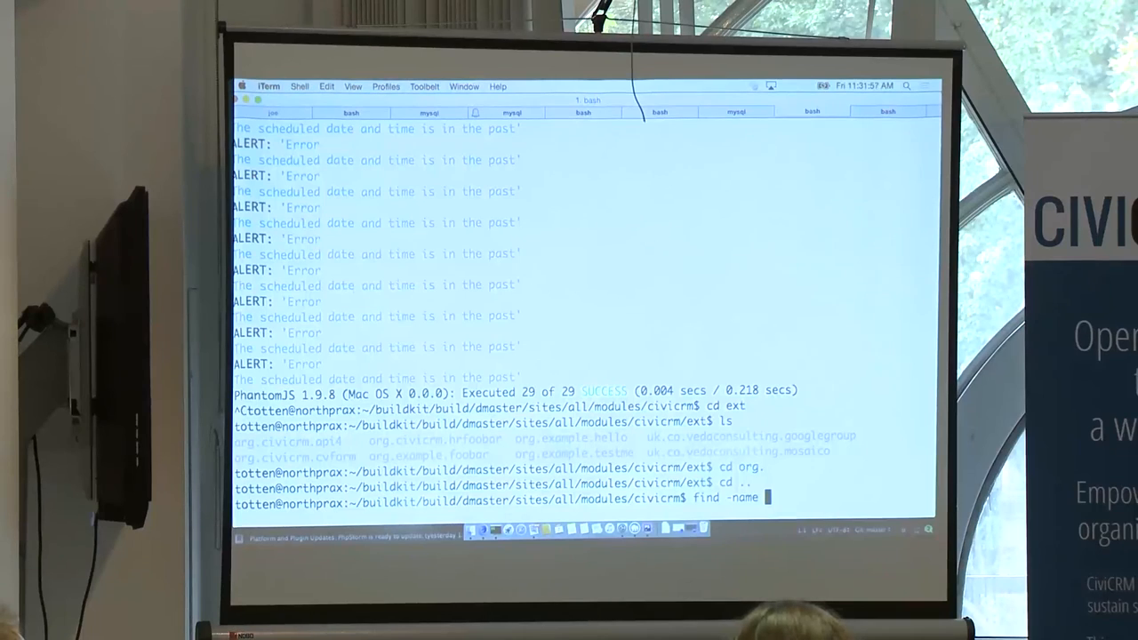
{"action": "key", "text": "Return"}
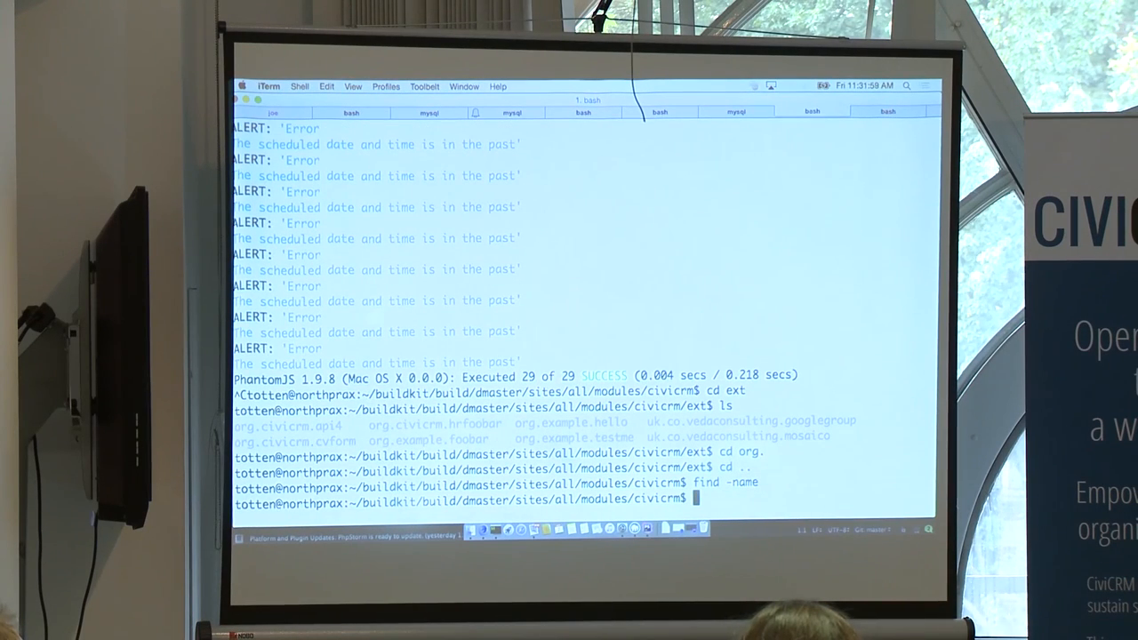